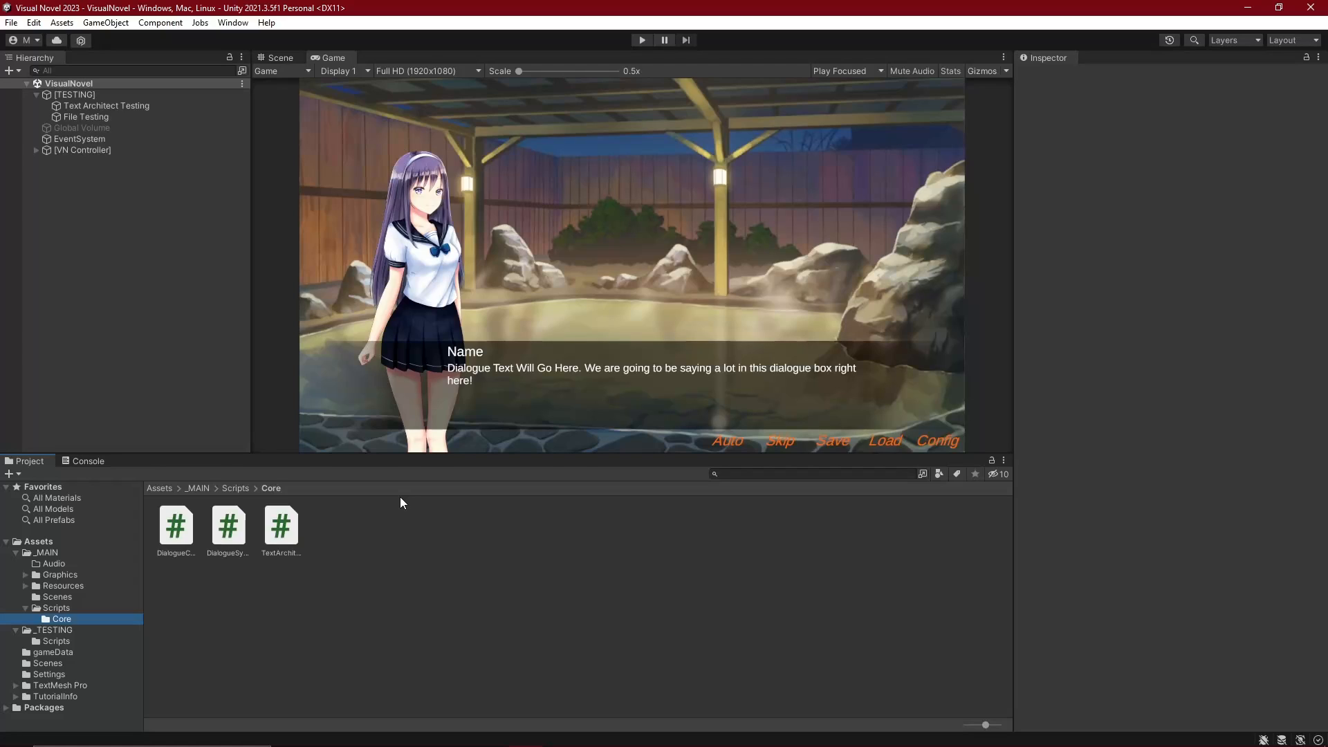
mouse_move(488, 482)
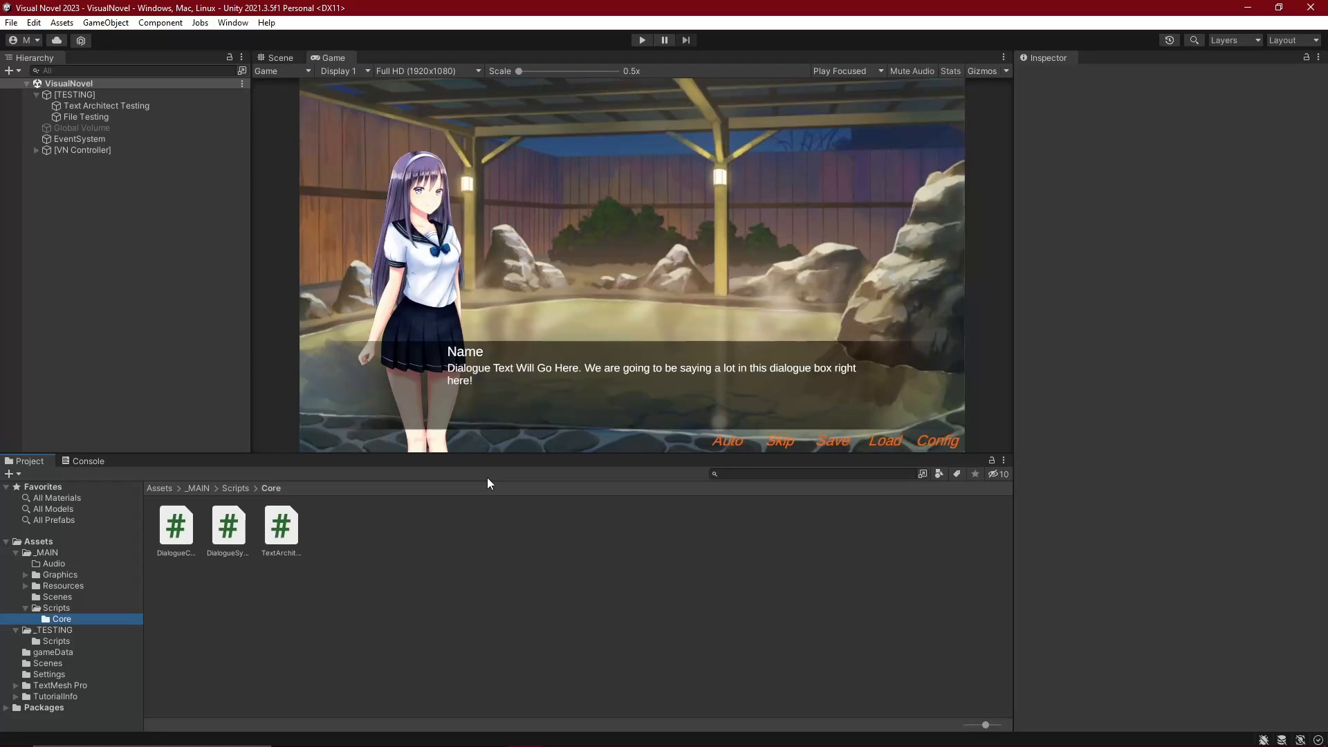
mouse_move(475, 544)
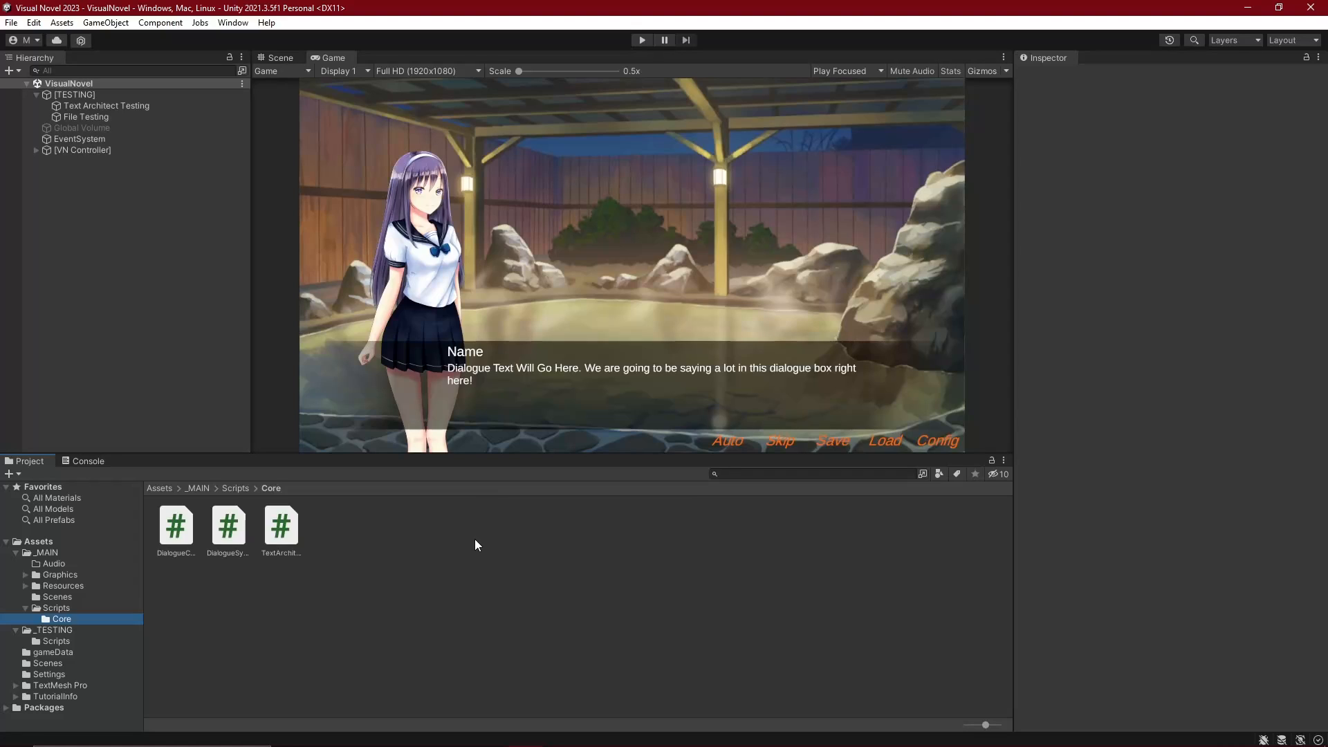
mouse_move(331, 611)
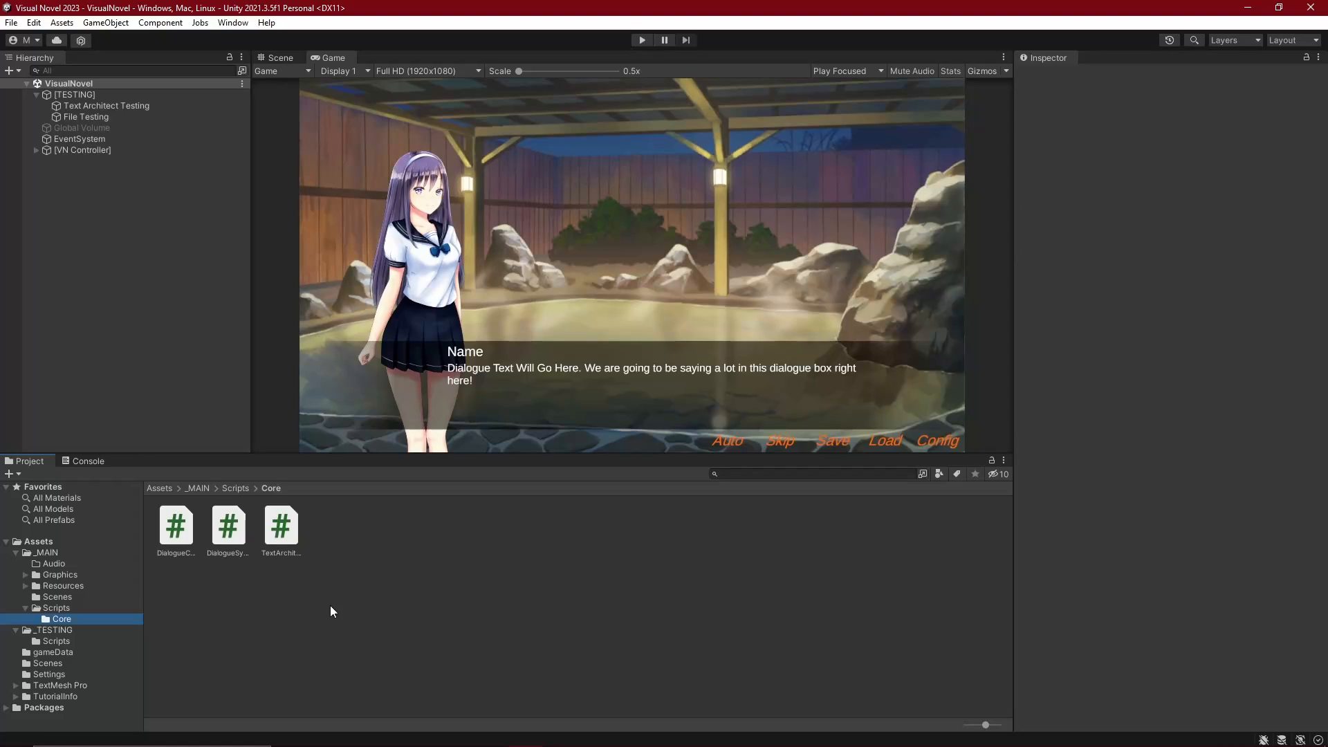
mouse_move(507, 455)
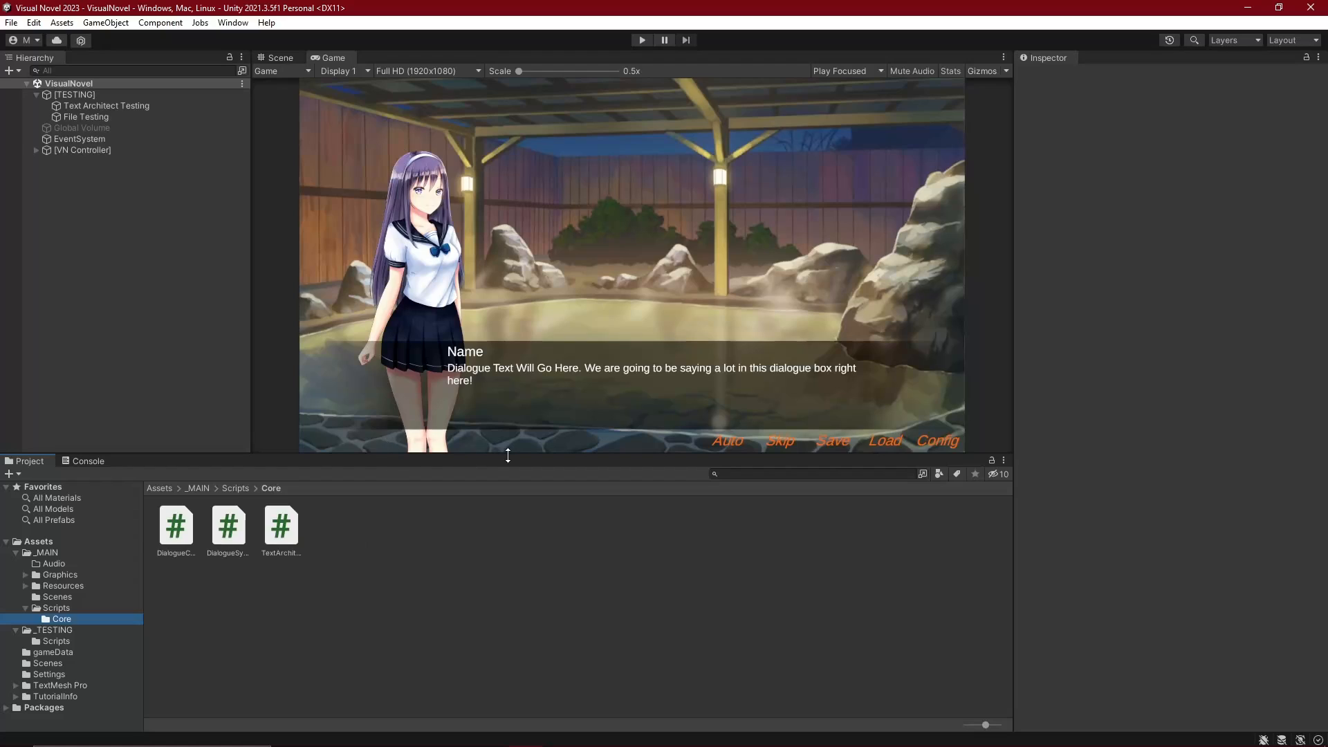
mouse_move(485, 390)
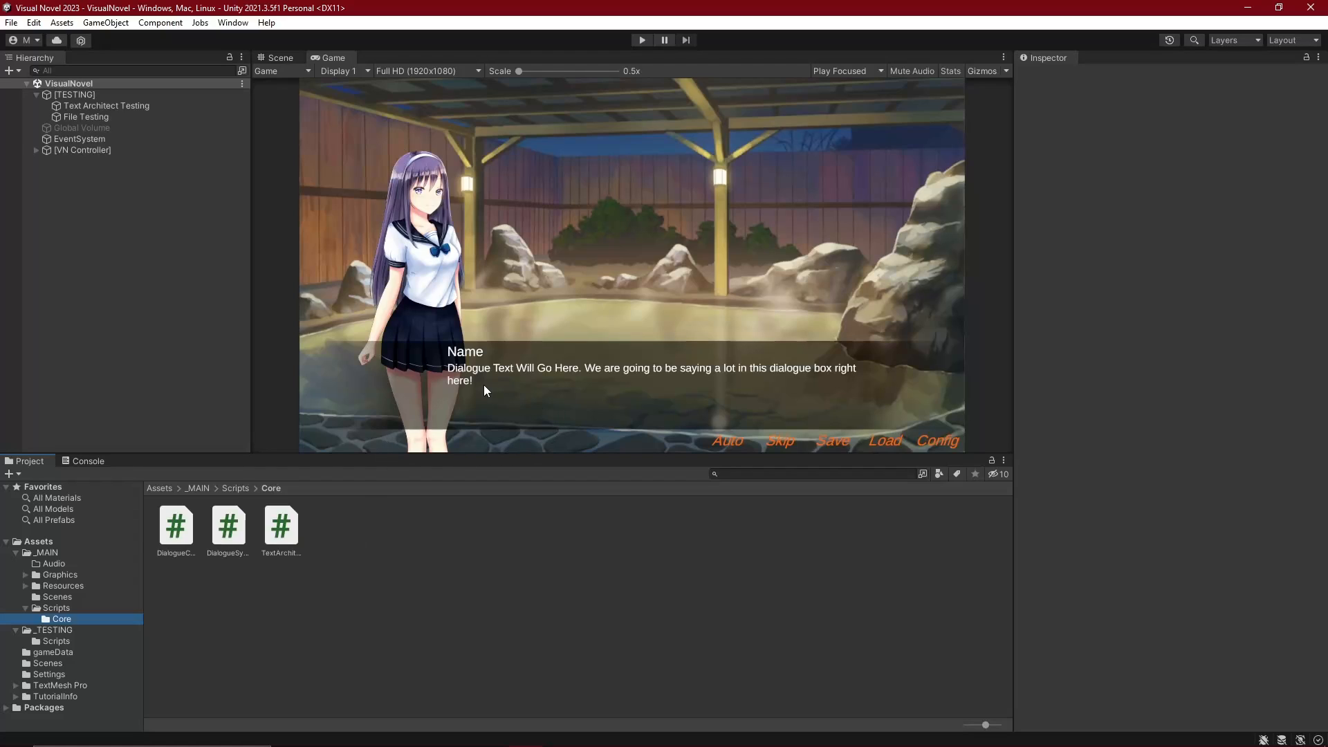
mouse_move(496, 383)
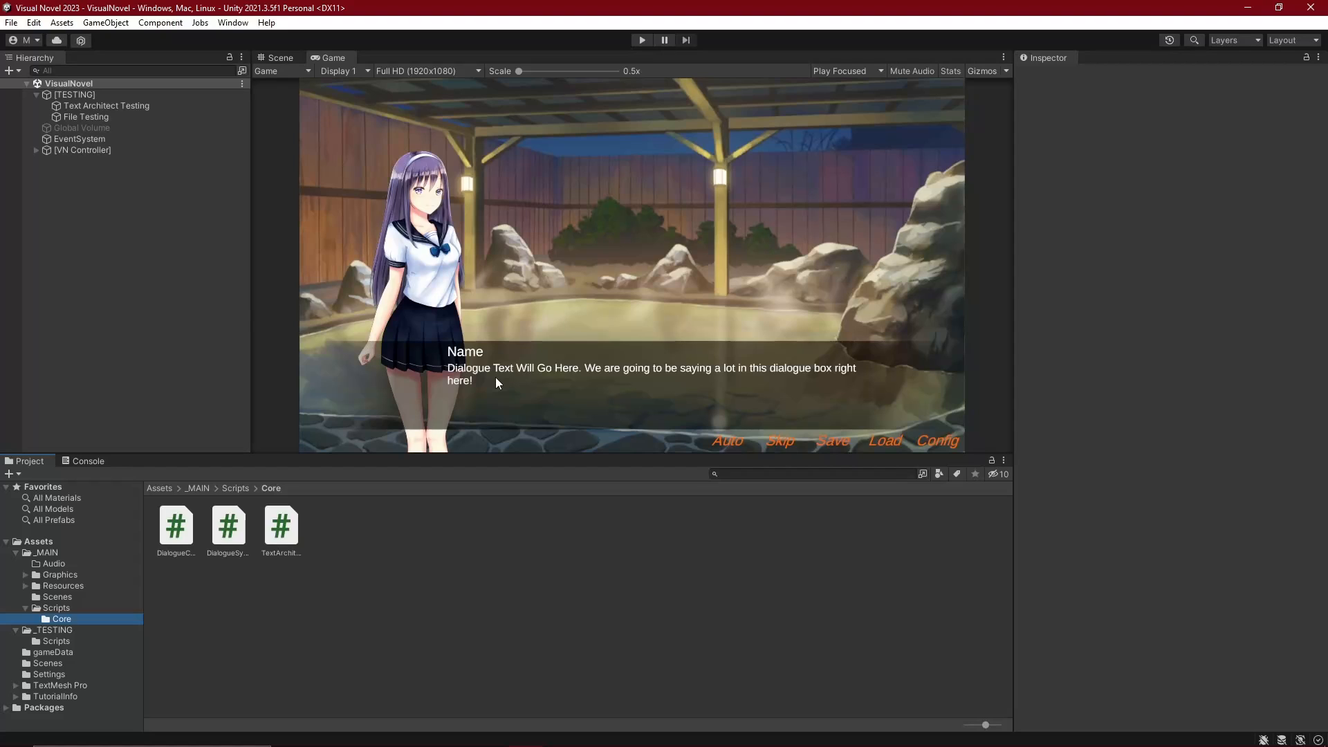
mouse_move(342, 537)
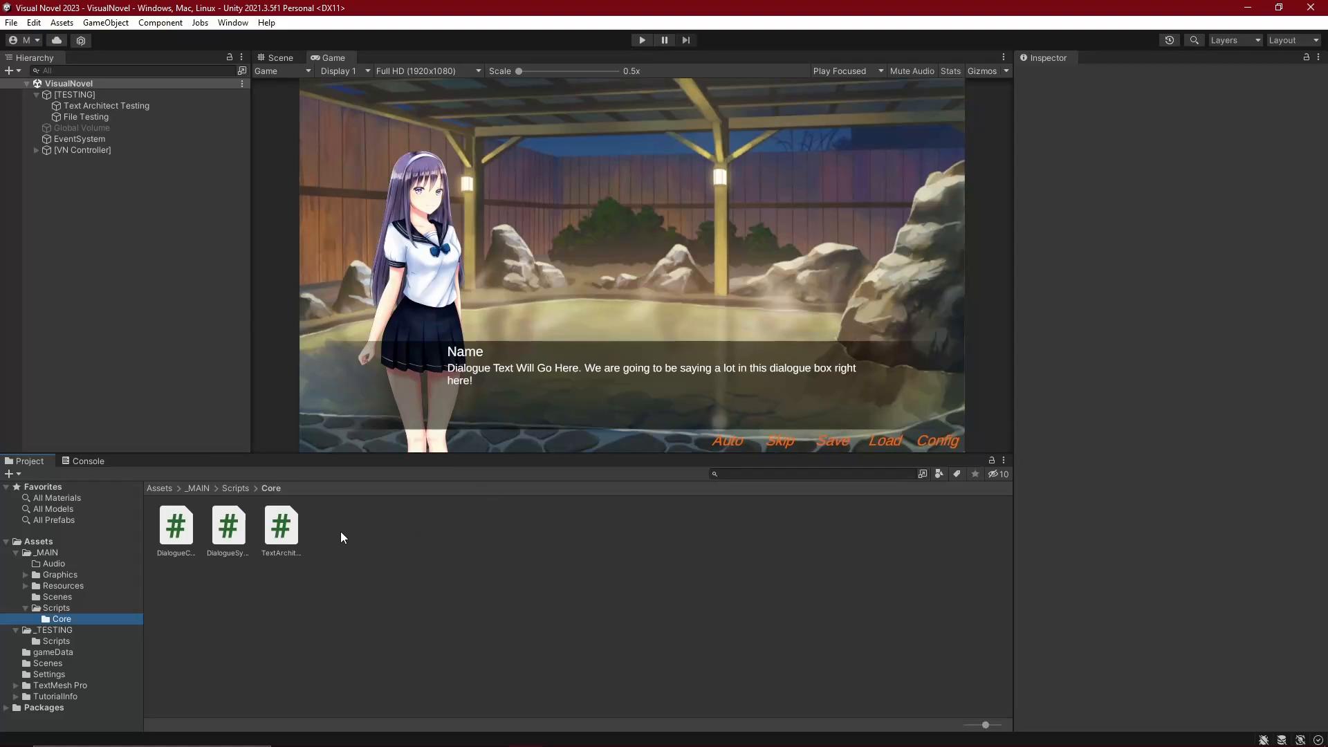
Create a folder named IO in Unity's Core scripts folder and open it.
right_click(343, 538)
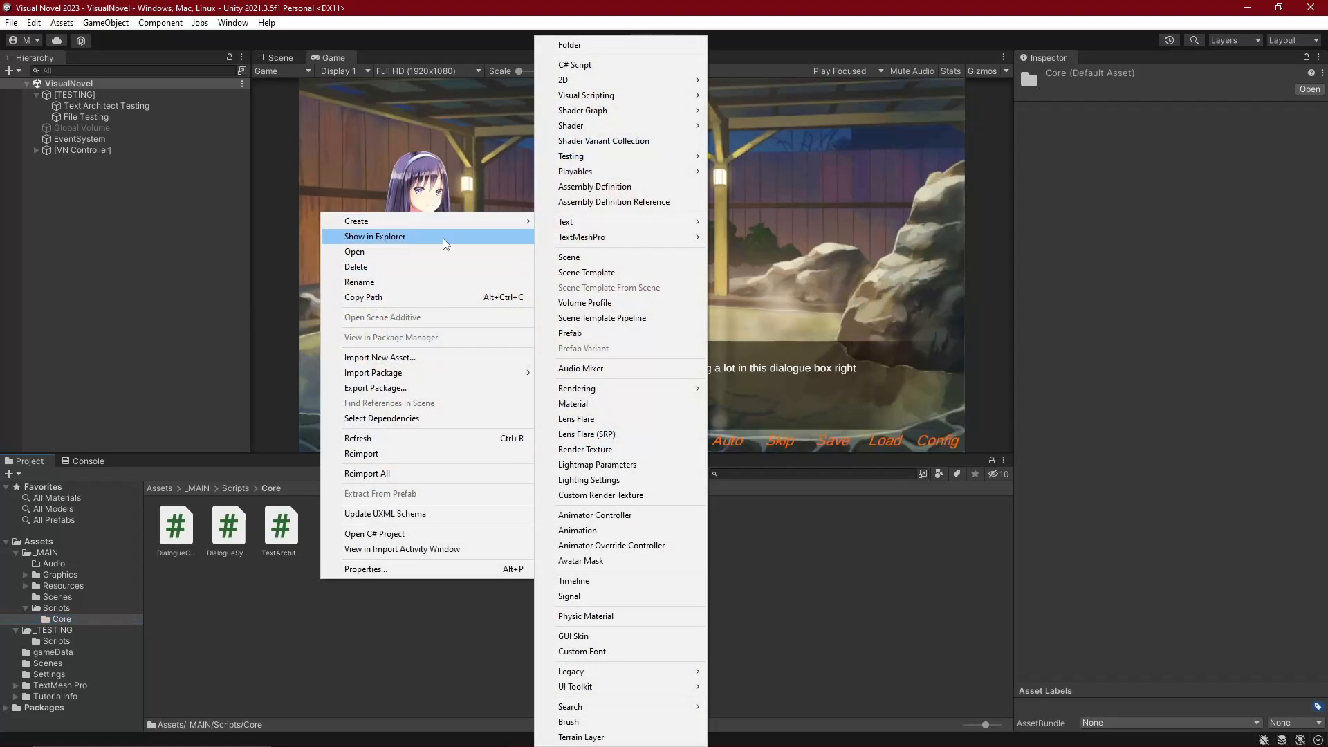
click(569, 44)
text(IO)
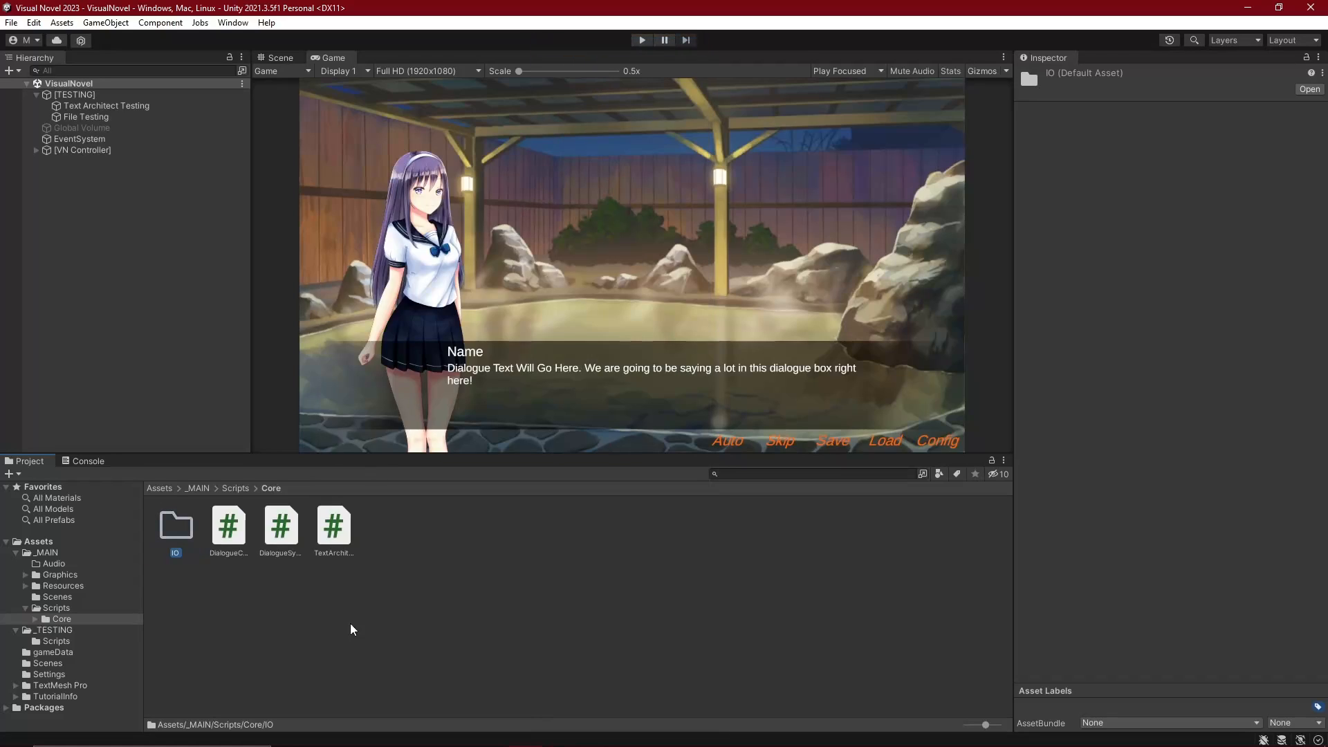
double_click(175, 525)
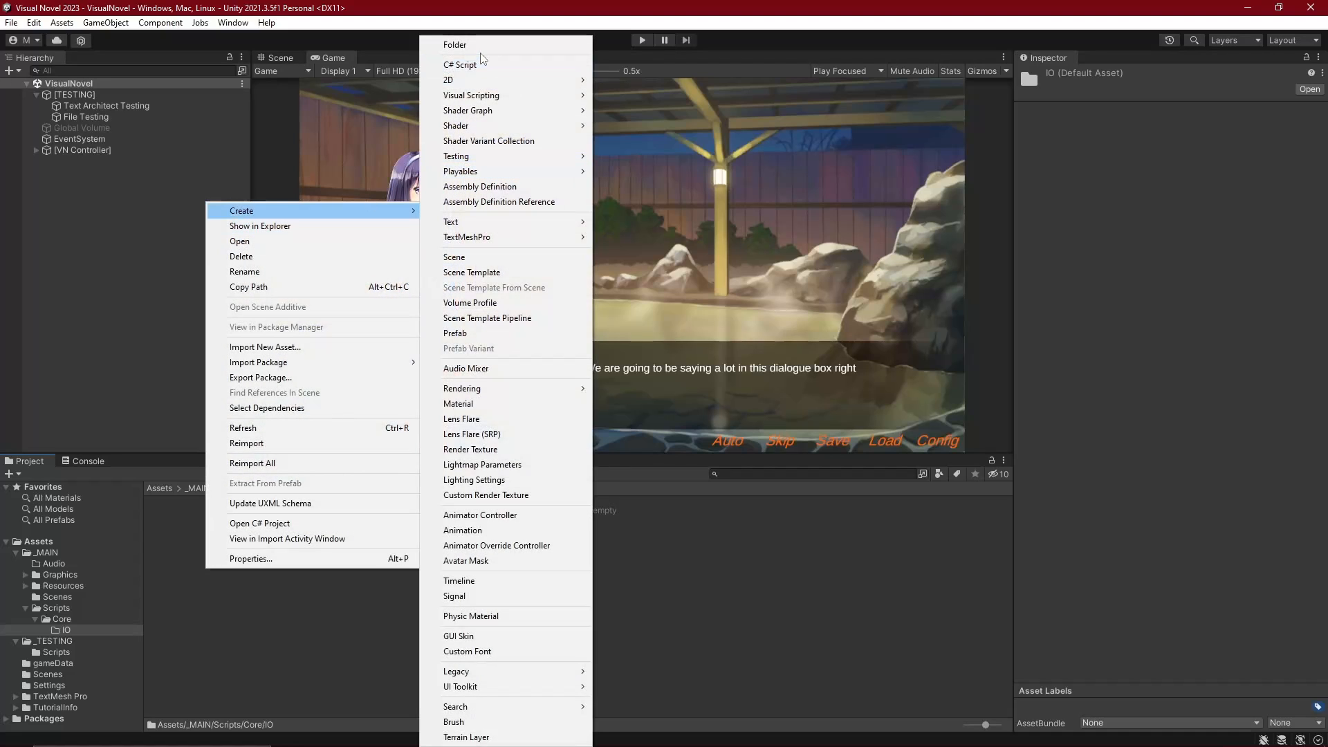
Add C# scripts named FilePaths and FileManager to the IO folder.
click(460, 64)
text(FilePaths)
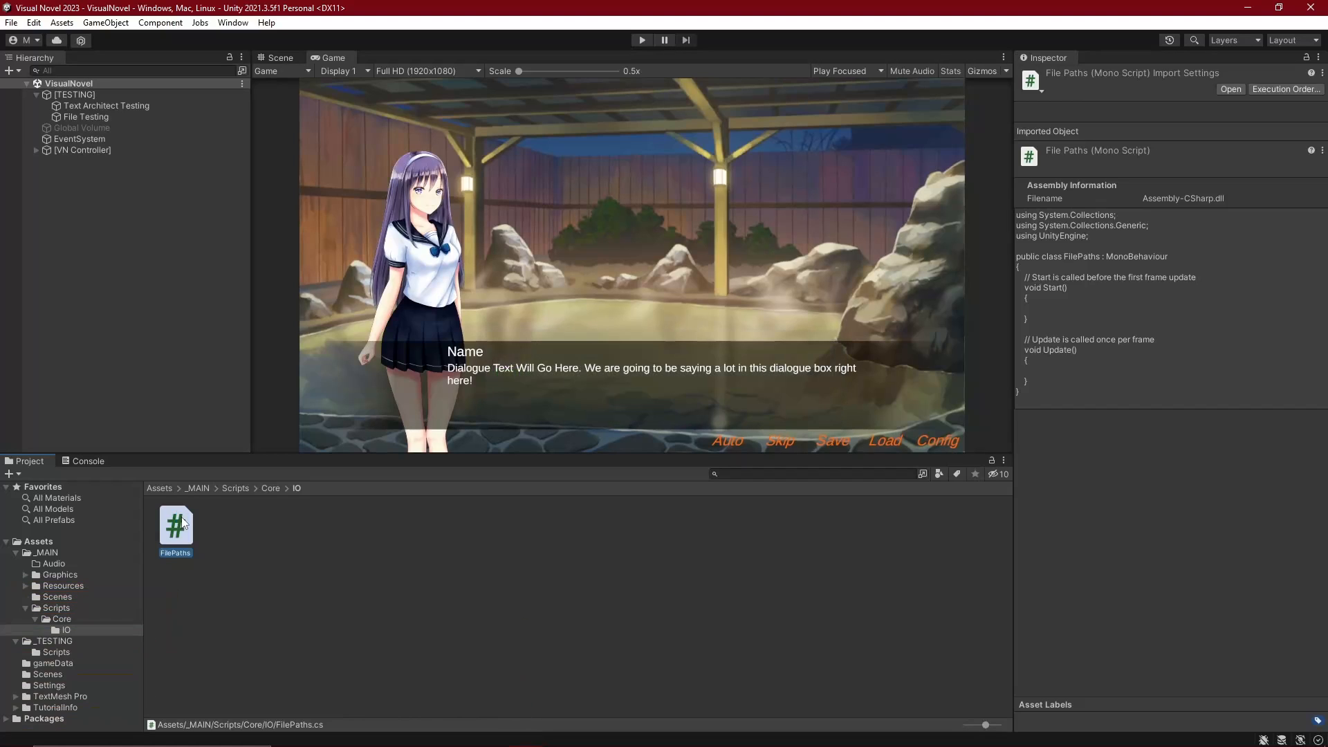
mouse_move(230, 523)
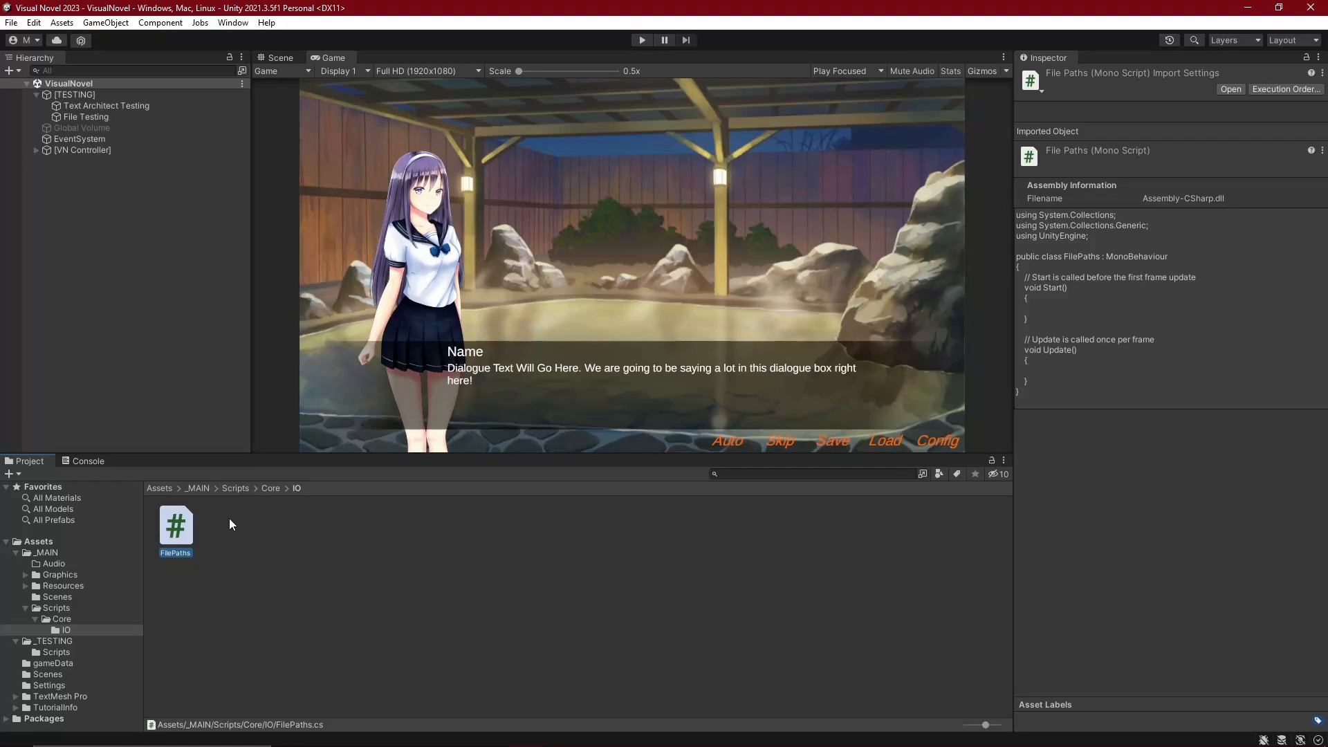
mouse_move(216, 532)
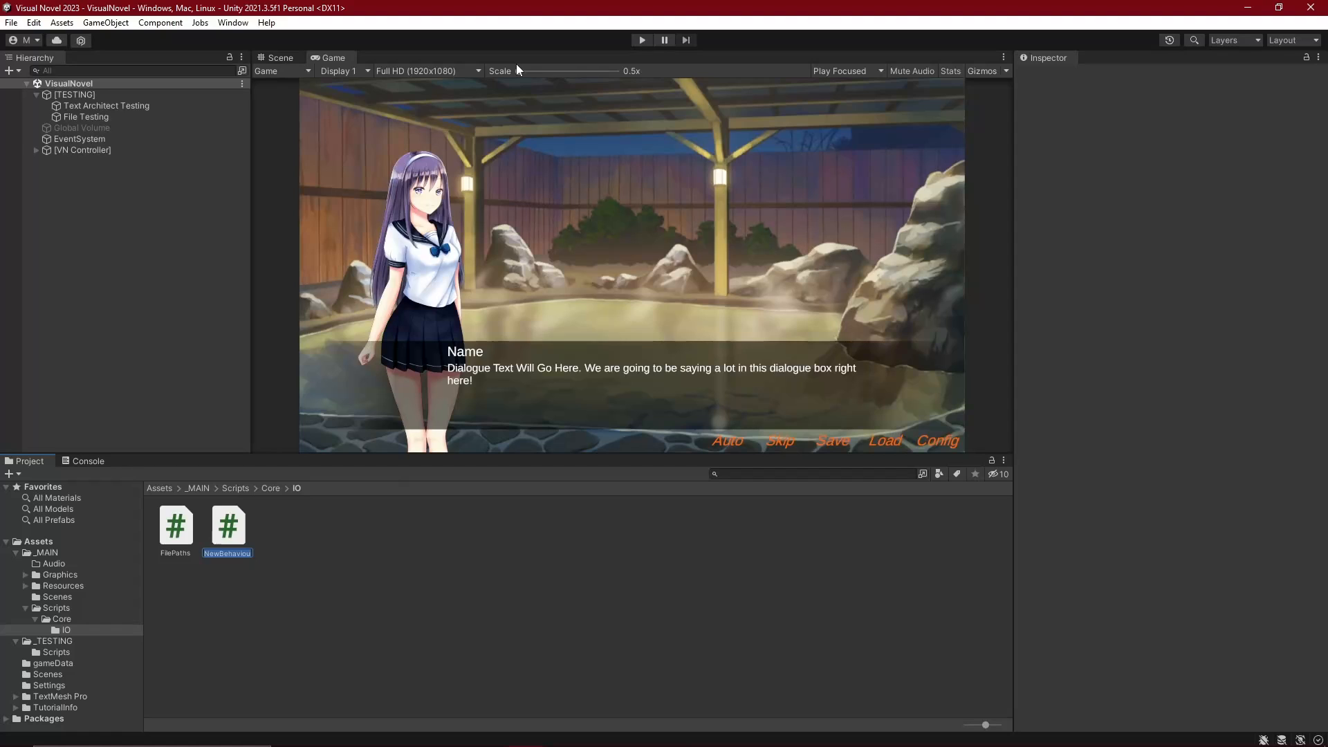
text(FileManager)
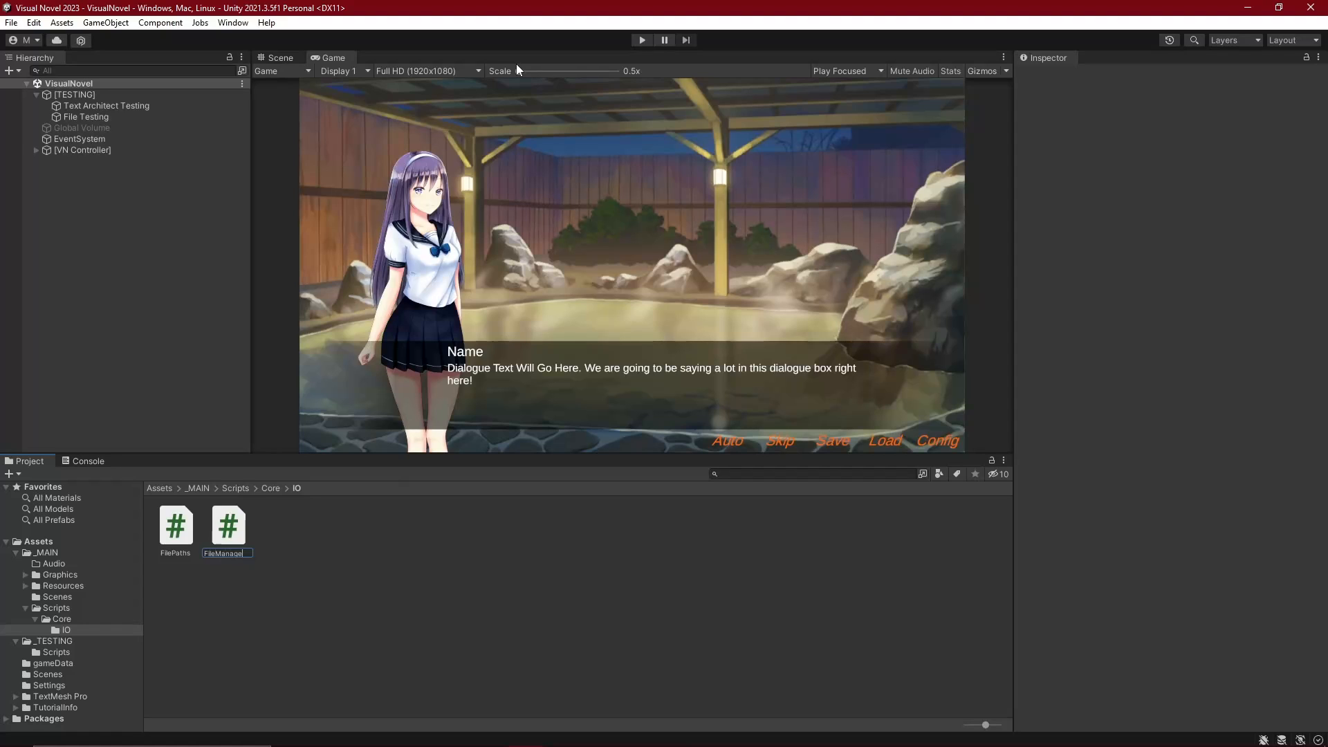
click(175, 525)
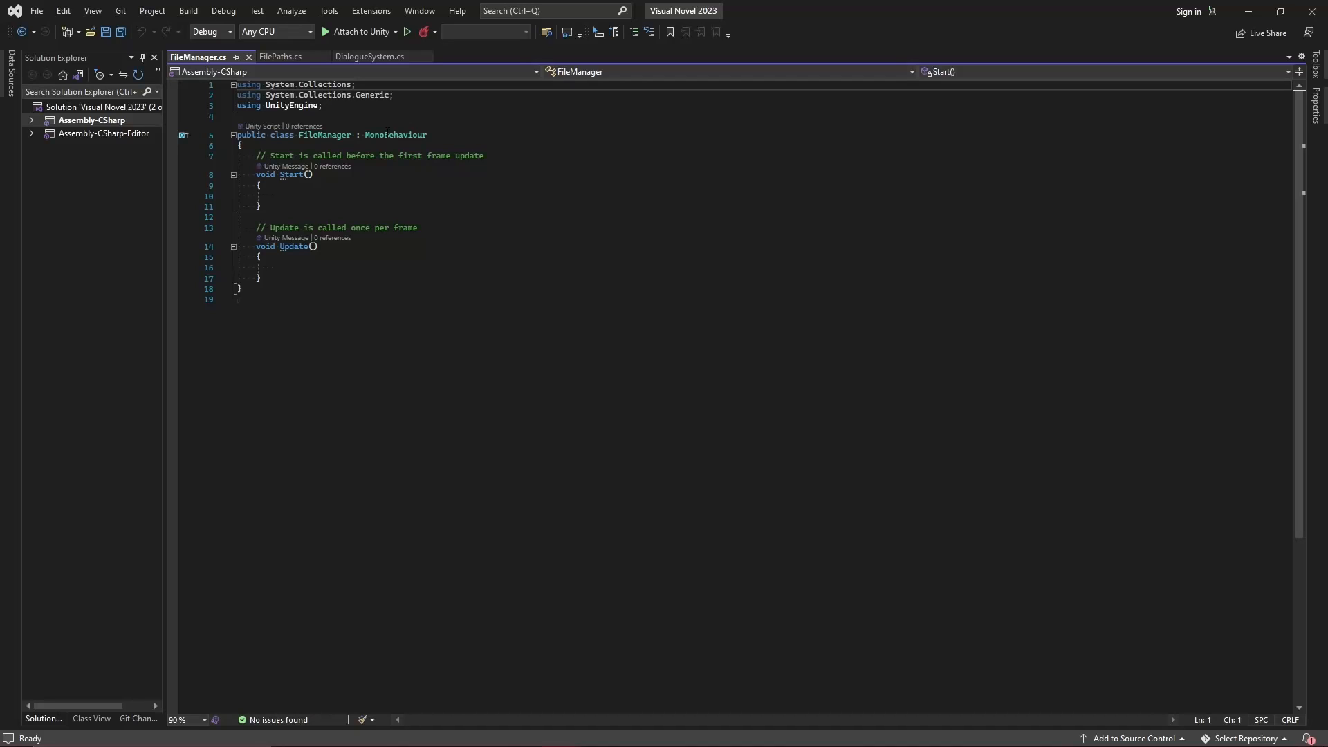
Delete FileManager's default Start and Update methods and begin a public static List<string> declaration.
click(394, 135)
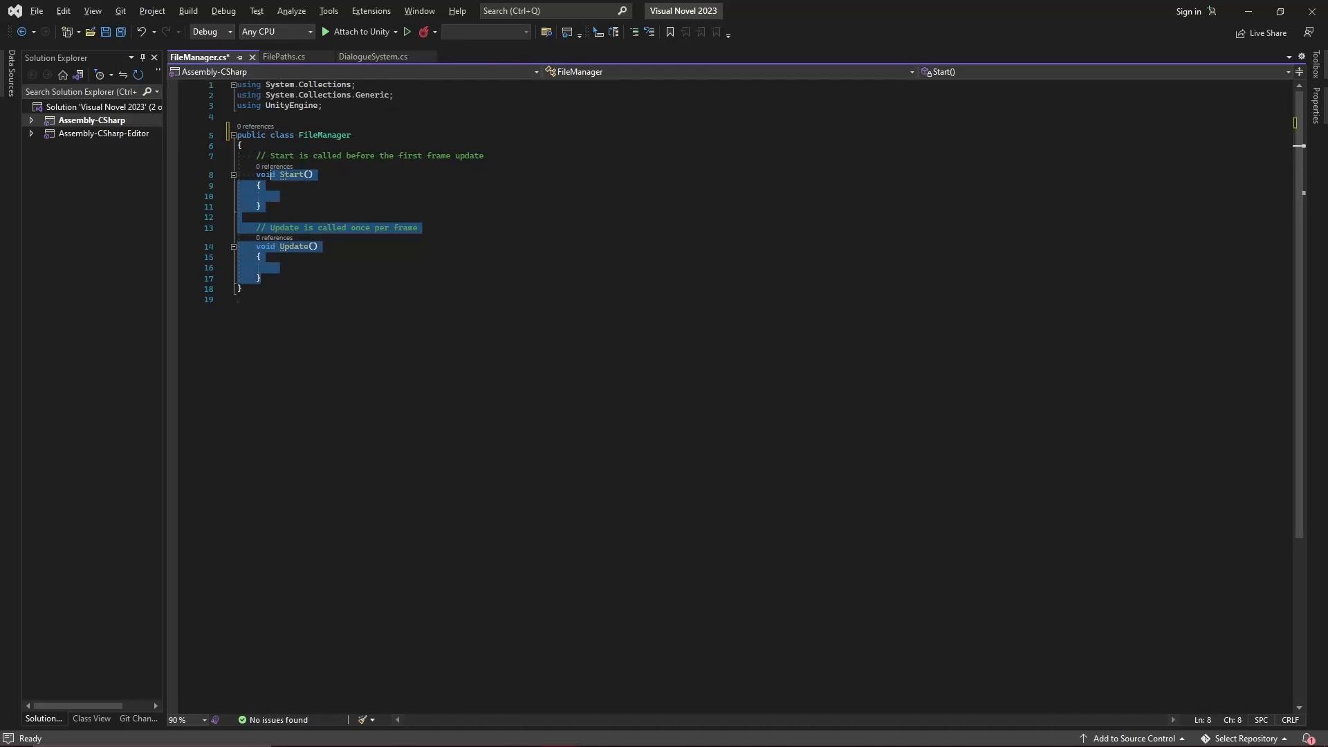
key(Delete)
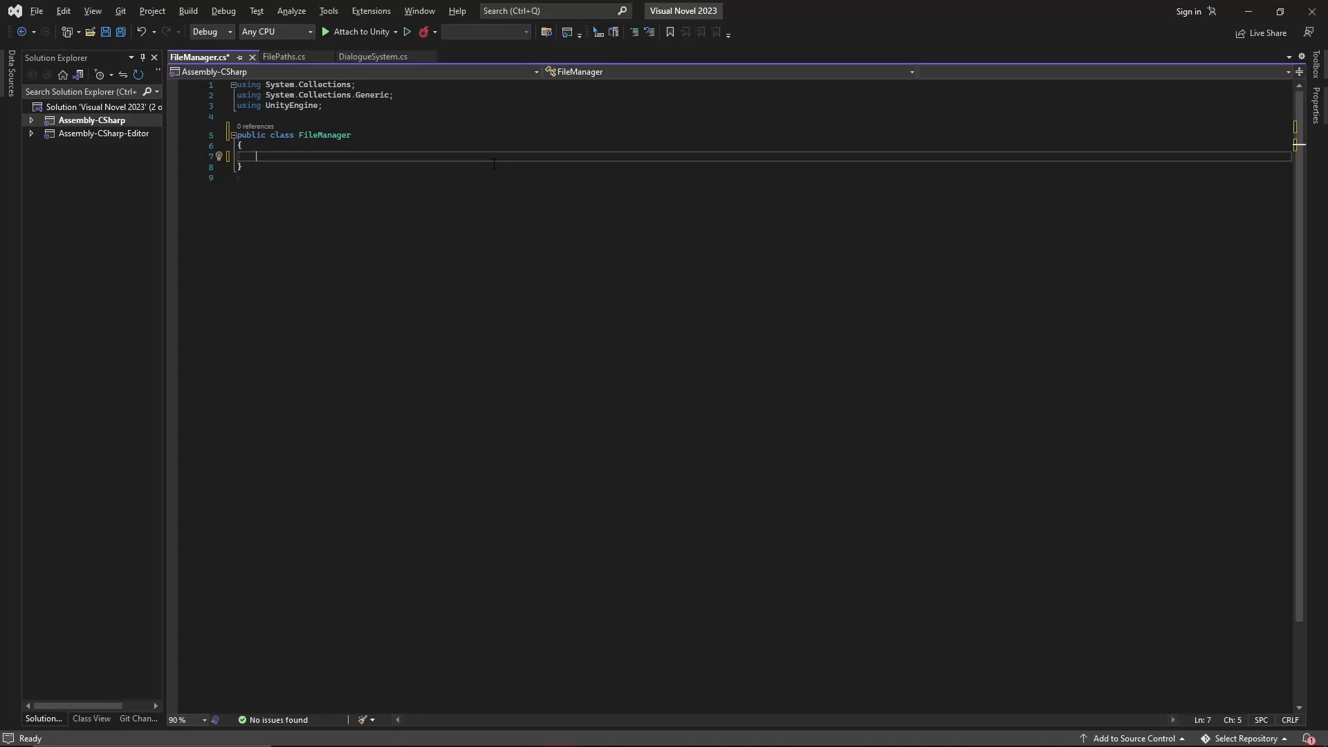
text(public)
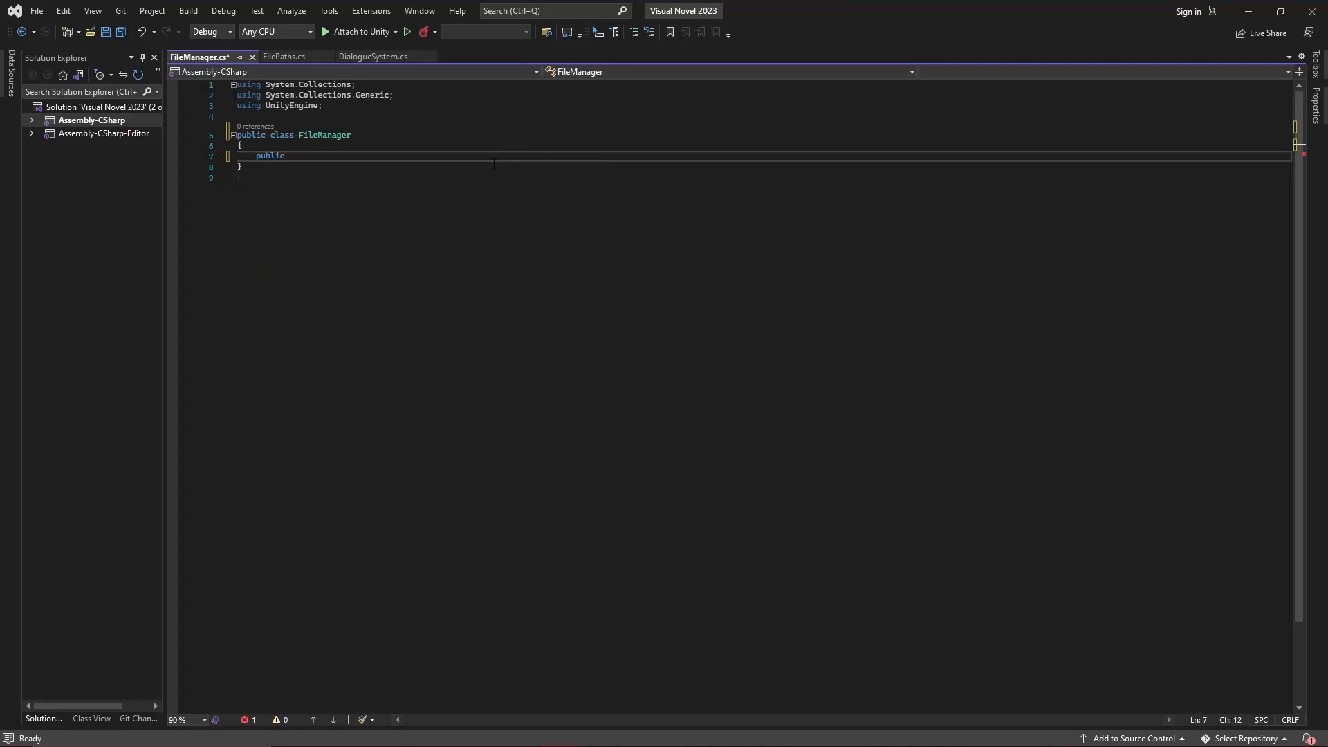
text(static)
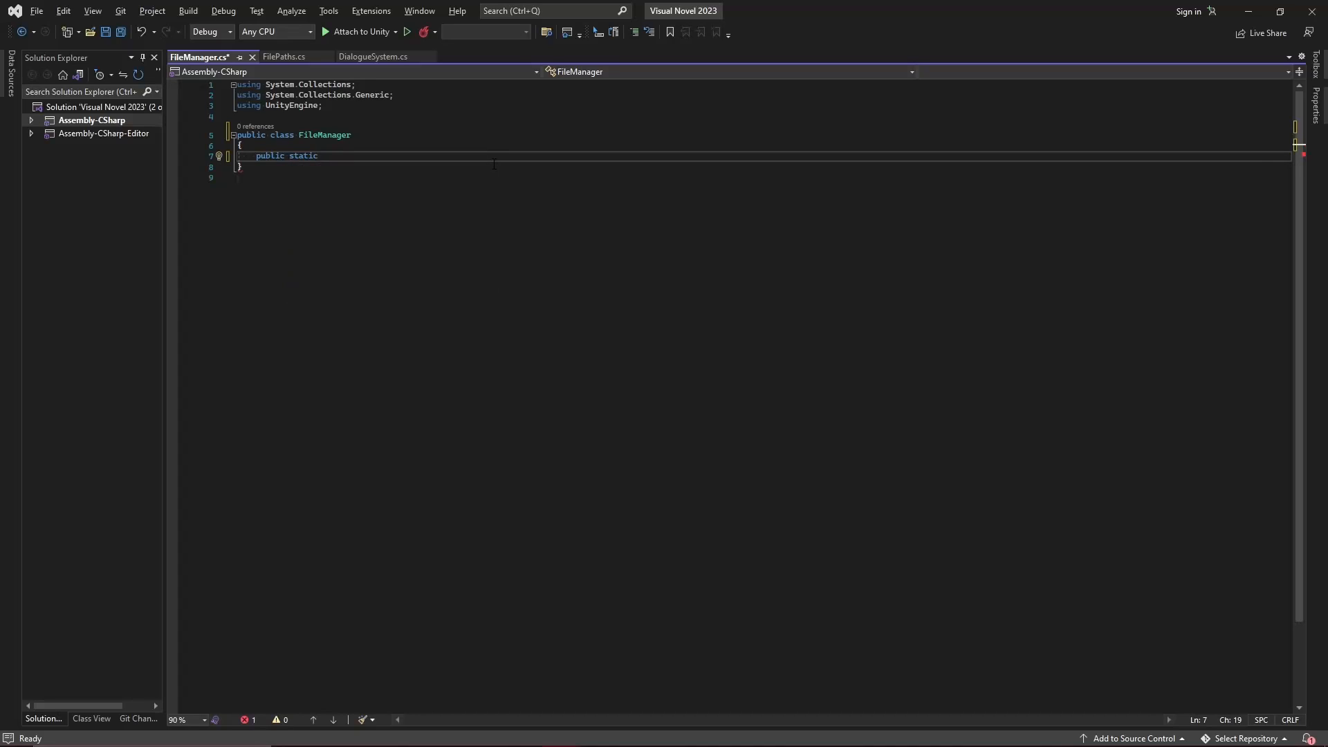
text(List<string> files = new List<string>();)
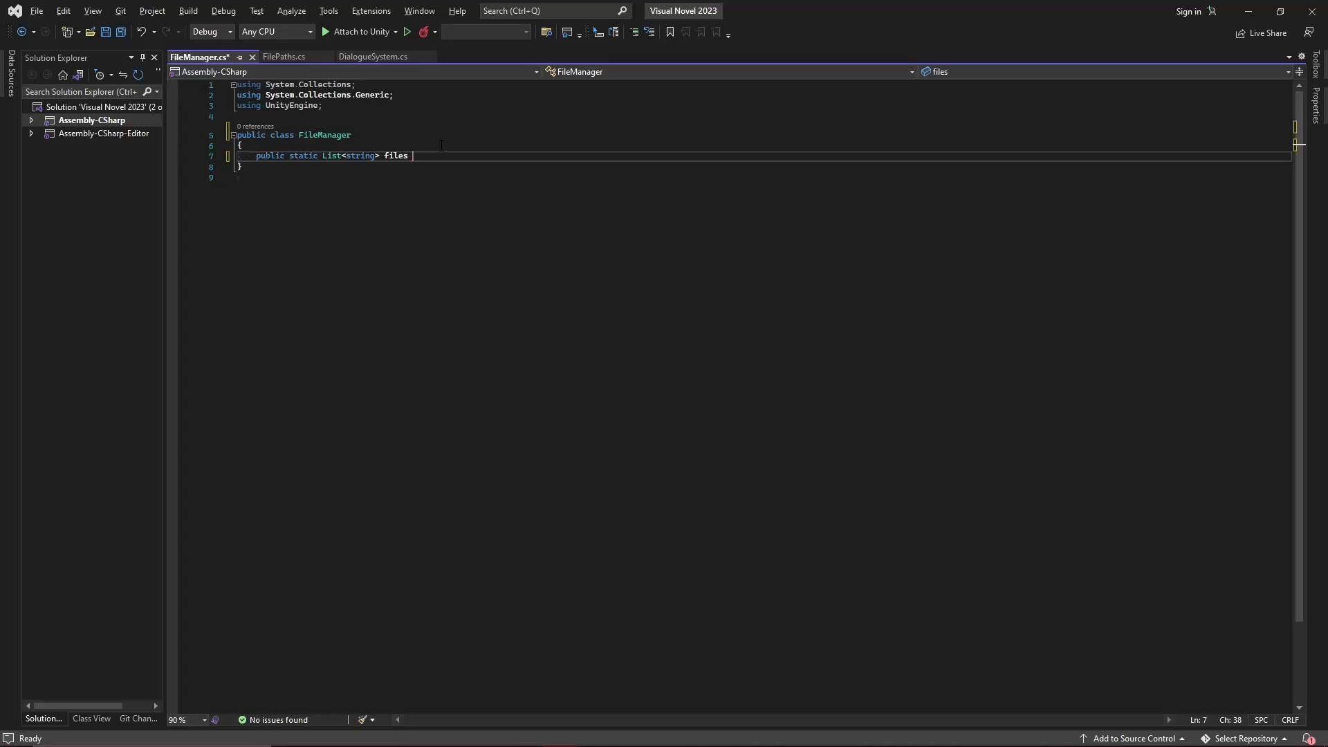
Write the ReadTextFile(string filePath, bool includeBlankLines = true) signature and remove the stray word.
text(ReadTextFile()
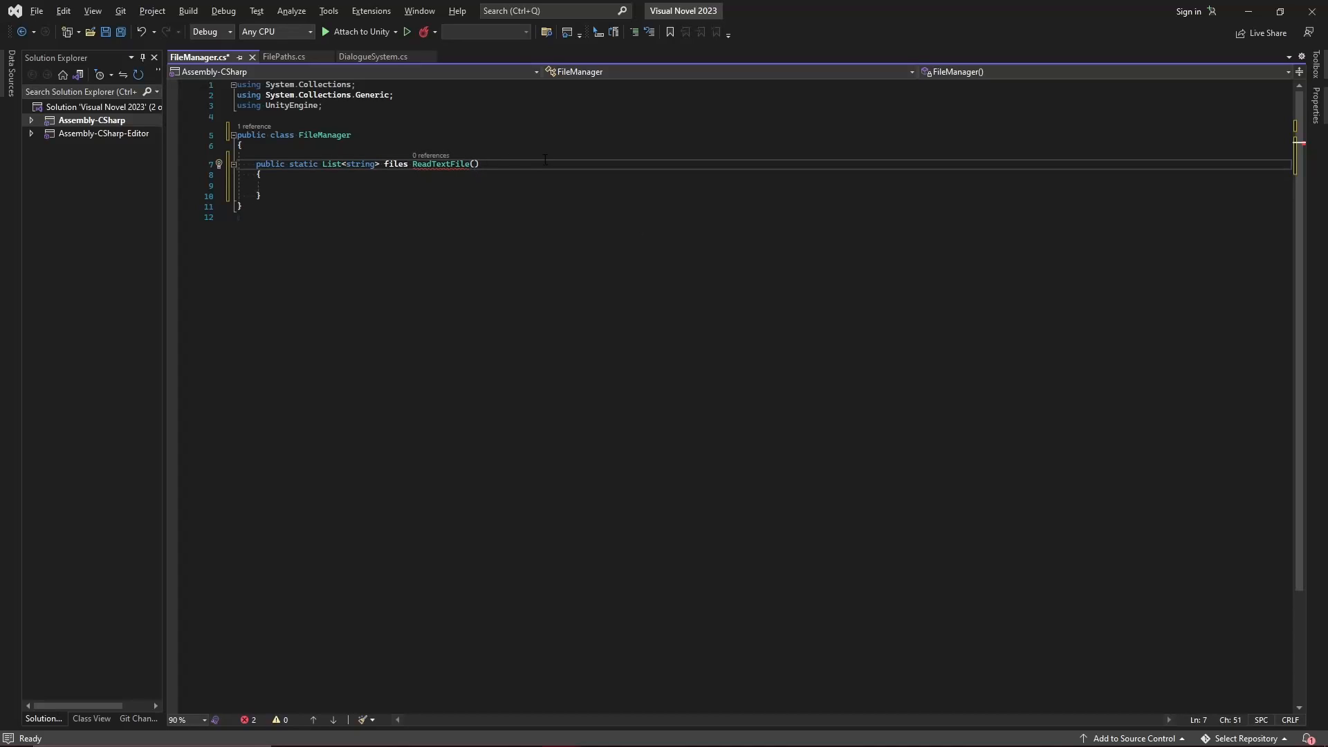
text(string f)
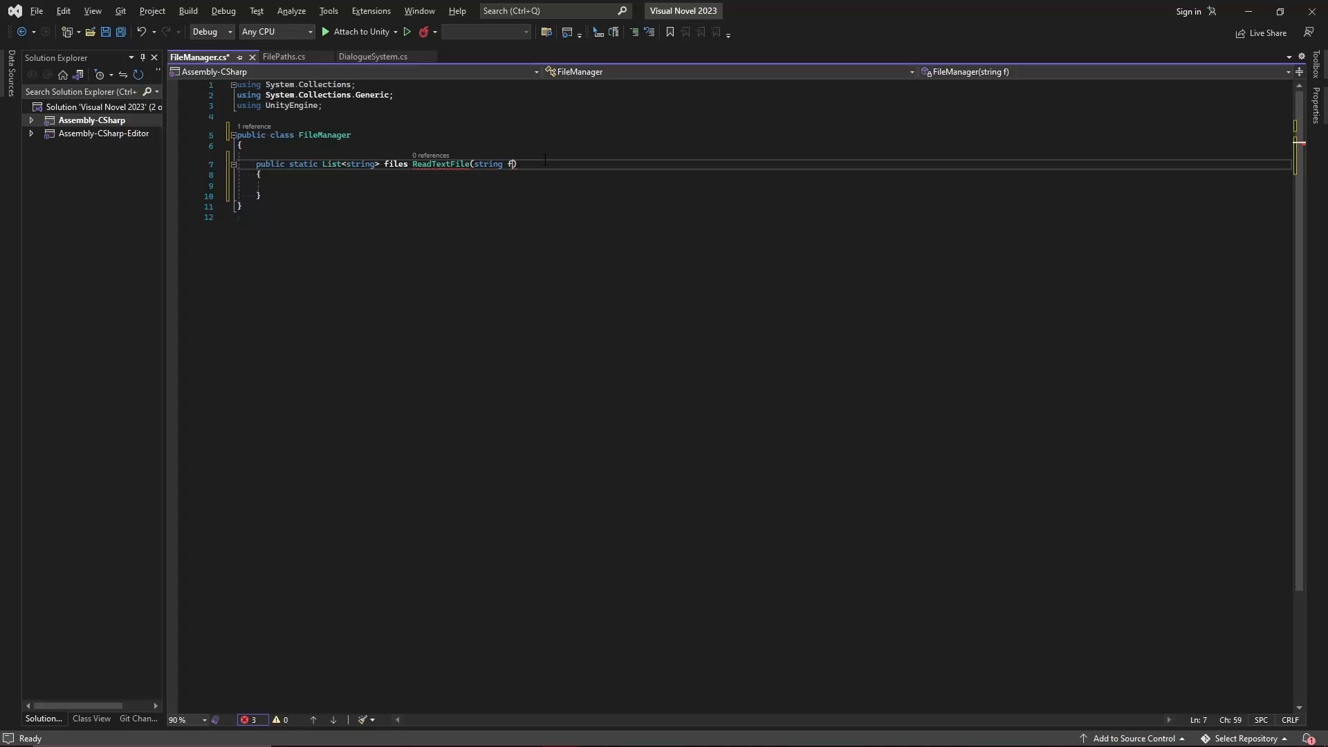
text(ilePath, bool)
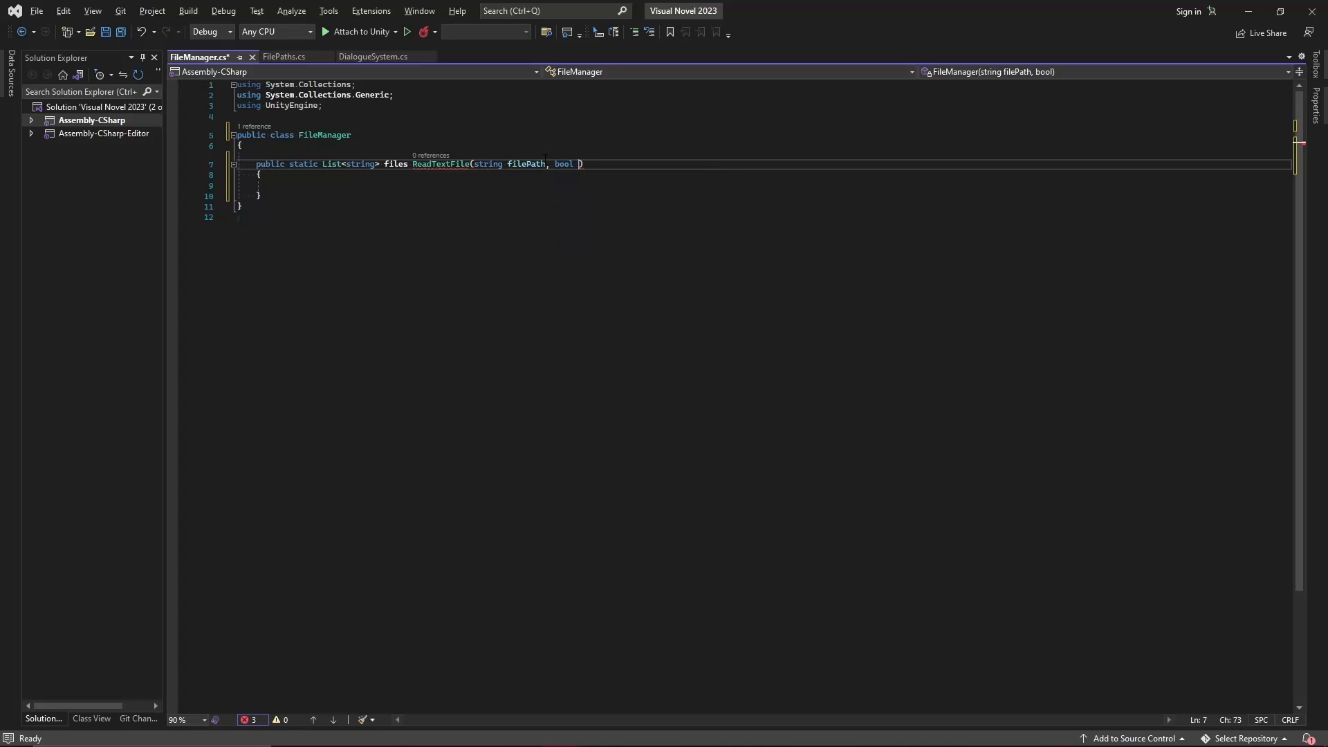
text(includeBlan)
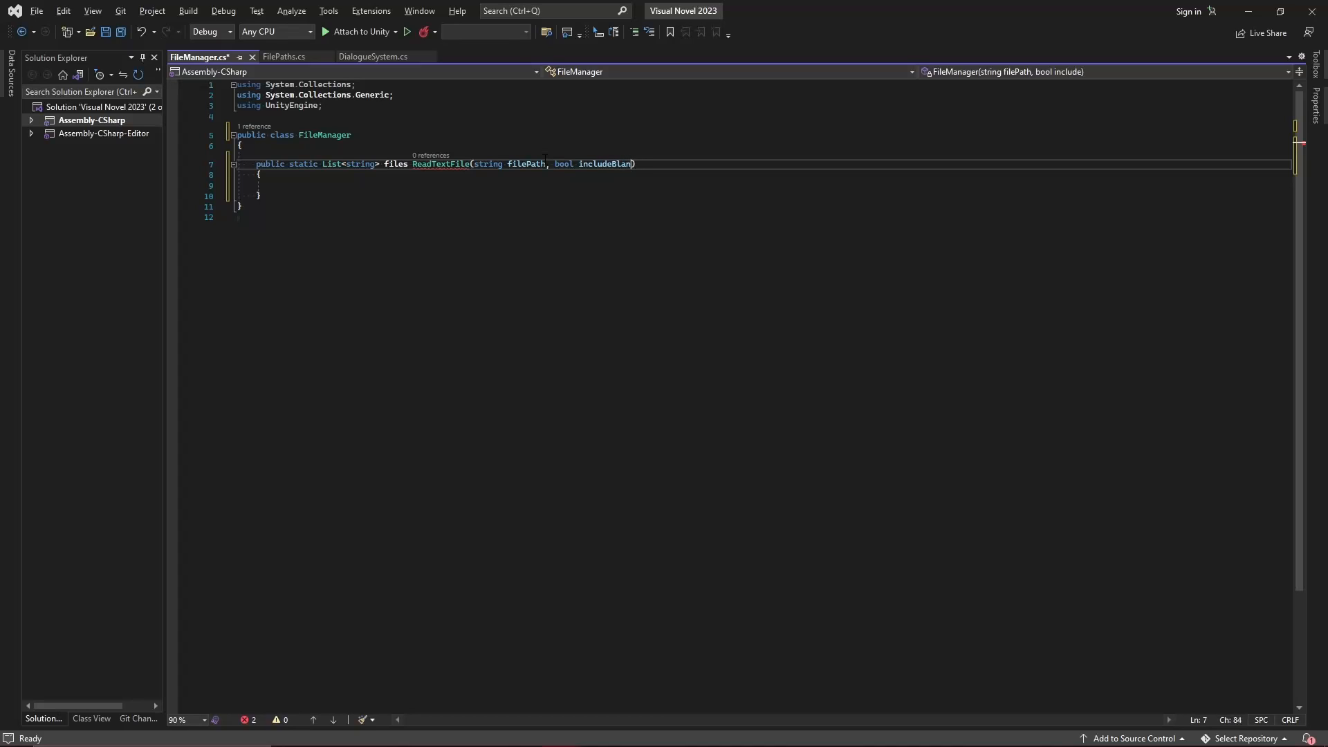
text(kLines = true)
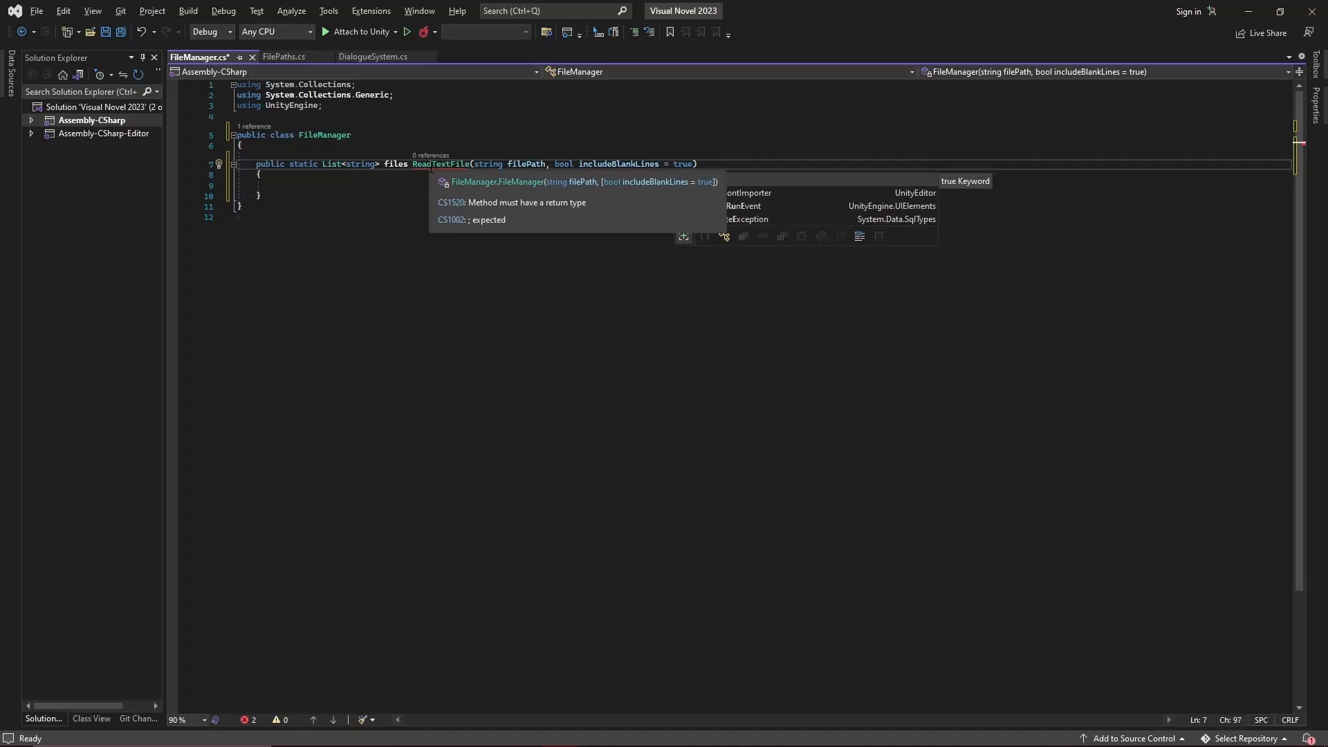
text(return null;)
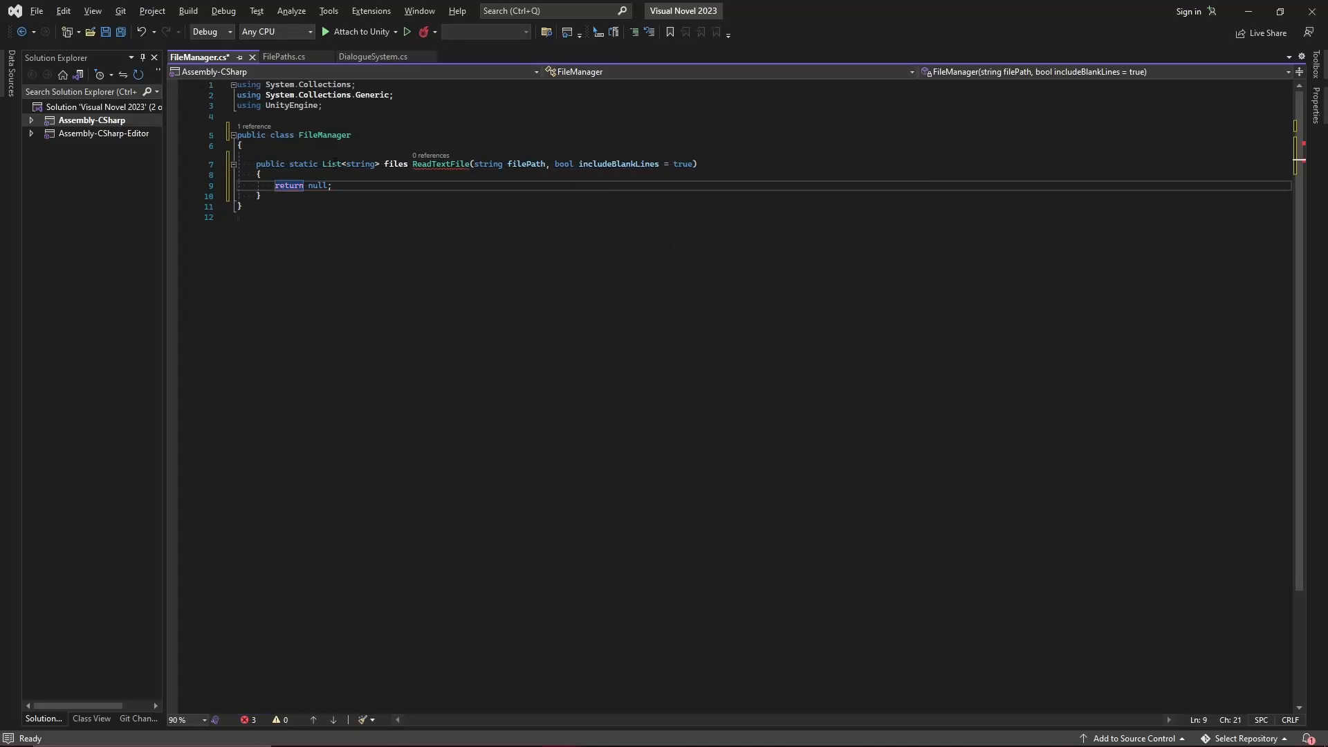
click(260, 196)
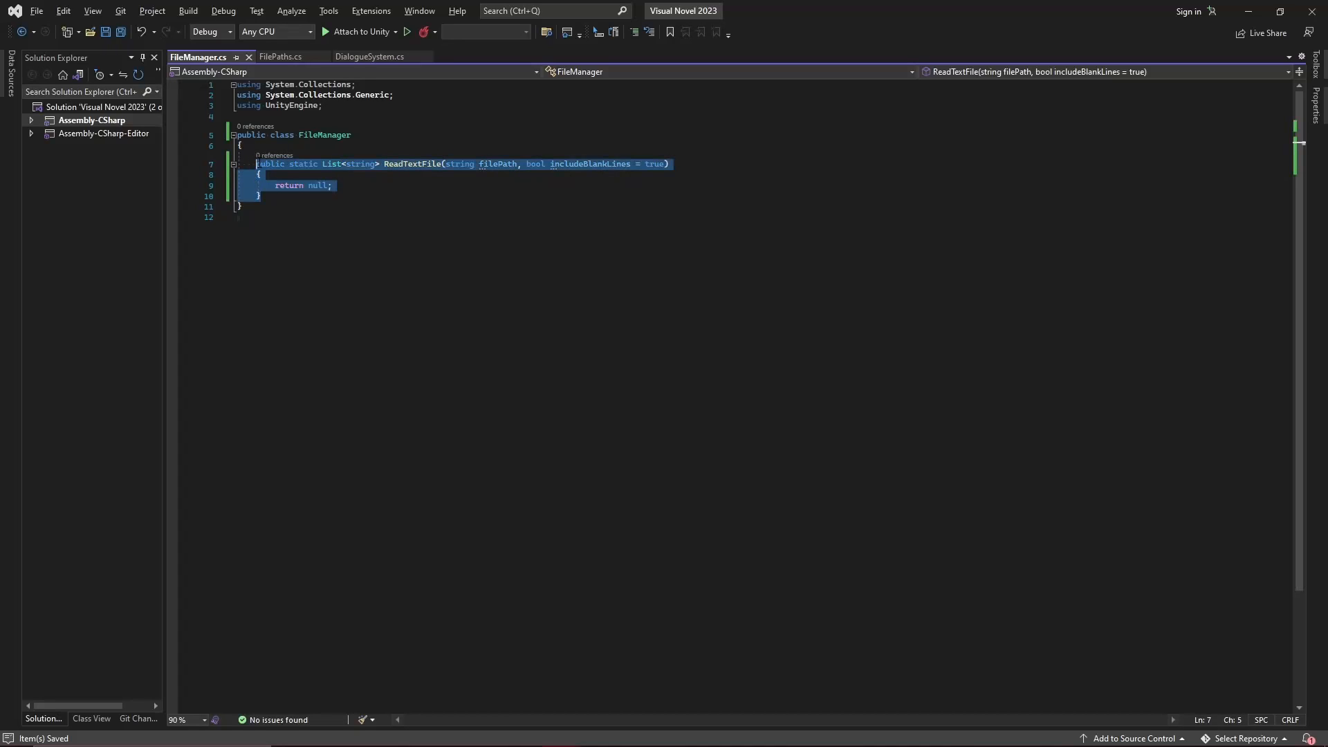
mouse_move(411, 163)
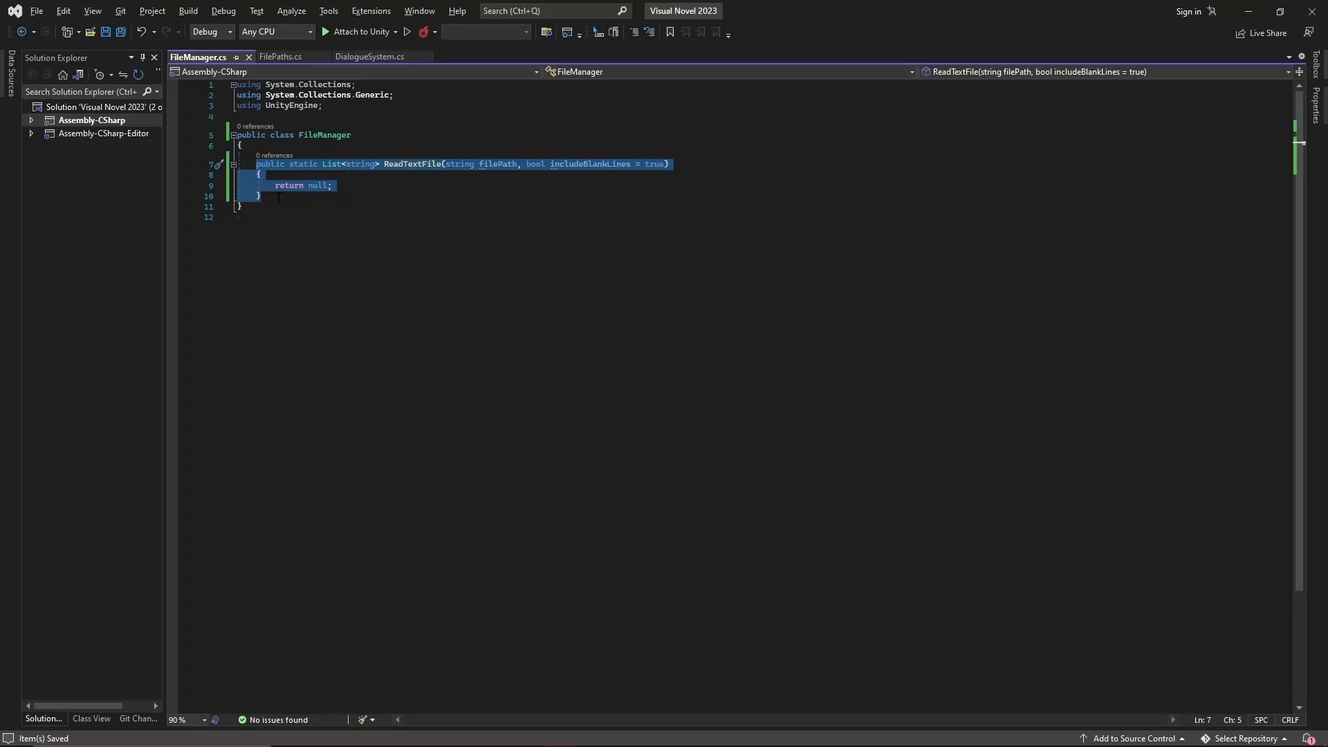
Add empty lines below the ReadTextFile stub for another method.
click(260, 196)
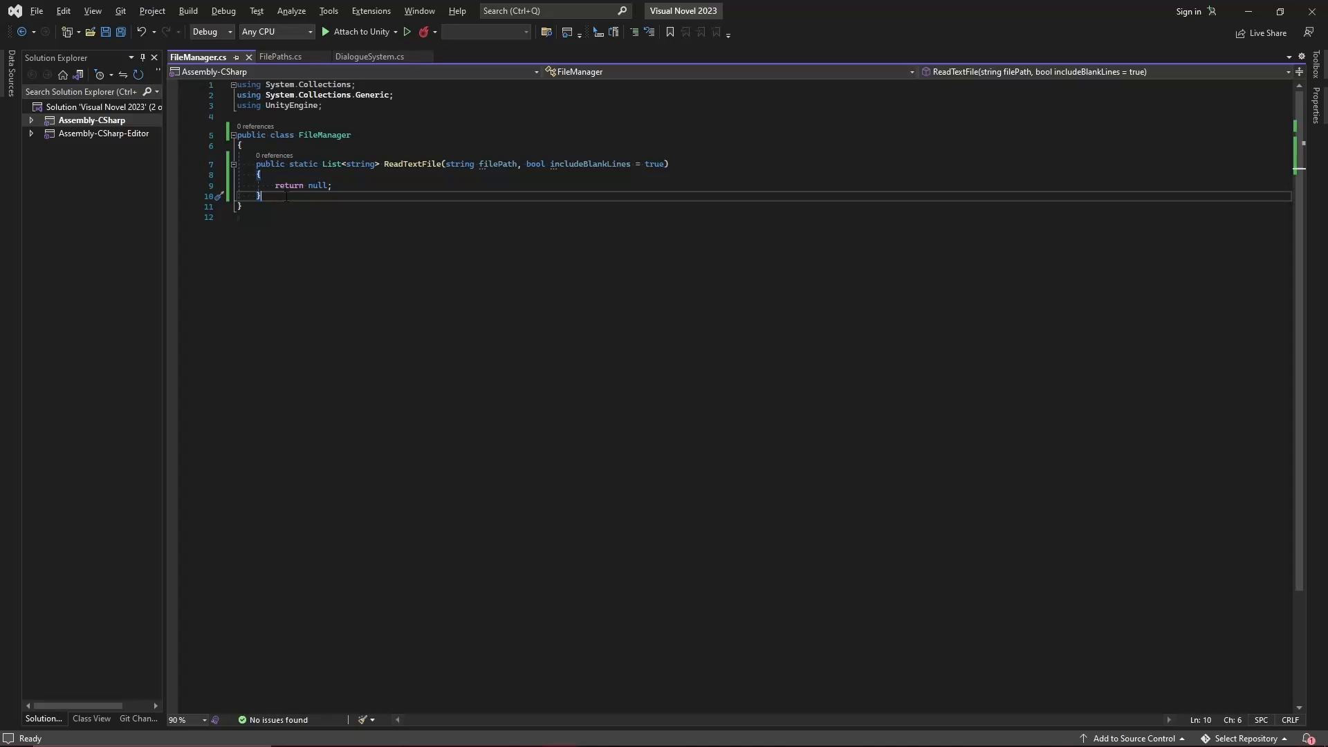
key(enter)
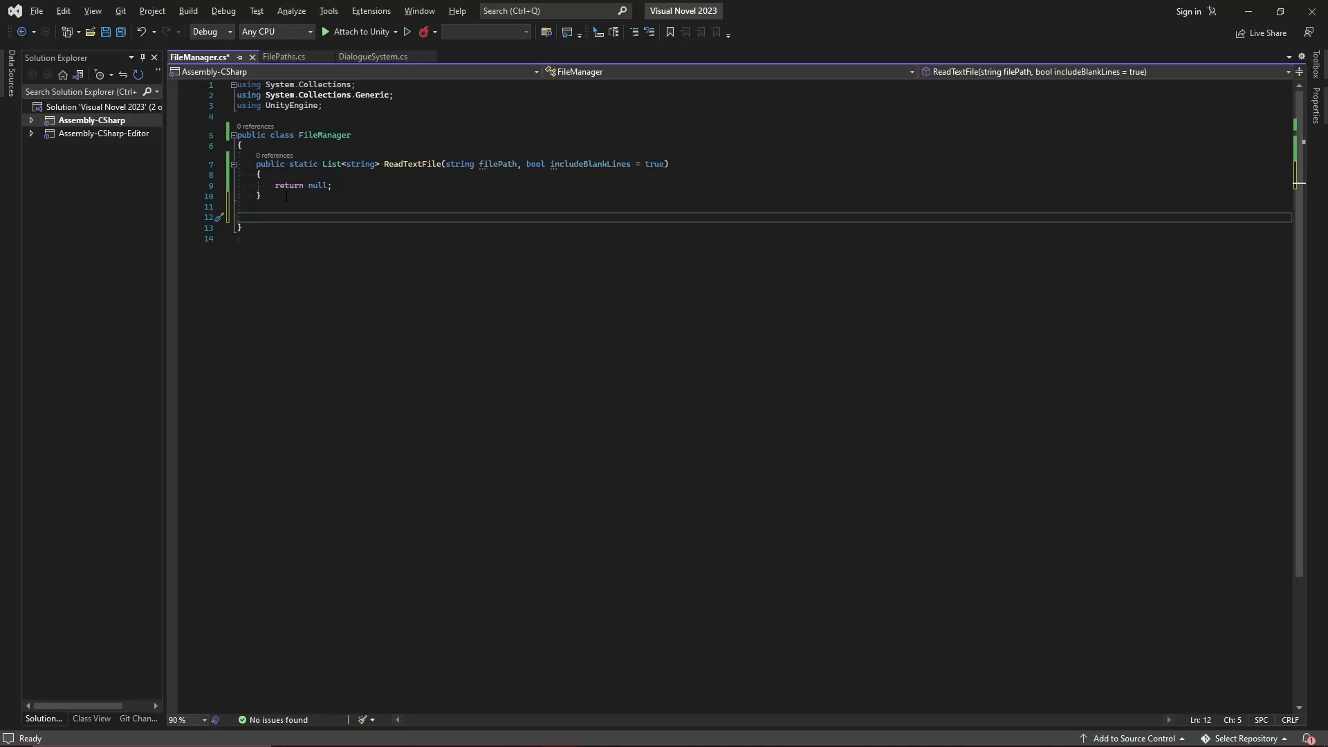
Add a ReadTextAsset stub mirroring ReadTextFile that returns null.
text(publi)
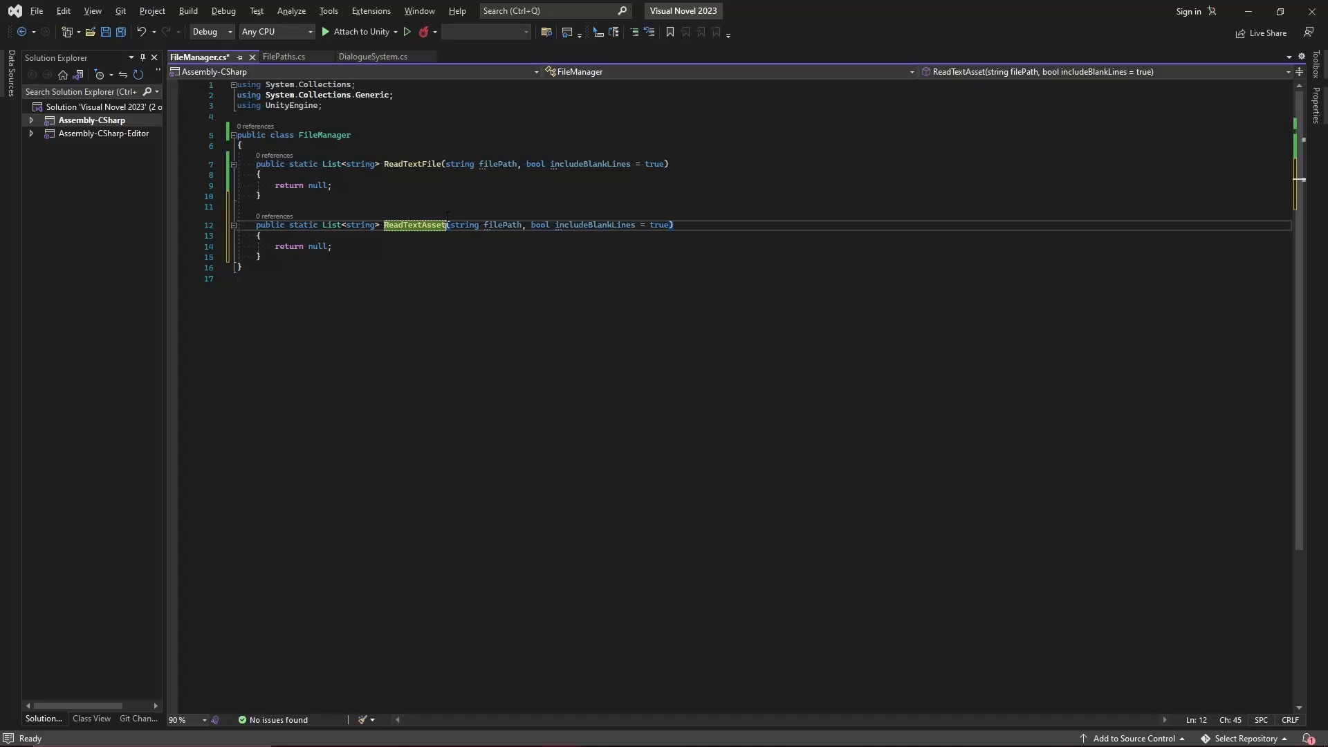
double_click(502, 225)
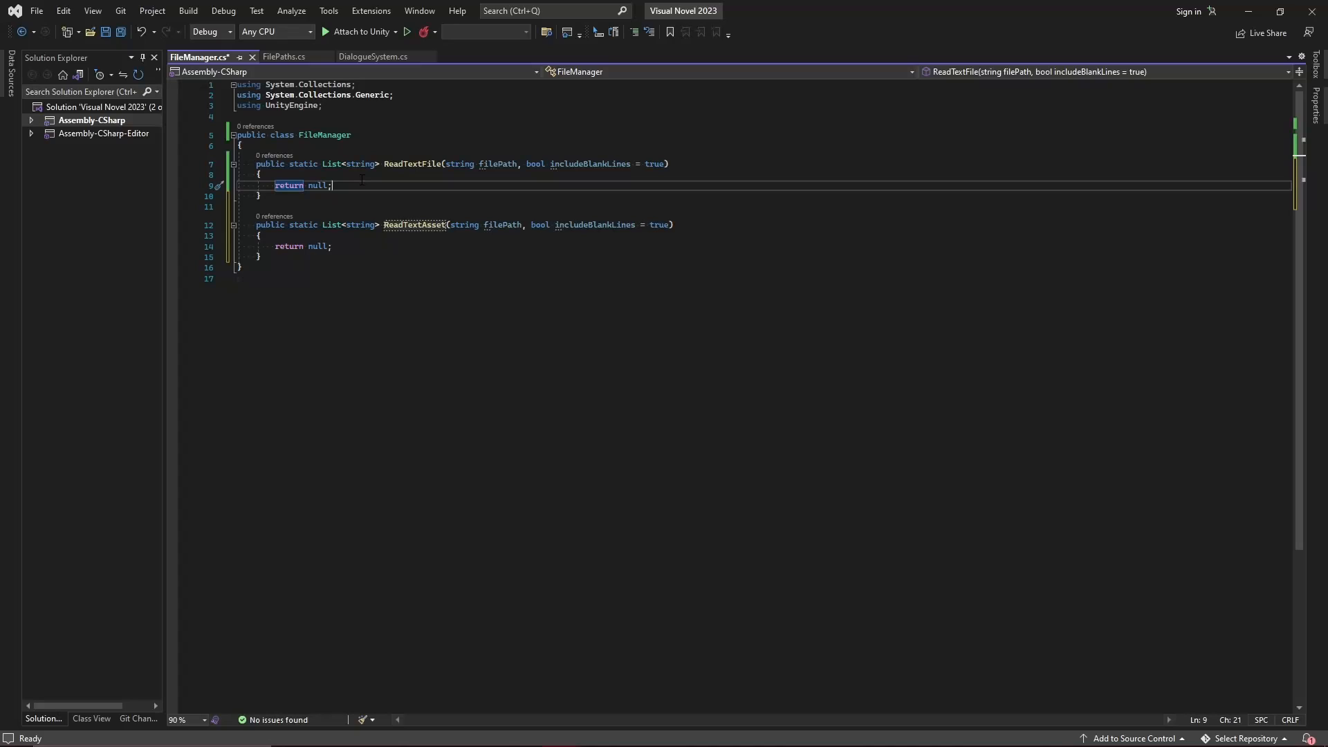
click(354, 163)
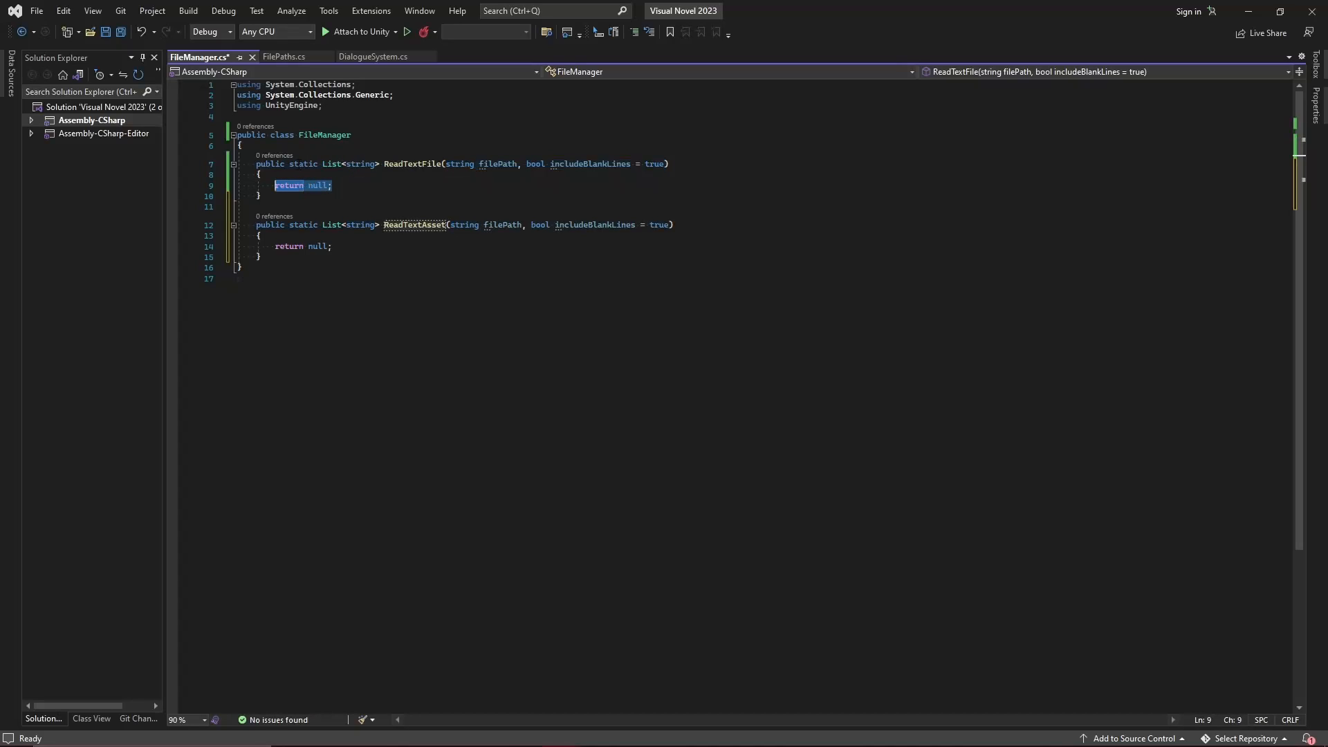
mouse_move(277, 186)
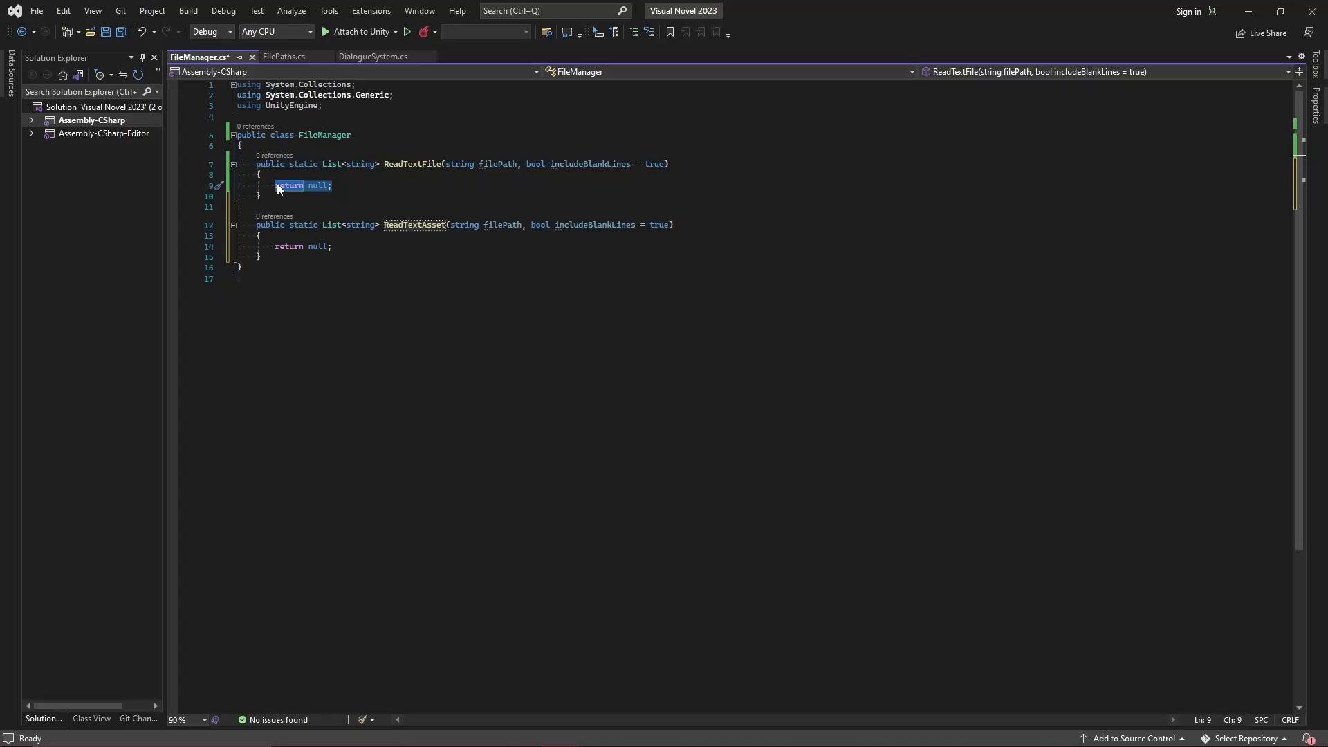
click(283, 57)
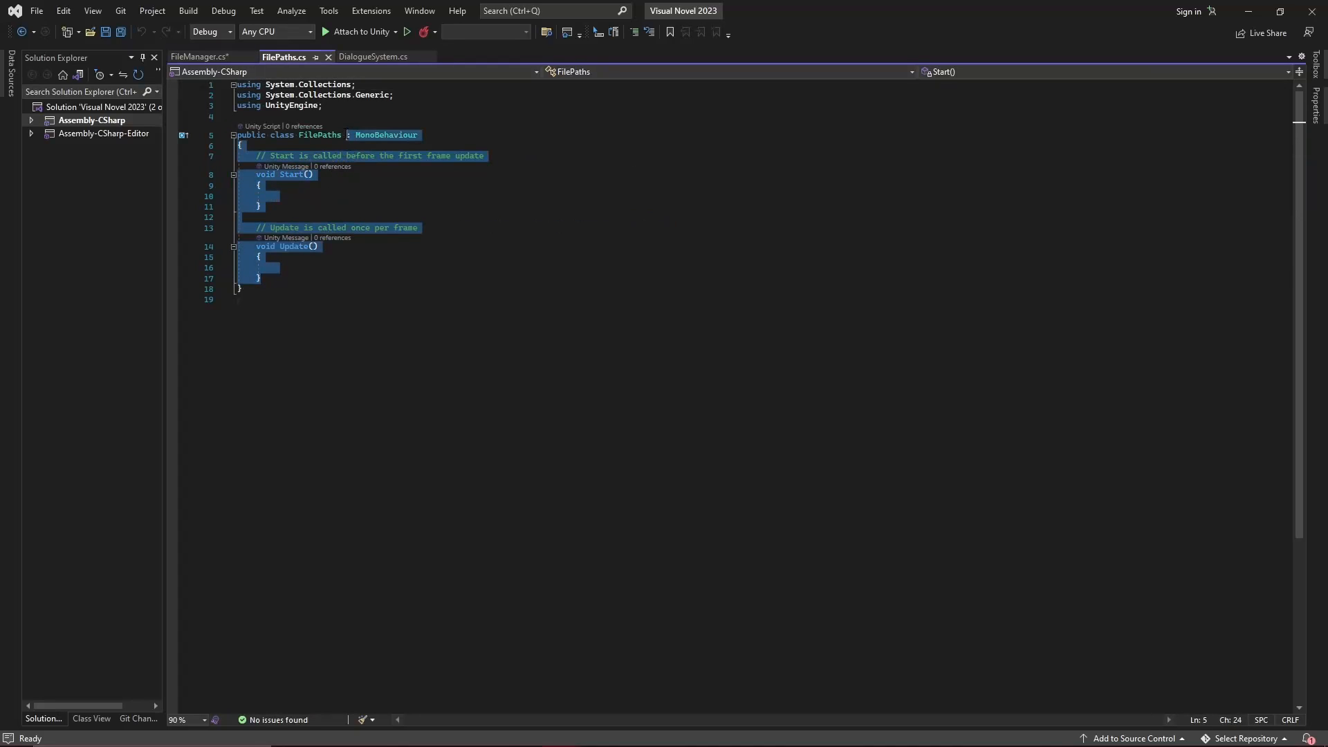
Strip FilePaths' MonoBehaviour template and unused usings, then declare a public static readonly string root.
key(Delete)
text({)
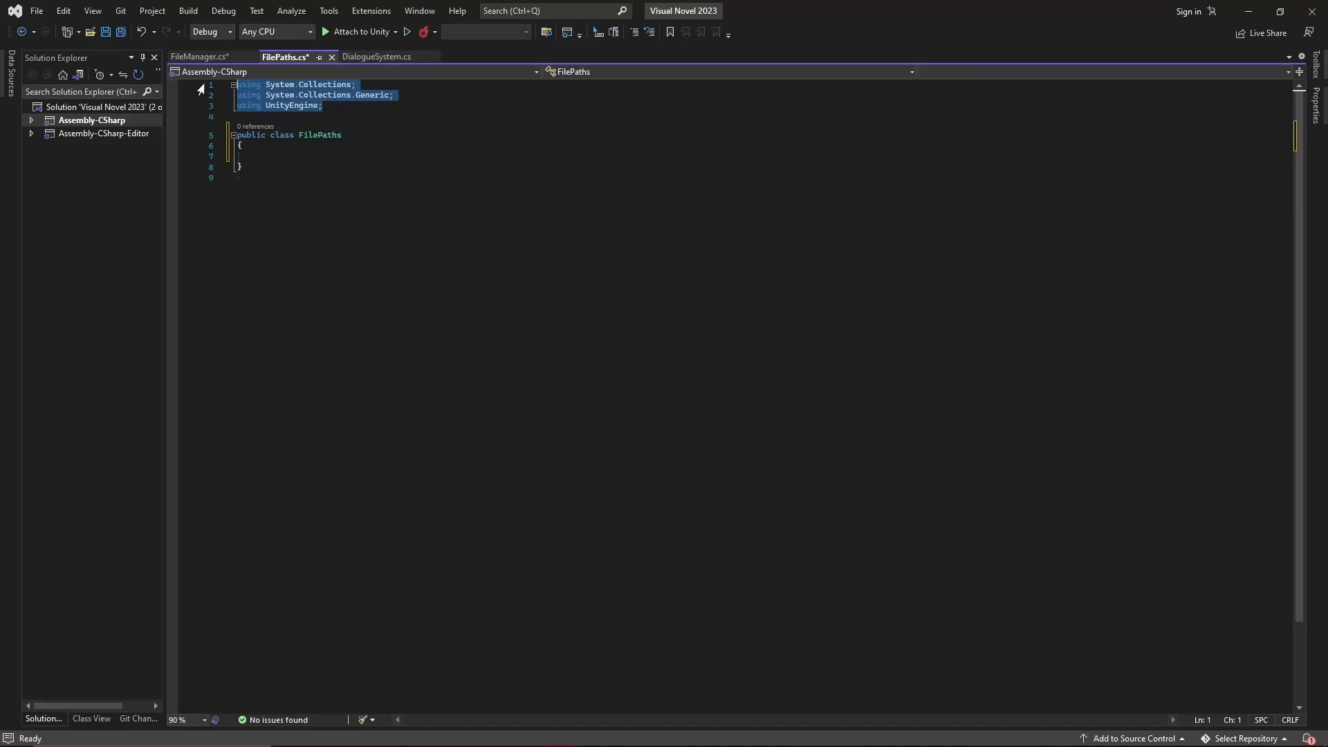
key(Delete)
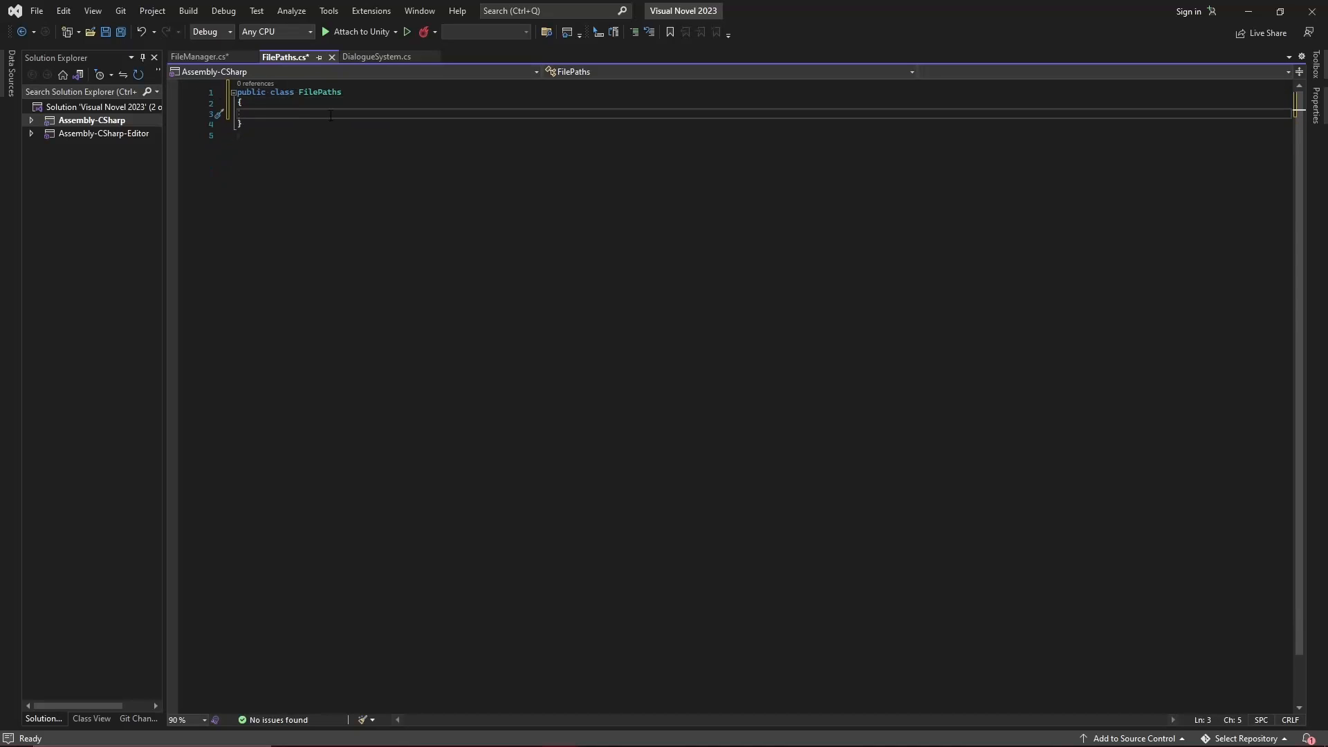
text(public)
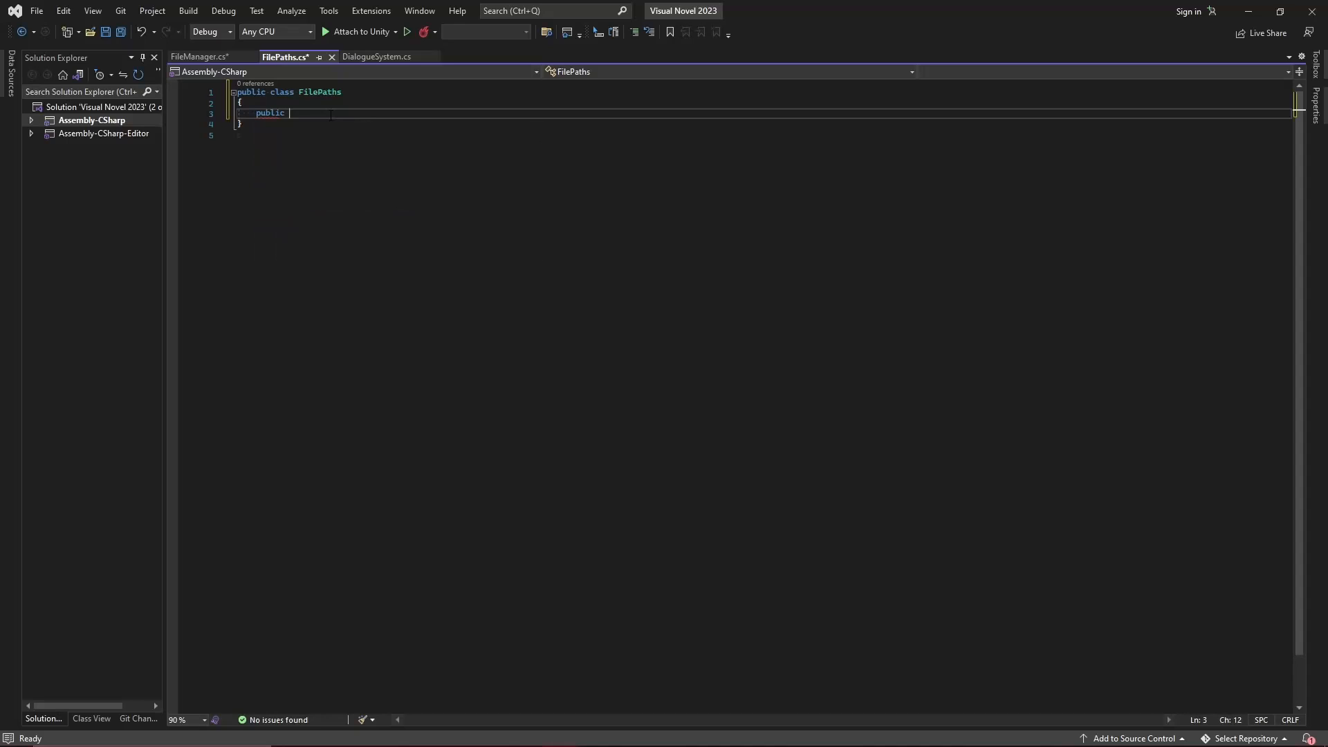
text(static readonly string)
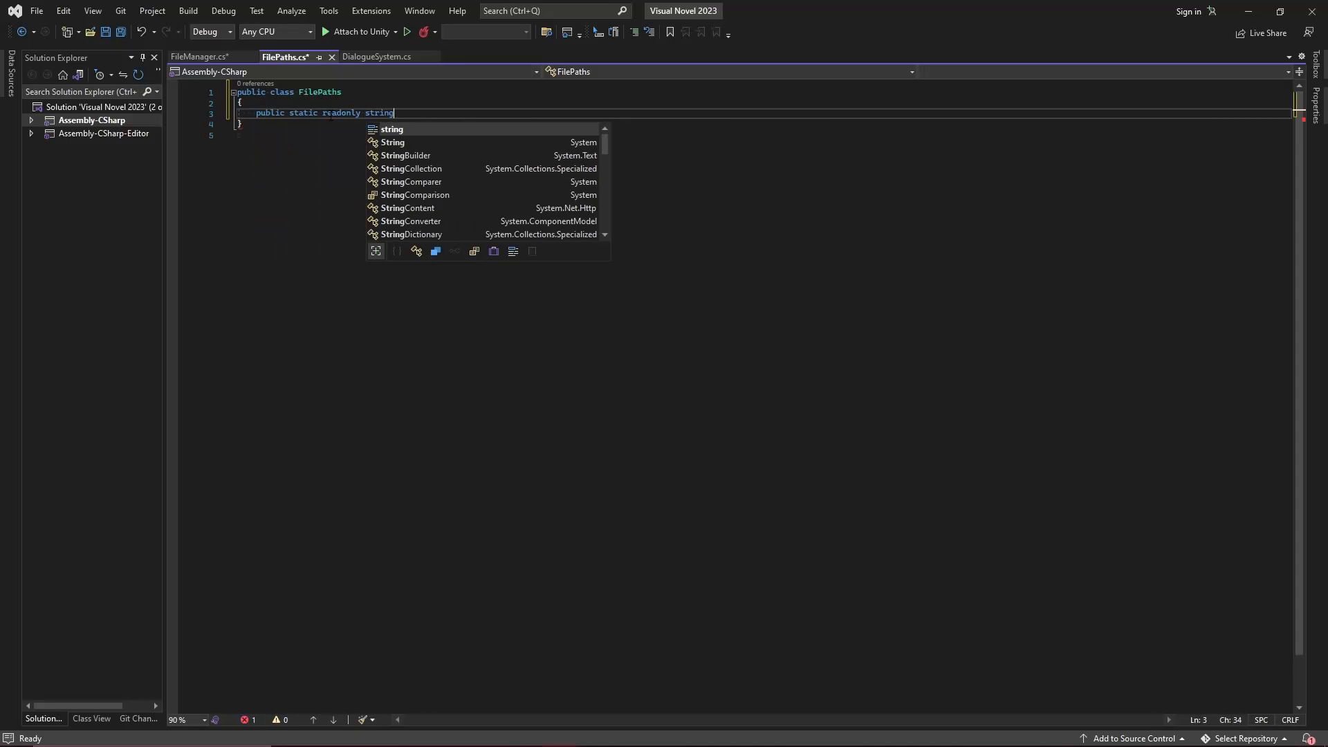
text(root)
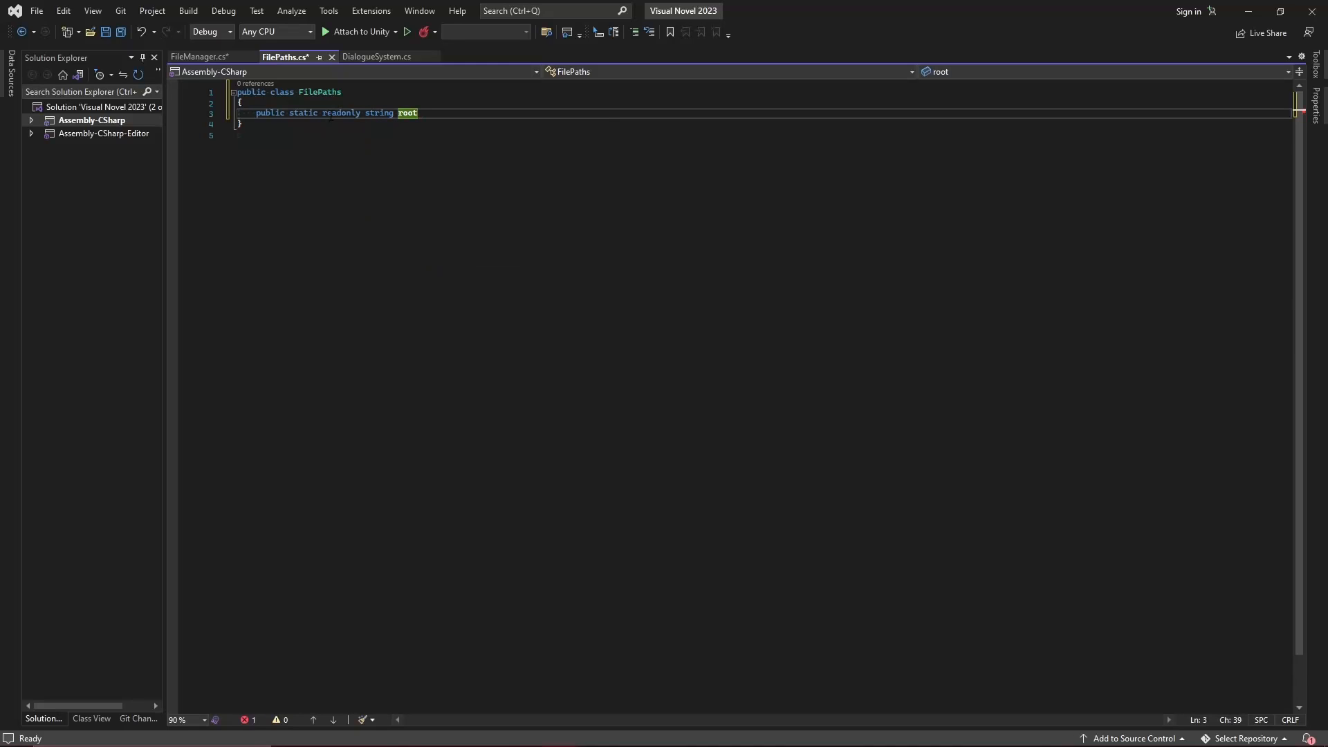
Set root to $"{Application.dataPath}/gameData/".
click(417, 113)
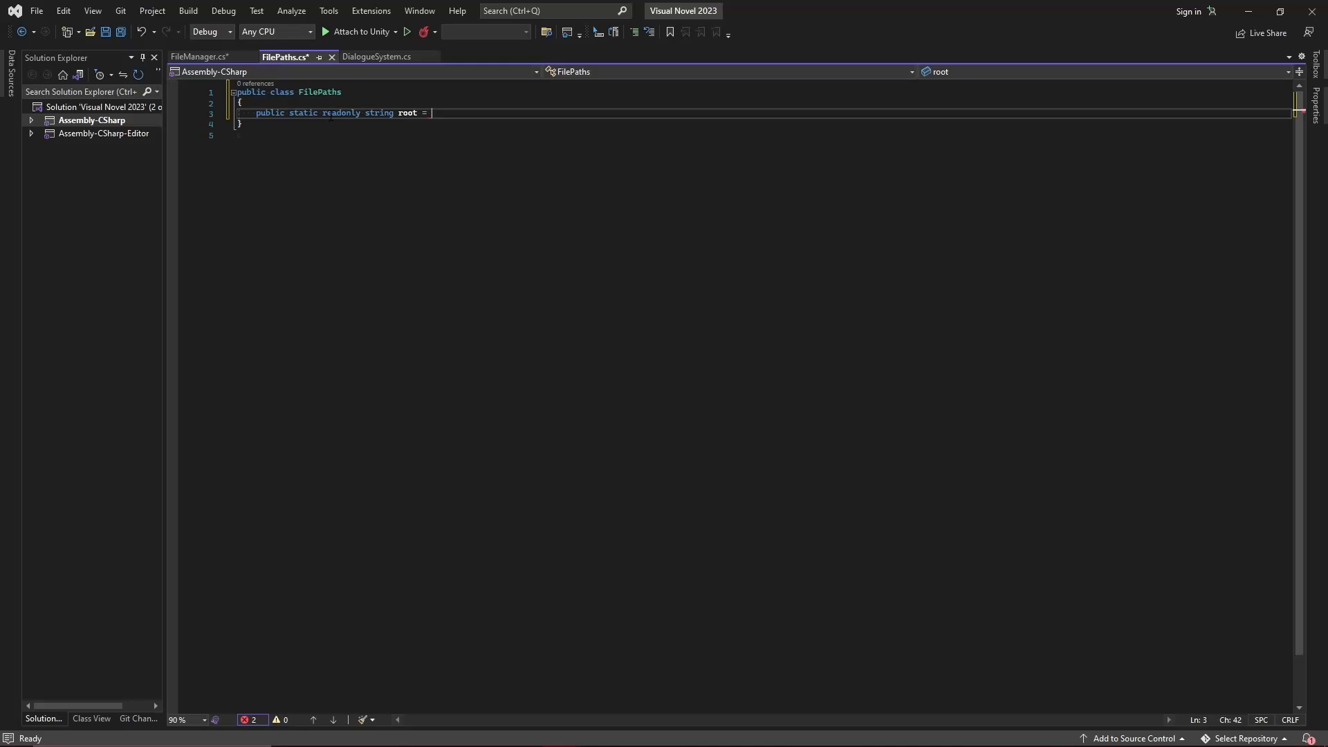
text($"")
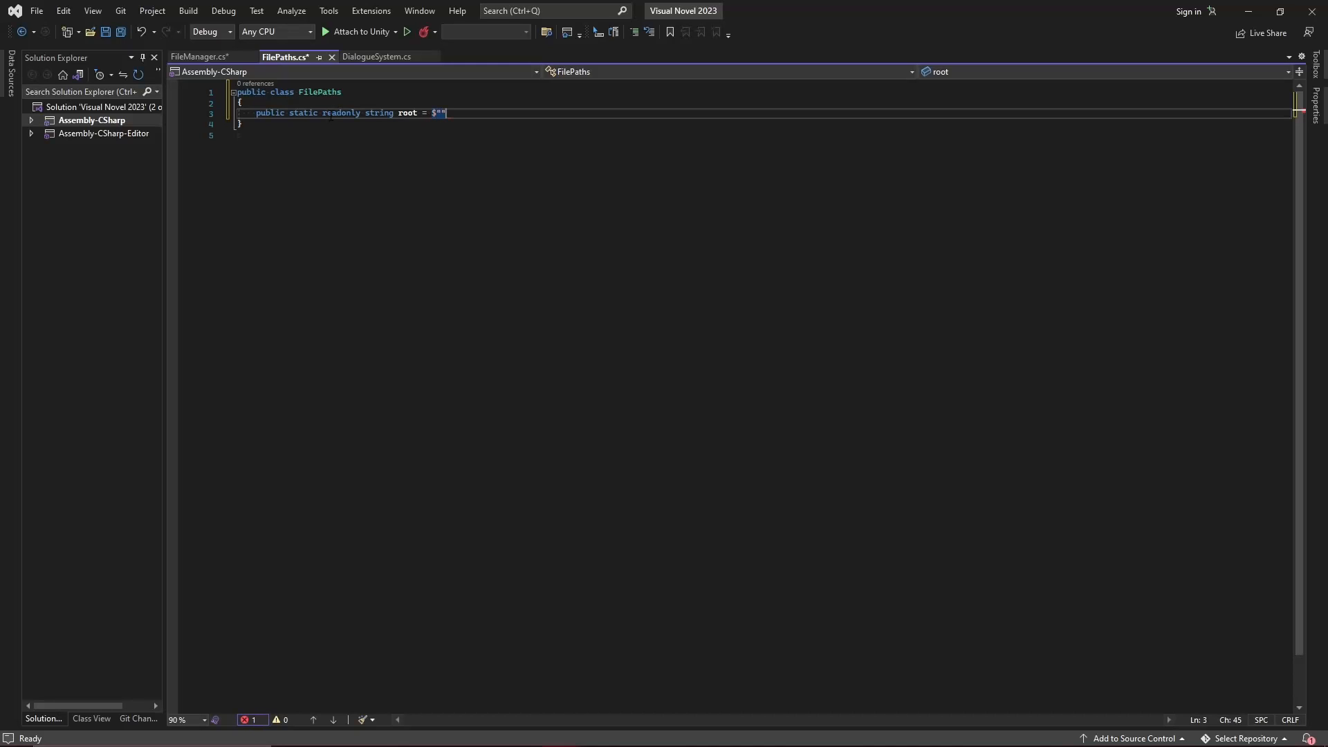
text({}";)
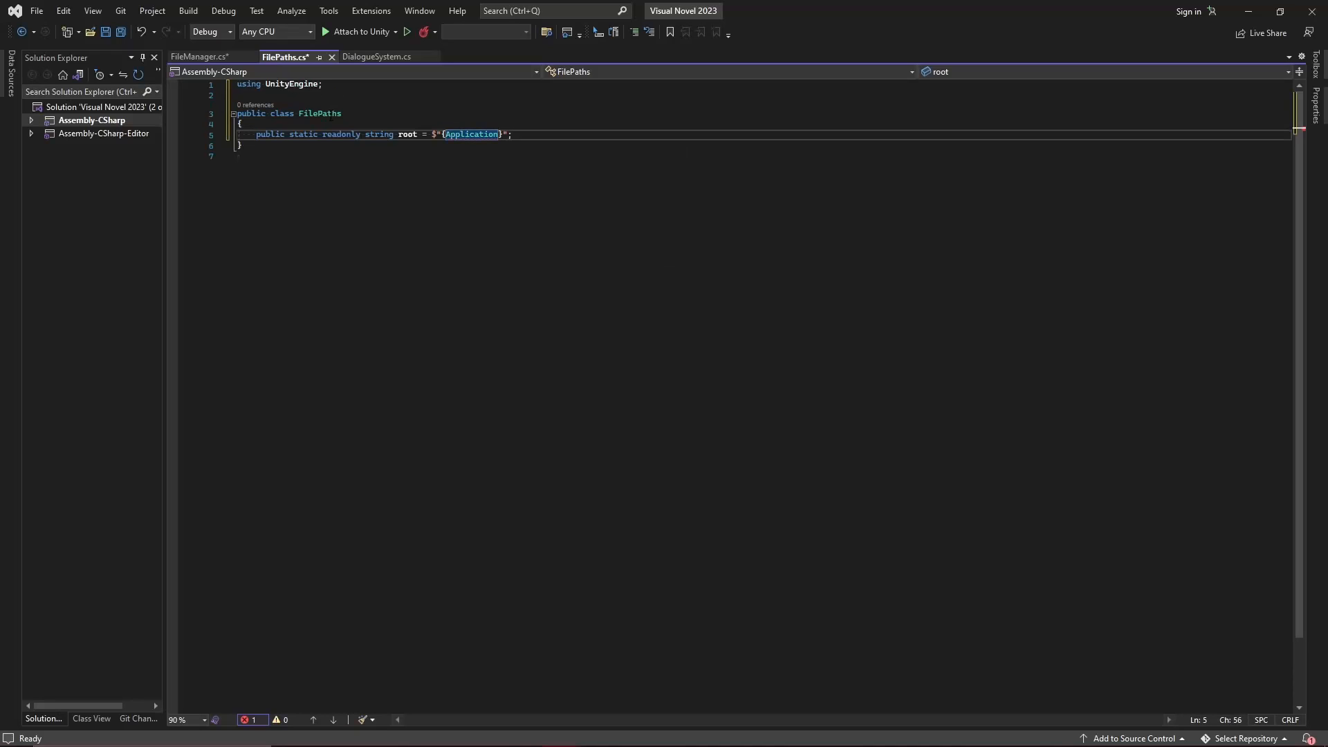
text(.dataPath)
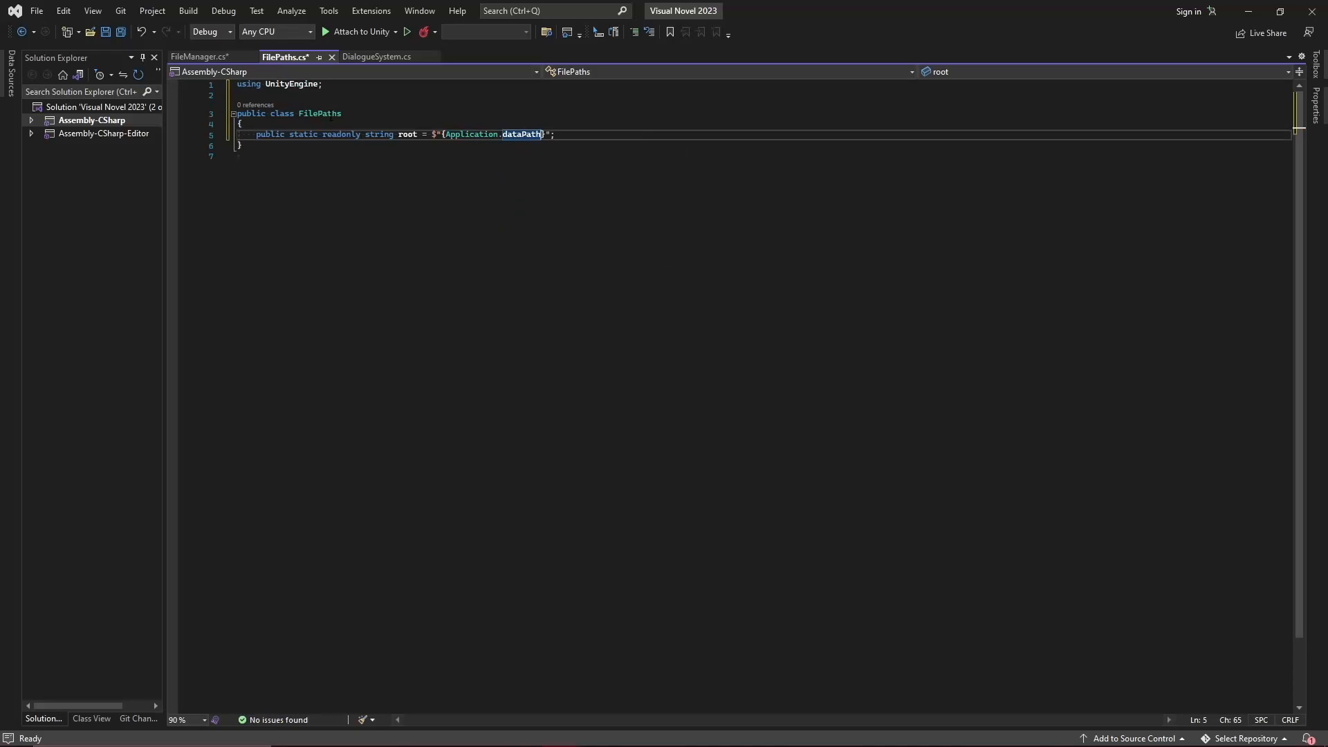
text(/)
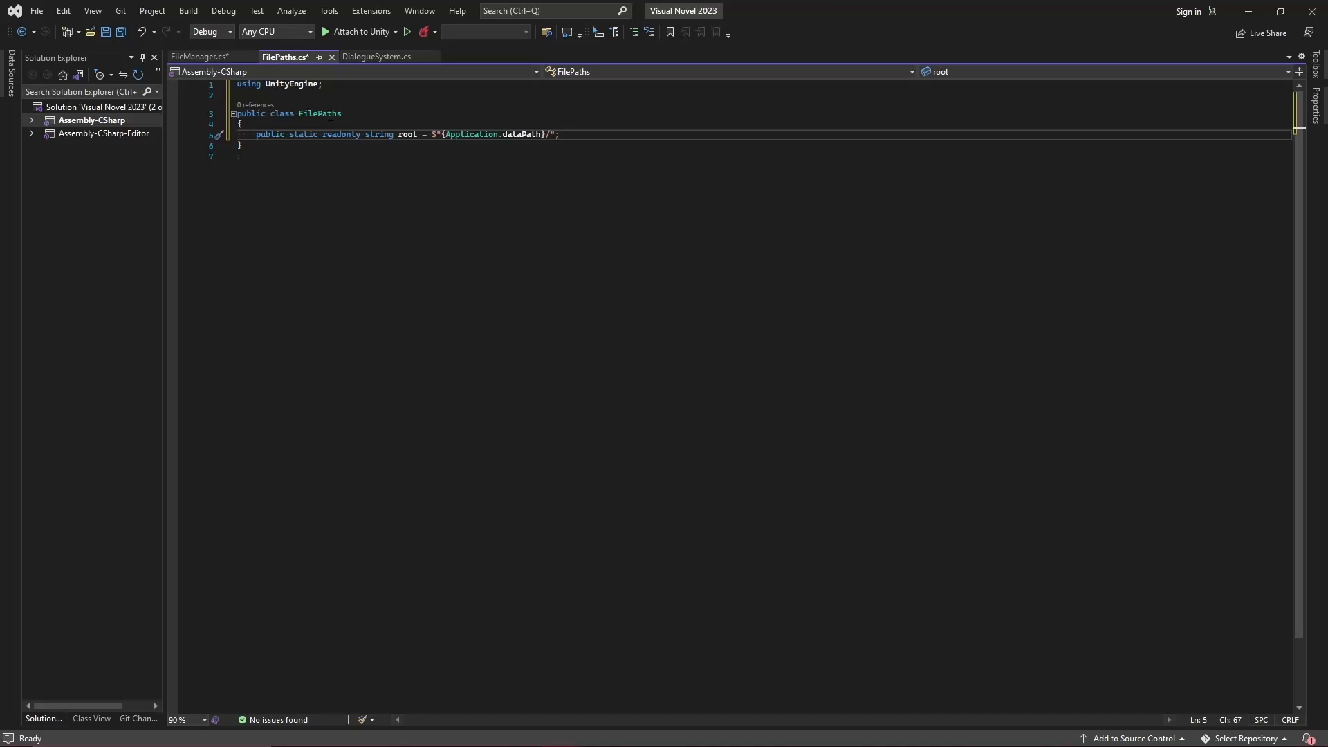
text(g)
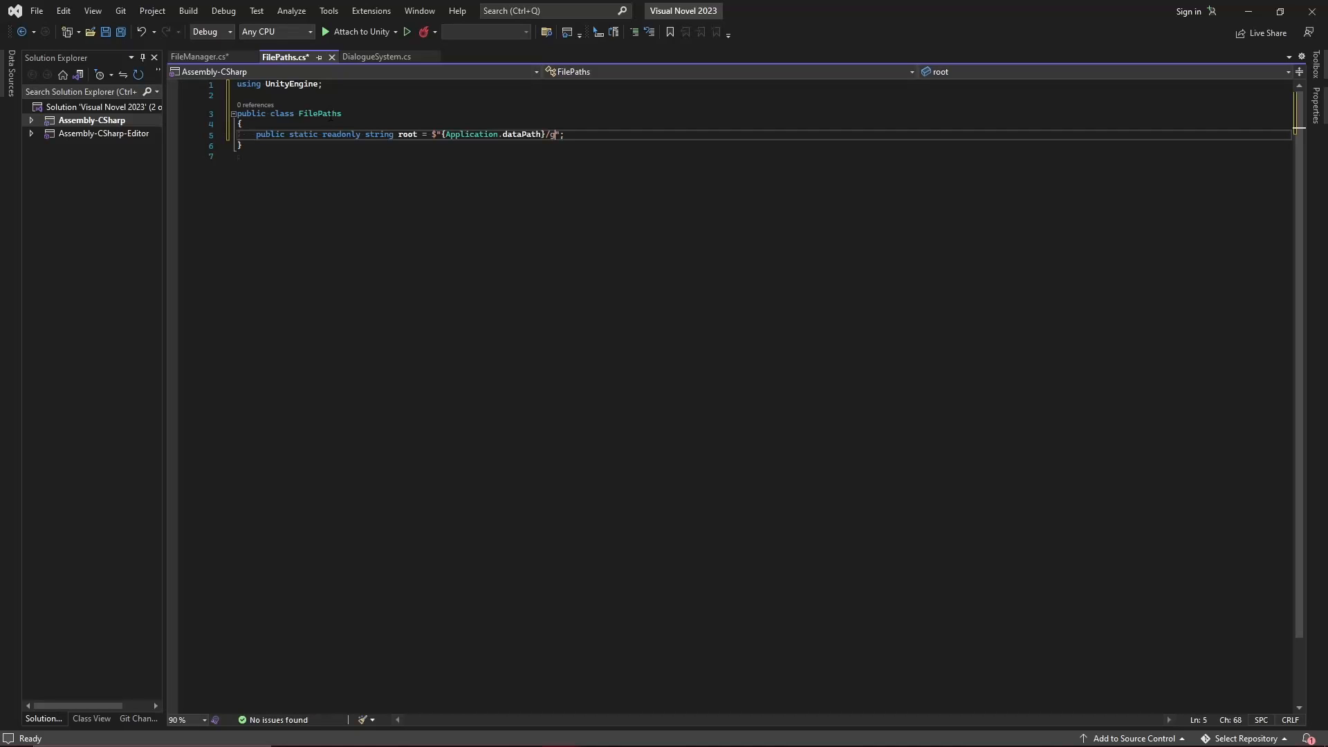
text(ameData)
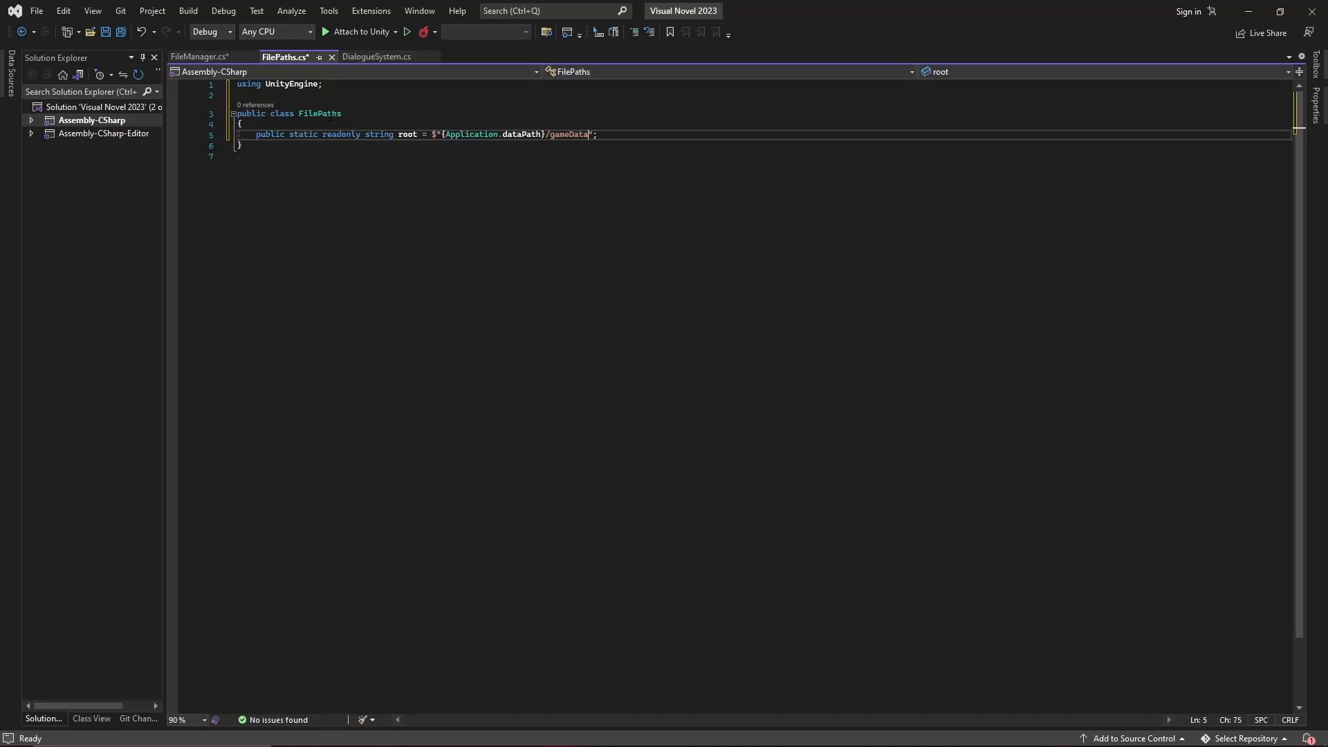
text(/)
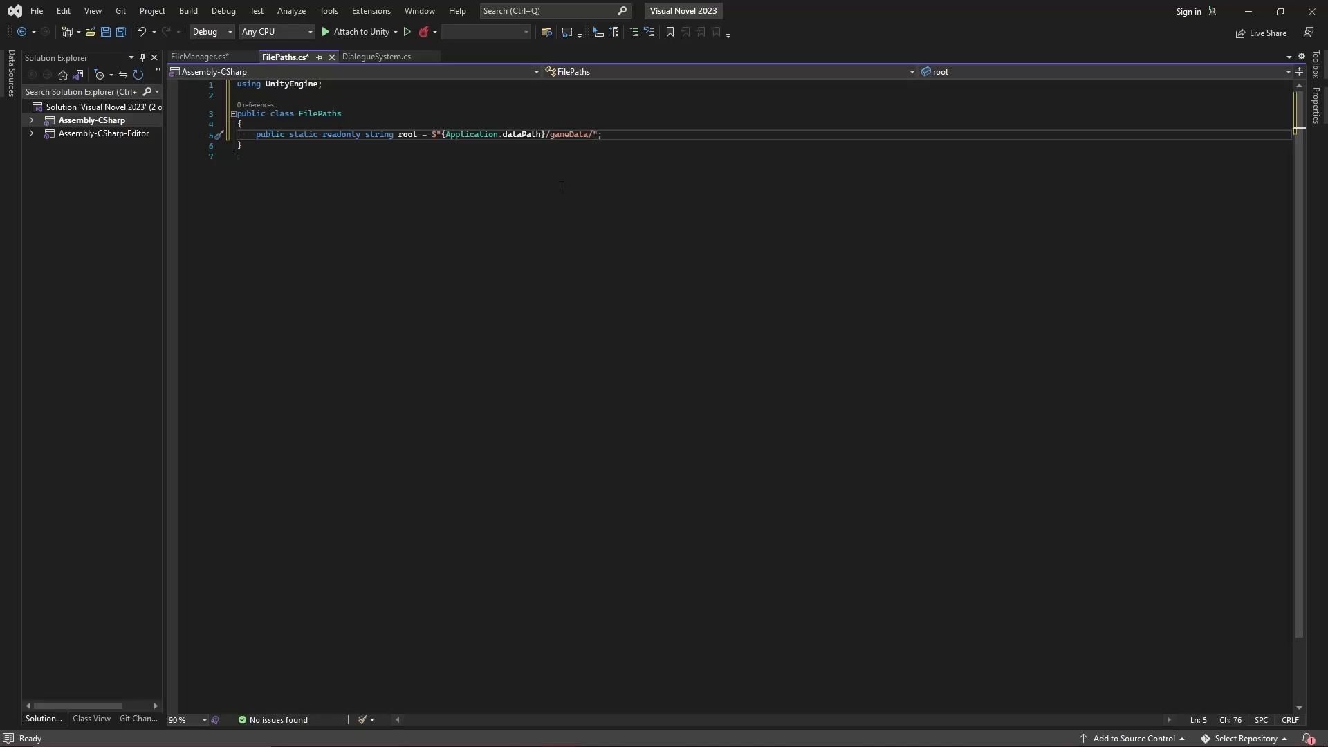
mouse_move(460, 134)
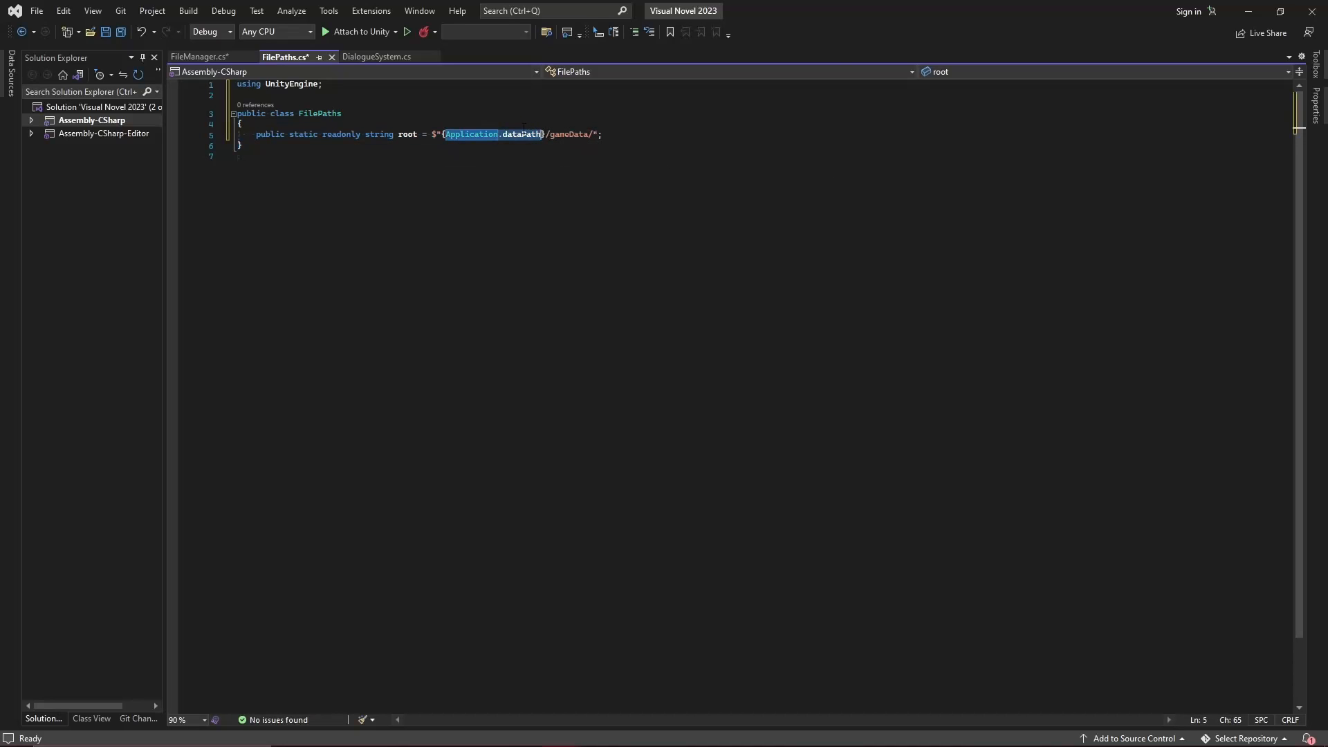
mouse_move(471, 135)
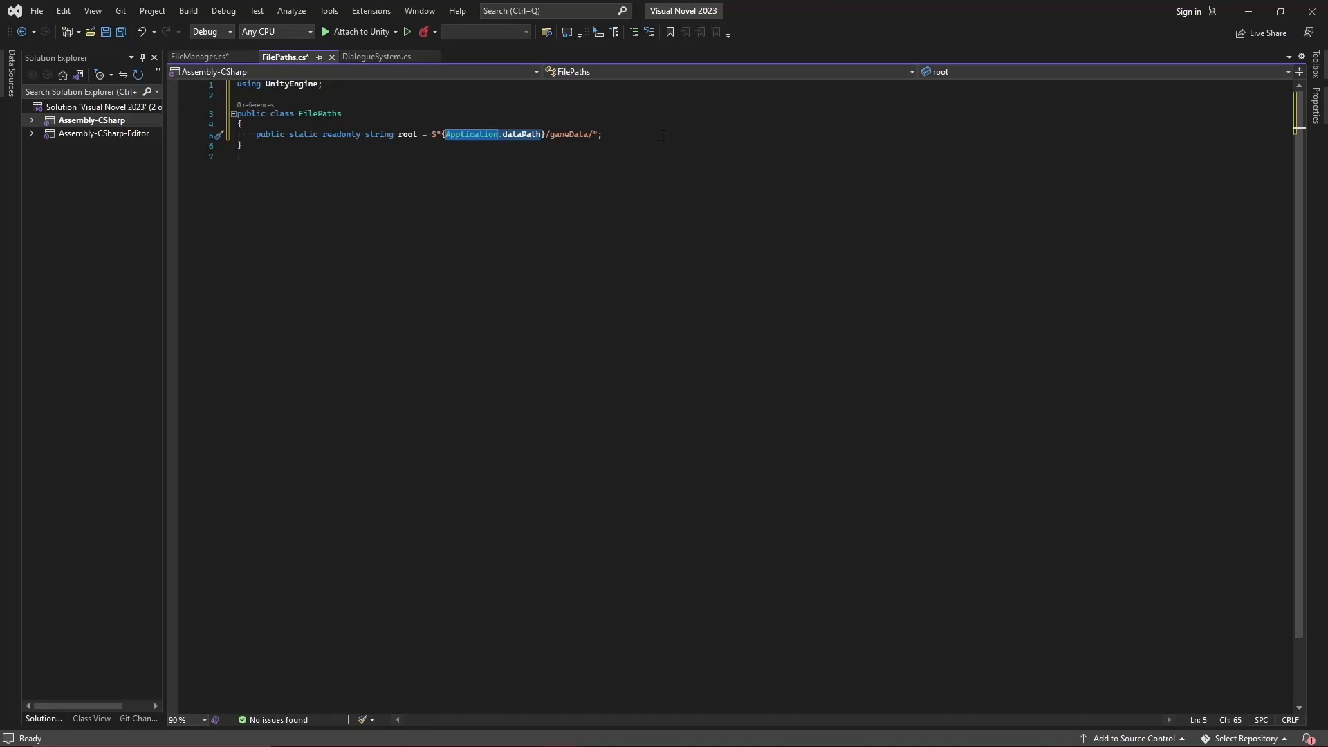
mouse_move(472, 133)
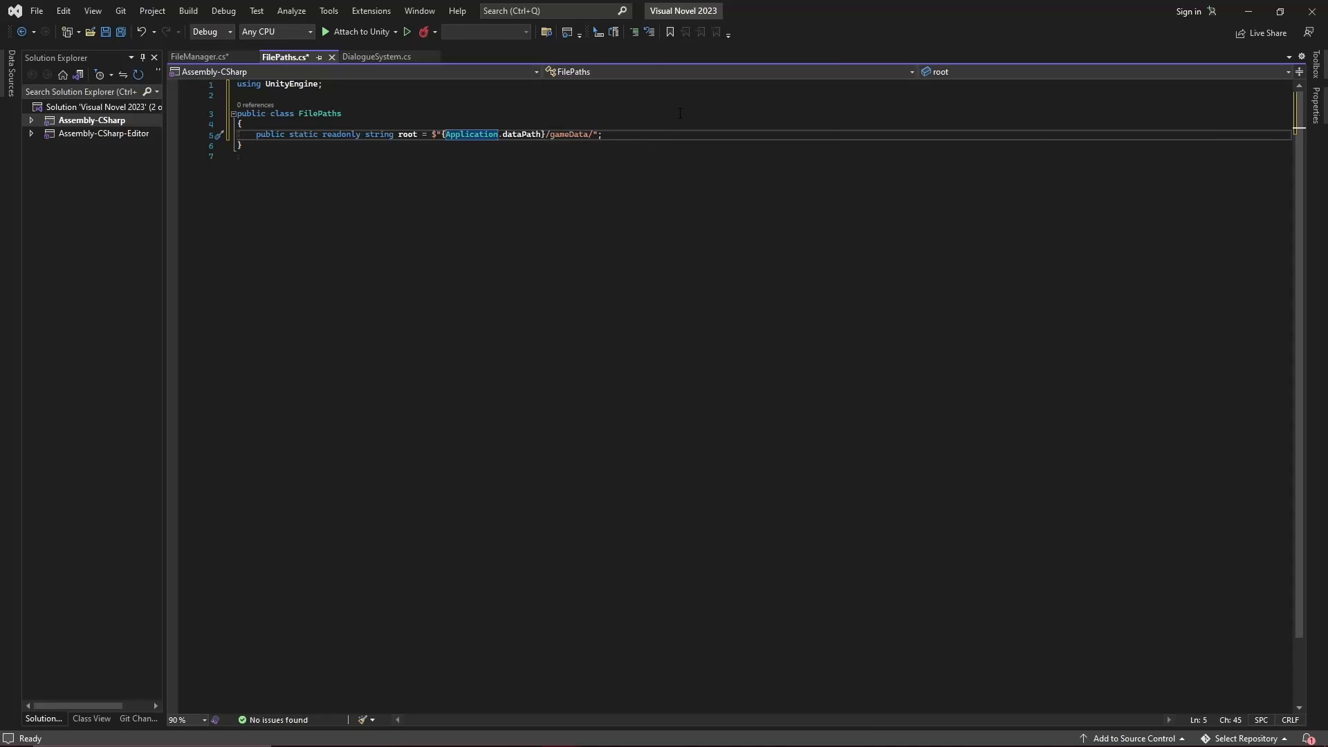
In FileManager, add if (!filePath.StartsWith('/')) filePath = FilePaths.root + filePath;.
click(200, 56)
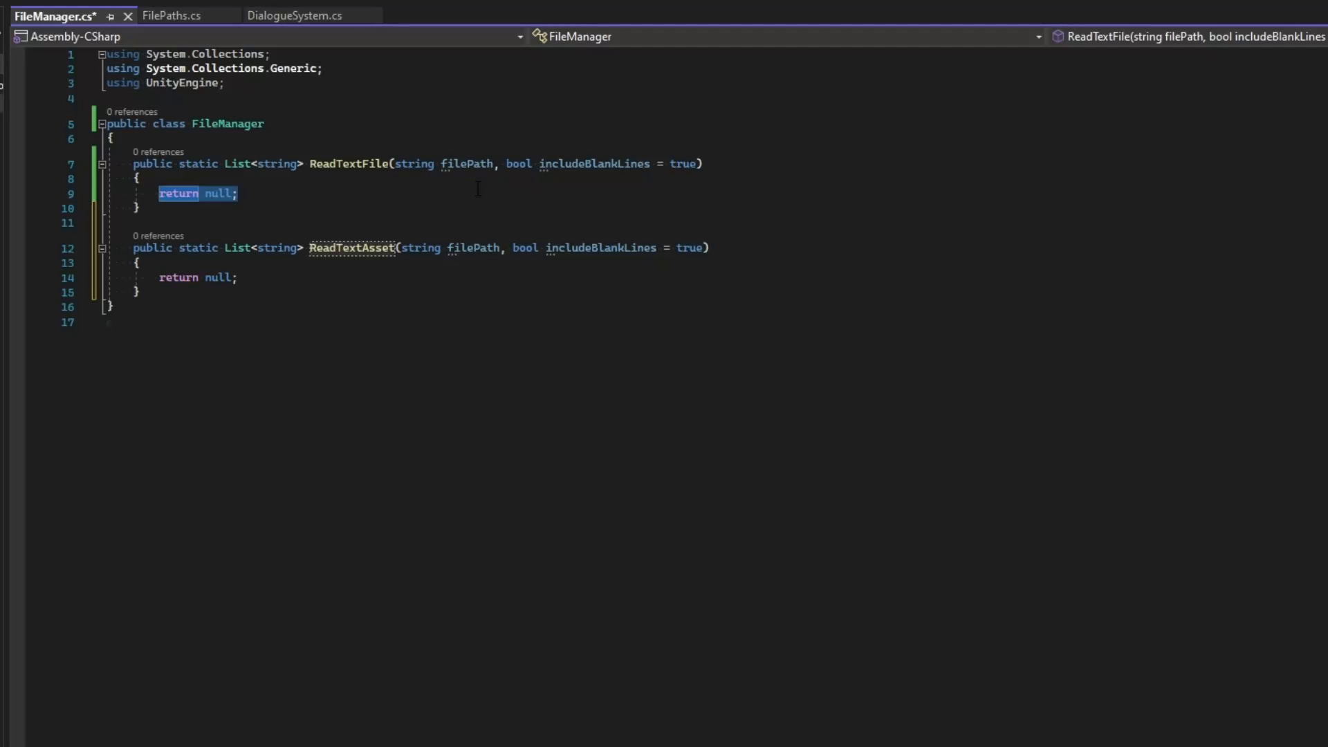
text(if (filePath)
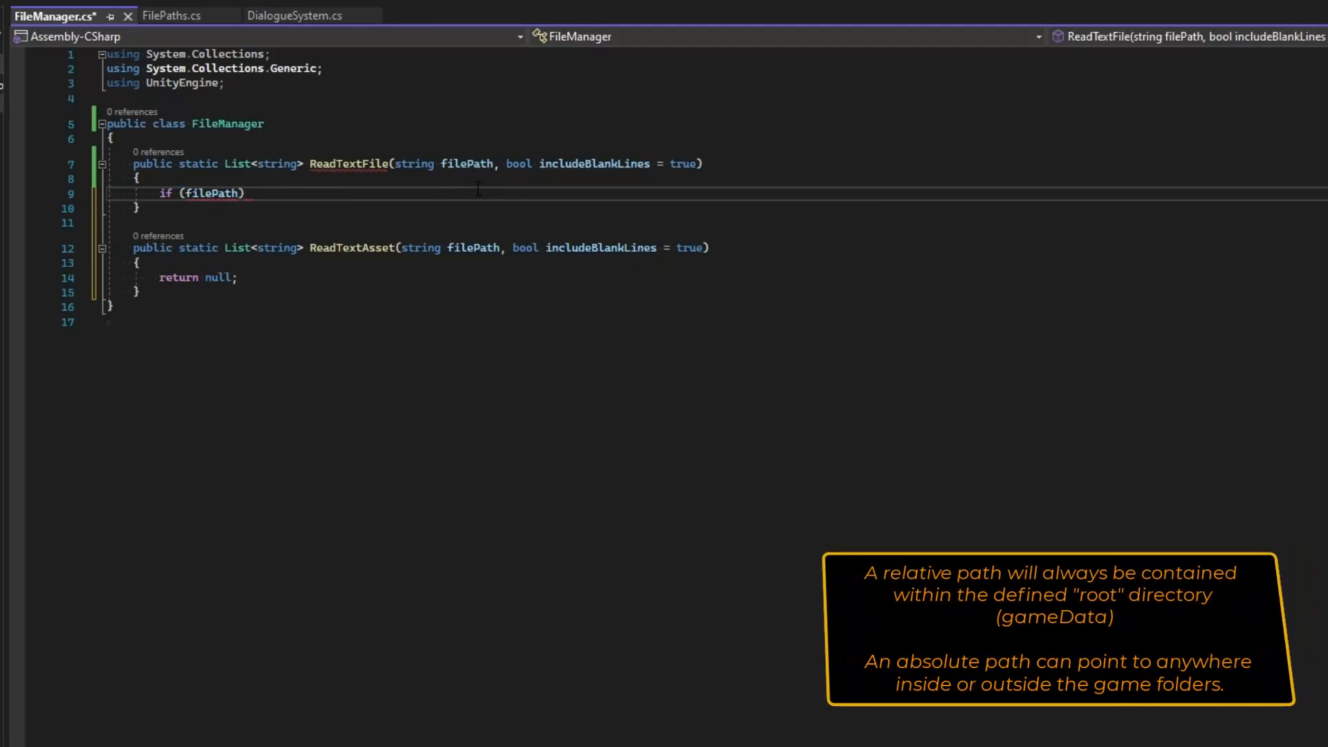
text(.StartsWith()
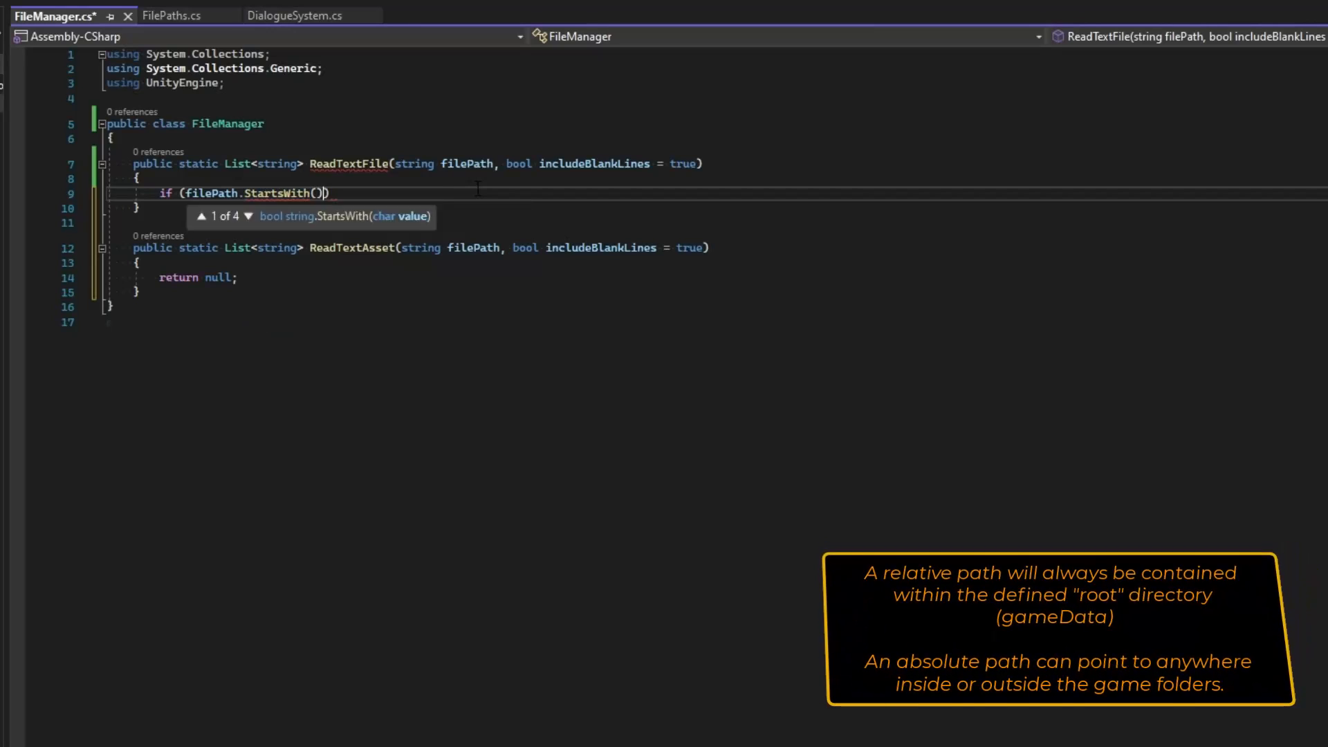
text('/')
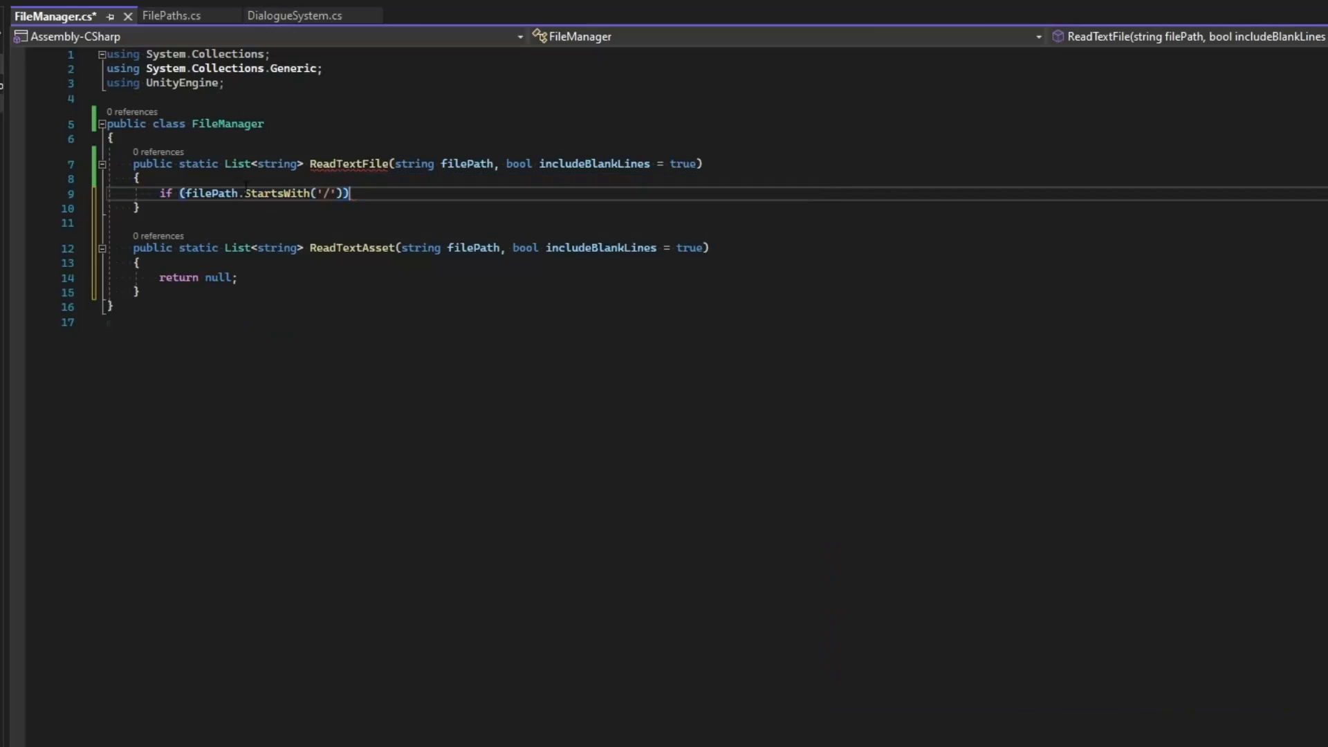
text(!)
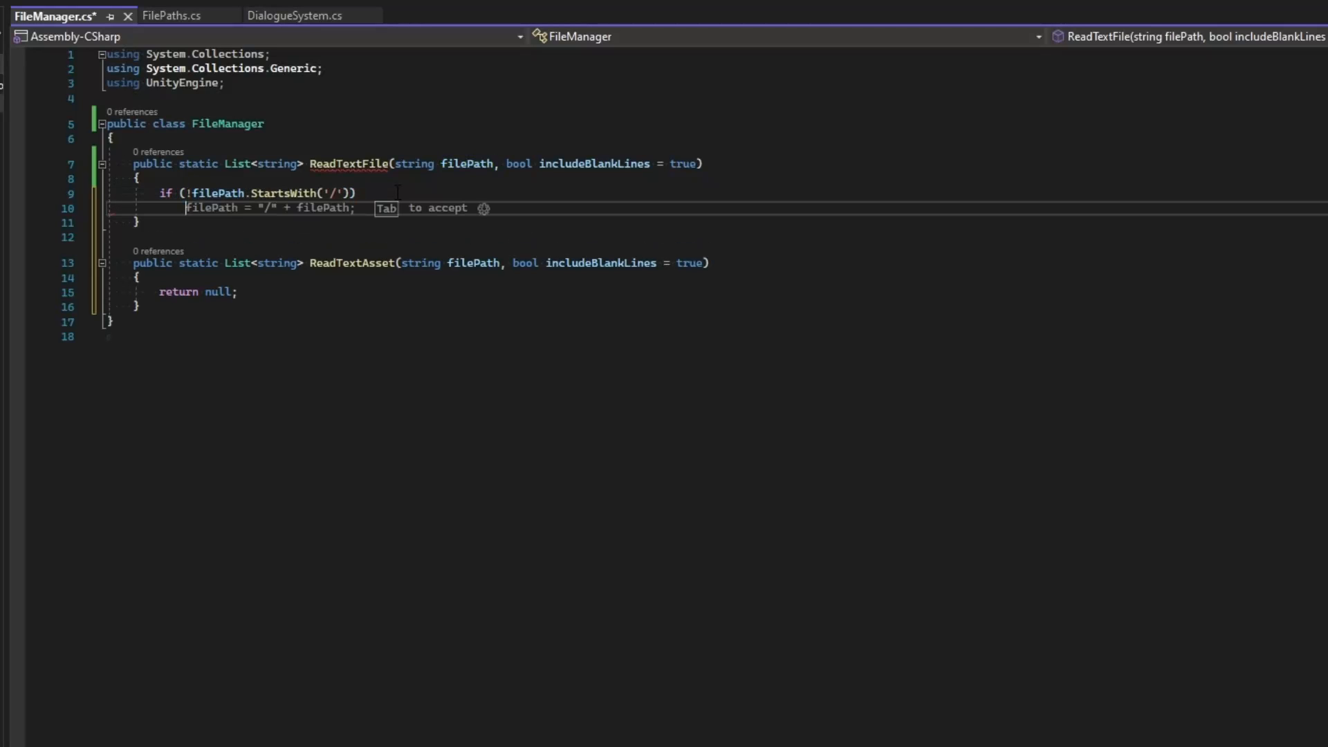
text(filePath)
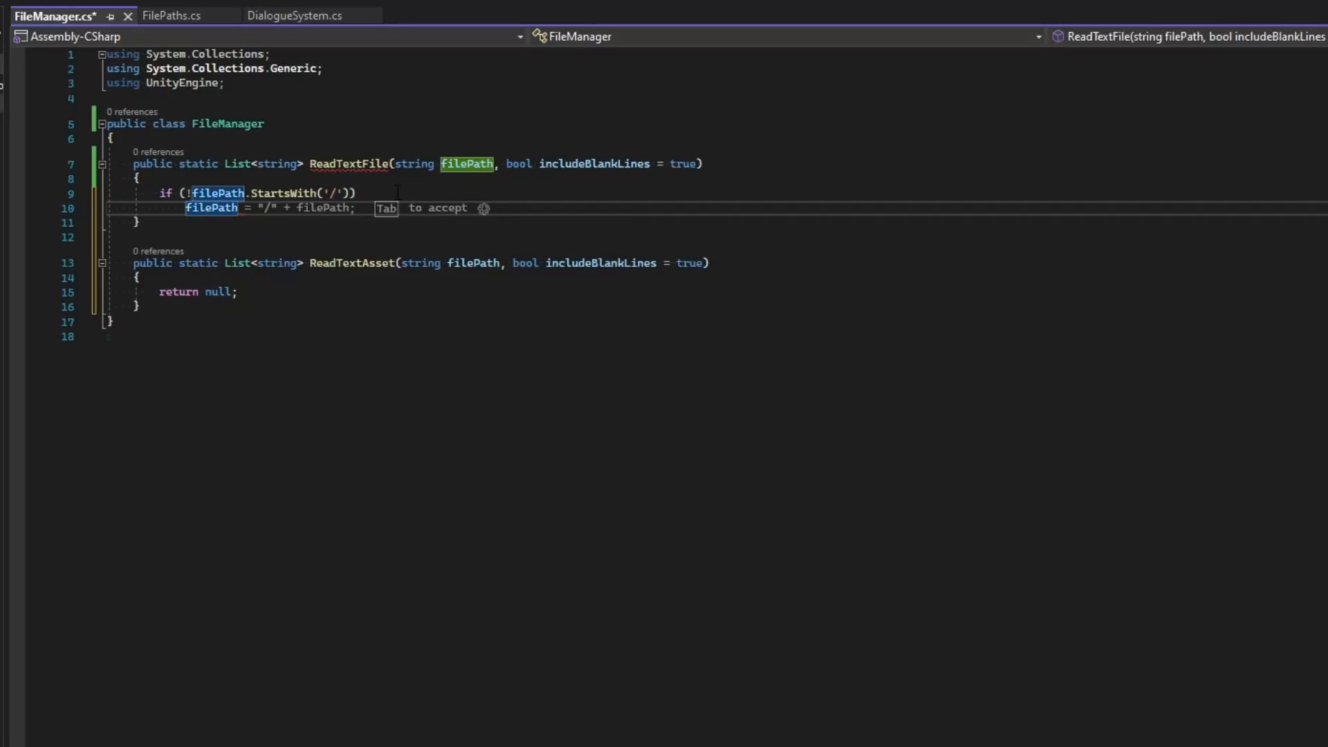
text(f)
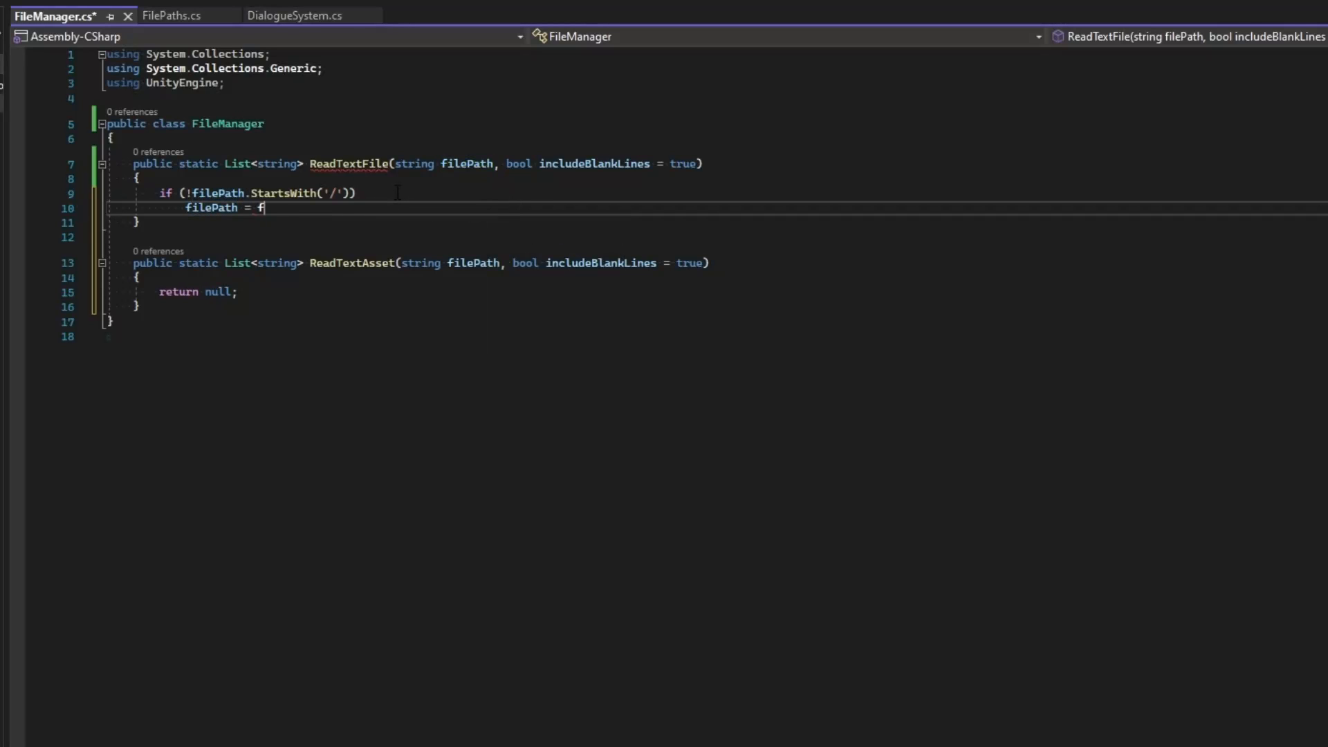
text(ilePaths)
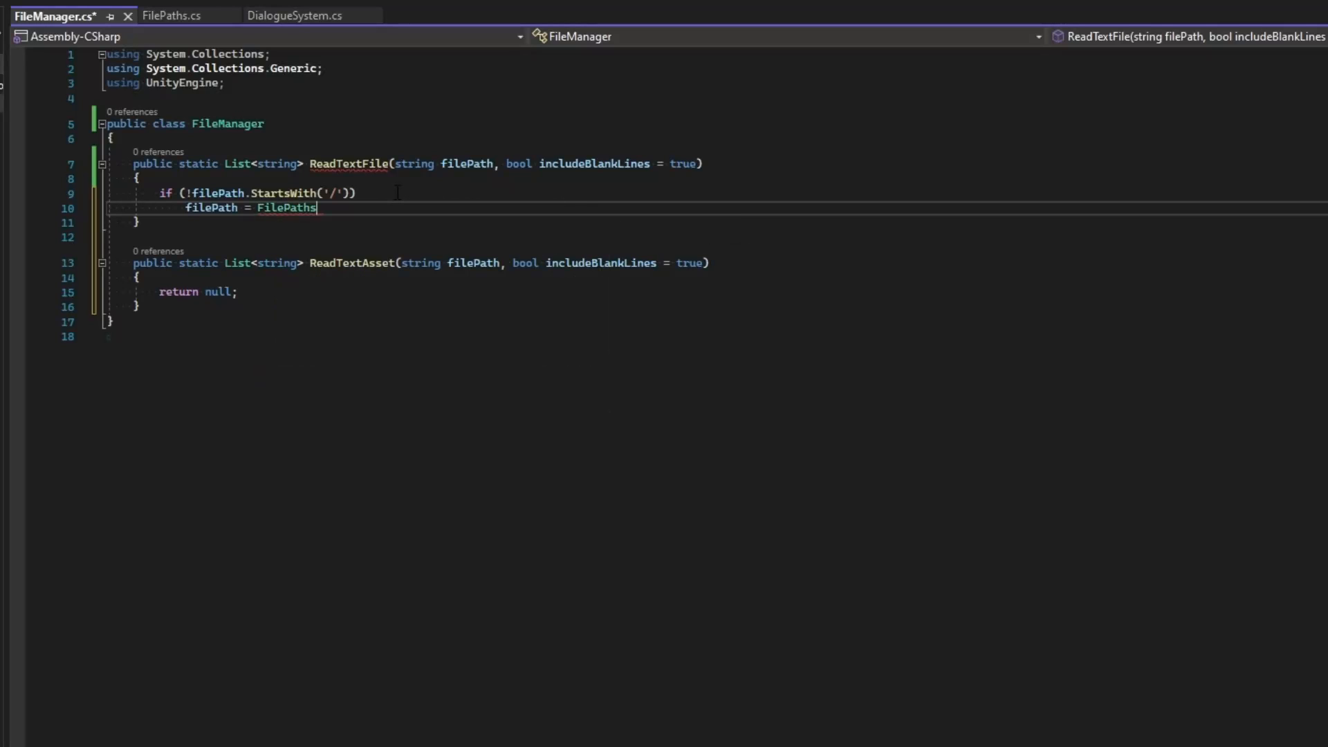
text(.root + filePath;)
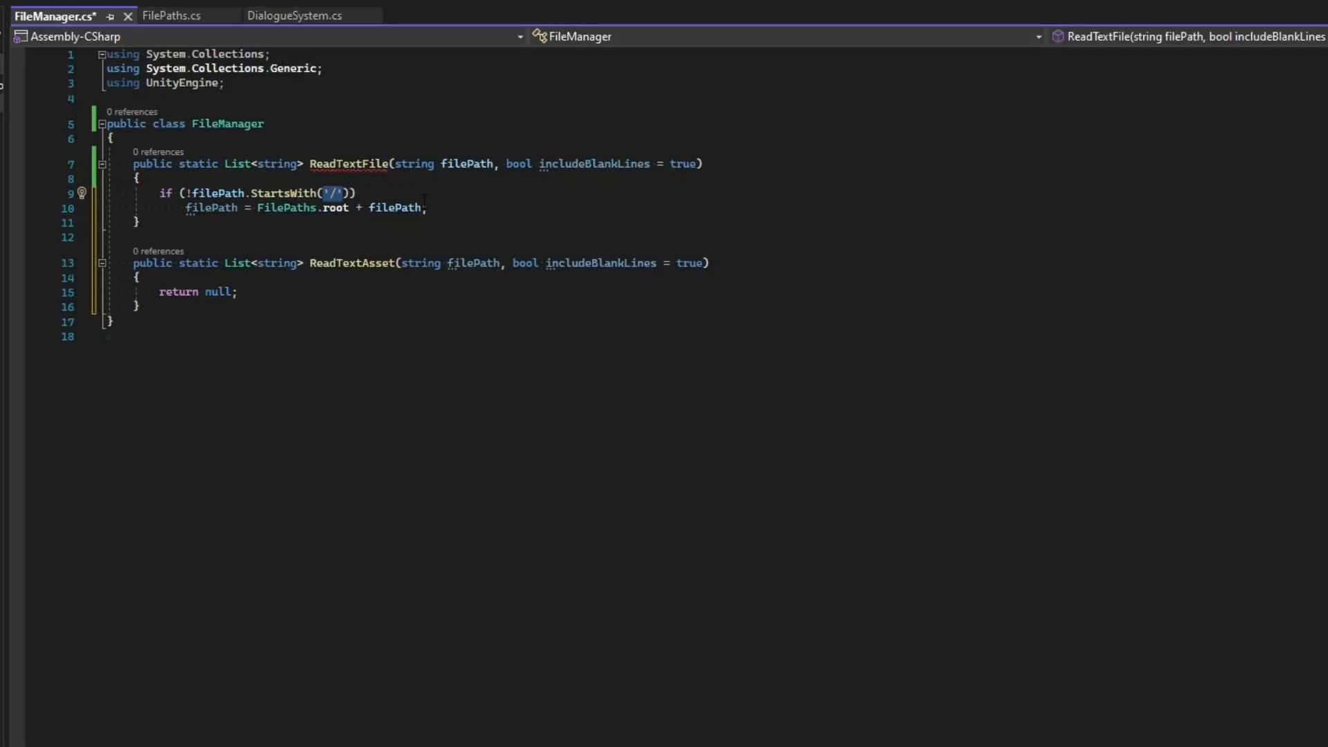
Declare List<string> lines = new List<string>() and start a try block.
key(enter)
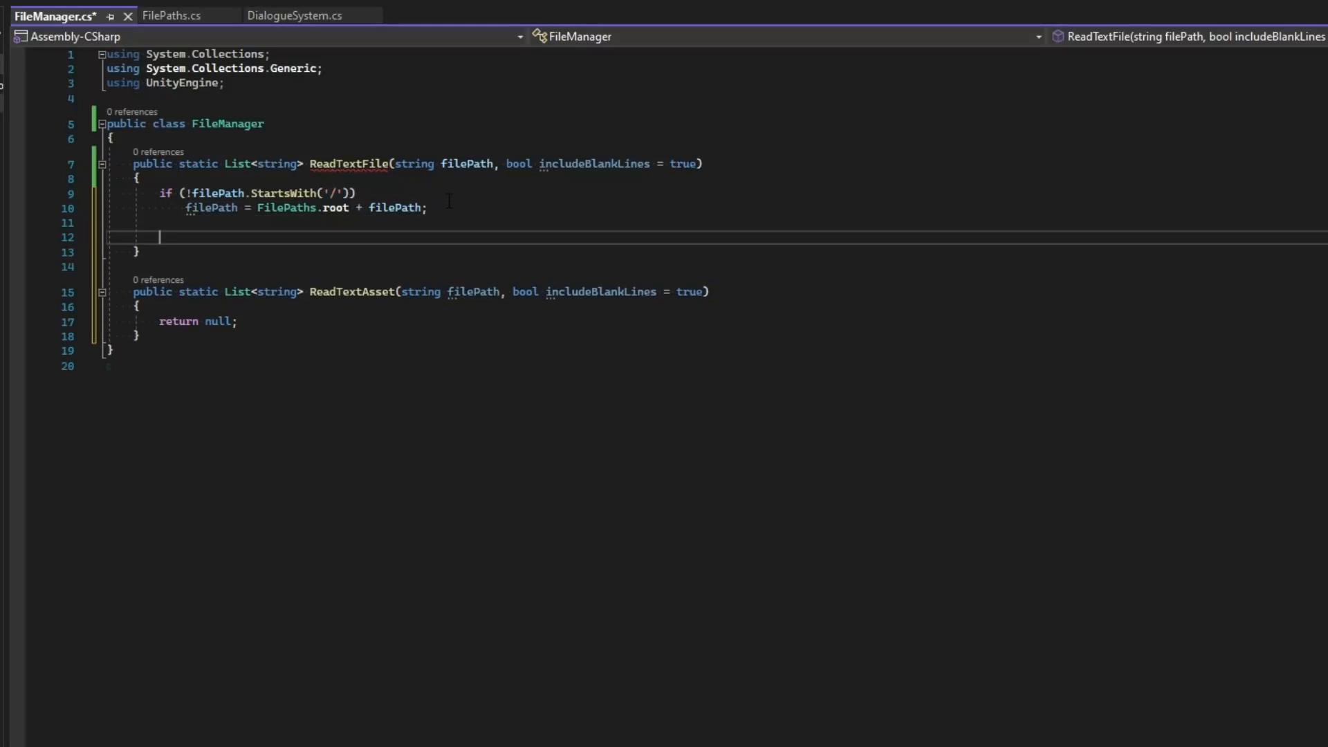
text(List<string>)
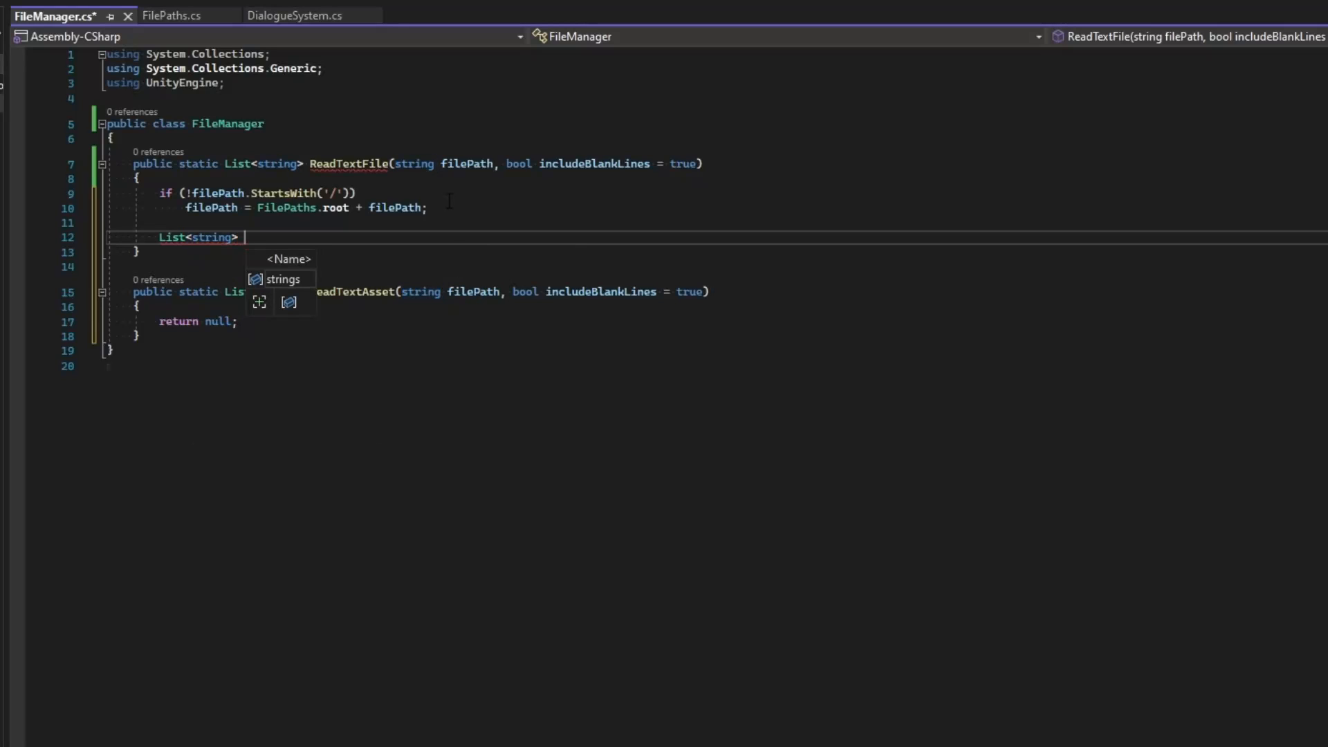
text(lines = new List<string>)
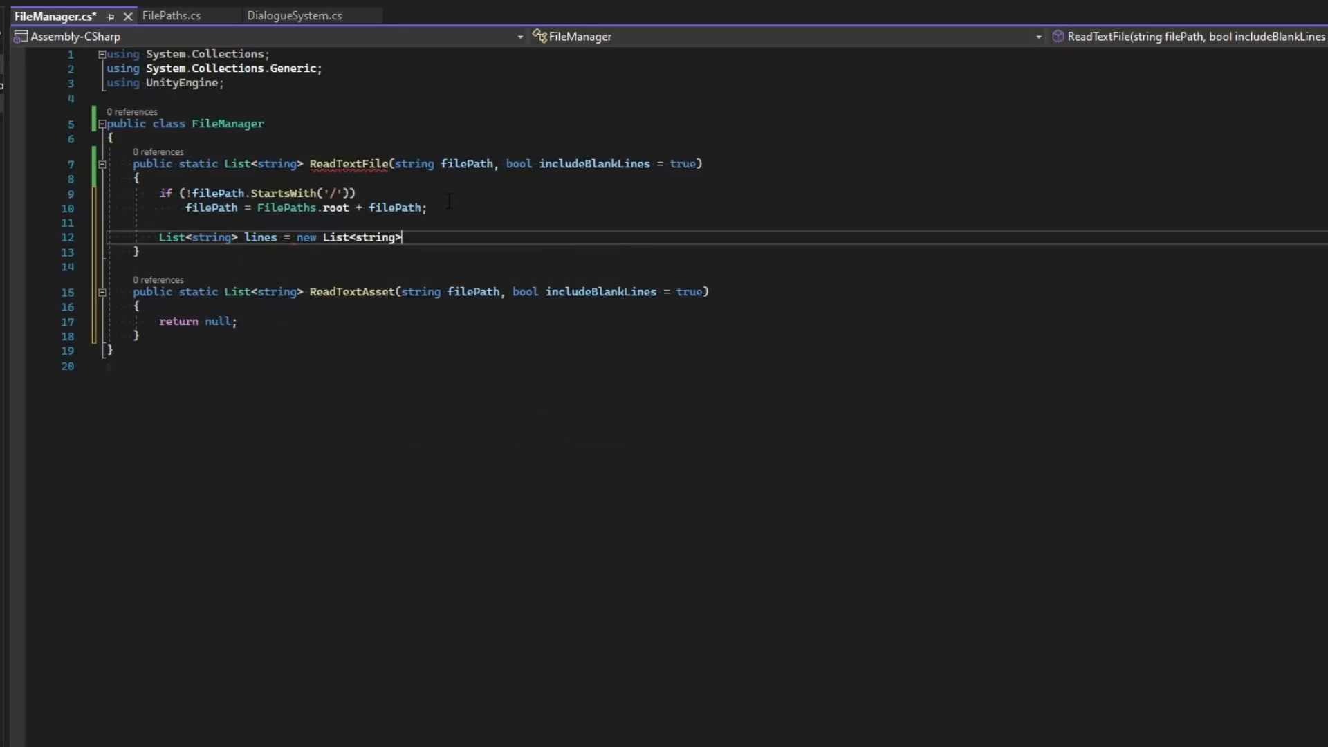
text(();)
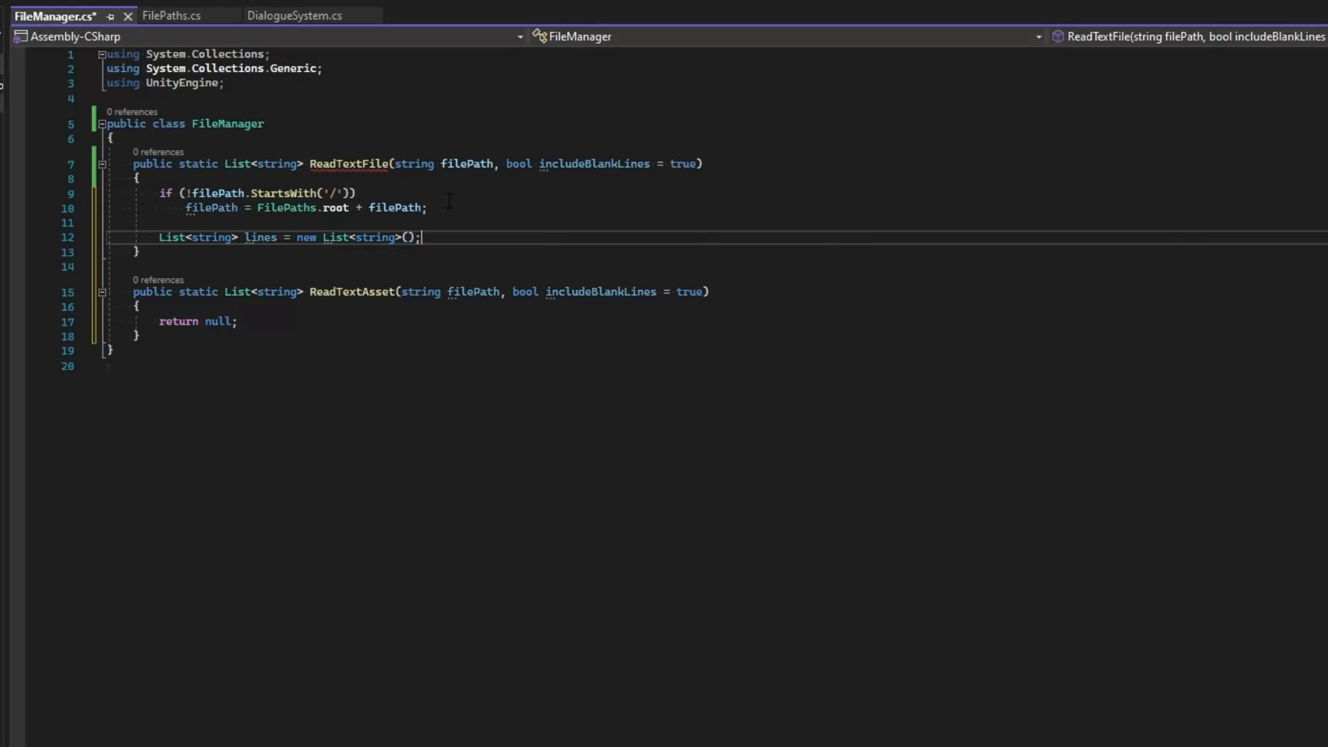
text(try)
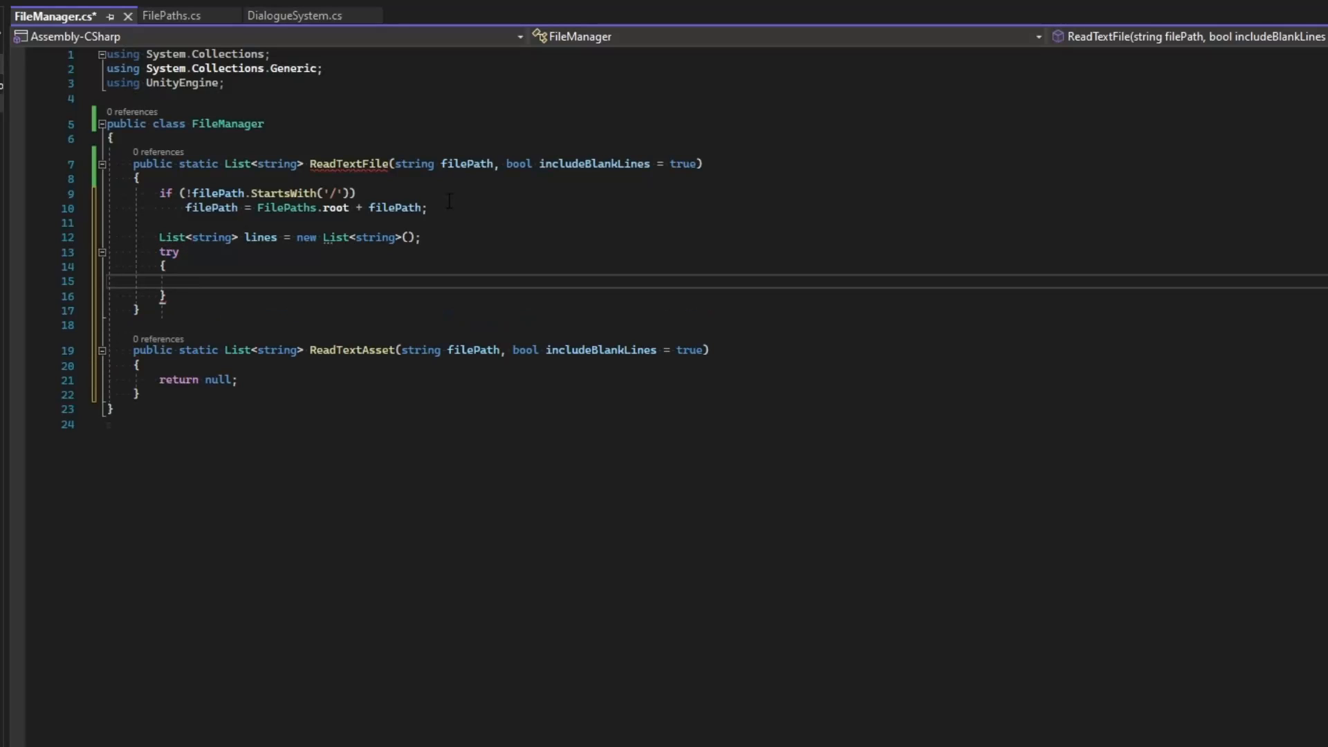
Add a catch logging "File not found: {ex.FileName}" via Debug.LogError, then begin the return.
text(catch (FileNotFoundException)
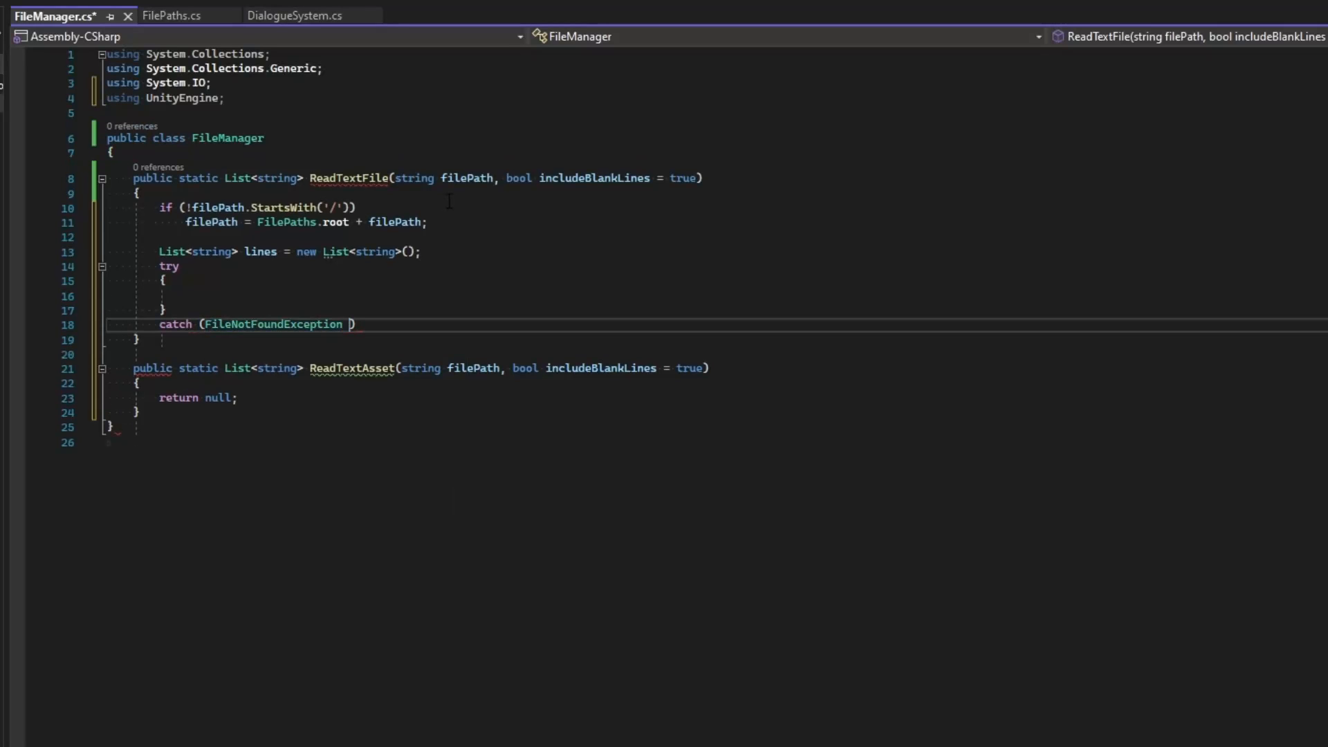
text(ex)
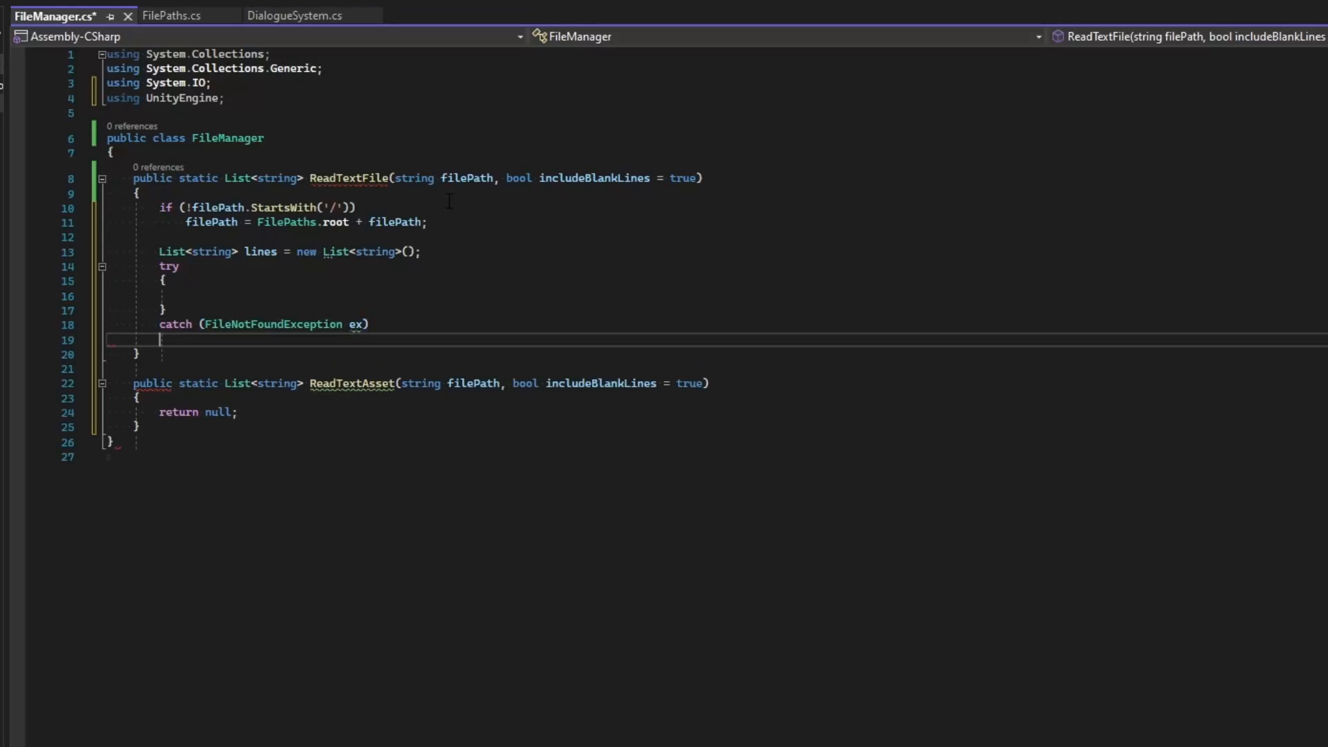
key(Enter)
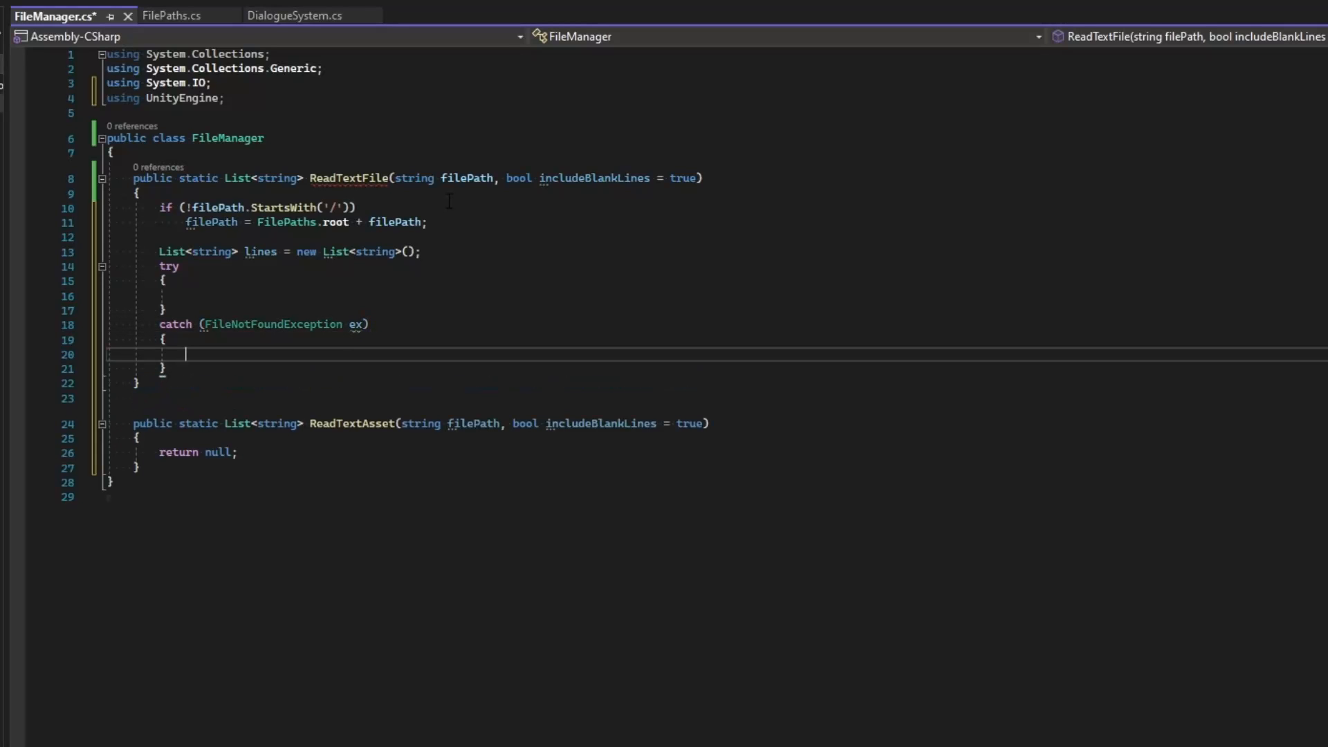
text(Devug.LogError()
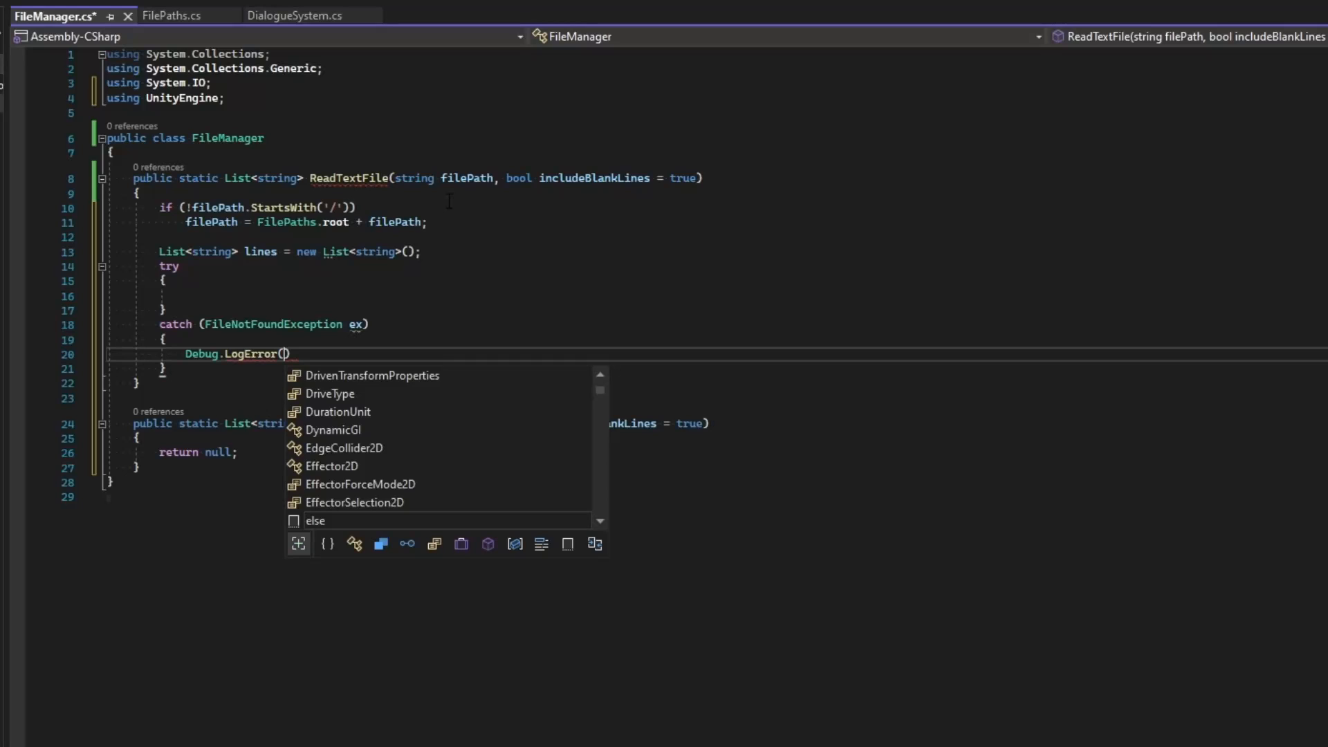
text($"F)
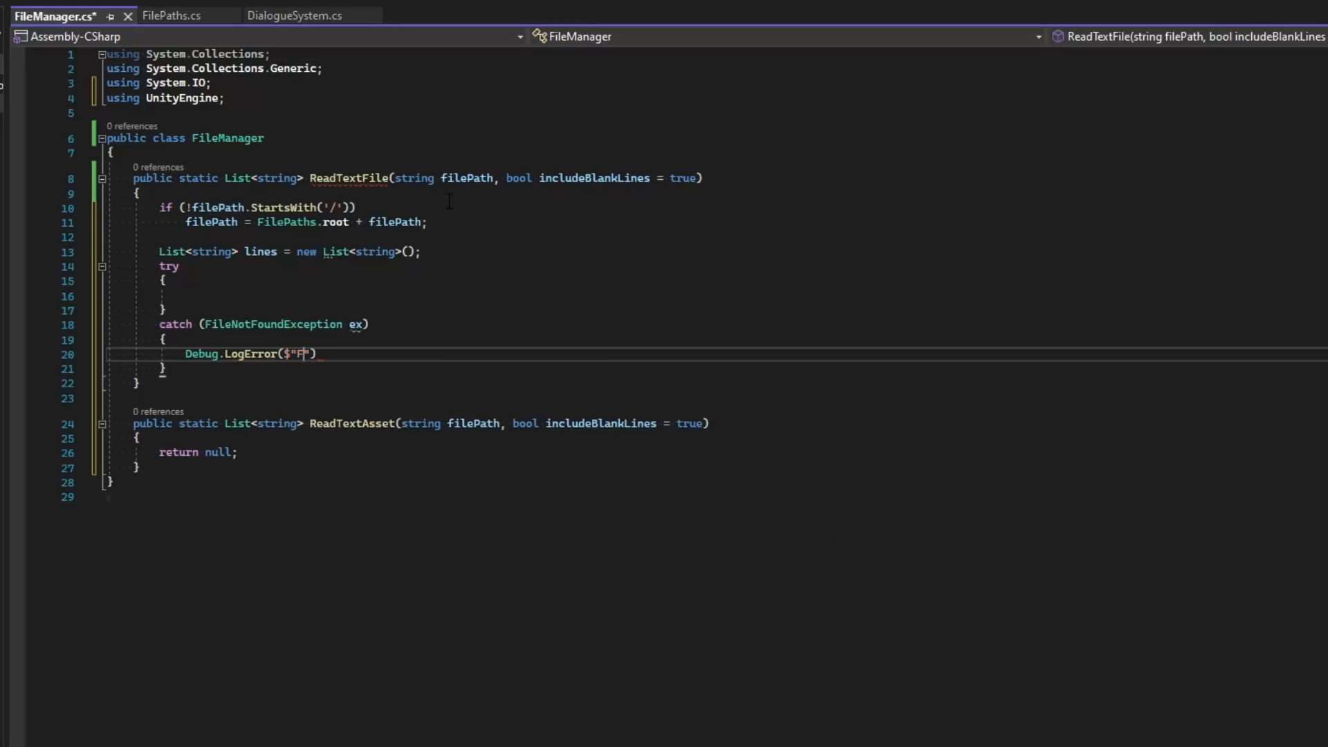
text(ile not found: ')
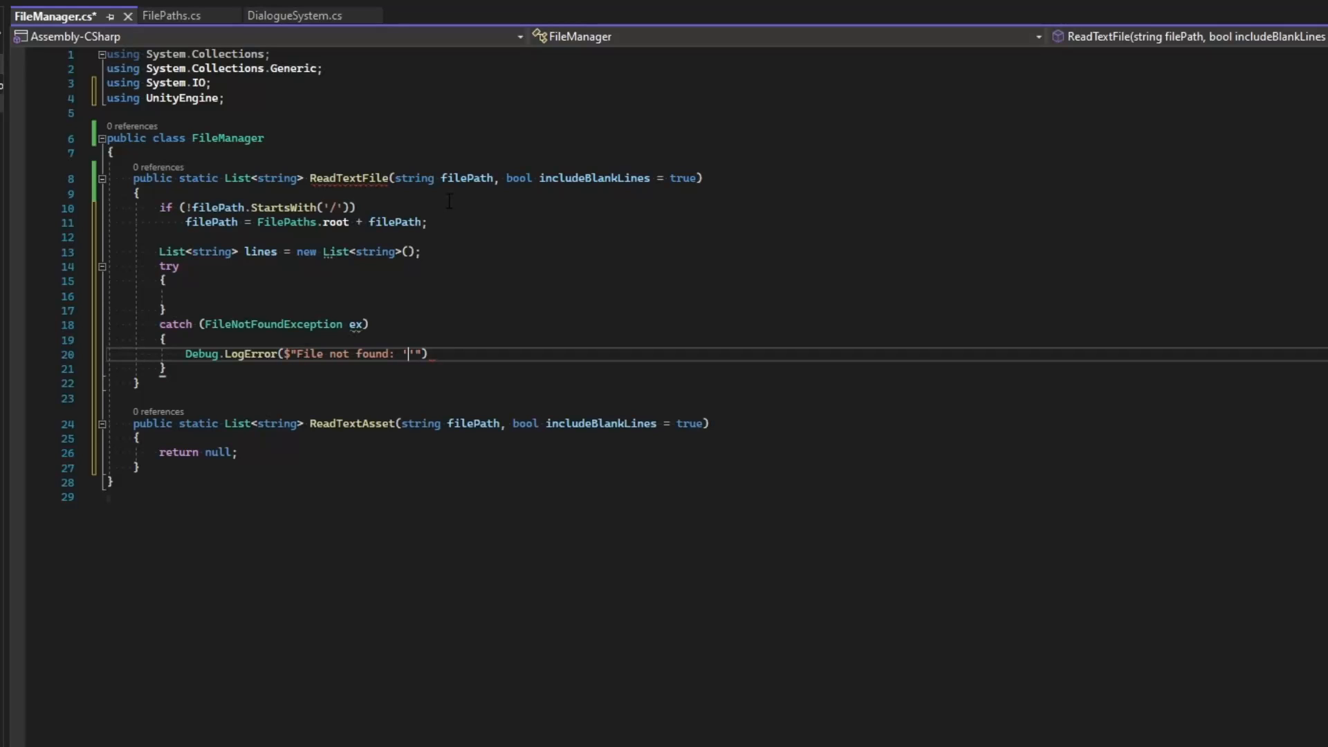
text({ex.fi)
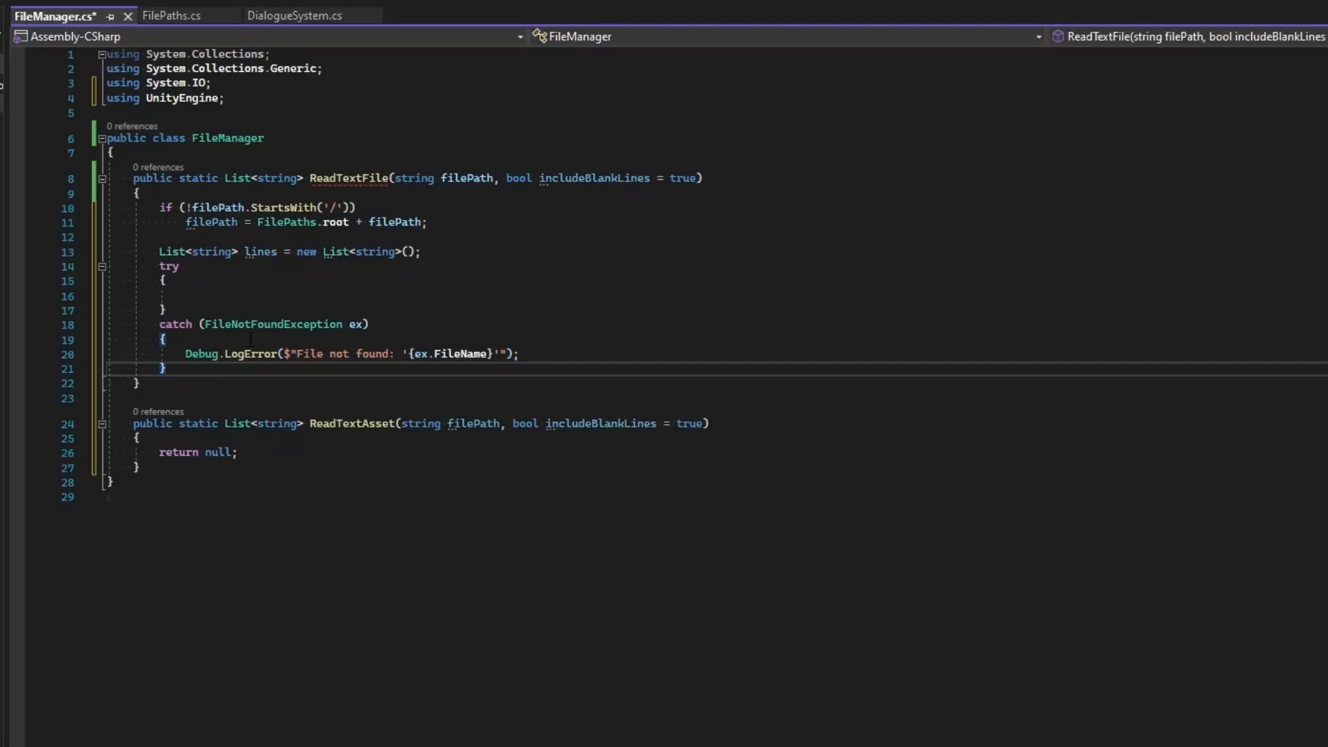
text(return)
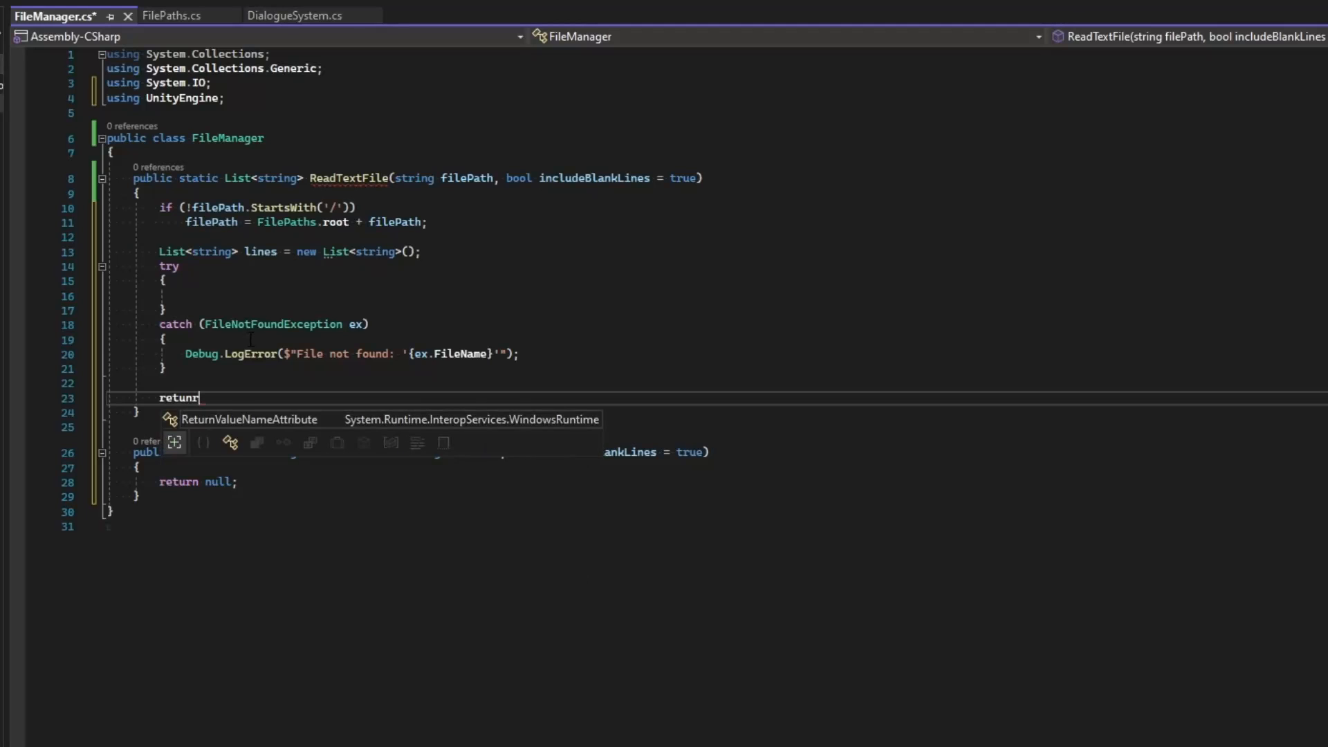
Return lines, and open a StreamReader on filePath looping until end of stream.
text(Lines;)
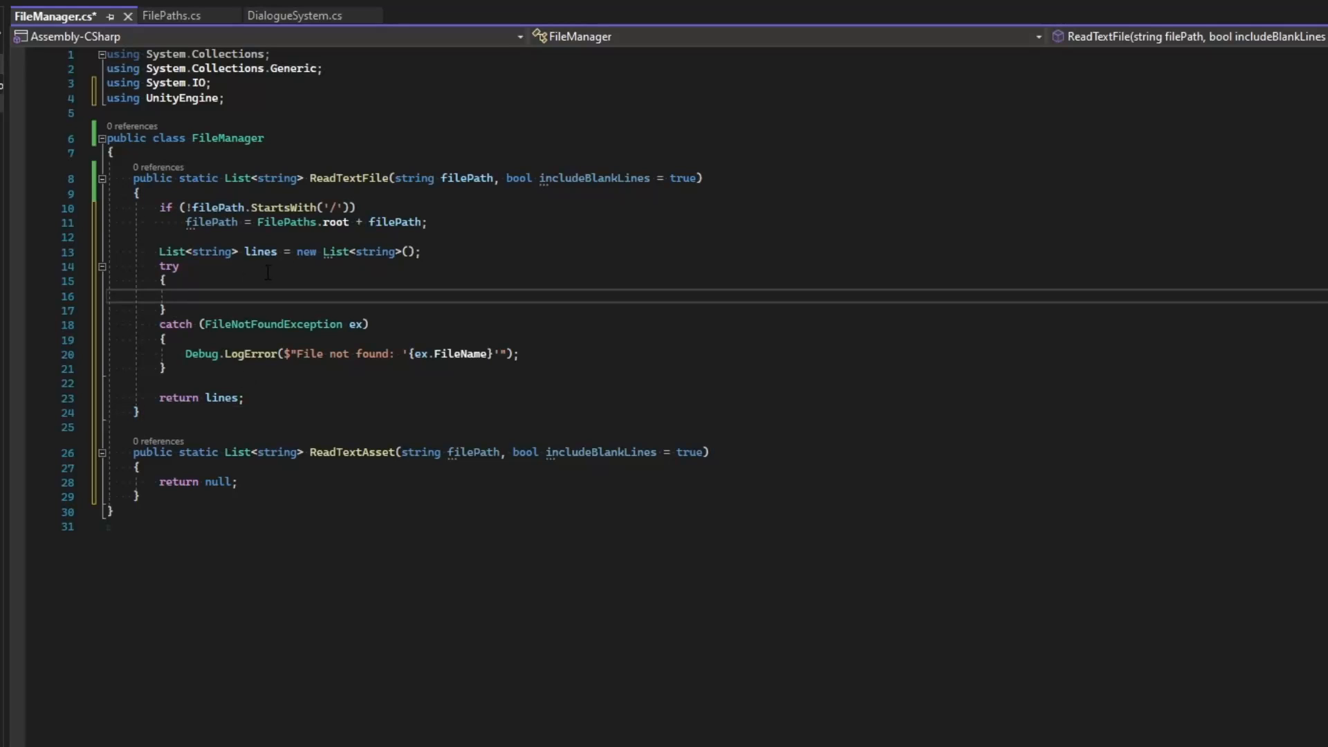
text(using ())
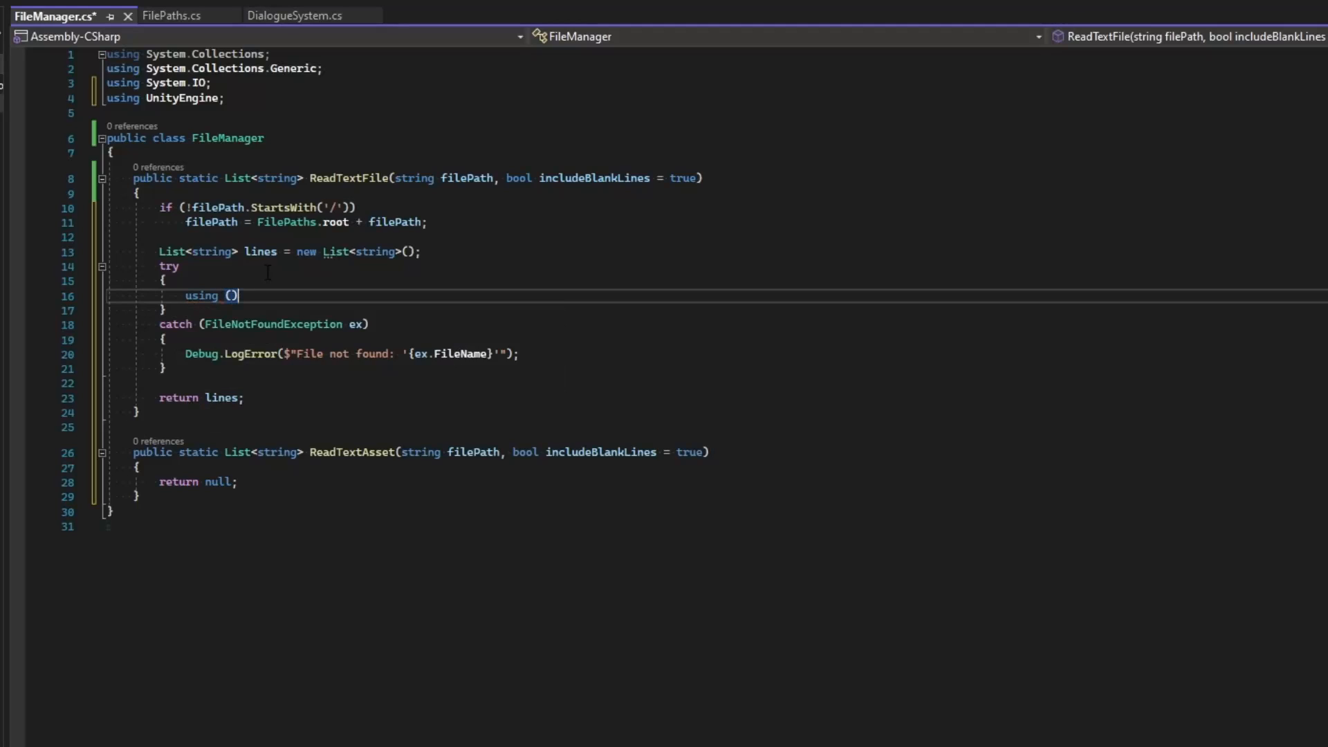
text(StreamReader)
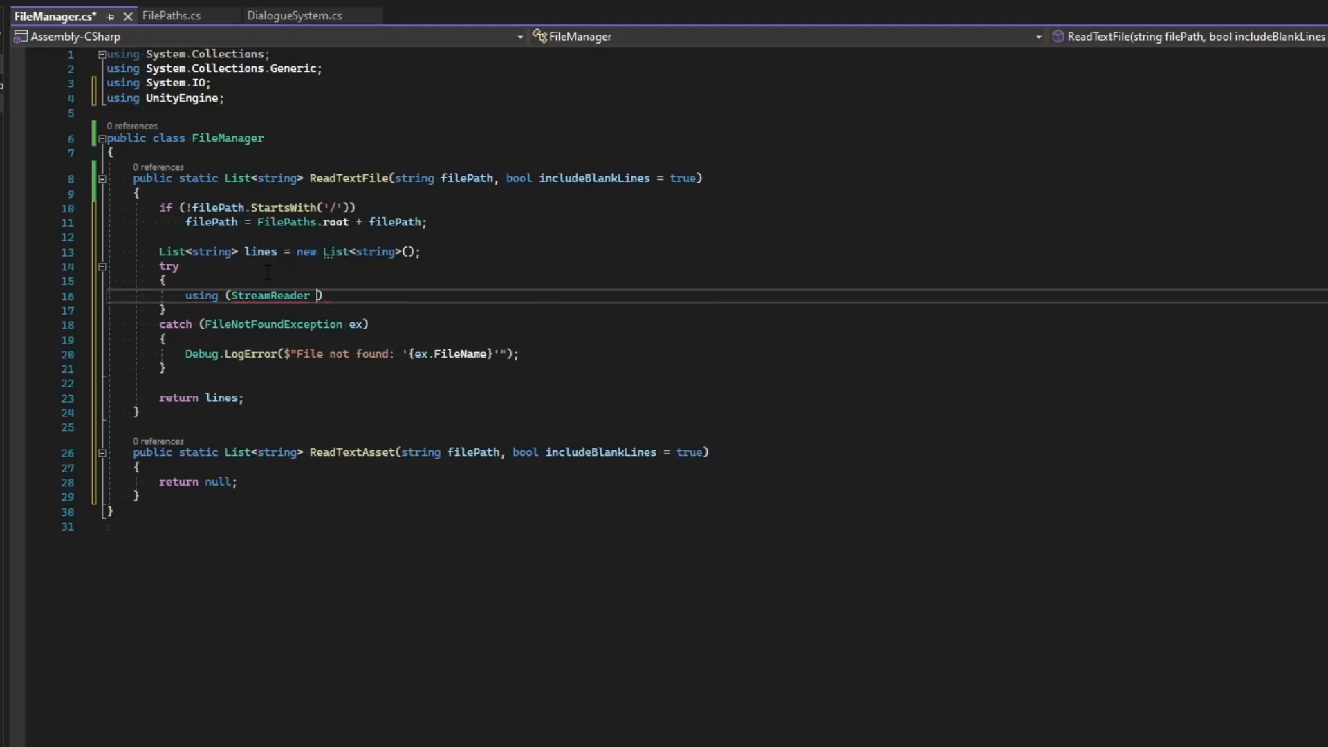
text(sr =)
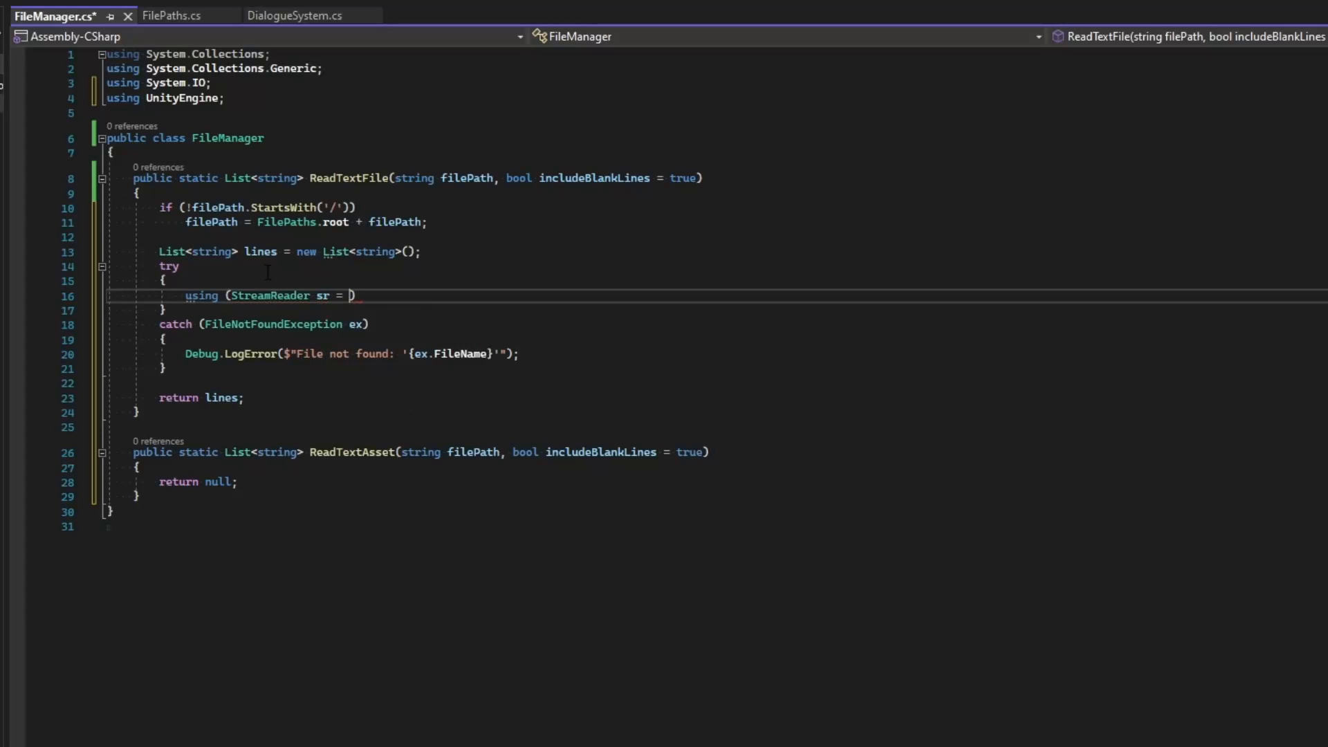
text(new StreamReader)
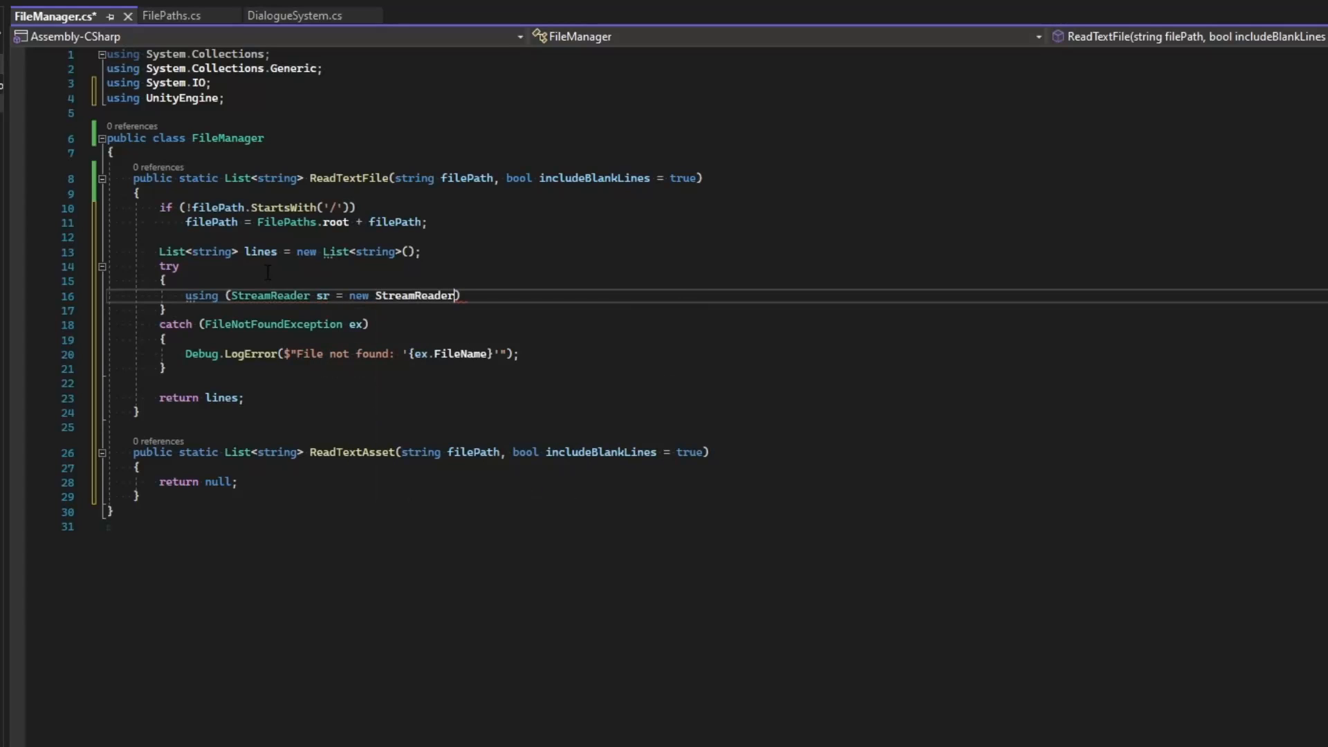
text(filePath)
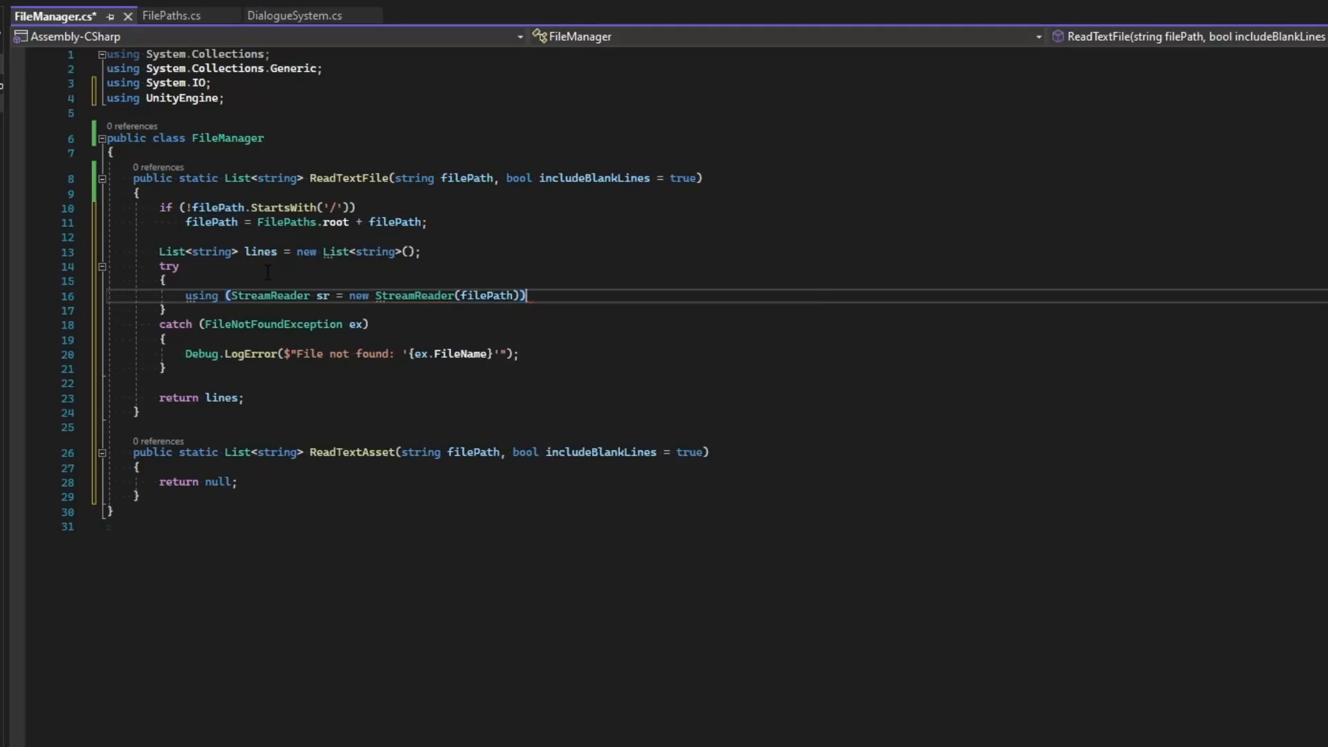
text(while(!)
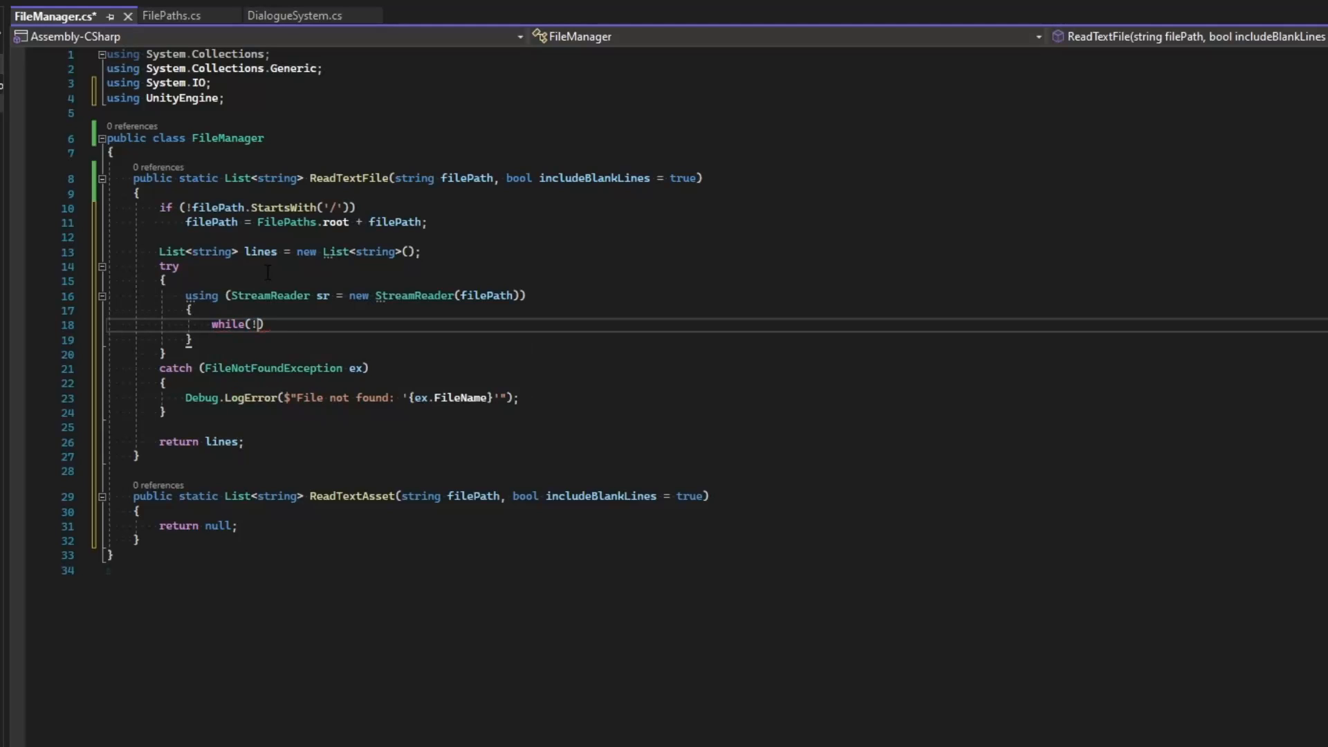
text(sr.e)
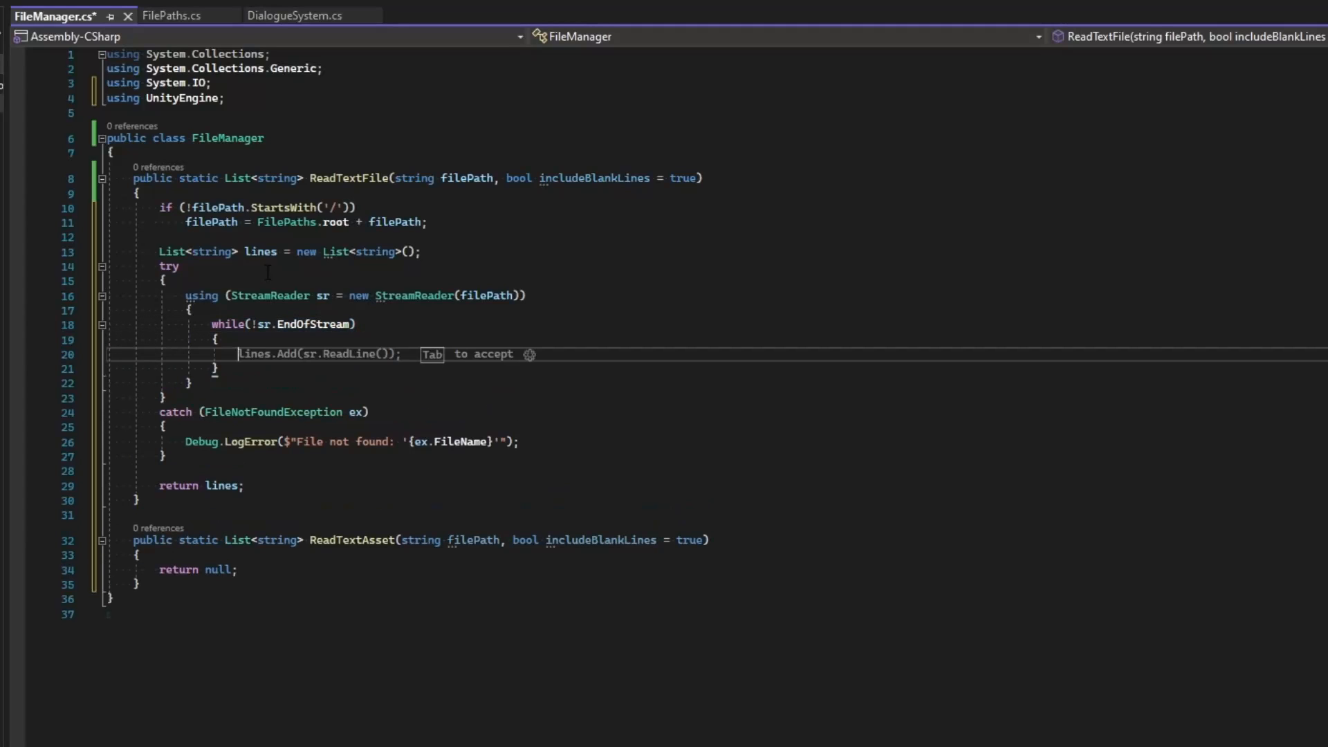
Read each line and add it, skipping blank lines when includeBlankLines is false.
text(string)
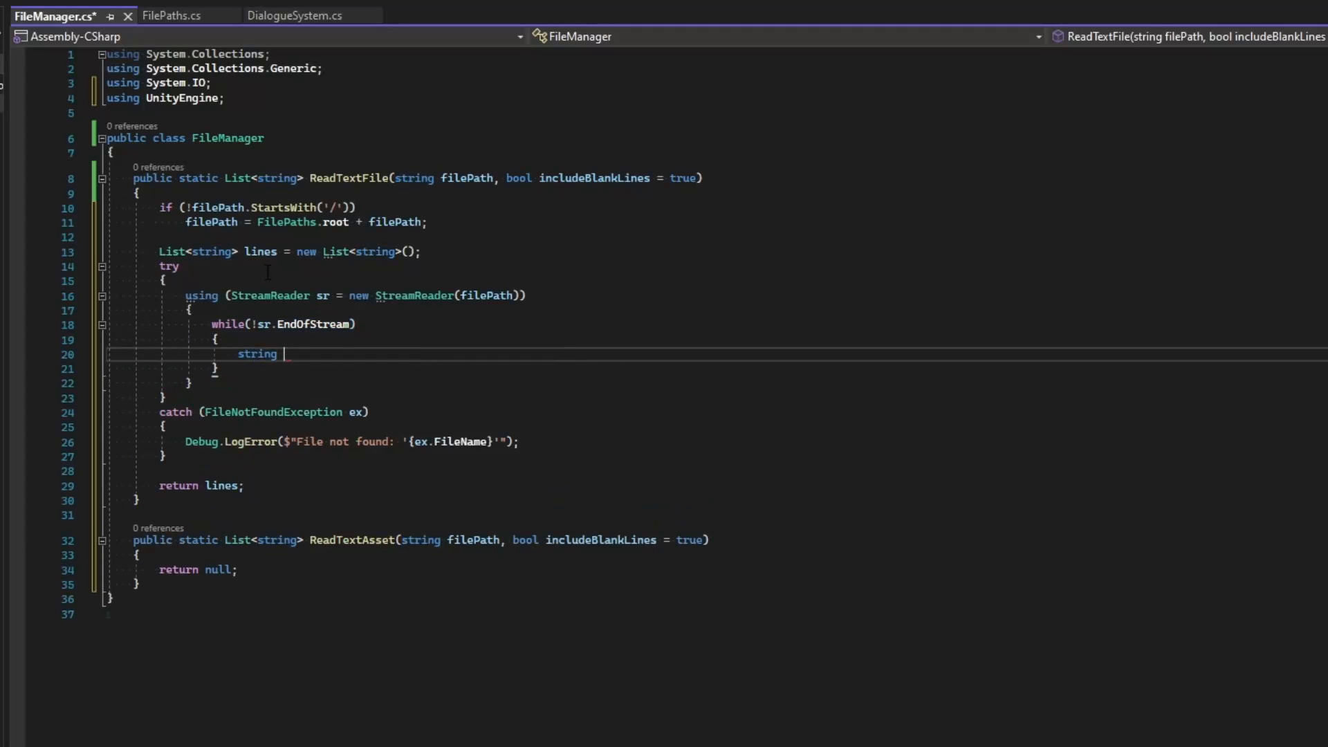
text(line = sr.ReadLine();)
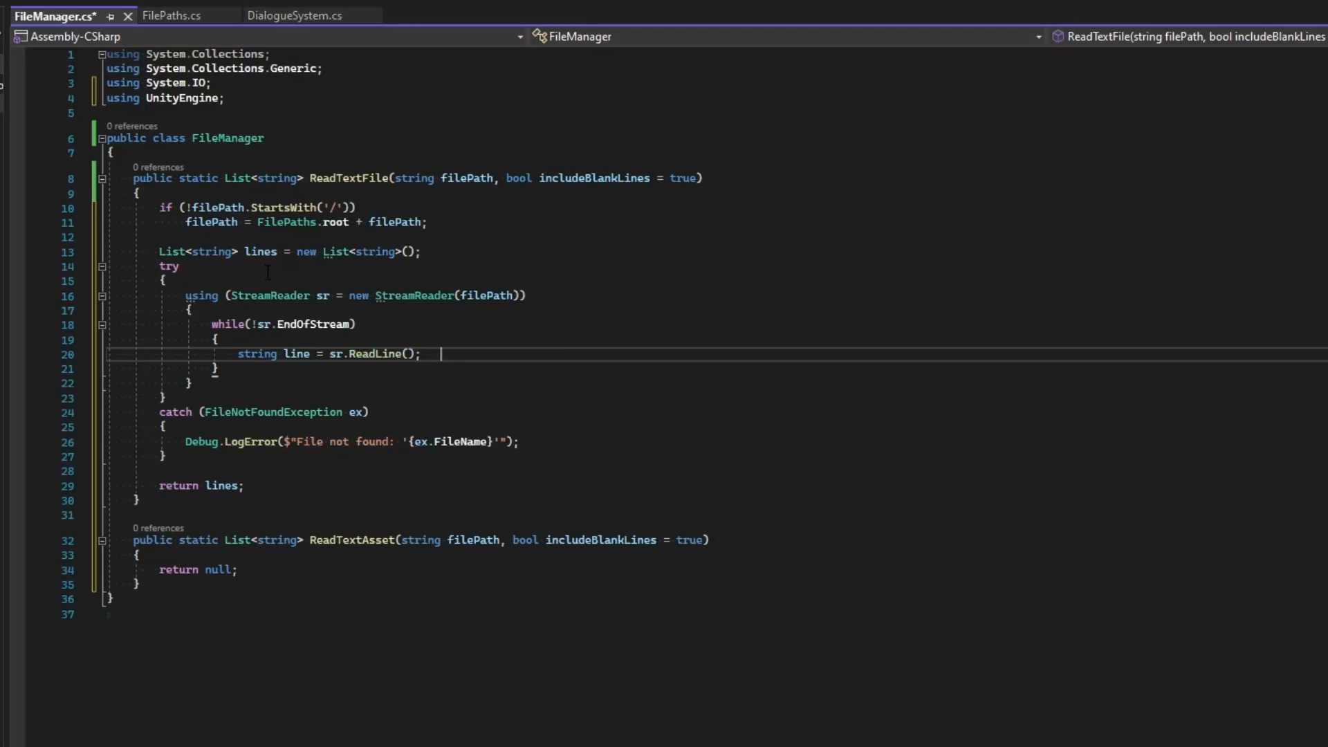
text(lines.Add(line);)
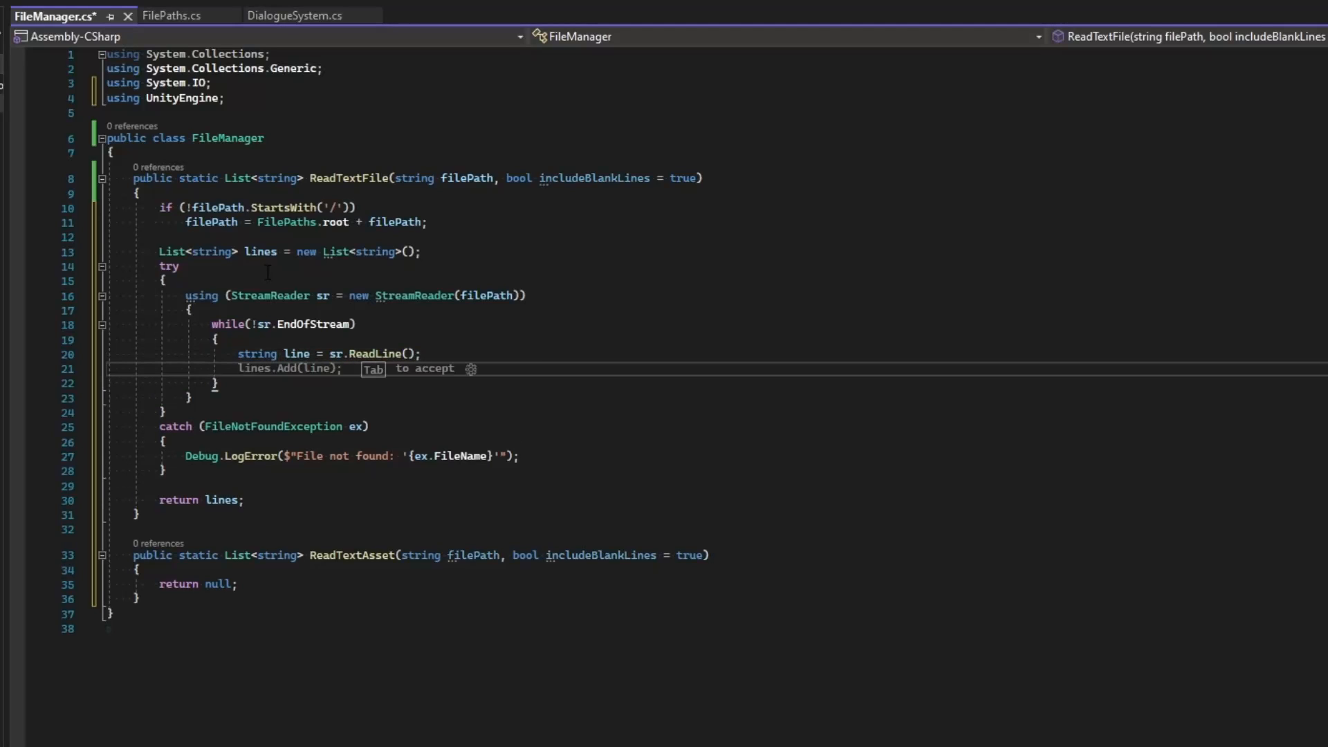
text(if ()
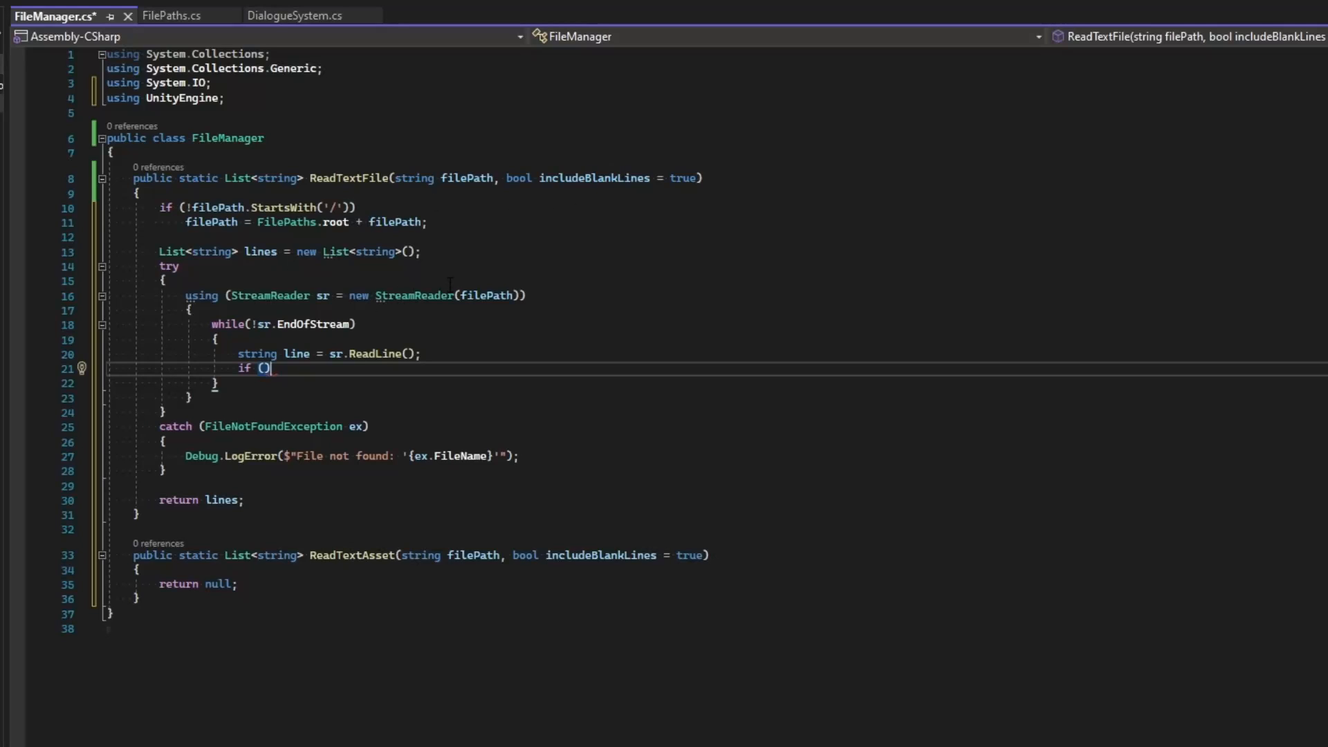
text(includeBlankLines ||)
text(lines.Add(line);)
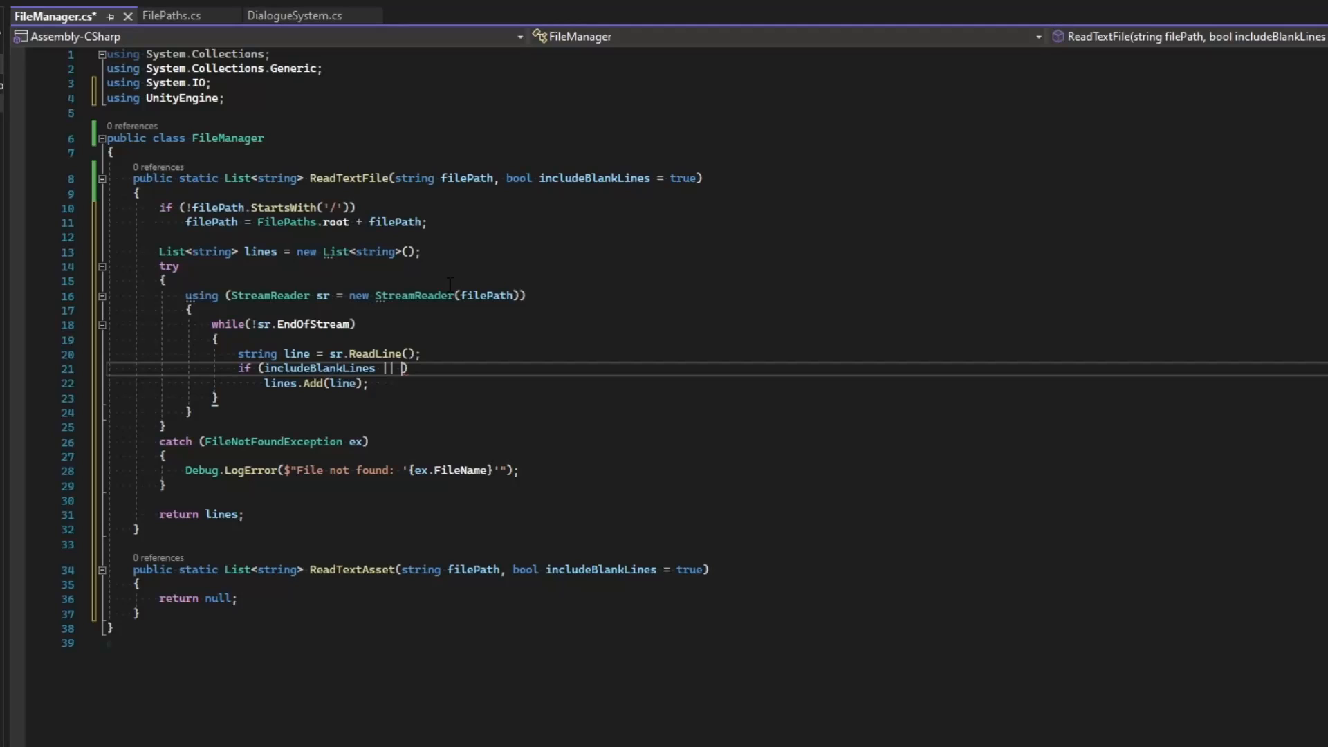
text(!string.IsNullOrWhiteSpace(line)
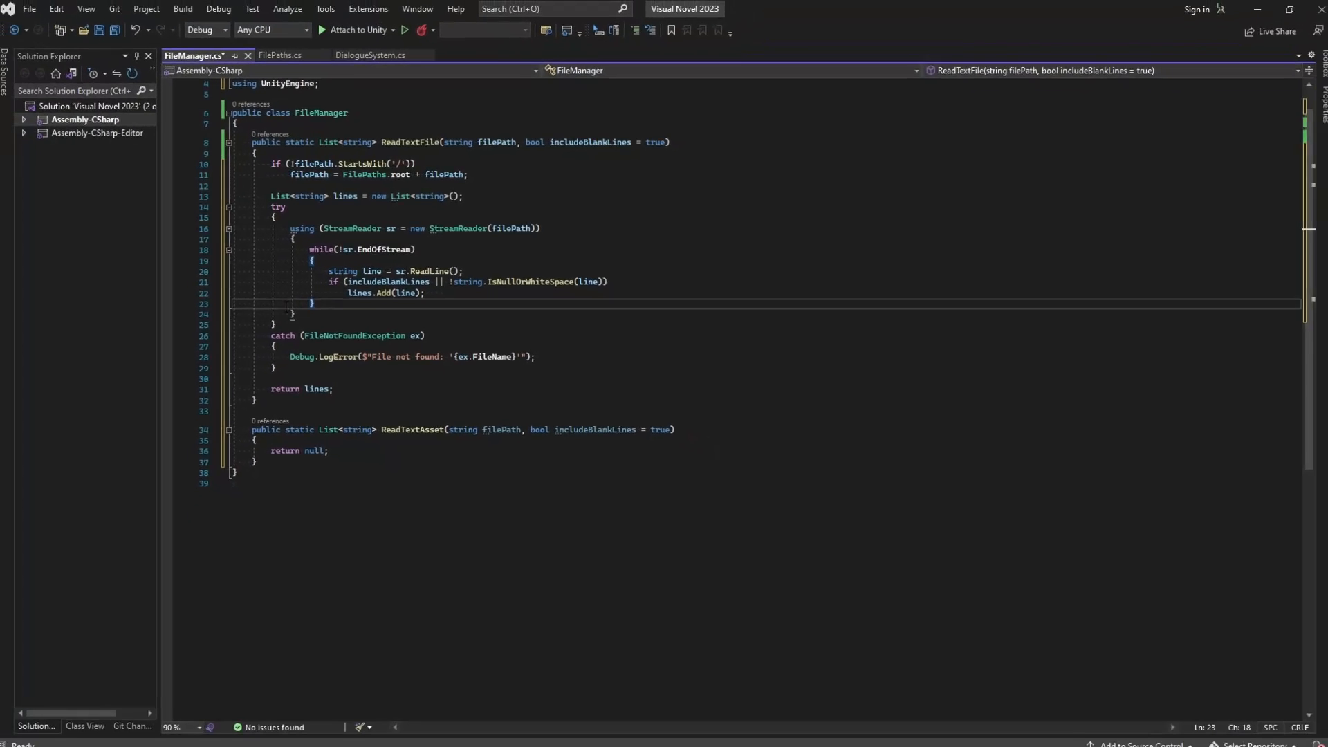
Save FileManager.cs and select a word in the ReadTextFile signature.
key(ctrl+s)
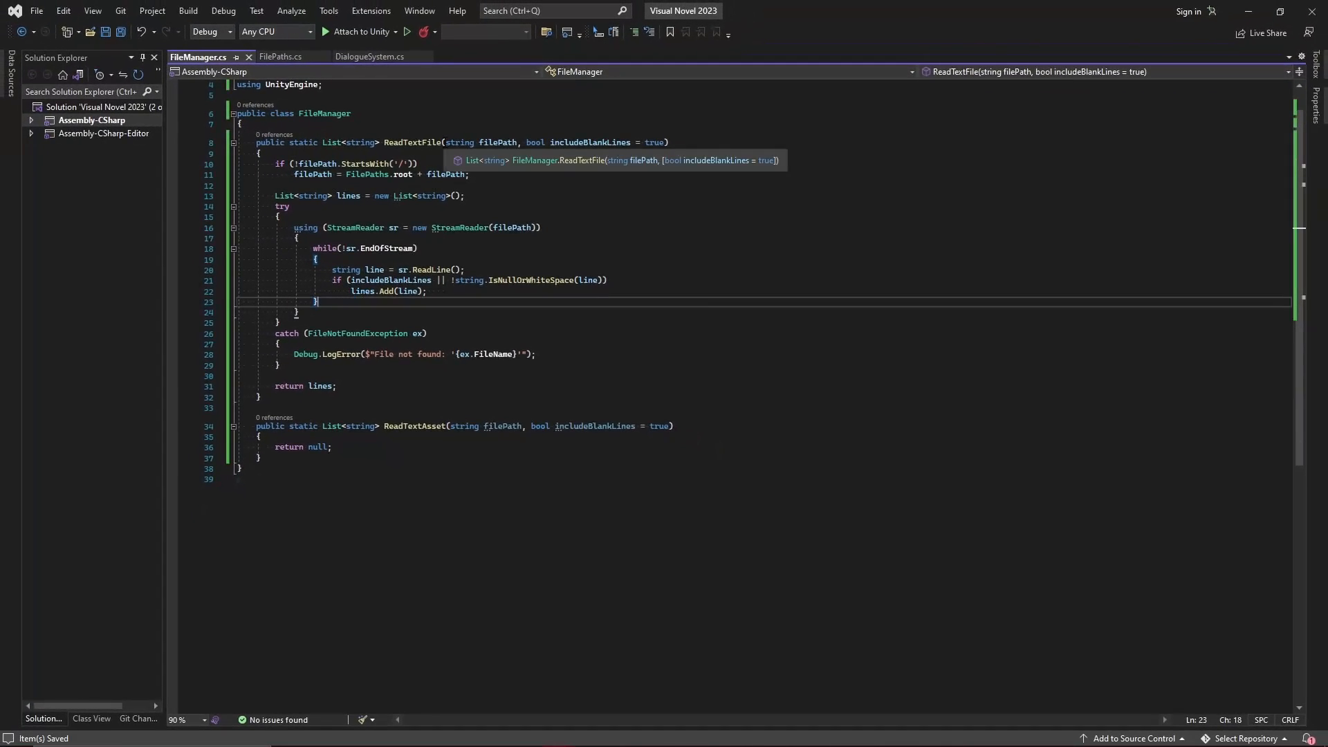
click(471, 142)
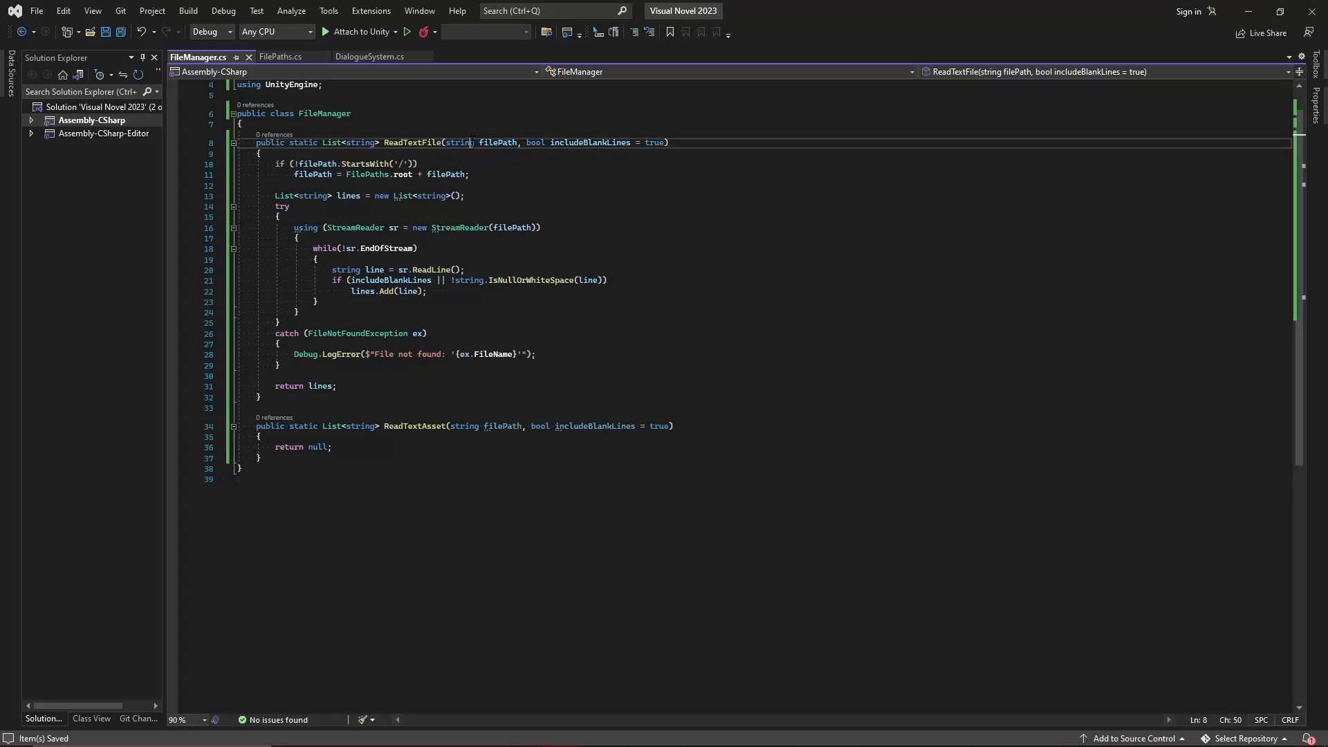
double_click(459, 143)
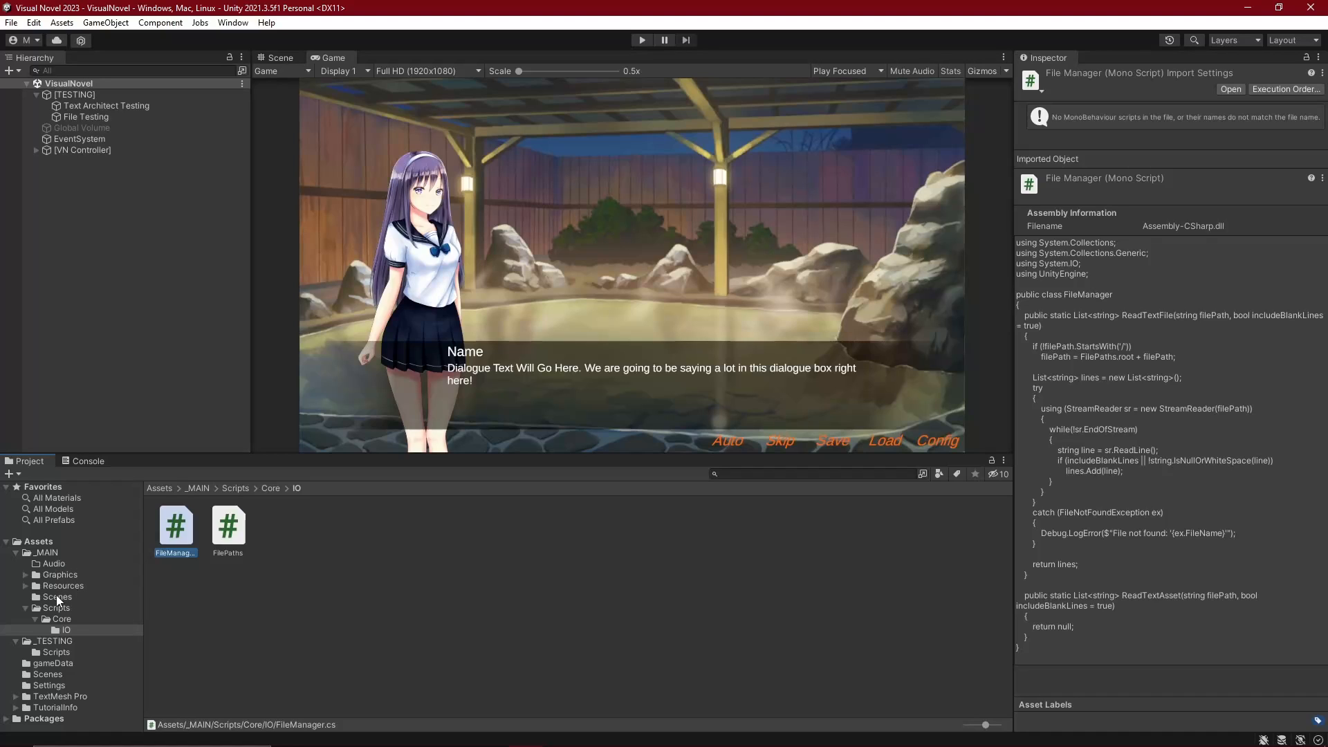
Create a TestFiles C# script in _TESTING/Scripts and select the File Testing object.
click(57, 651)
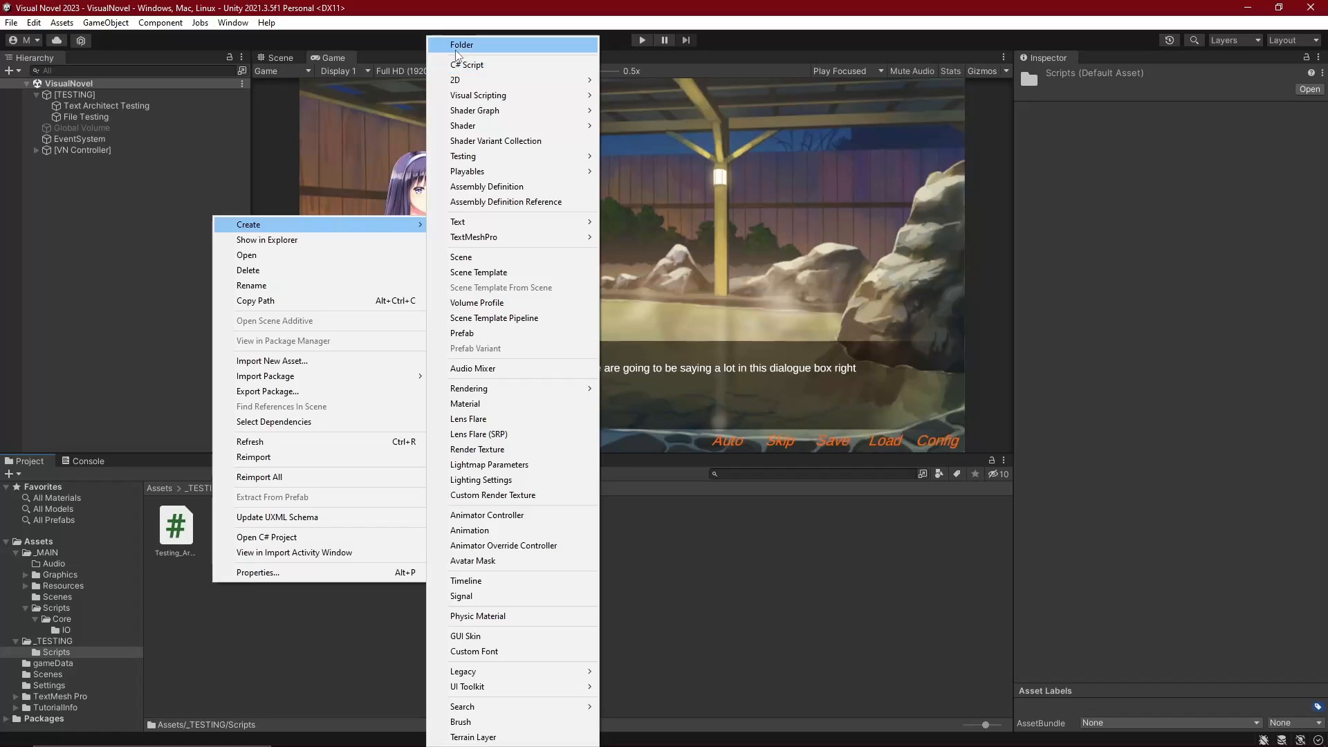
click(468, 65)
text(TestFiles)
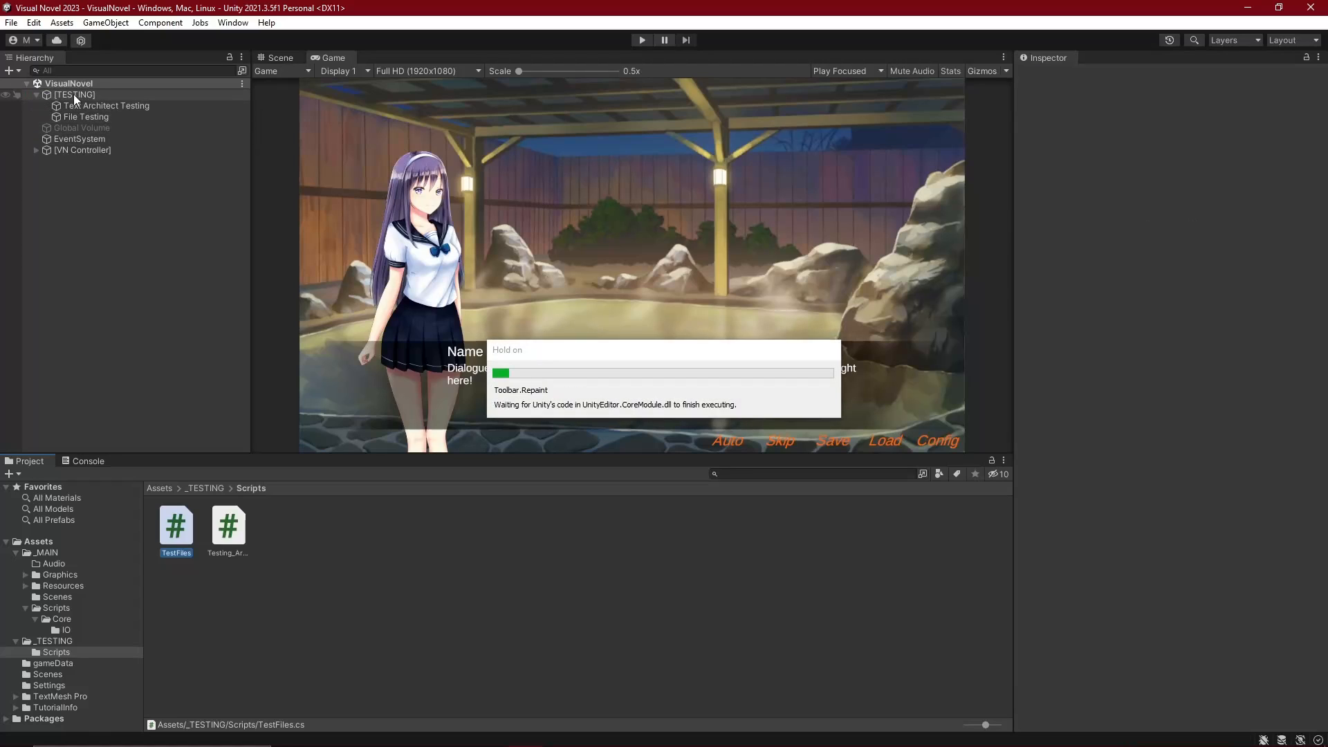
click(86, 117)
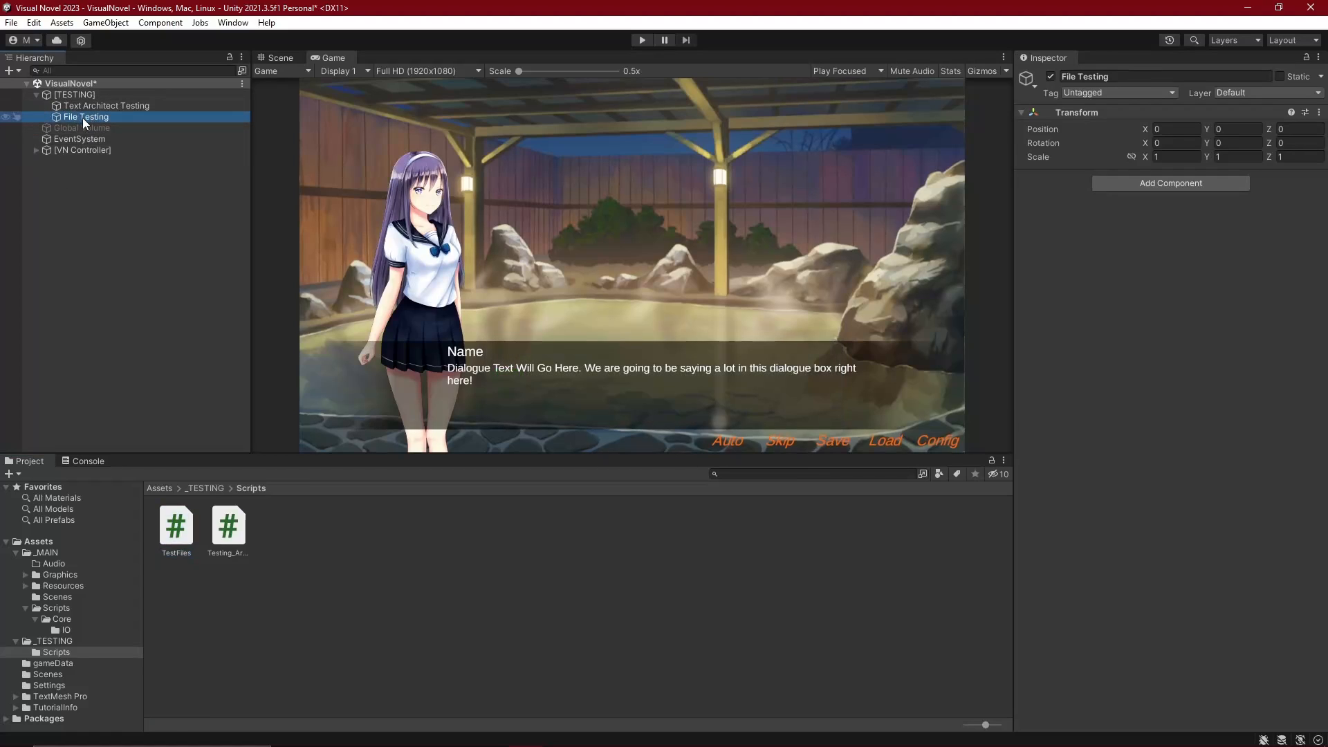
mouse_move(215, 508)
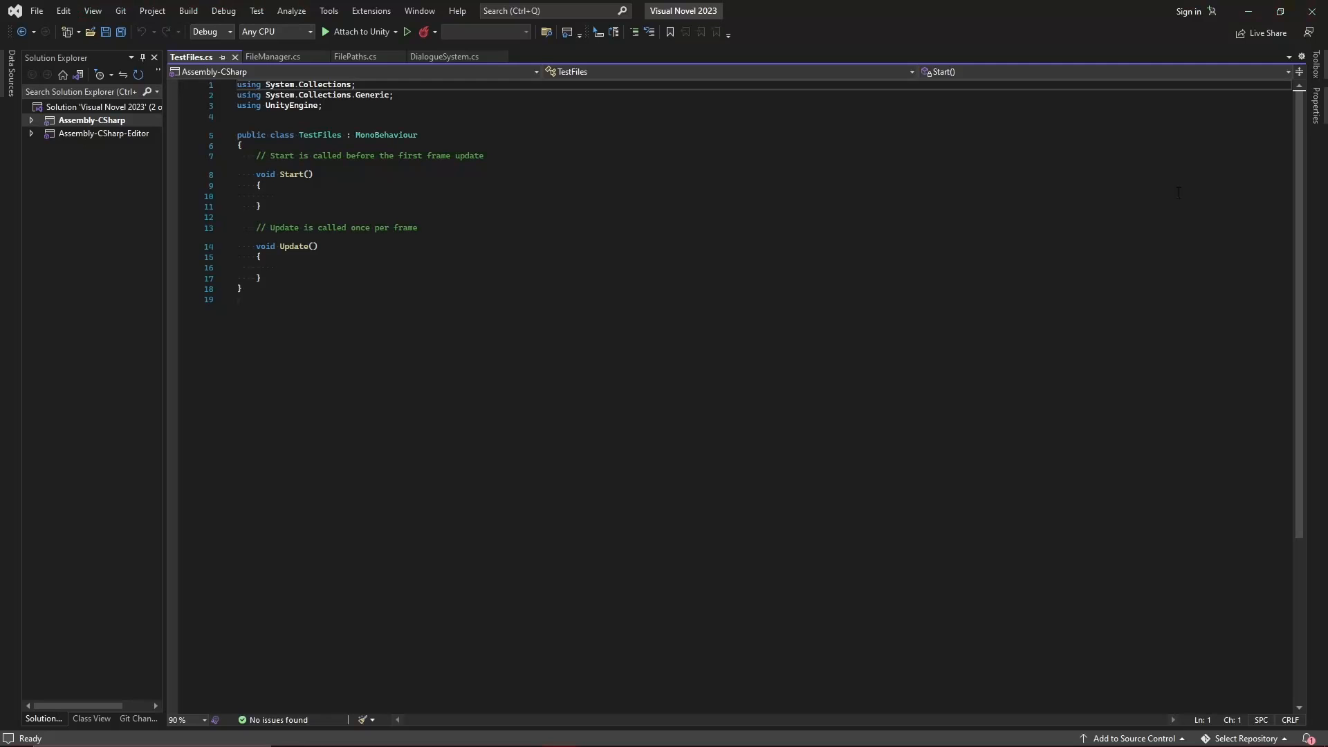
Add private string fileName = "testFile.txt" and replace Update with an IEnumerator Run coroutine.
text(public GameObject[] files;)
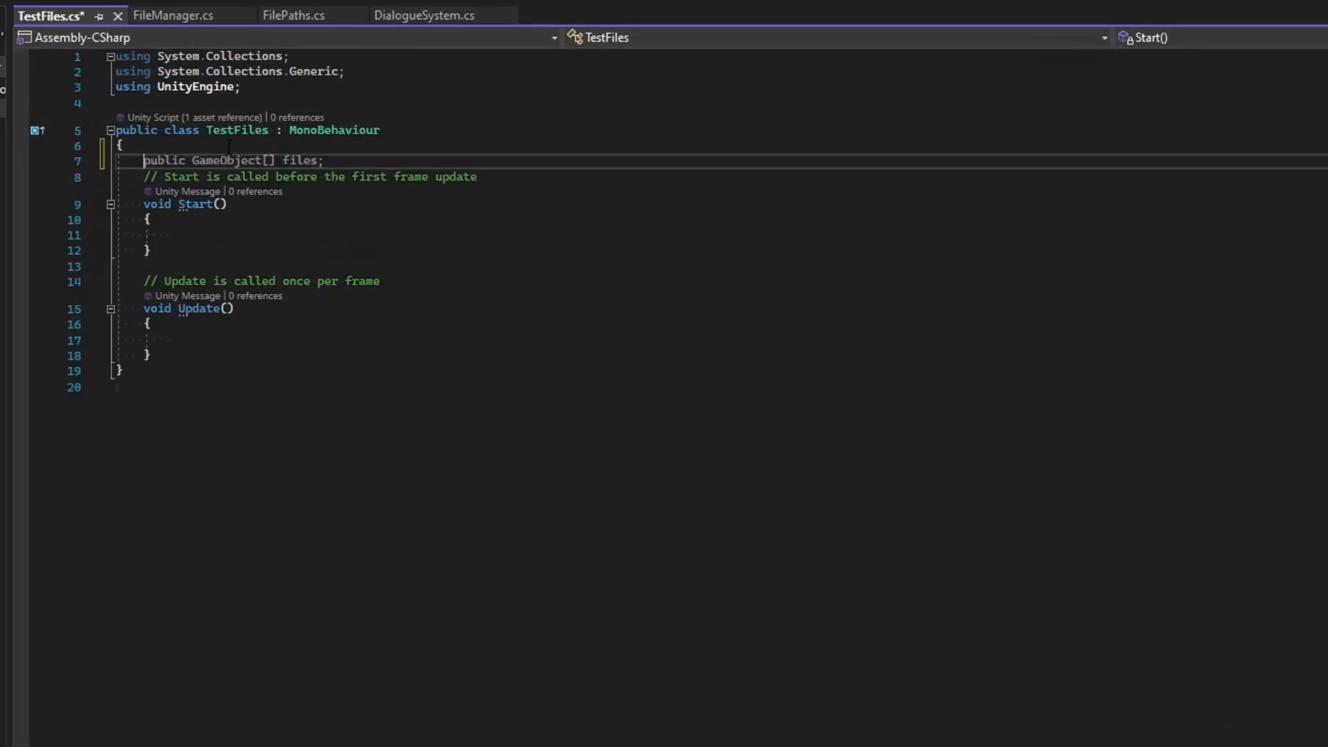
text(pricvate)
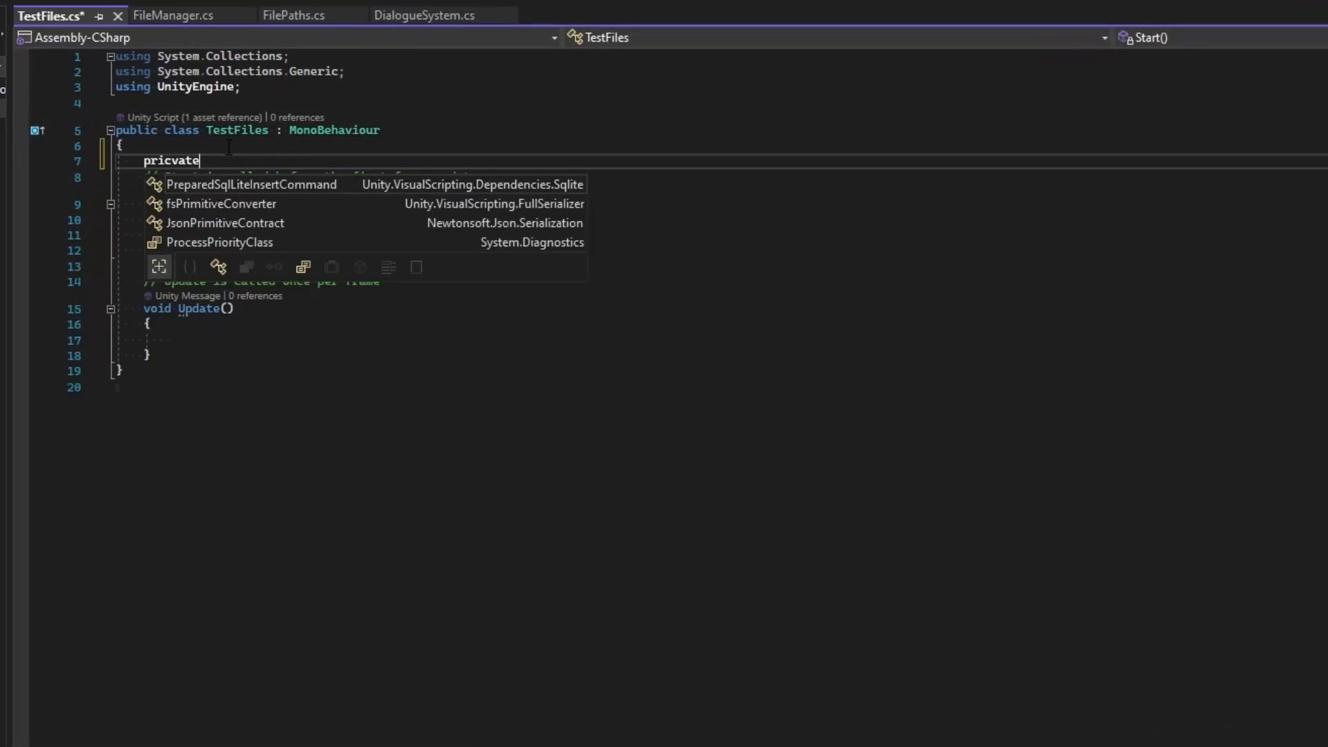
text(string f)
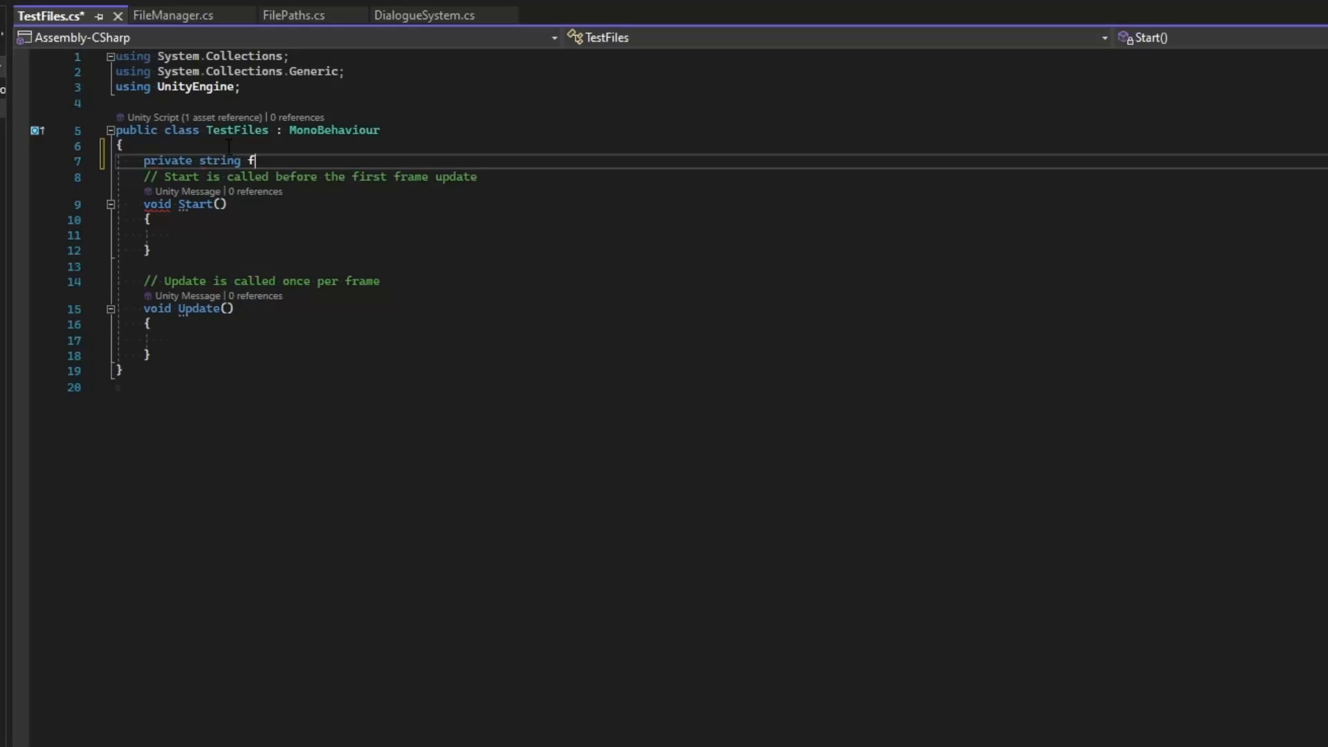
text(ileName = "")
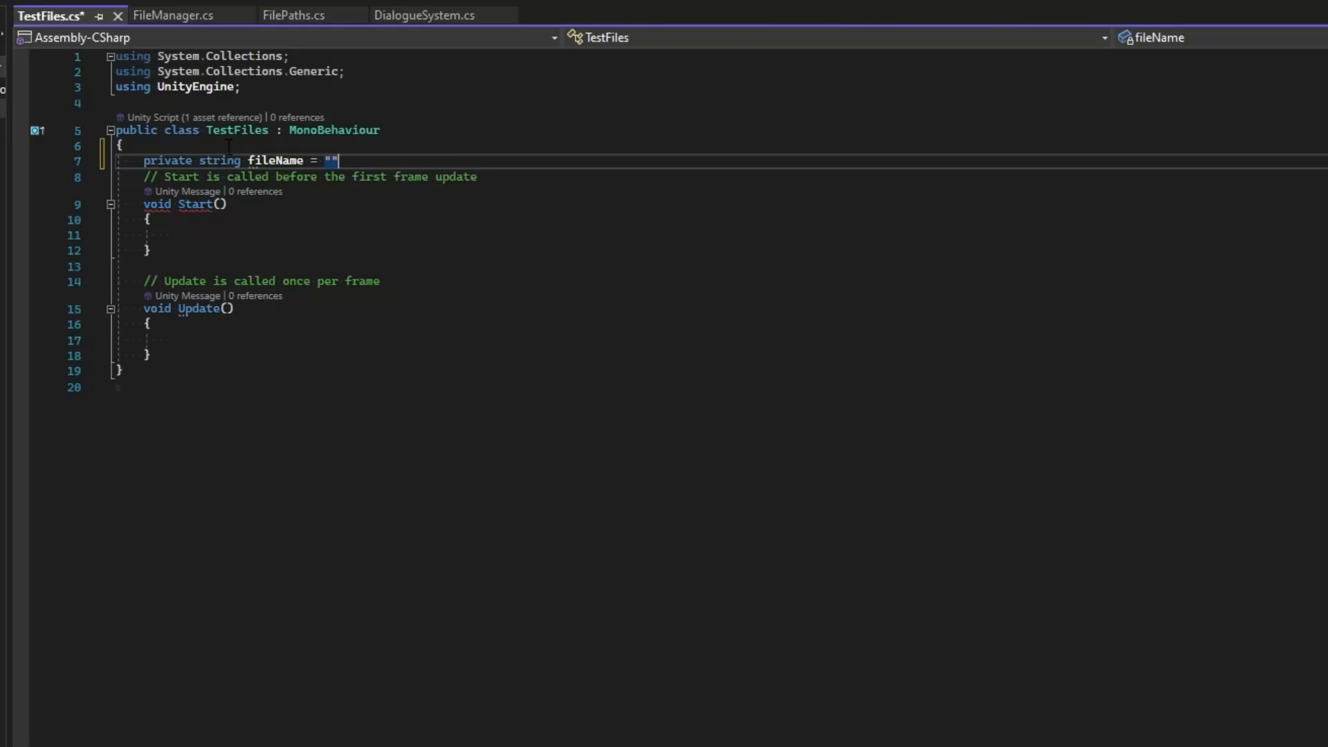
text(testFile.txt)
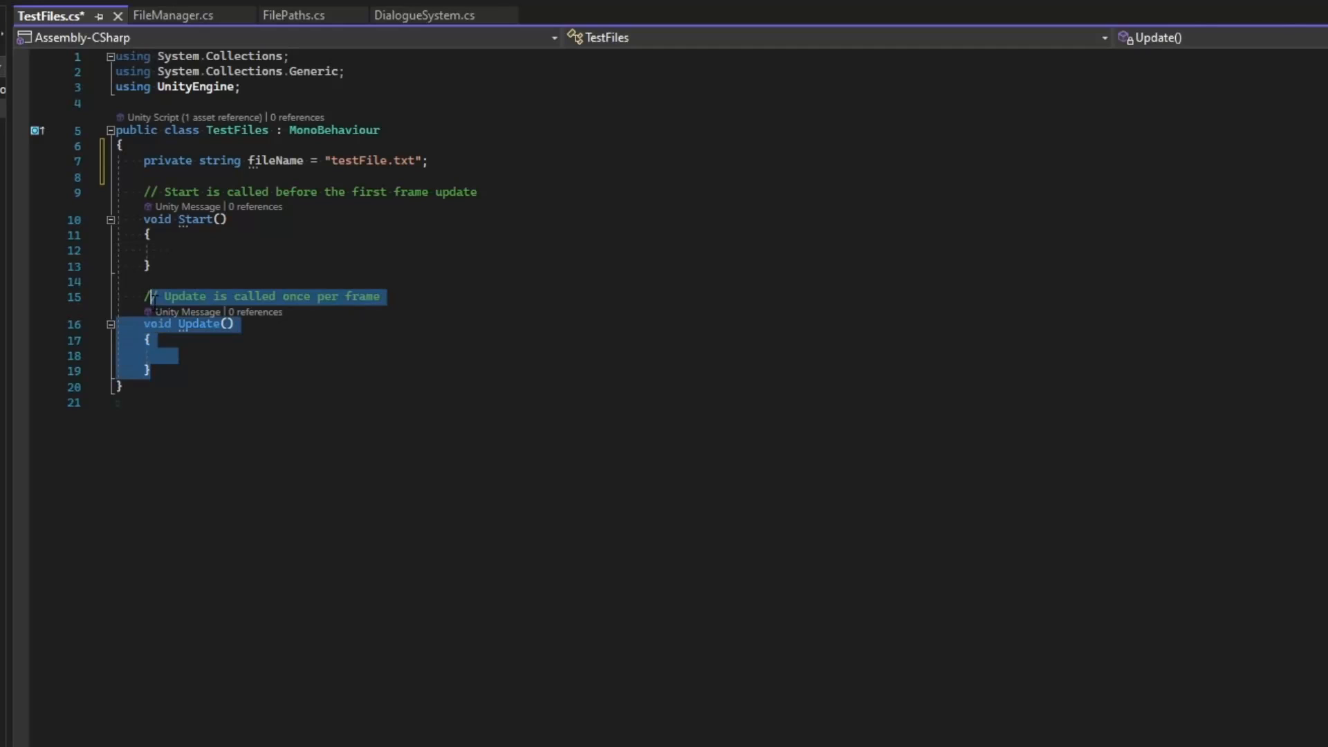
text(IEnumerable<string> files;)
text(IEnumerator Run()
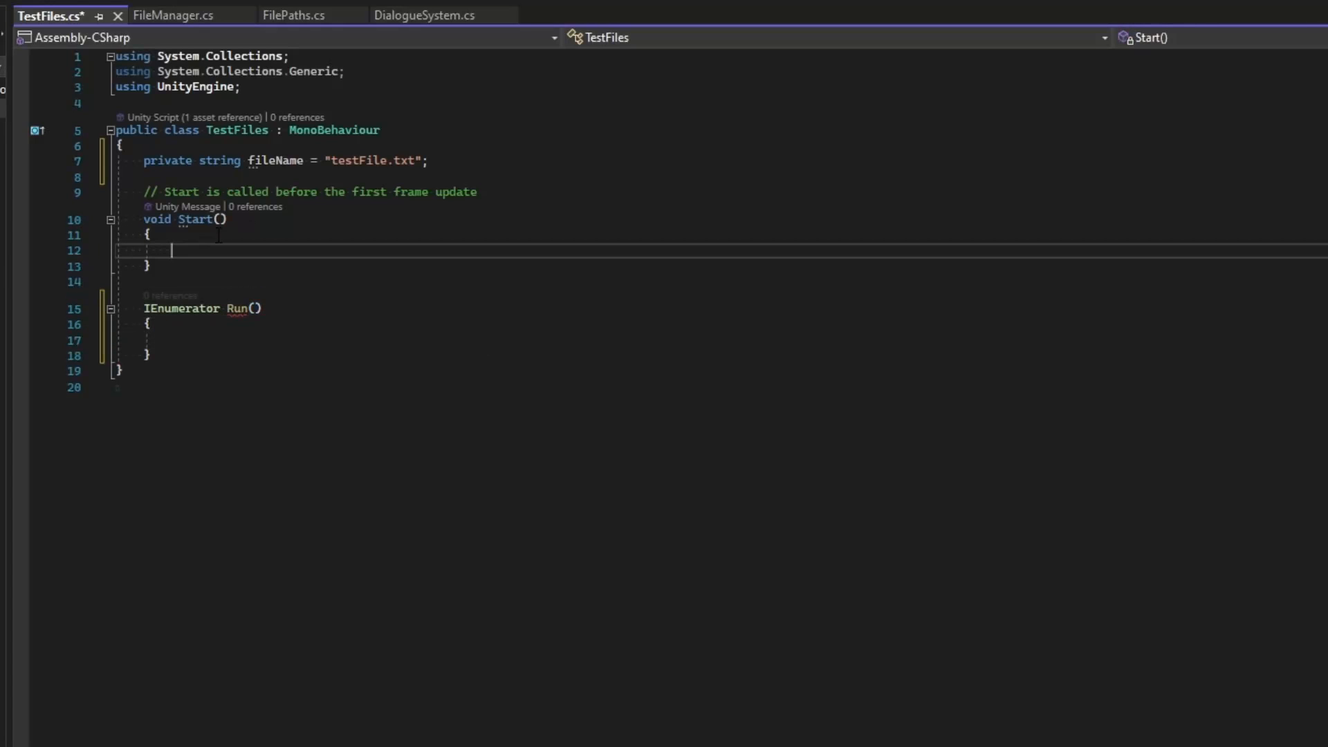
Start Run from Start, load lines via FileManager.ReadTextFile(fileName, true), and loop over them.
text(StartCoroutine()
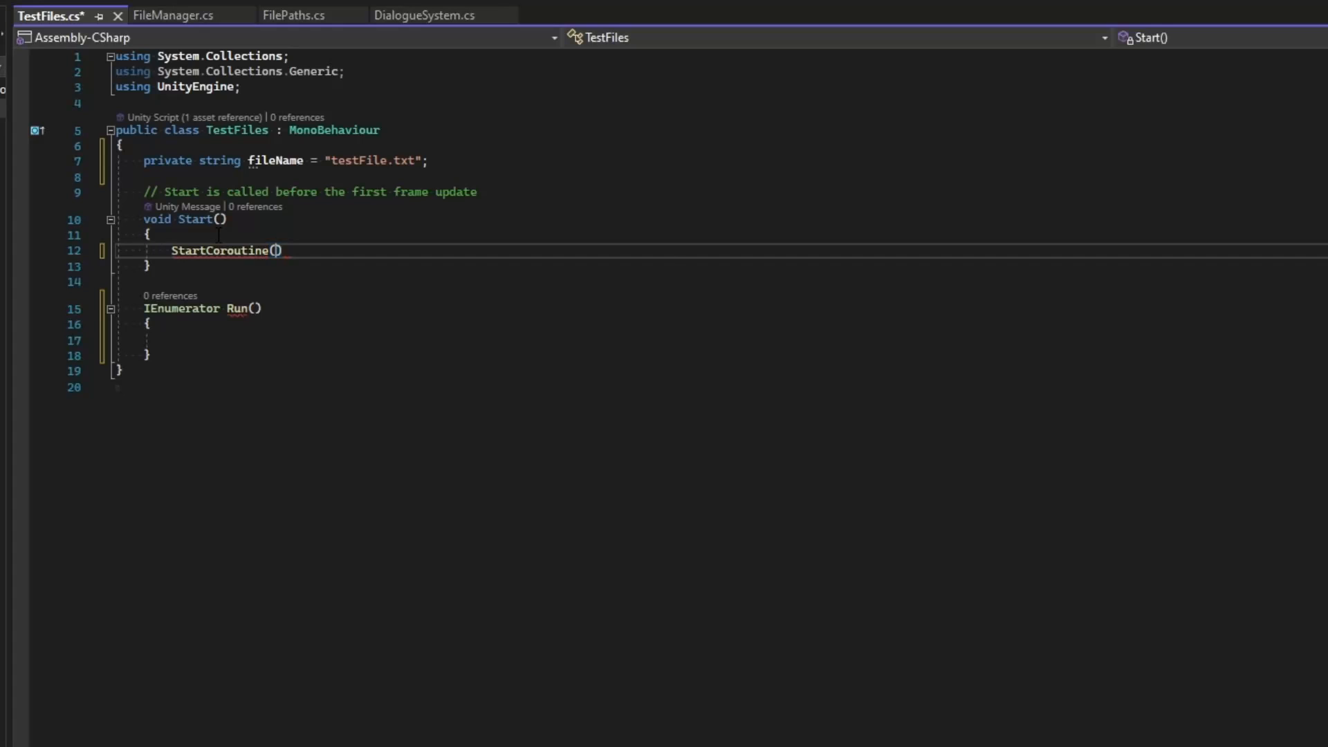
text(Run())
click(721, 340)
text(yield return null;)
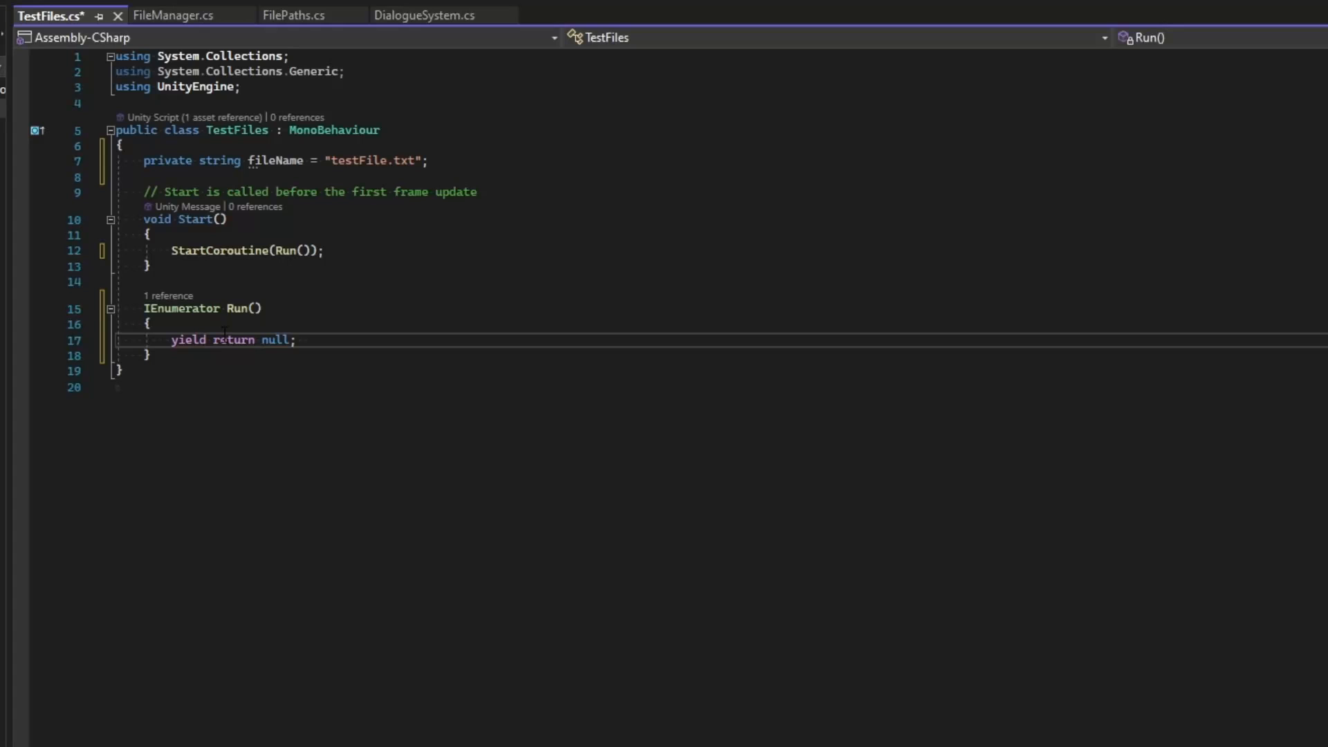
key(enter)
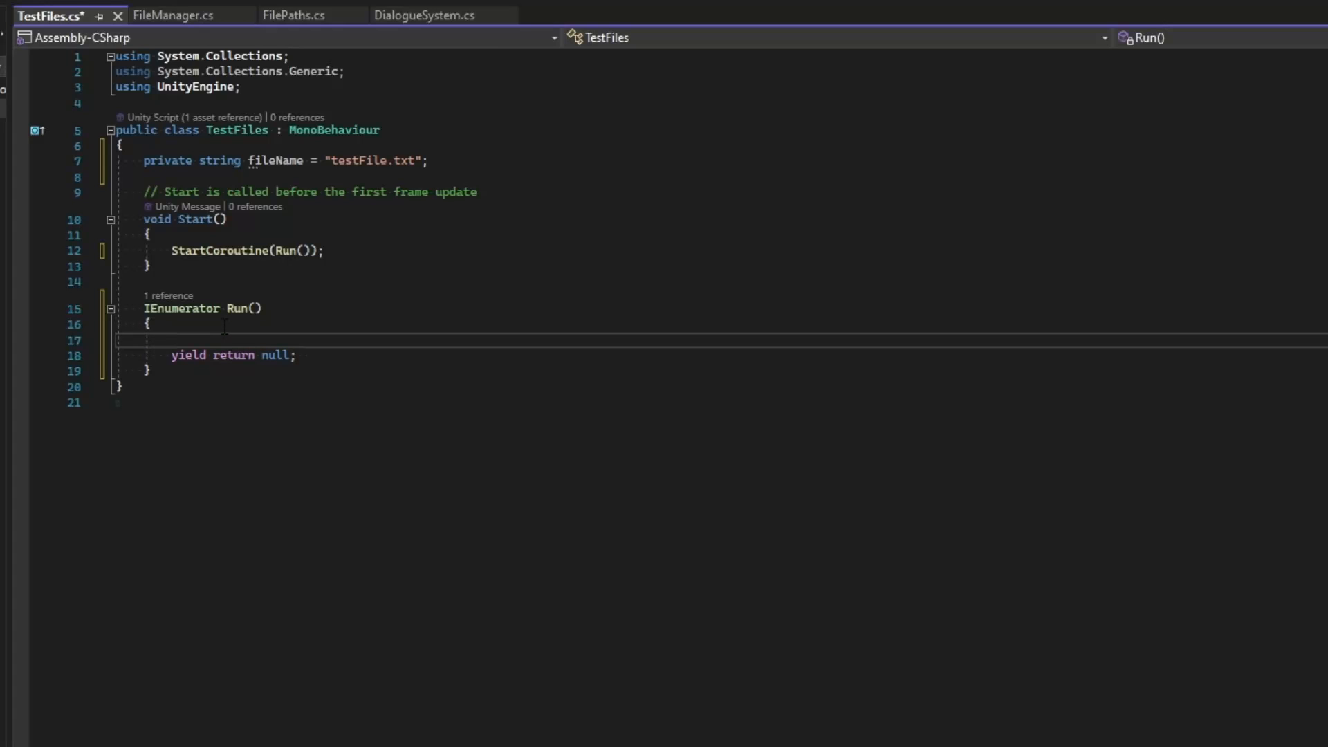
text(List<>)
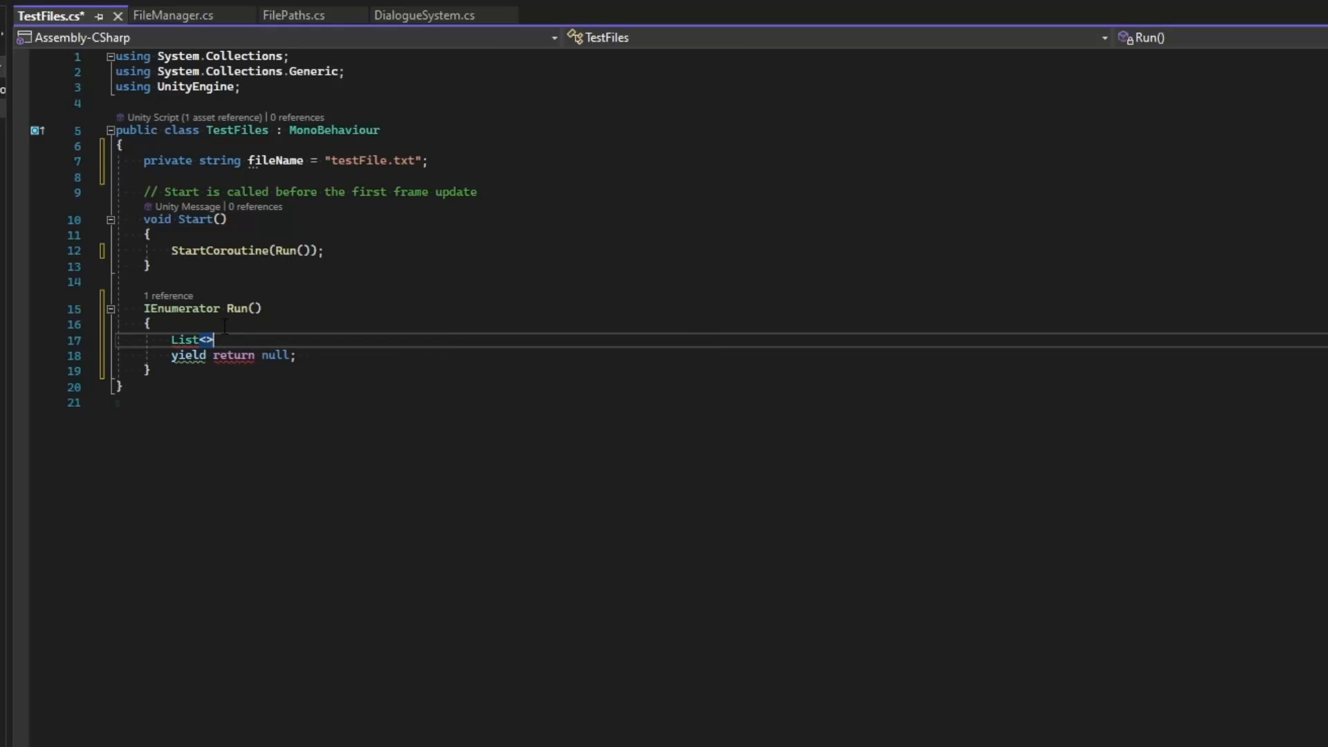
text(string)
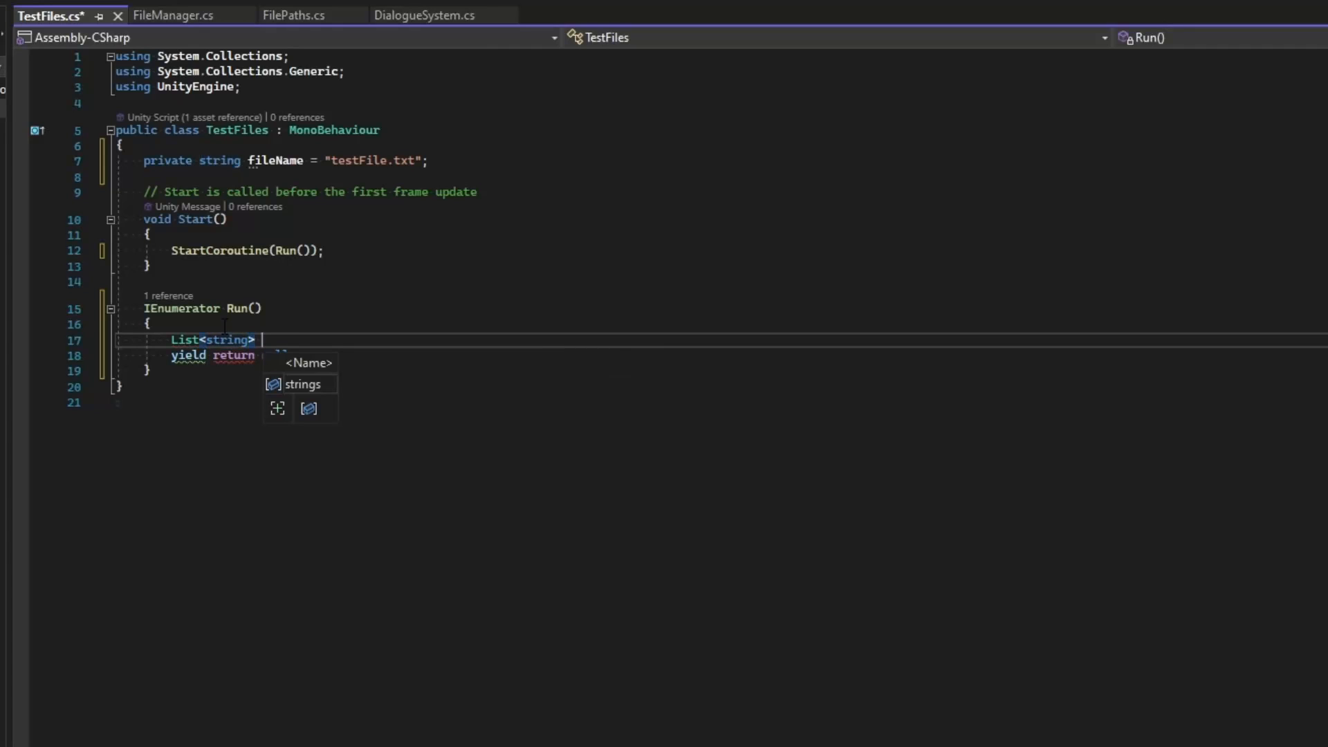
text(lines = FileManager)
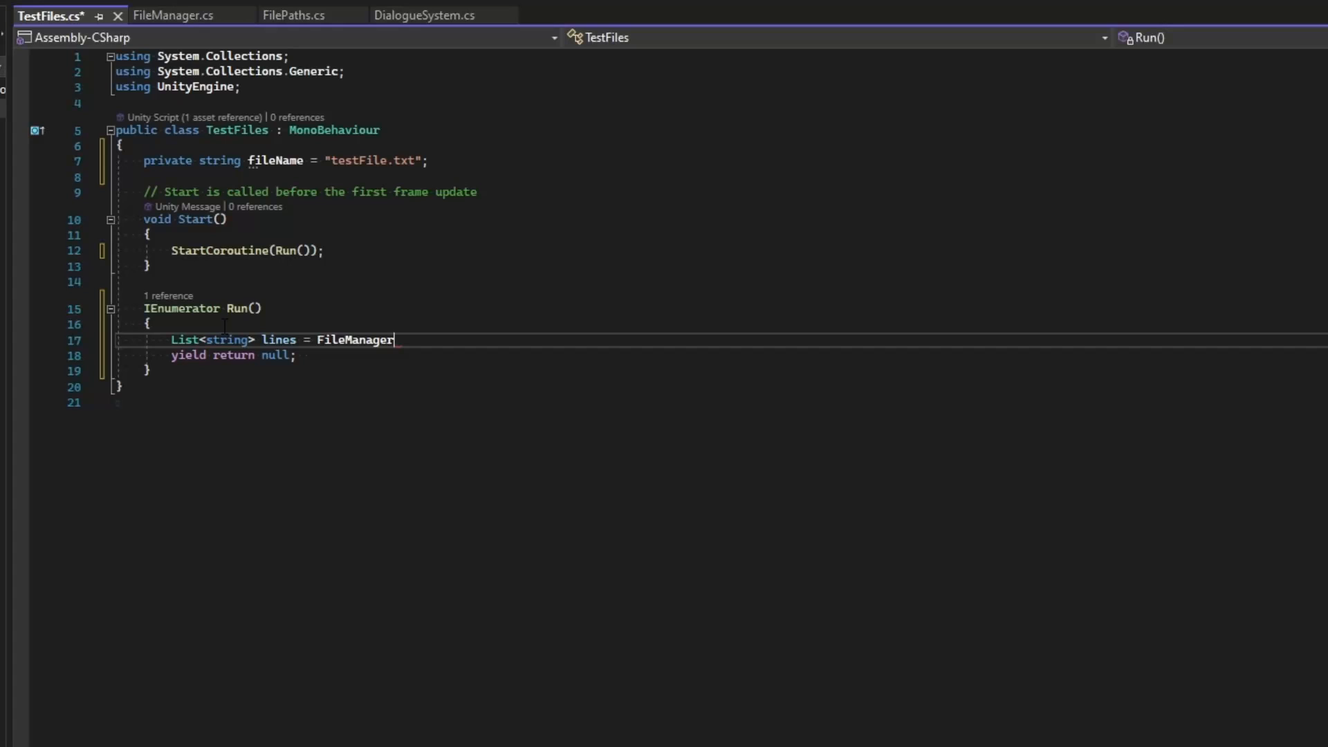
text(.readTextFile()
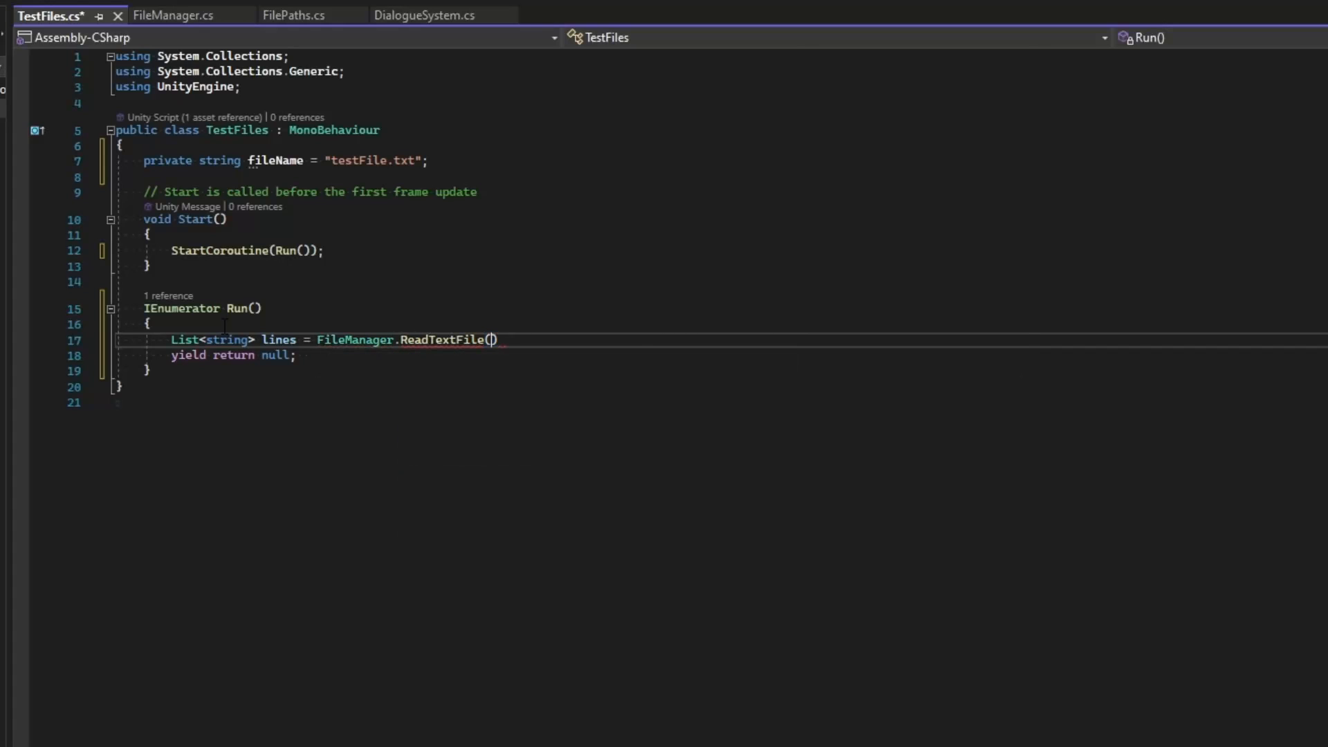
text(fileName,)
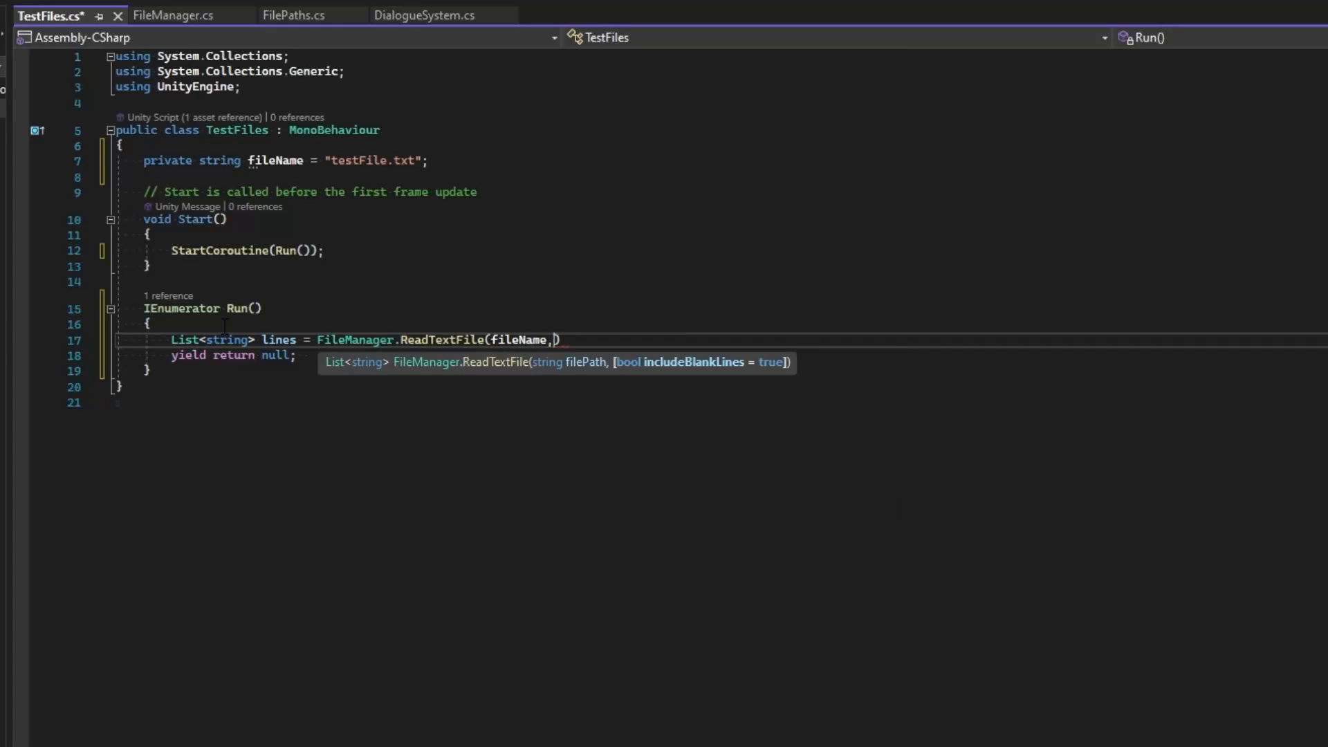
text(true)
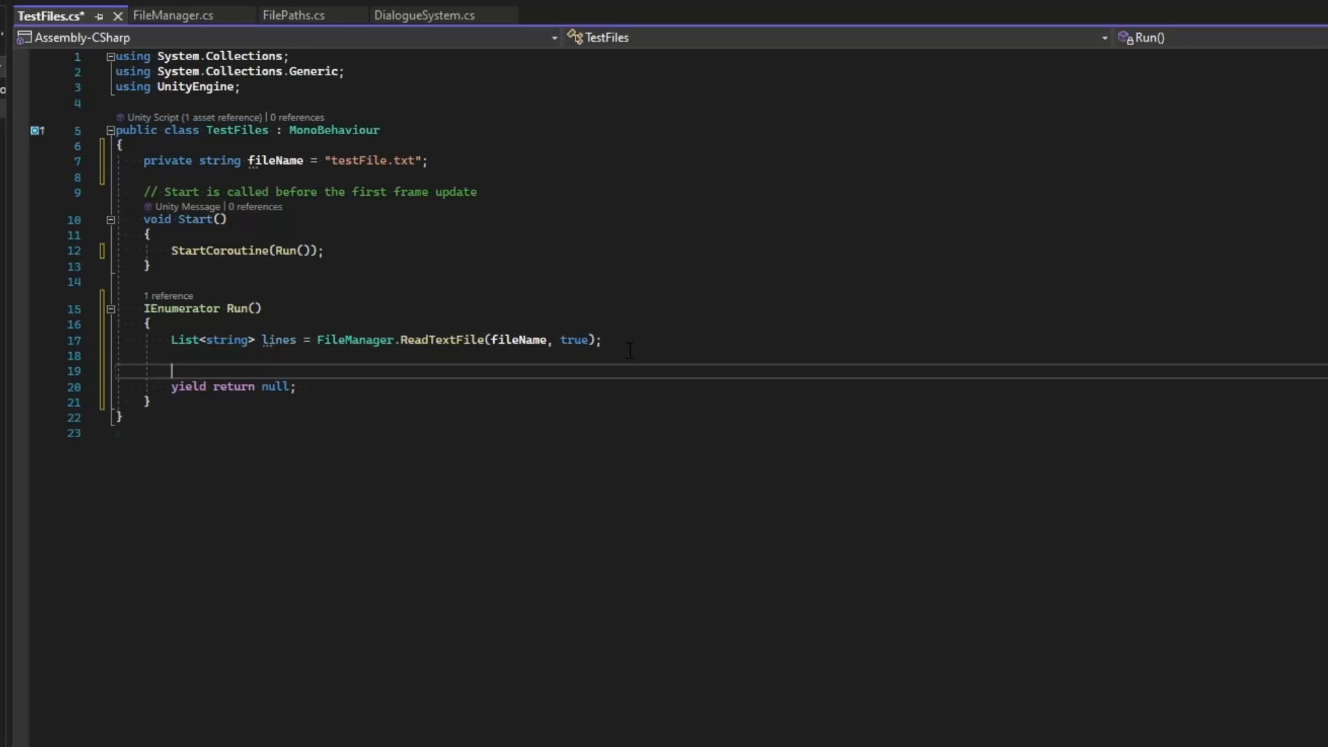
text(foreach(s)
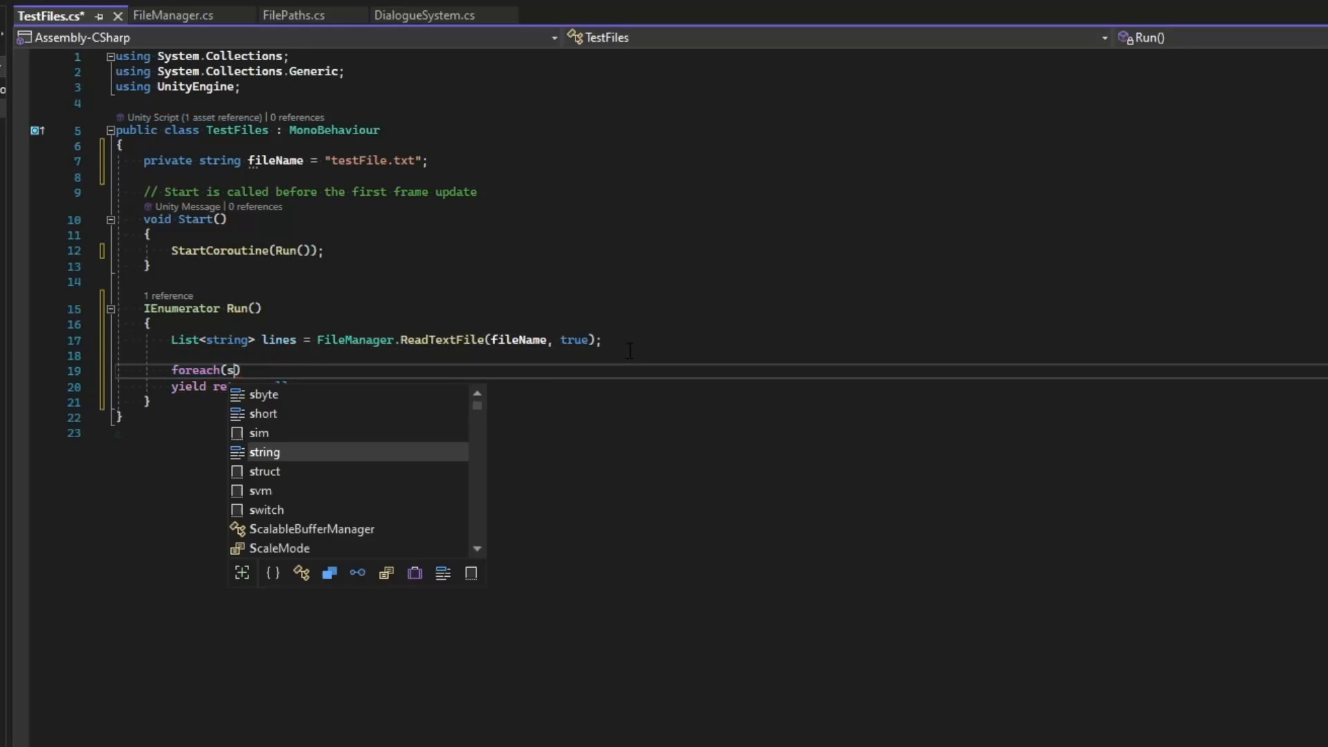
text(string line in line)
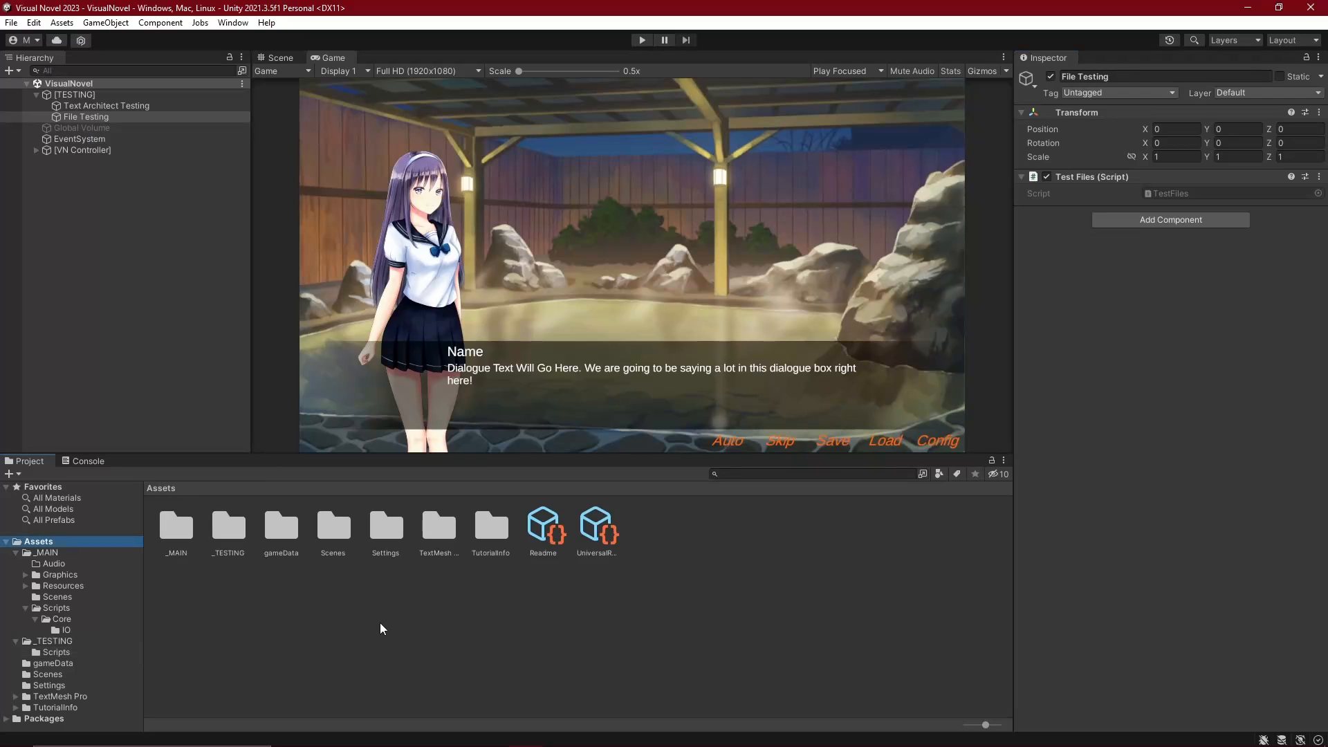
mouse_move(345, 611)
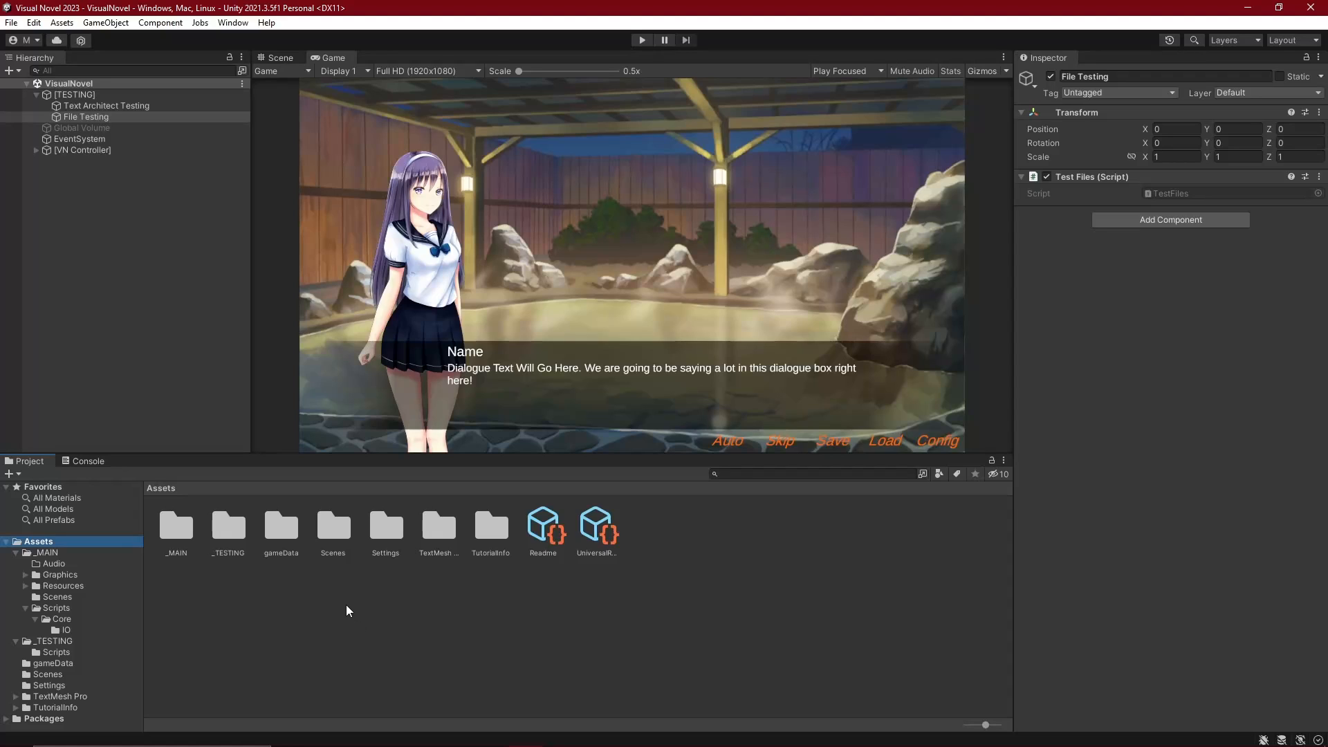
mouse_move(257, 548)
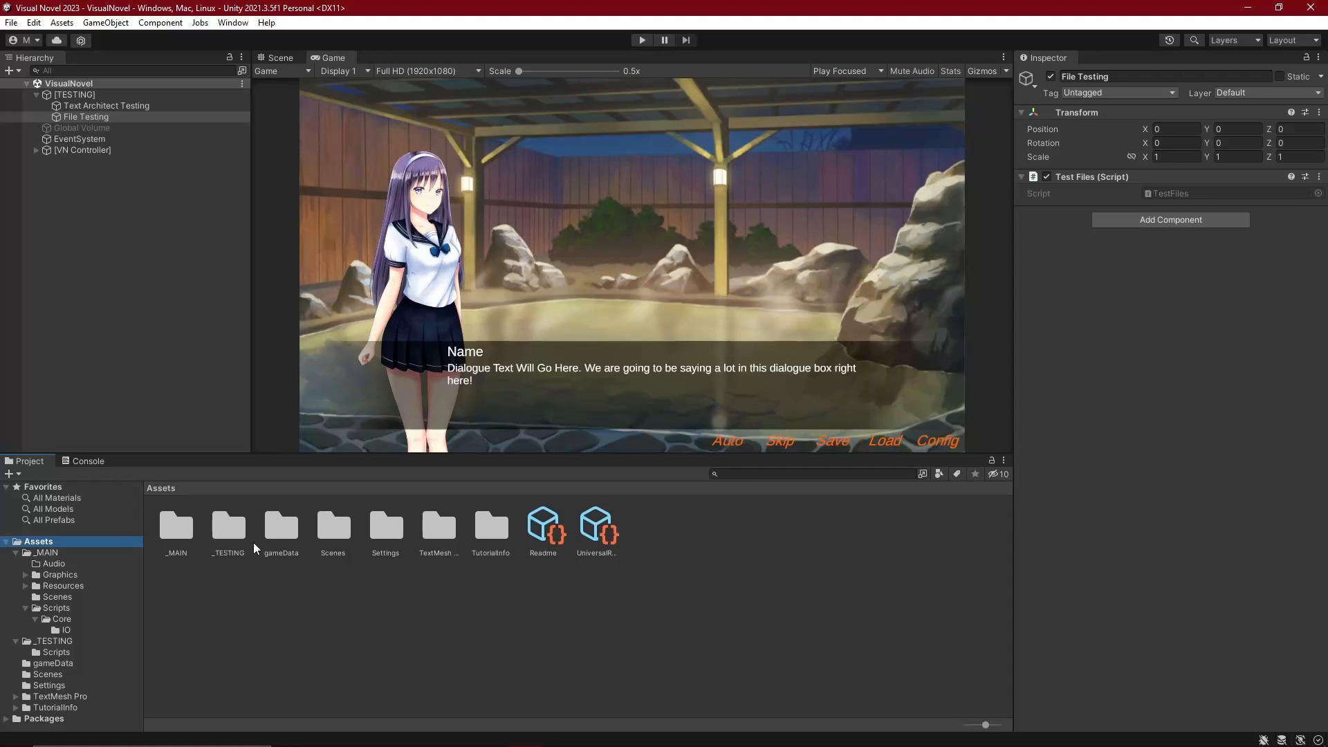
Open the gameData folder, preview textFile's dialogue lines, and press Play.
click(280, 525)
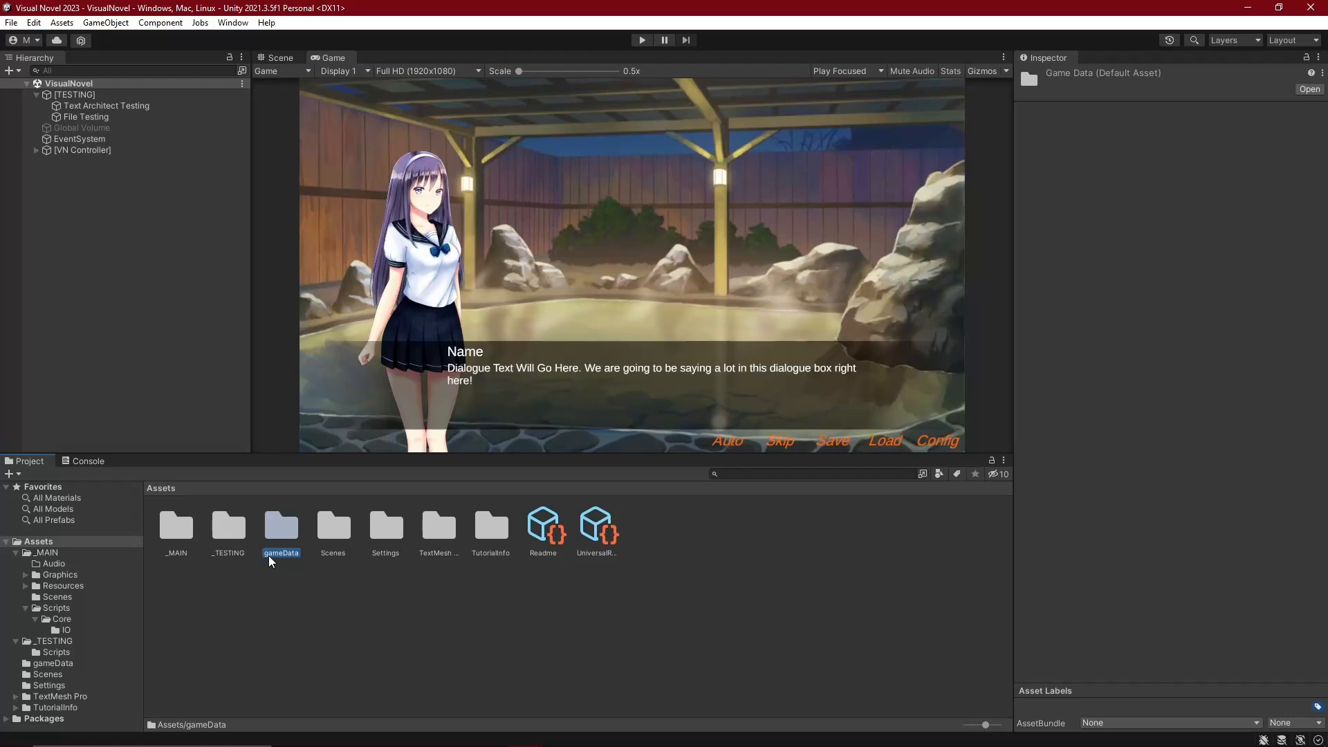
mouse_move(19, 550)
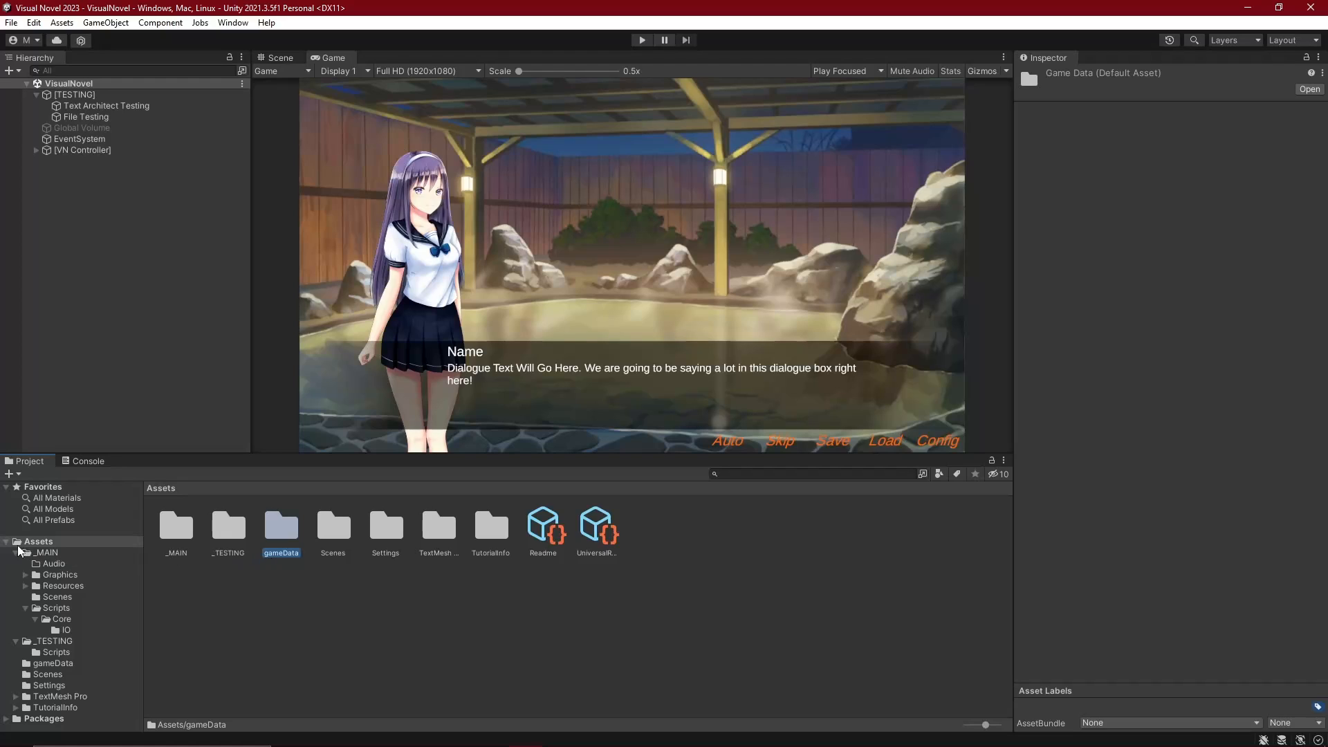
double_click(280, 524)
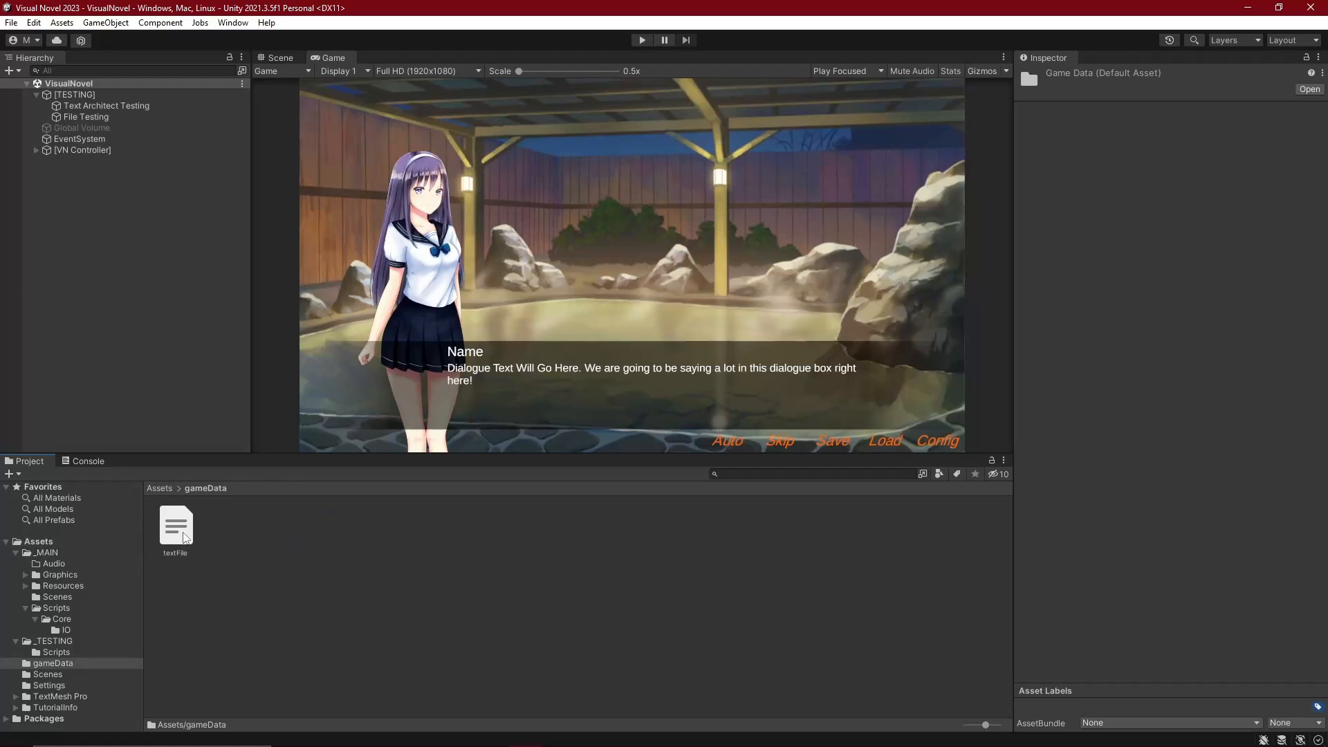
click(174, 525)
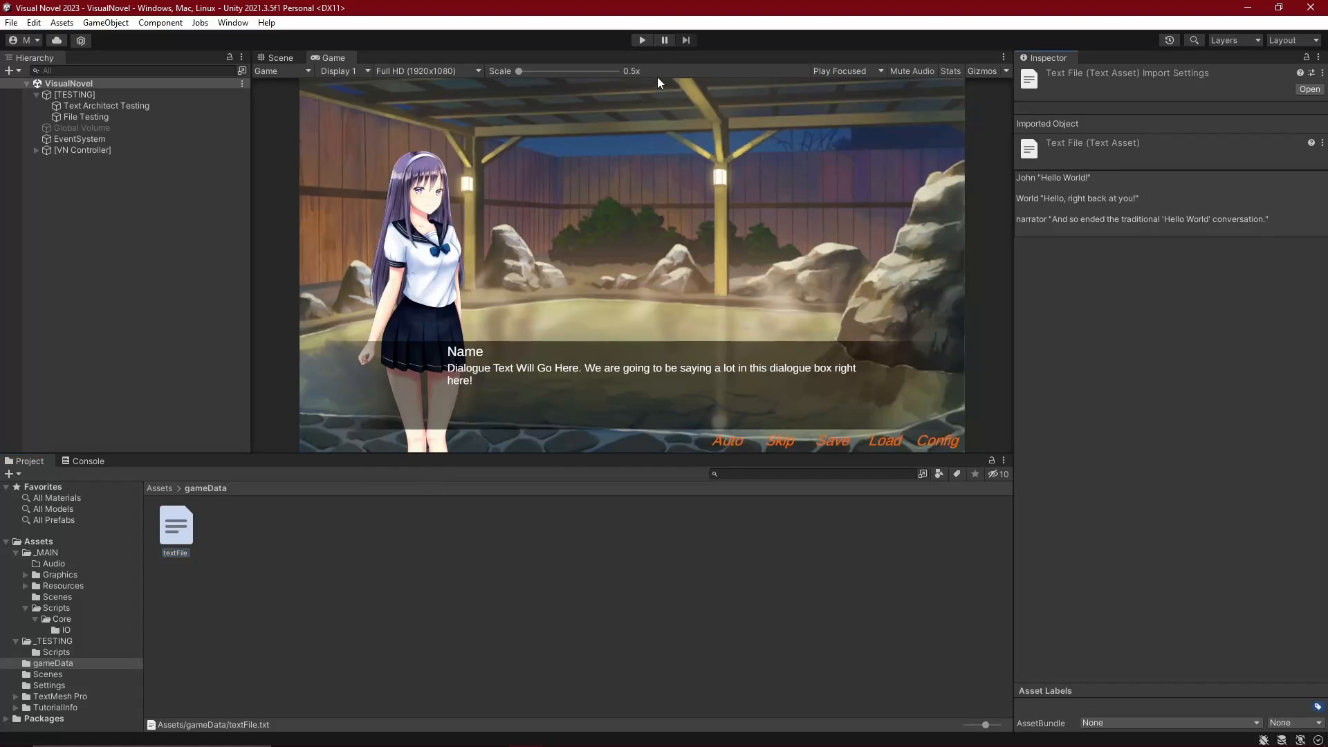
click(641, 40)
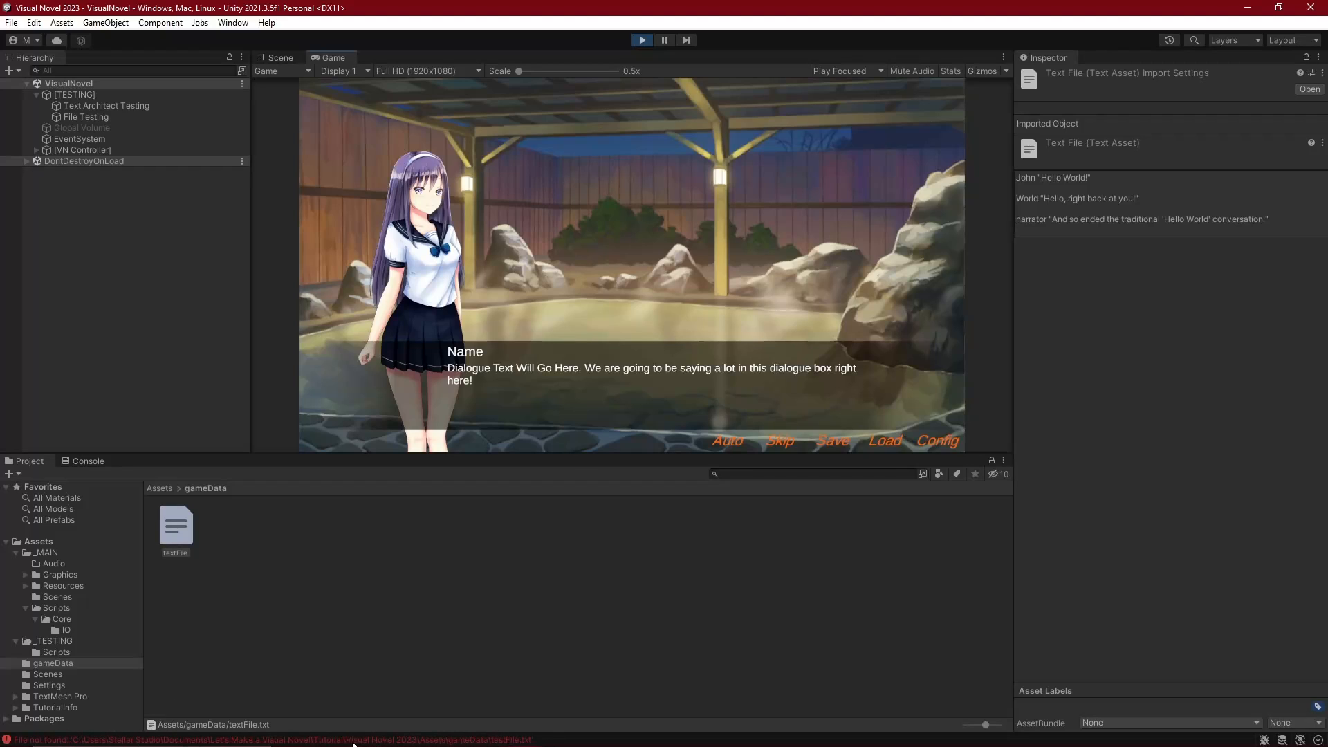
Stop the game, rename textFile to testFile, and play the scene again.
click(306, 521)
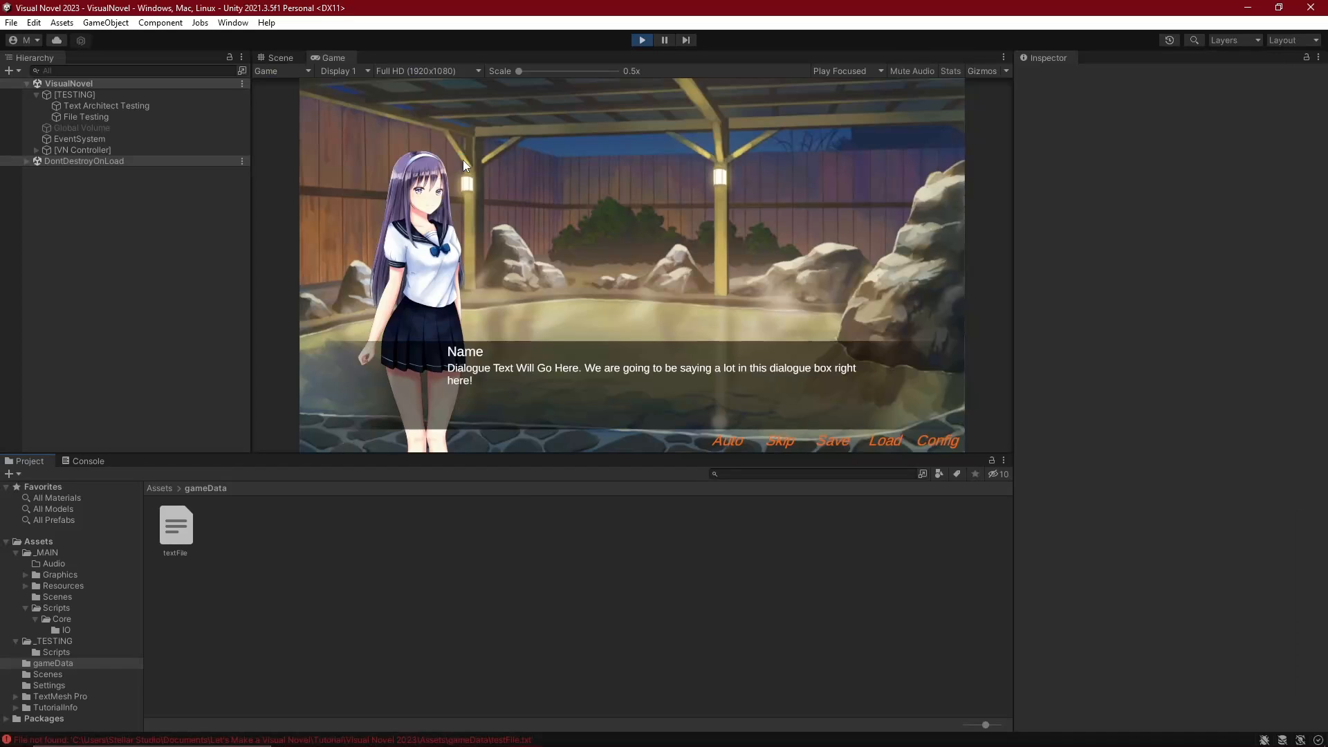
click(175, 525)
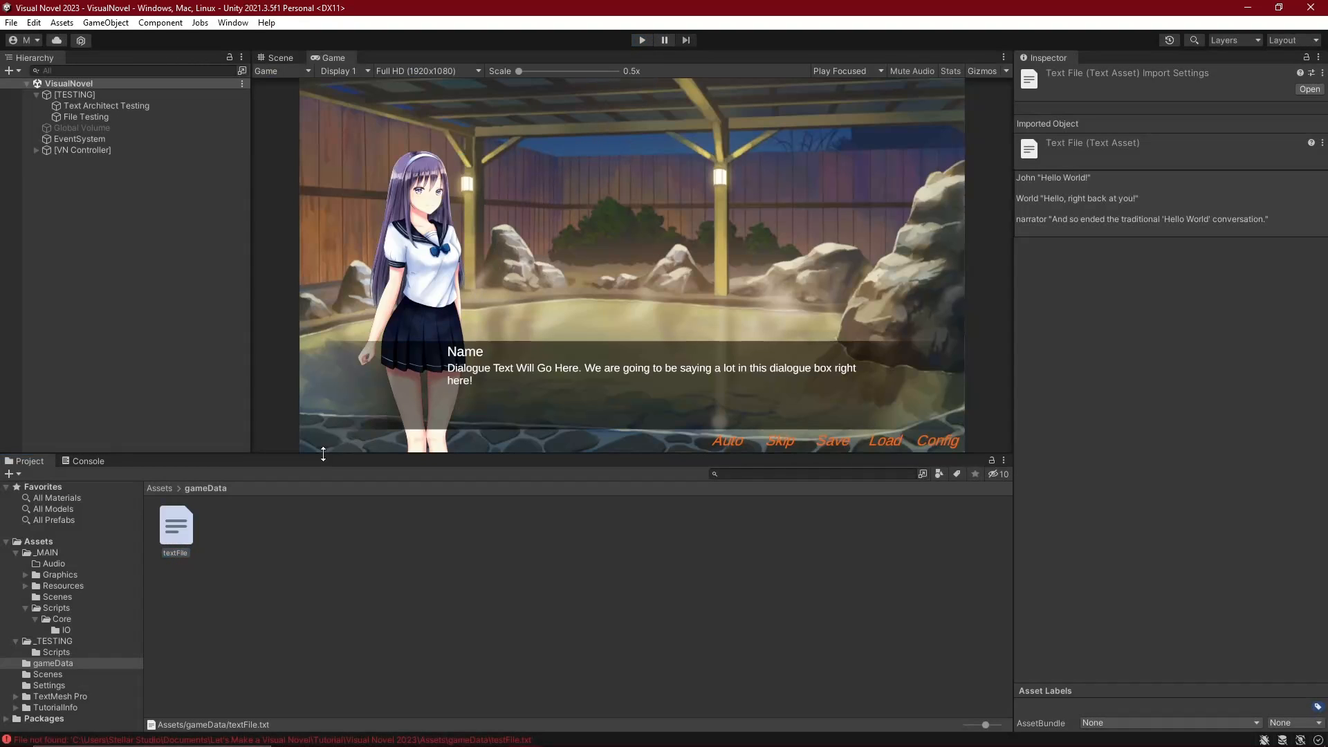
double_click(175, 554)
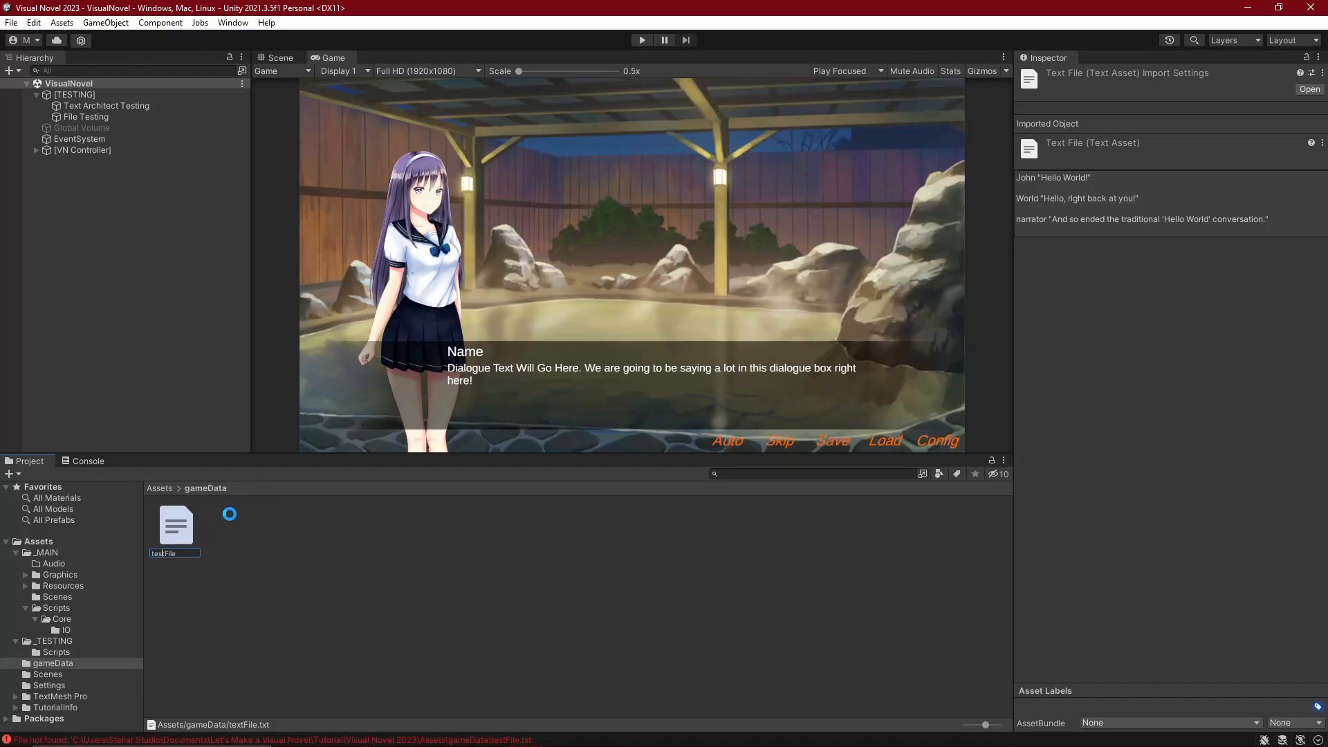
click(641, 40)
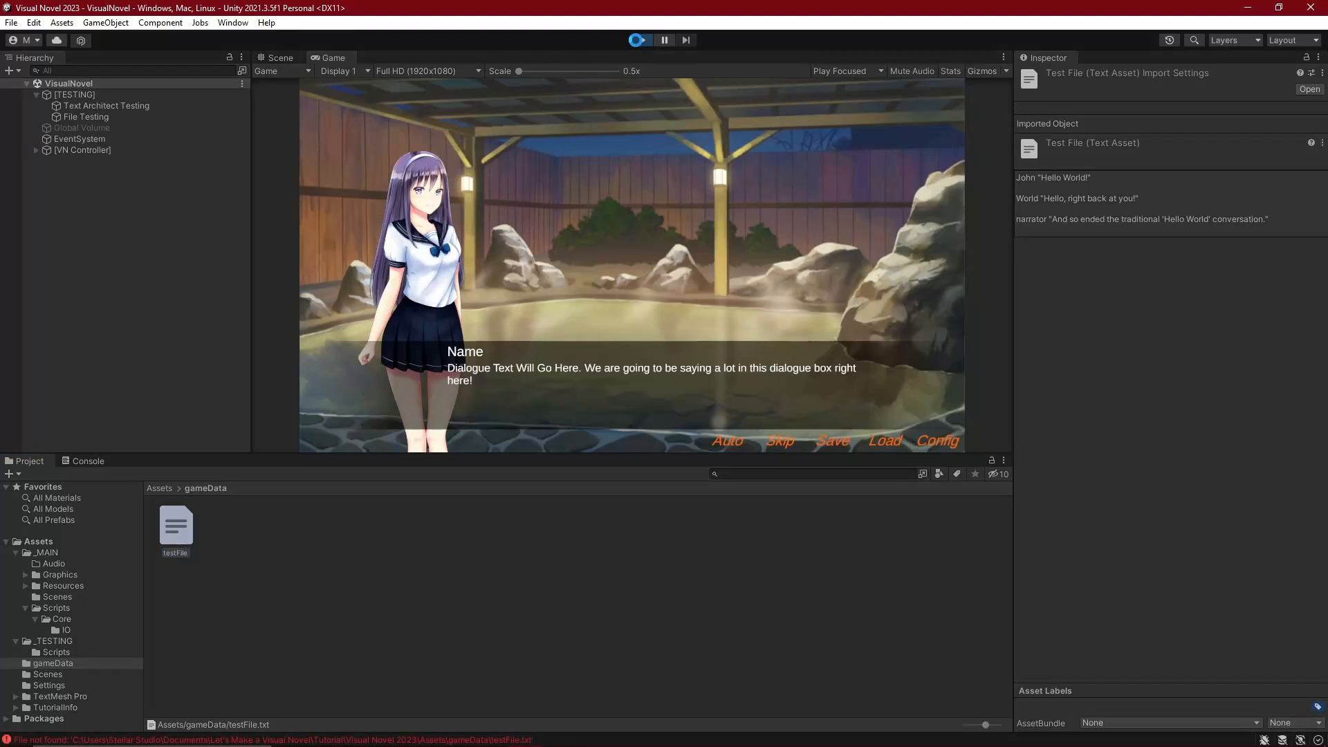
Inspect the logged lines in the Console, then change ReadTextFile's second argument to false.
click(636, 40)
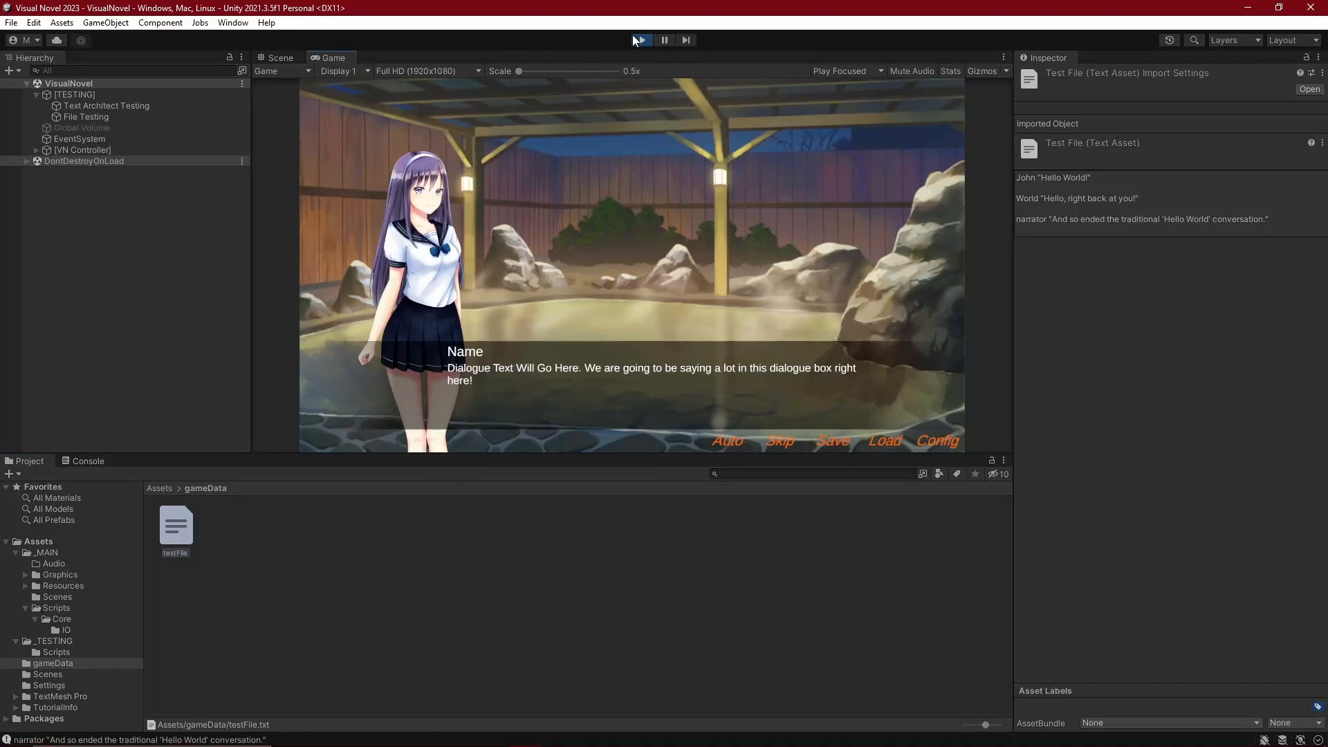
click(87, 460)
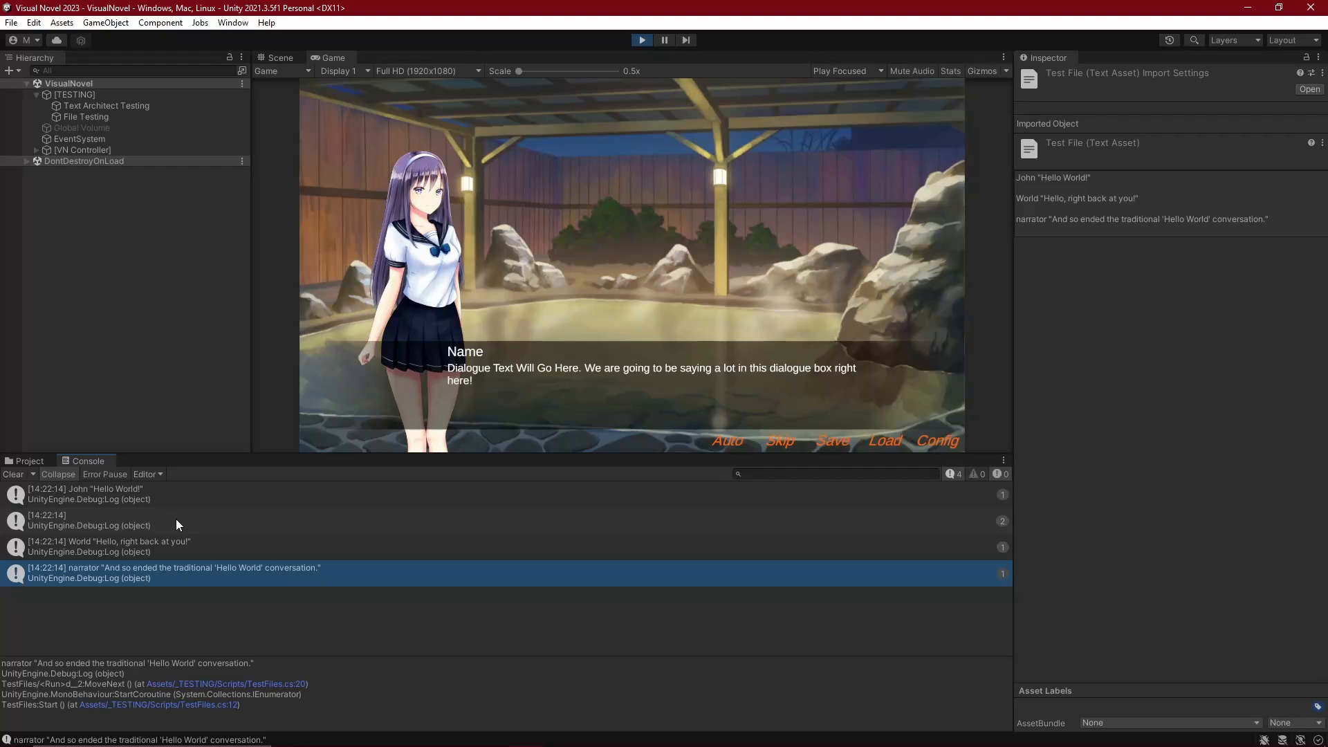
click(58, 473)
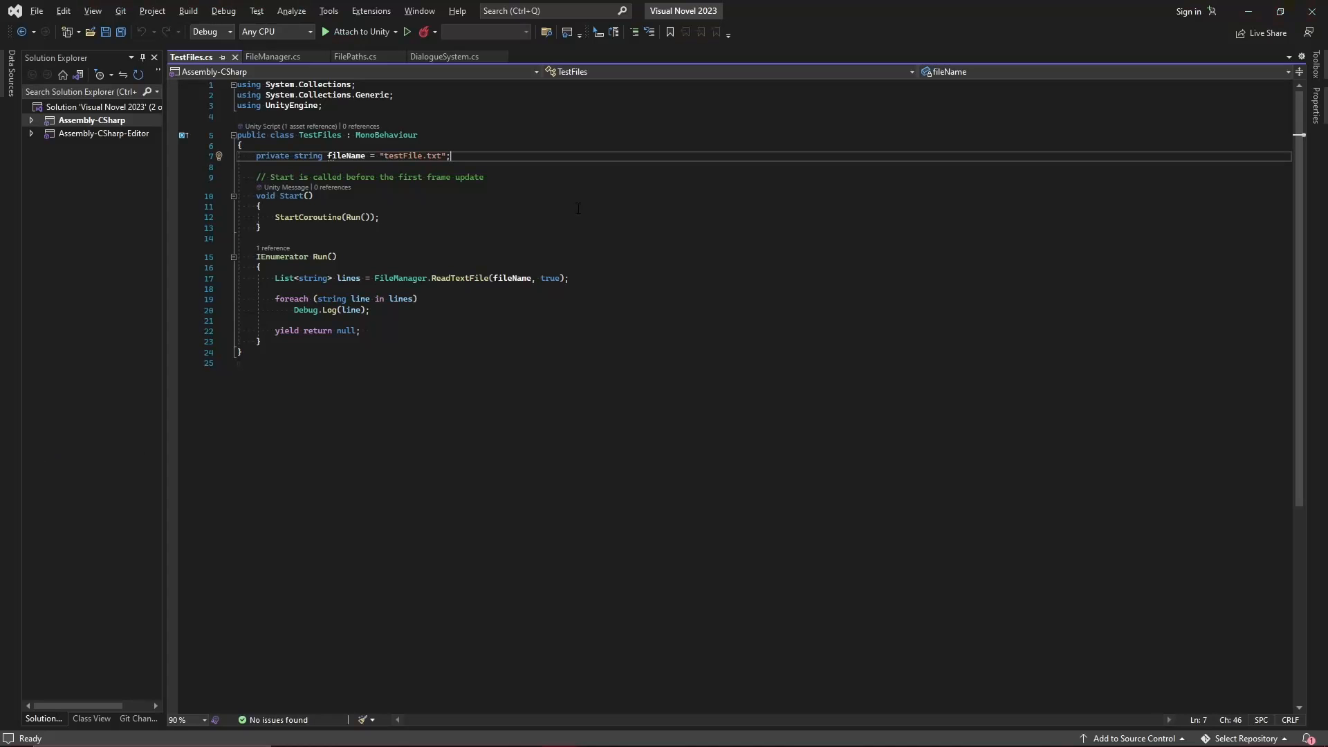
text(false)
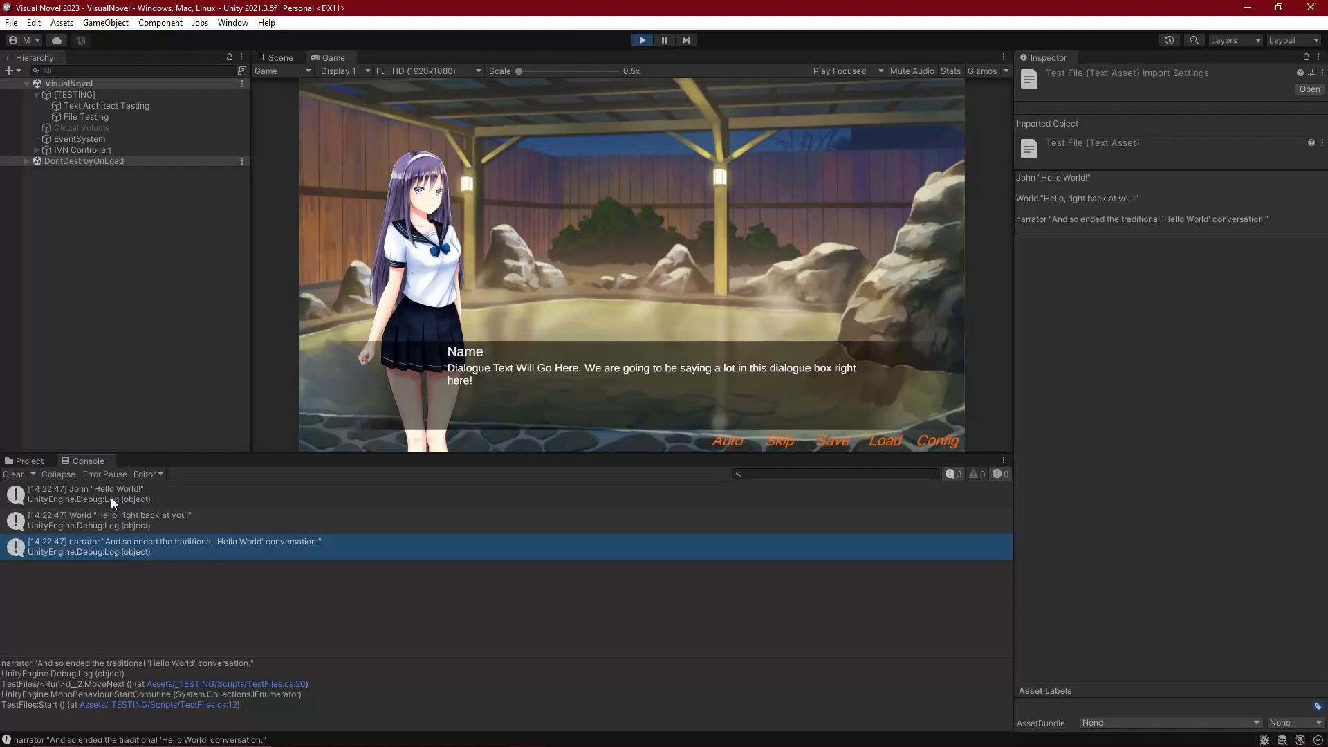
mouse_move(212, 401)
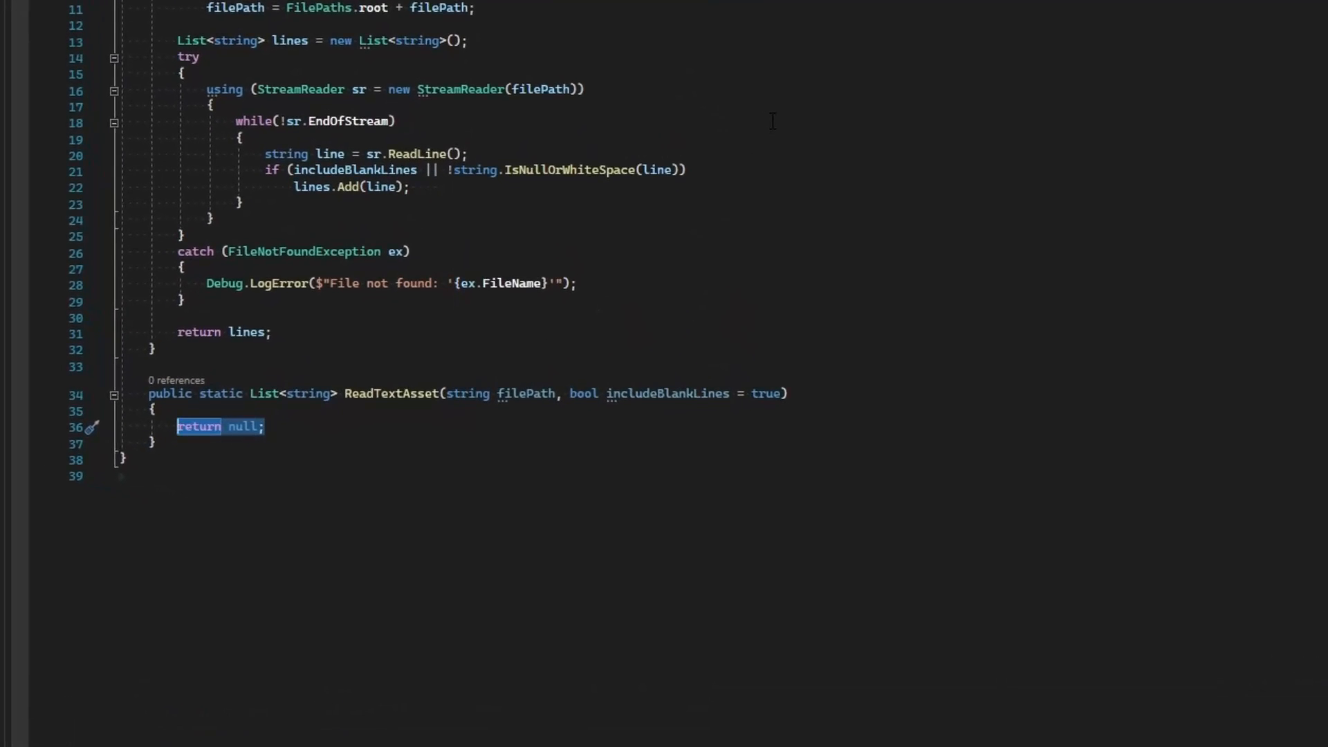
mouse_move(554, 271)
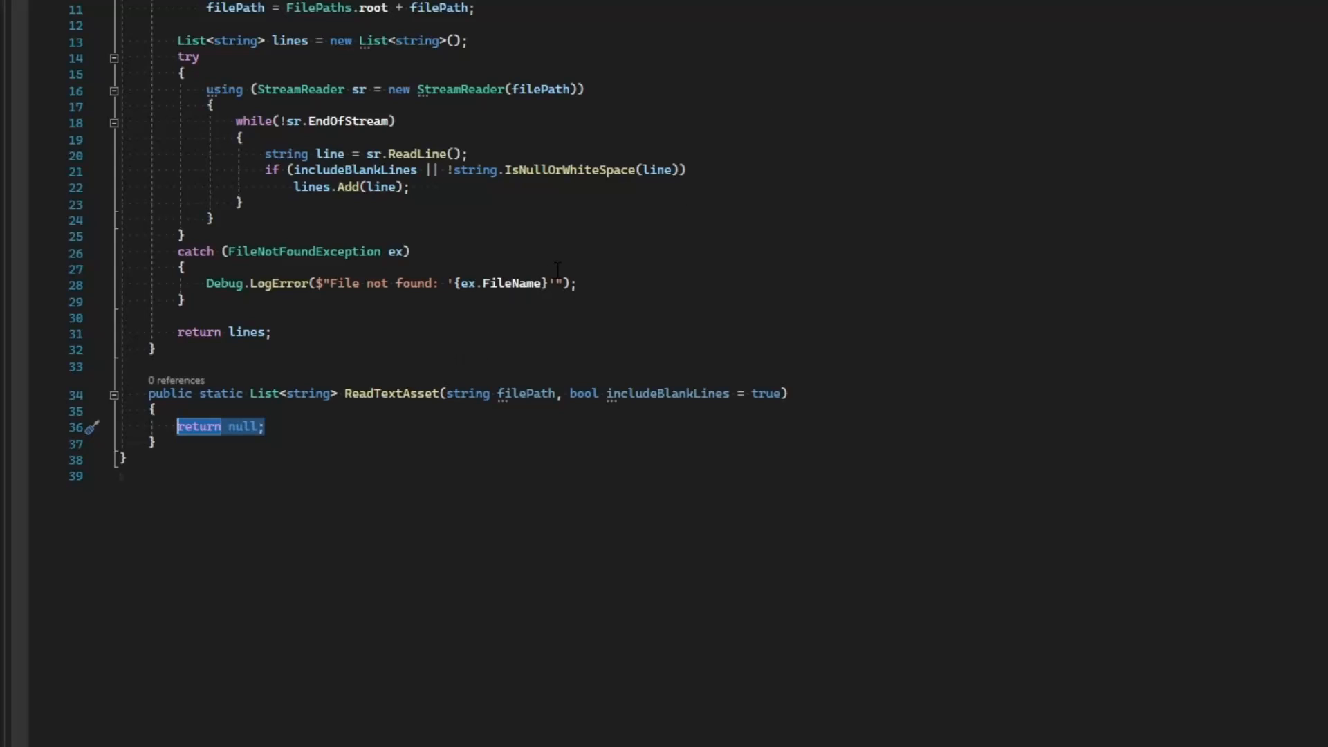
Load the asset with Resources.Load<TextAsset>(filePath) in ReadTextAsset.
text(TextAss)
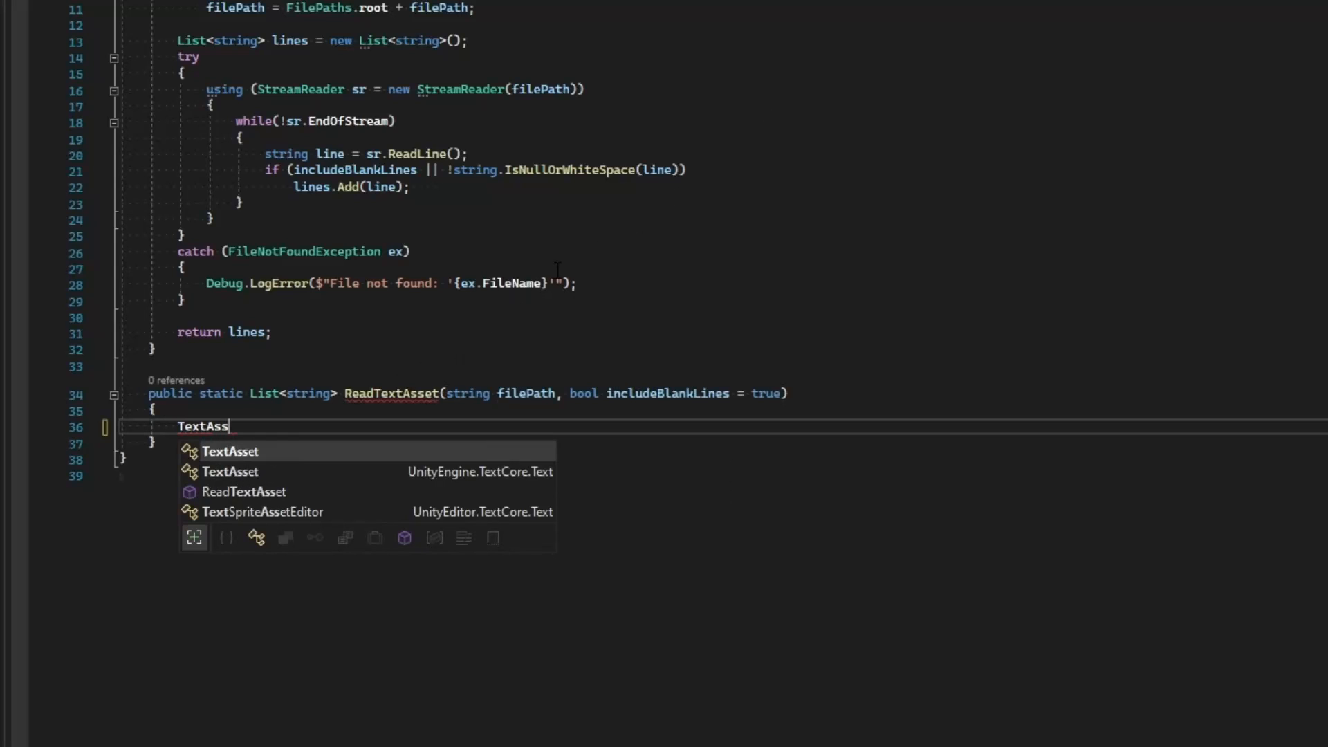
text(asset =)
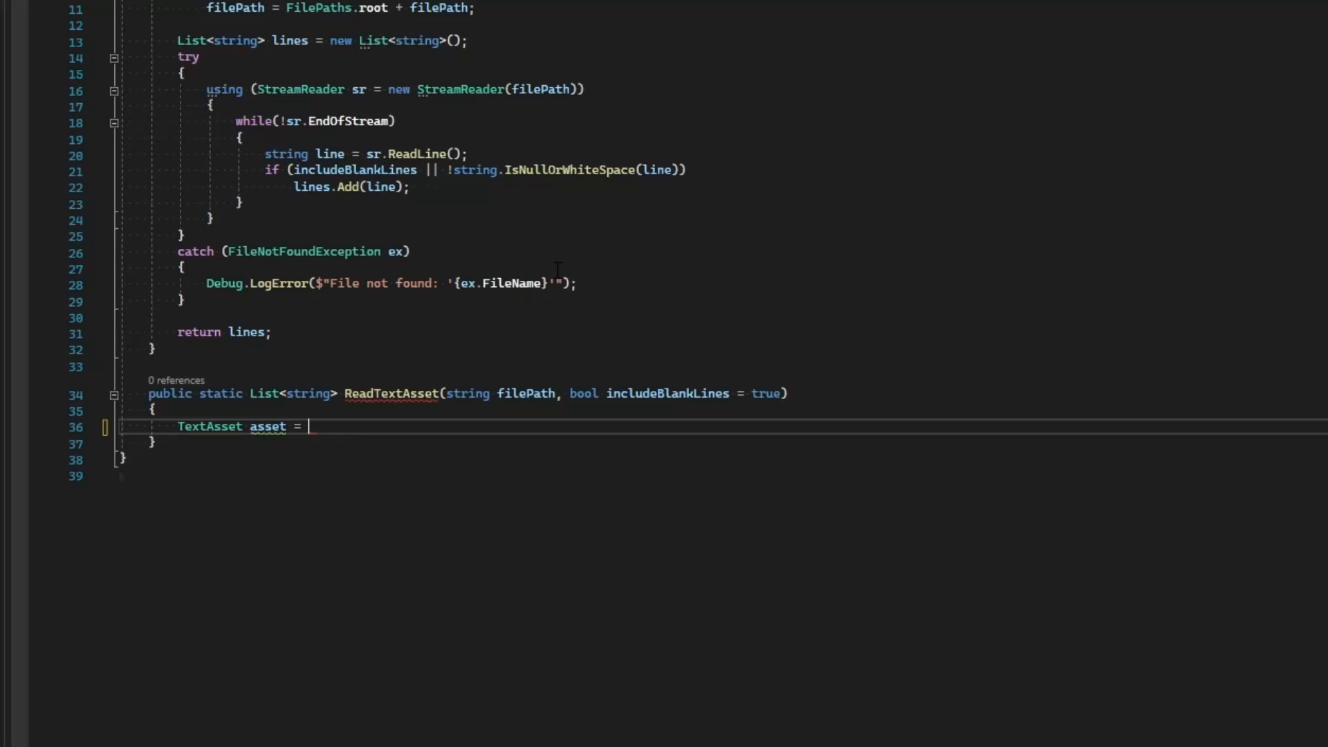
text(ResourceReq)
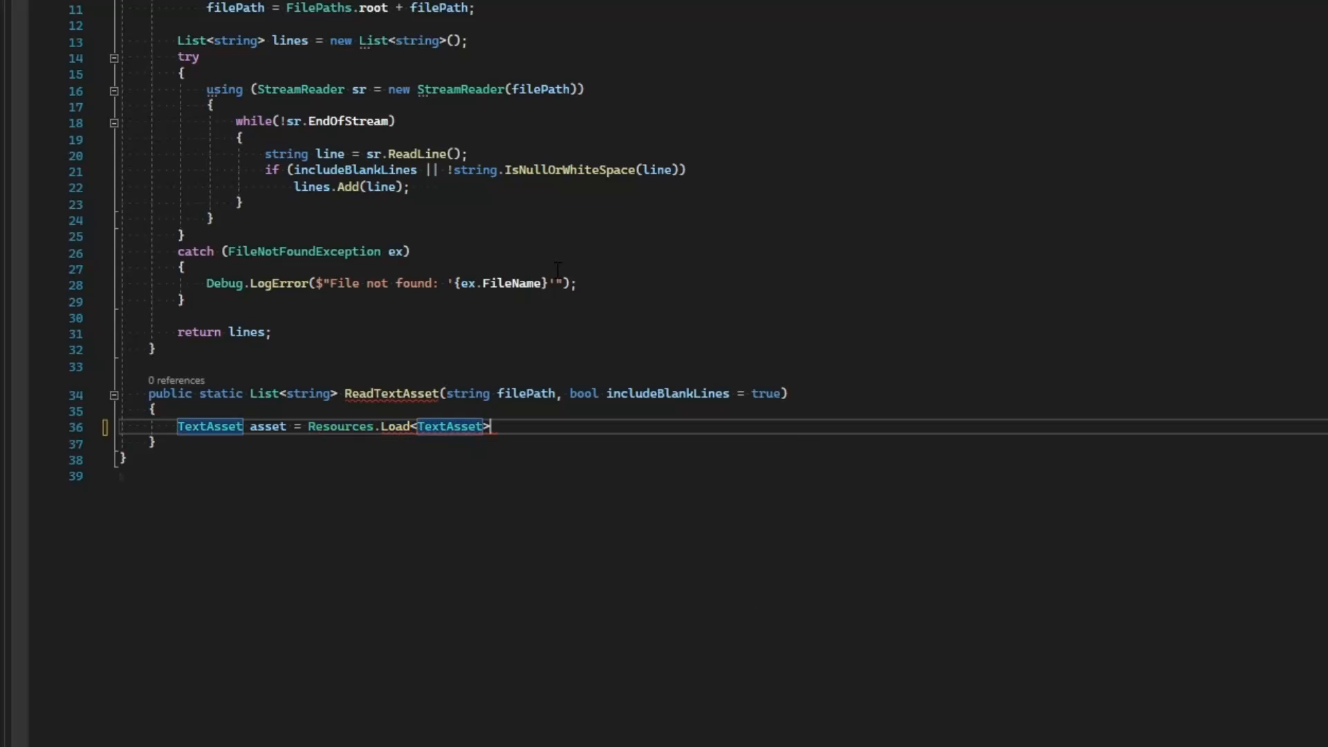
text((filePath);)
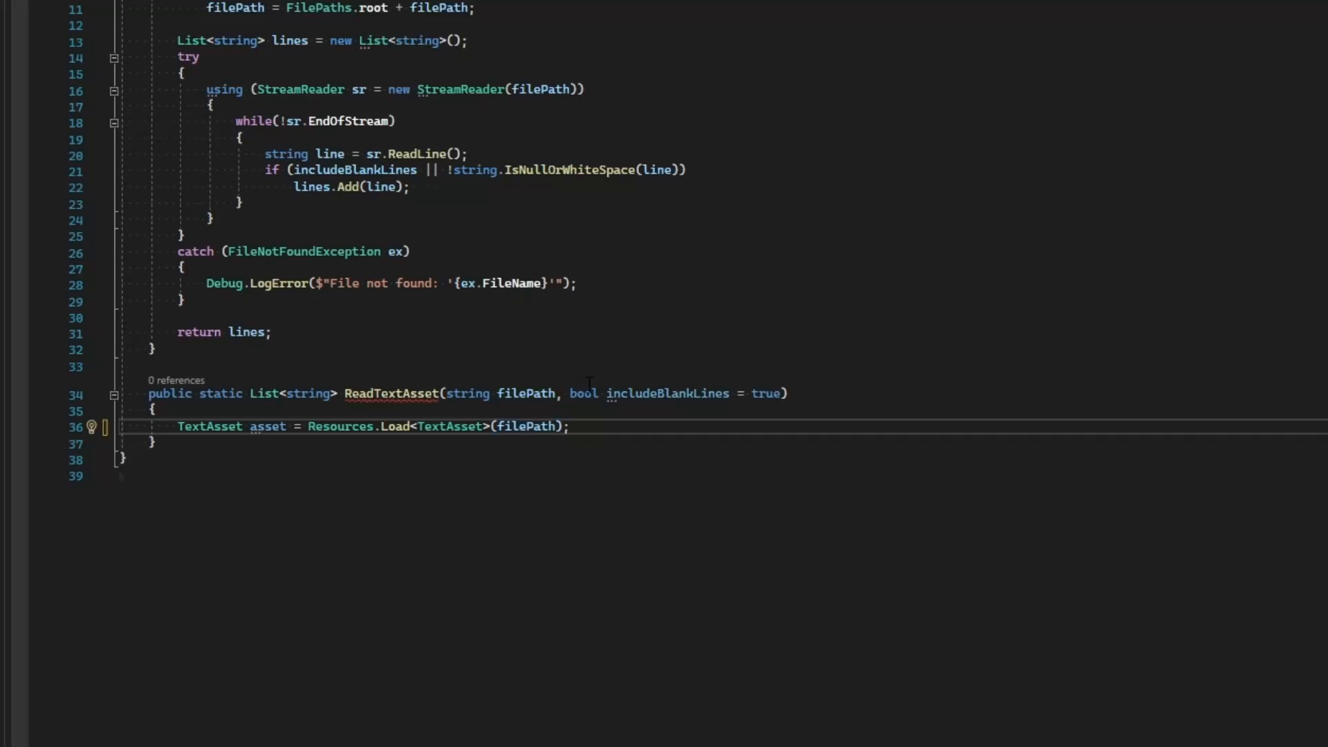
Add an if (asset == null) block logging an asset-not-found error and returning null.
text(if)
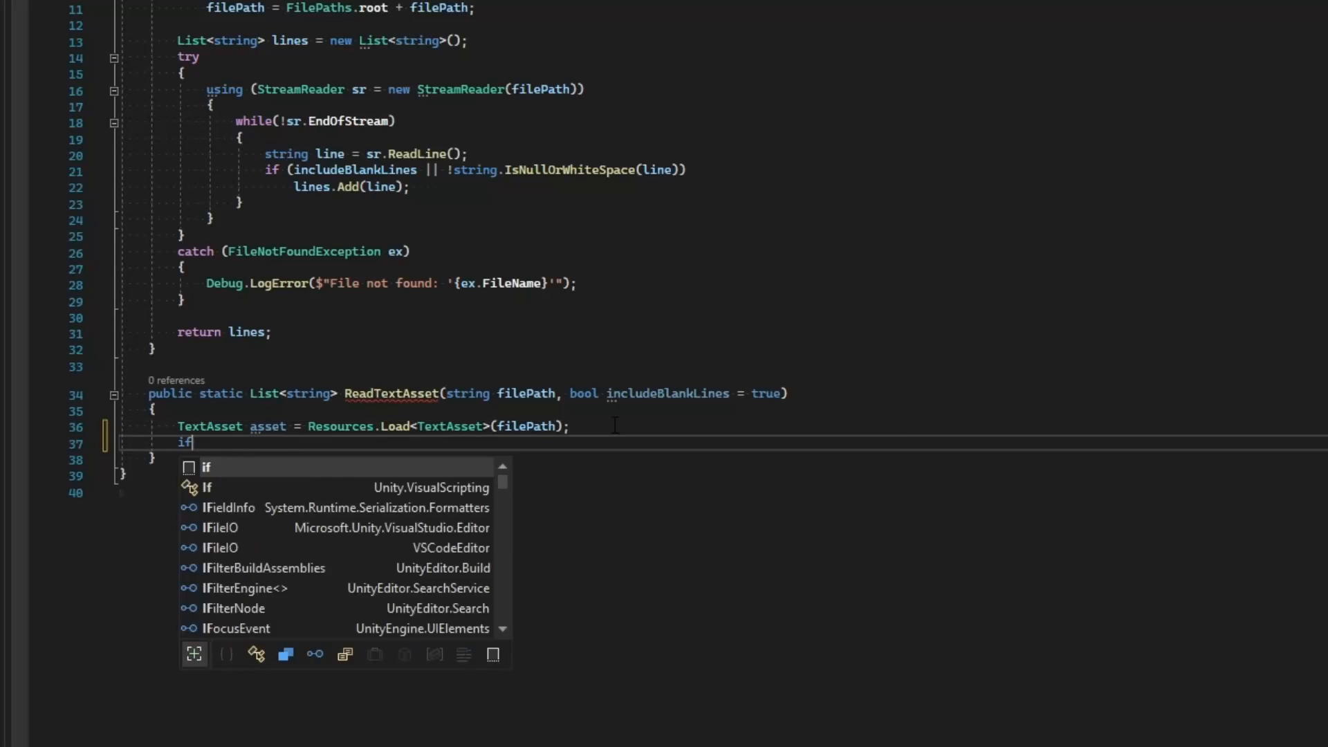
text((asset))
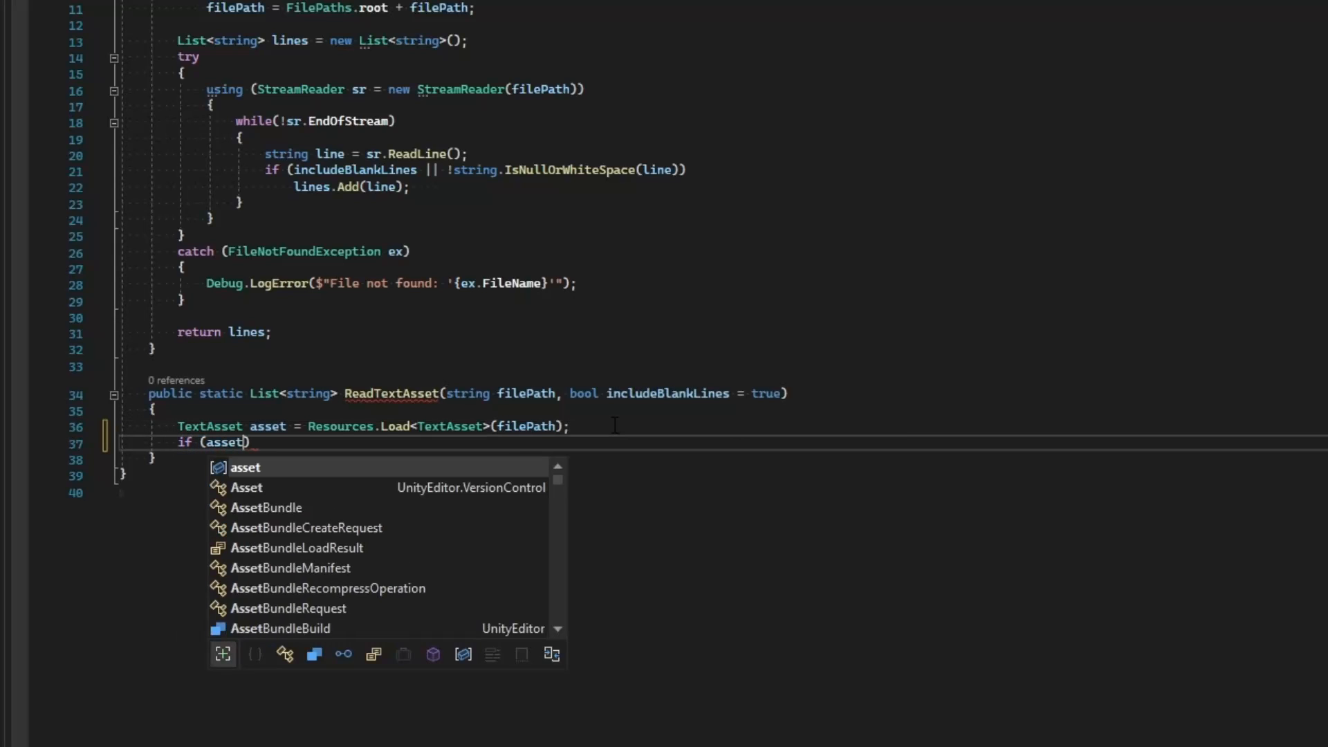
text(= null)
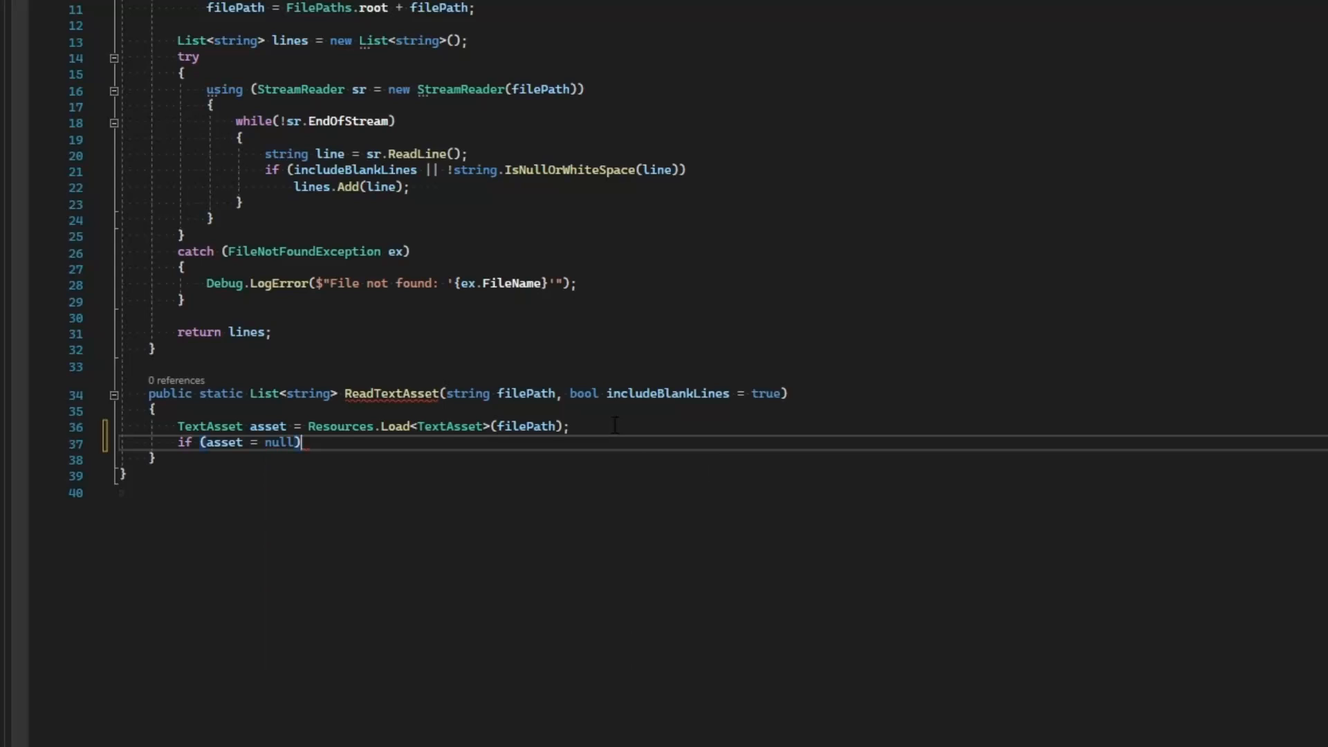
text(deb)
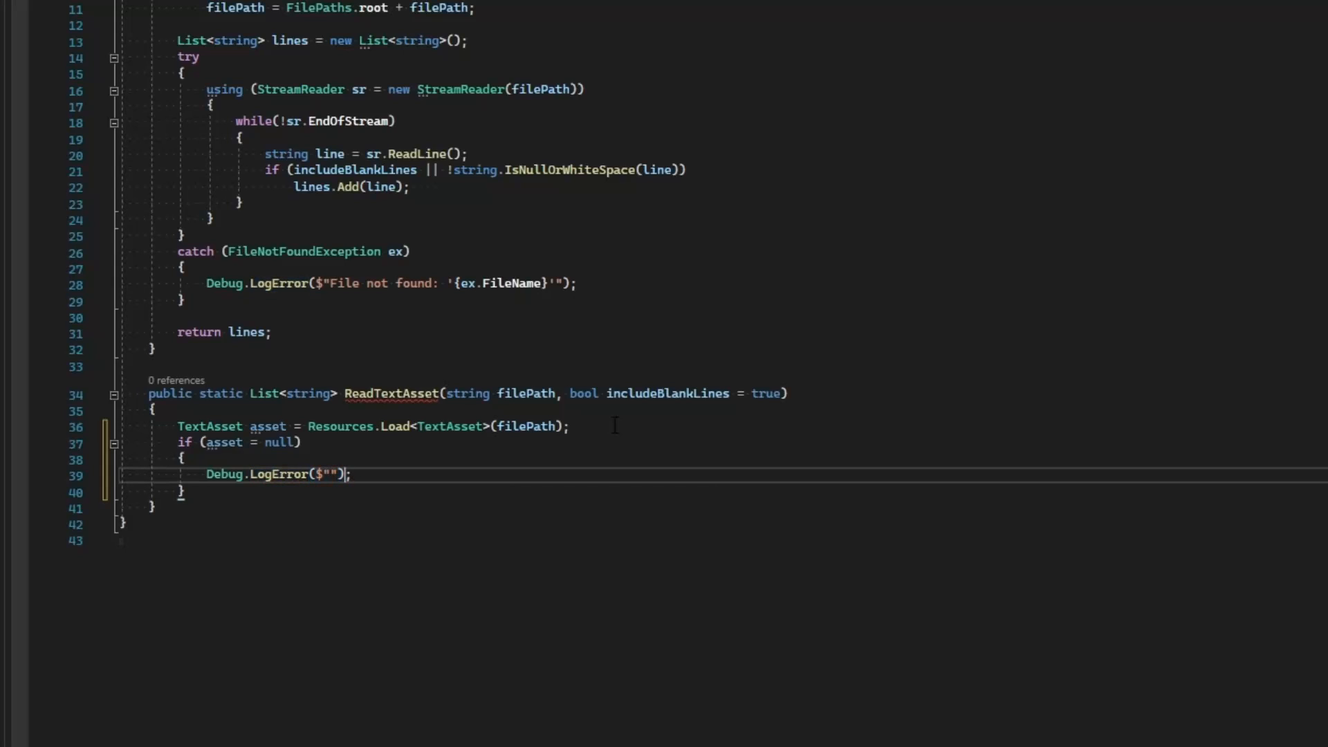
text(Asws)
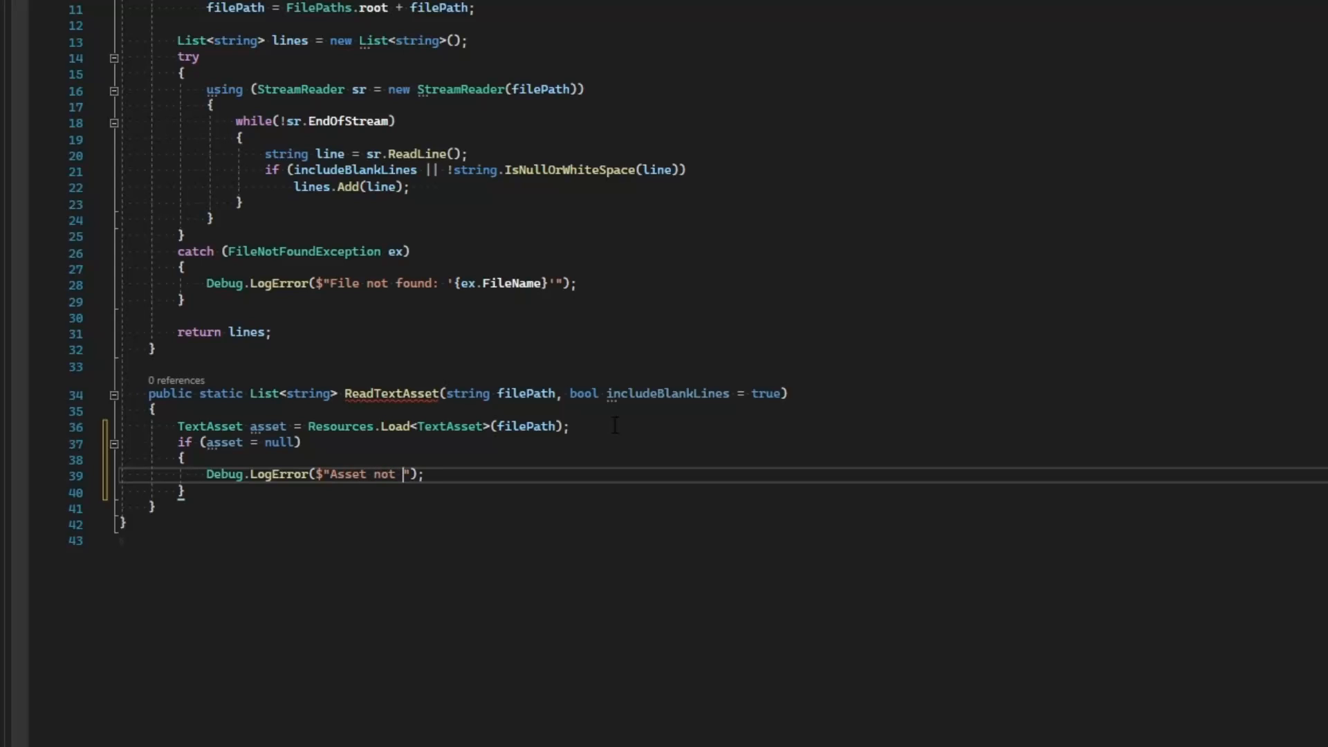
text(found:)
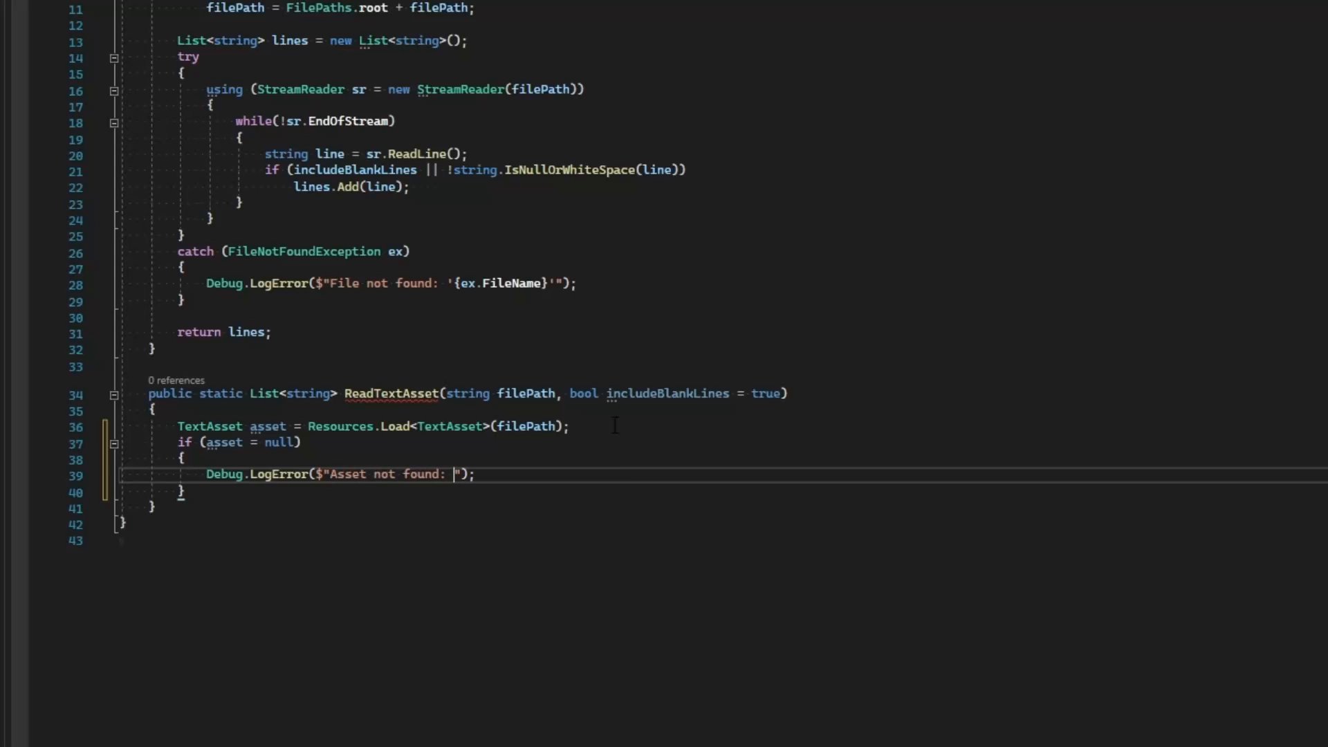
text({filePath}')
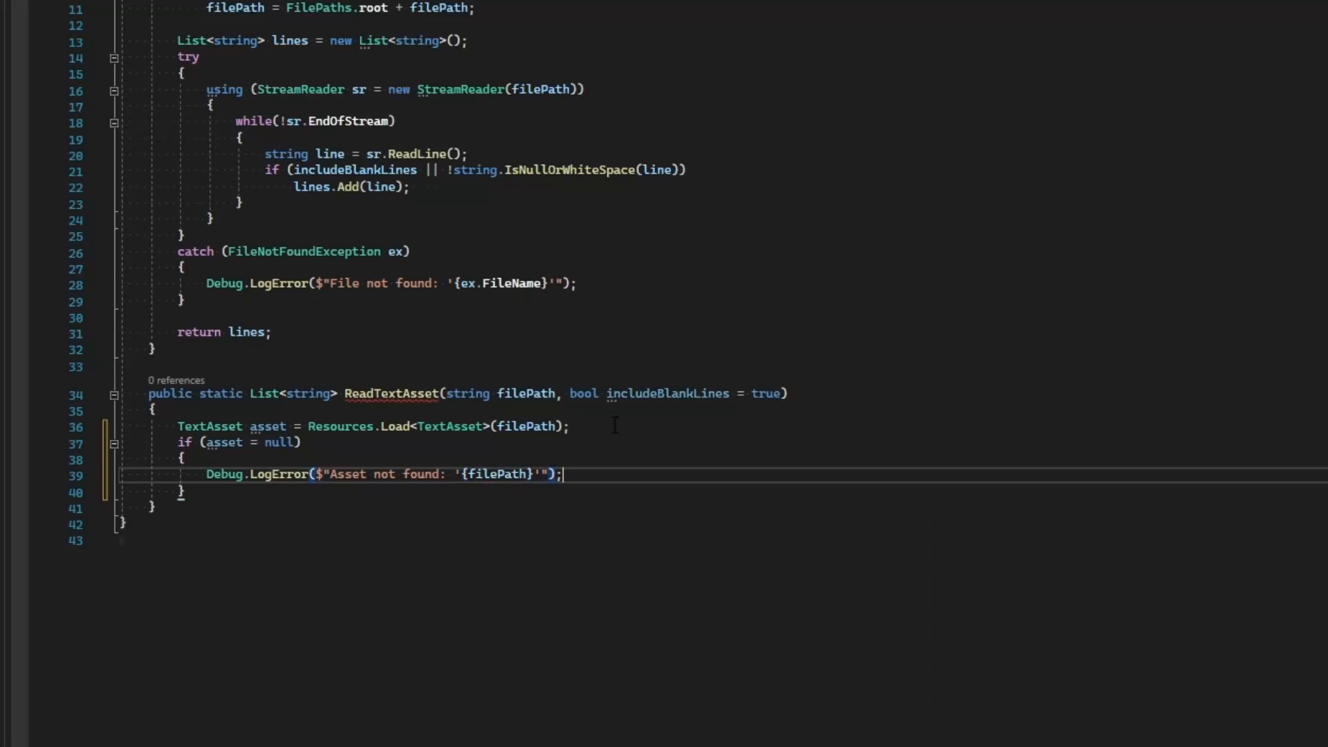
text(return)
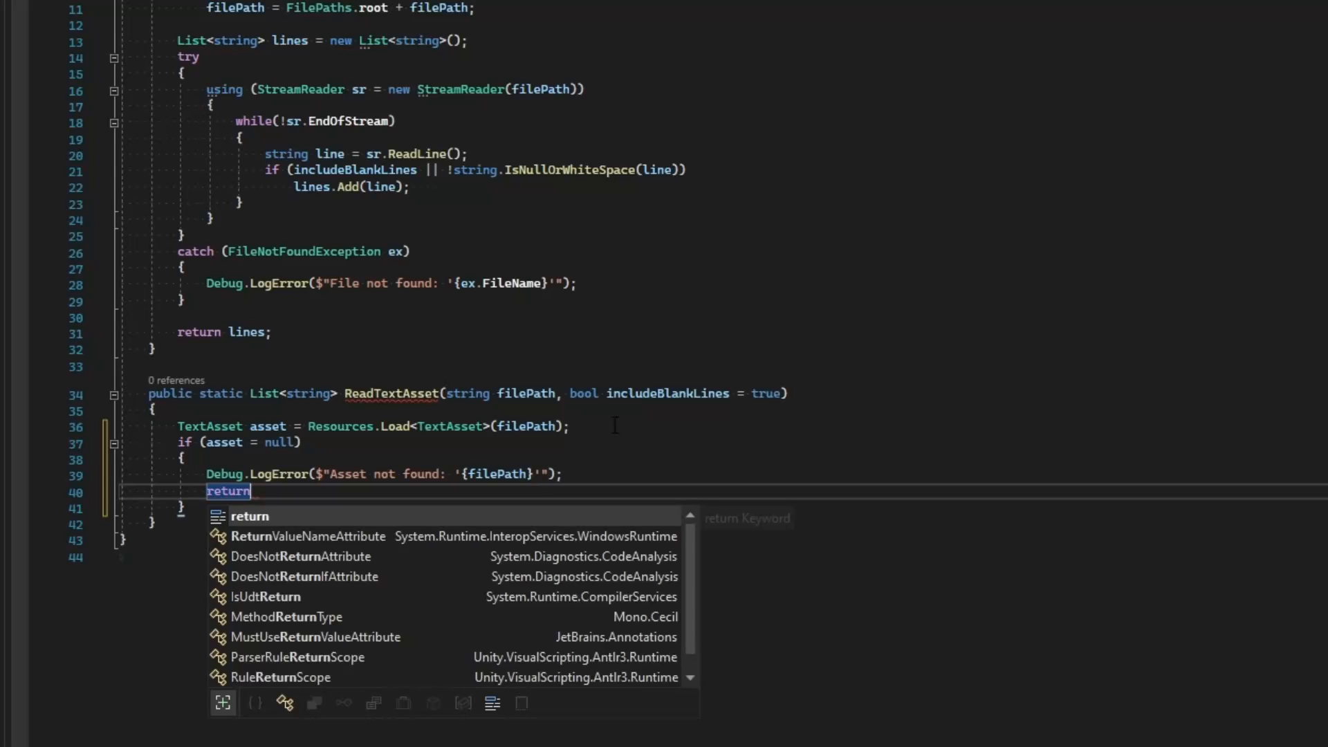
text(null;)
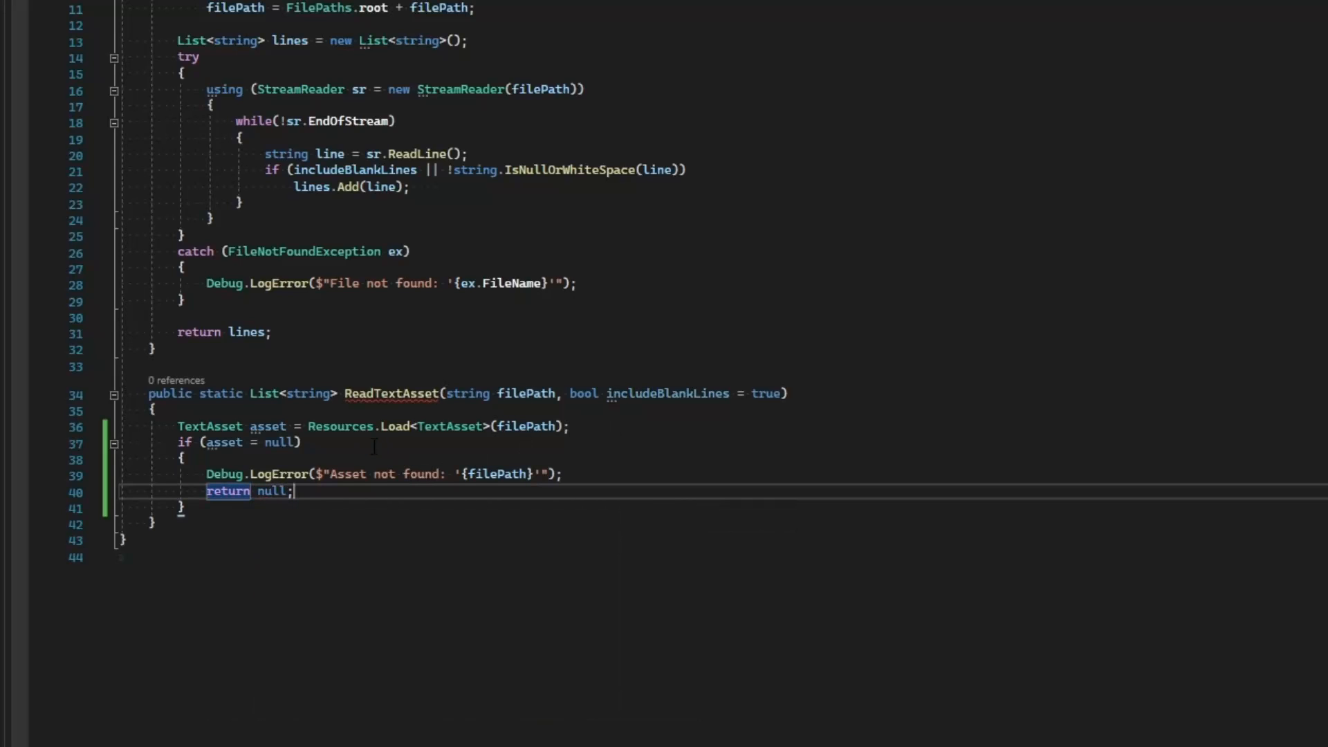
click(237, 518)
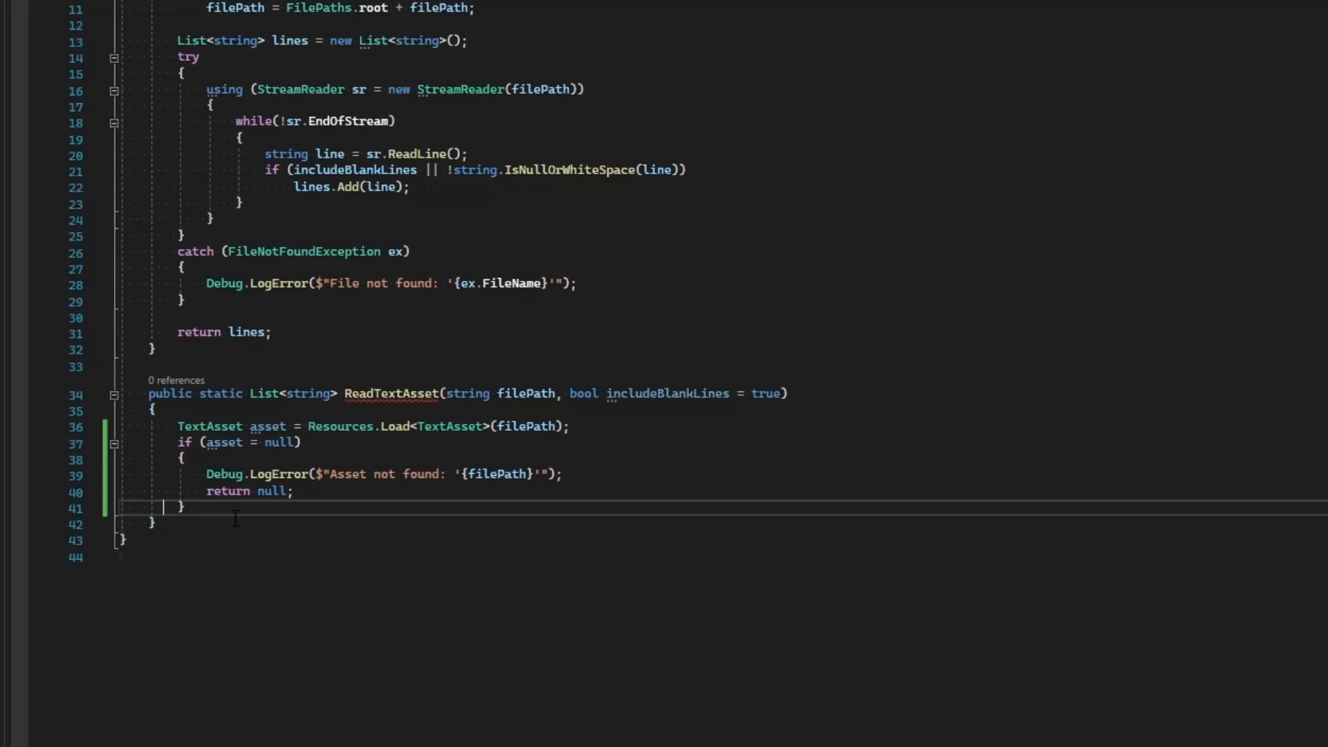
key(enter)
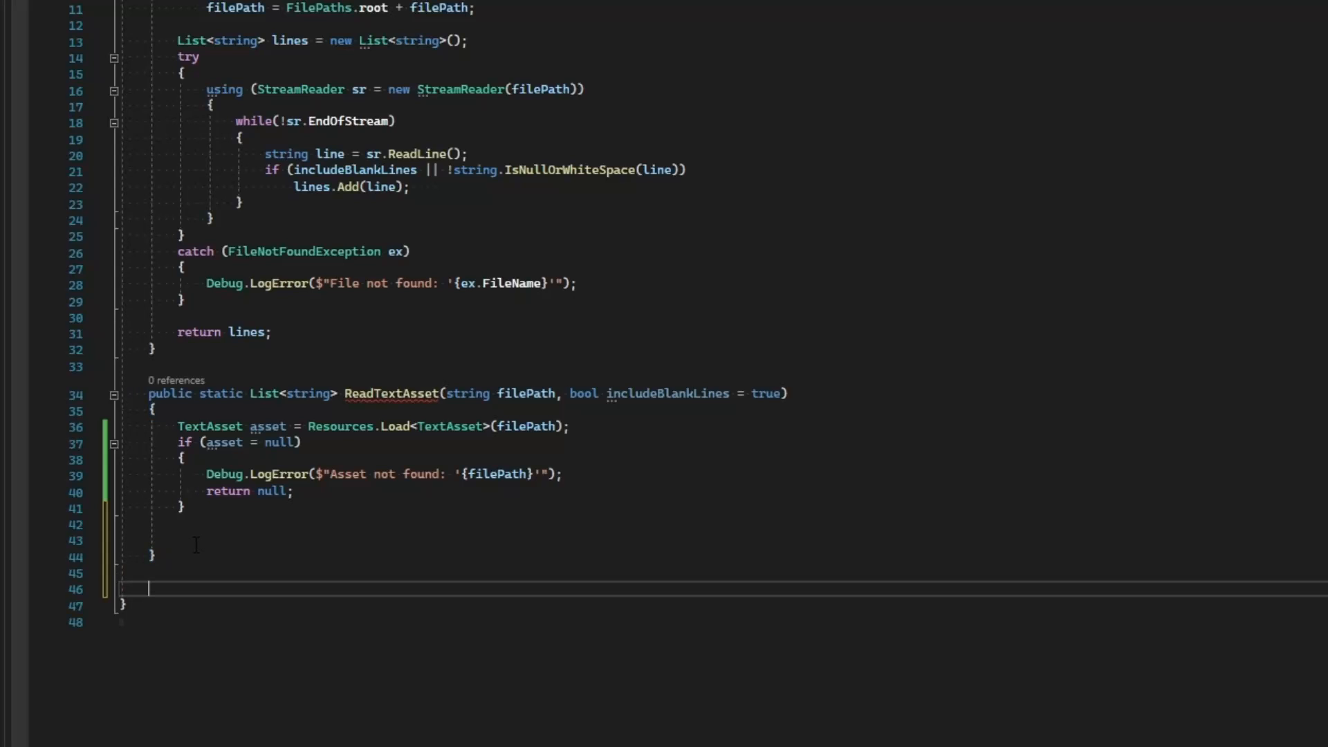
Declare a public List<string> ReadTextAsset overload taking a TextAsset parameter.
text(public static)
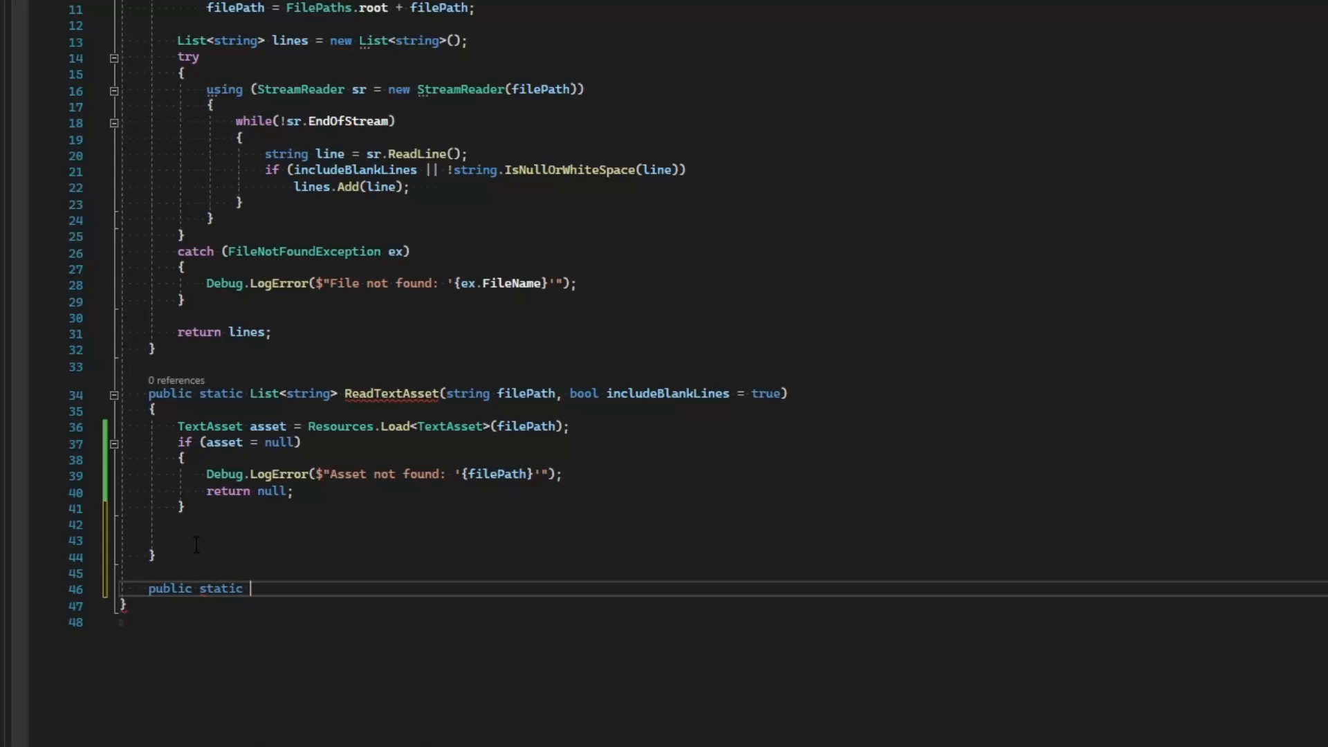
text(List<>)
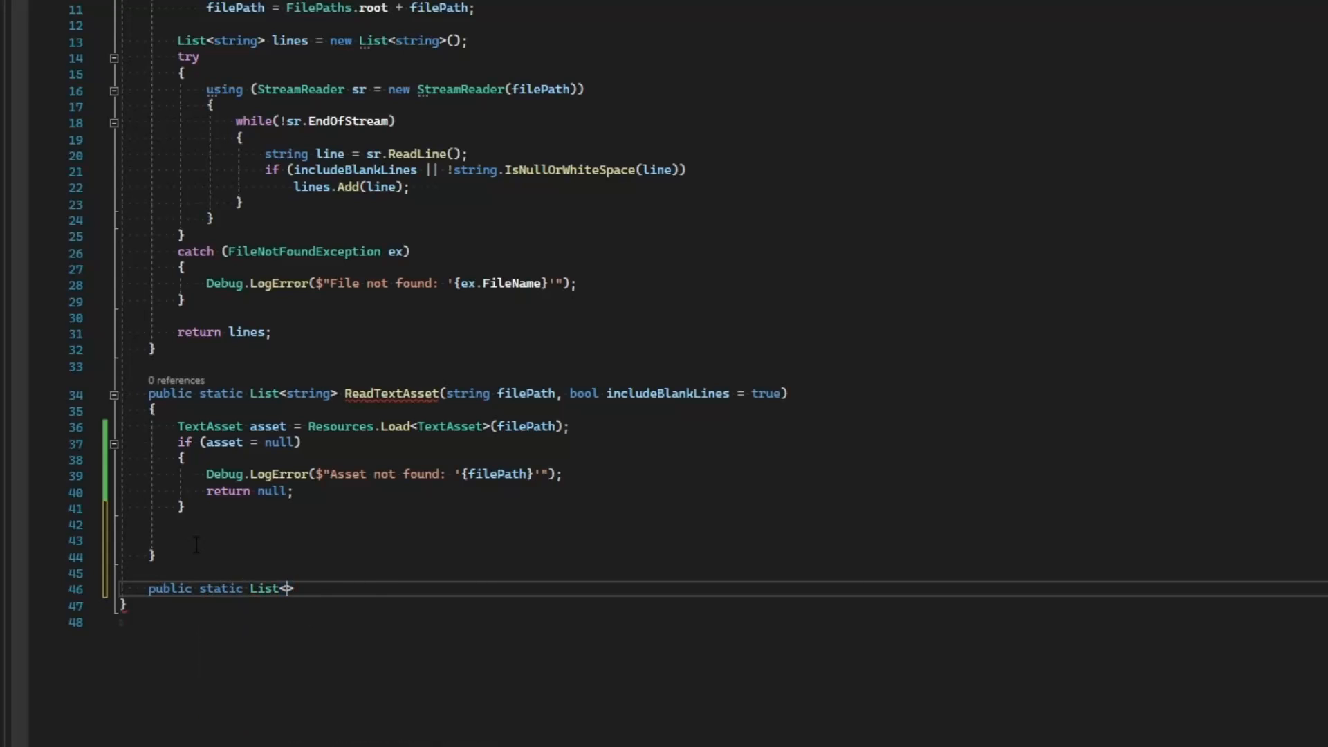
text(<string> R)
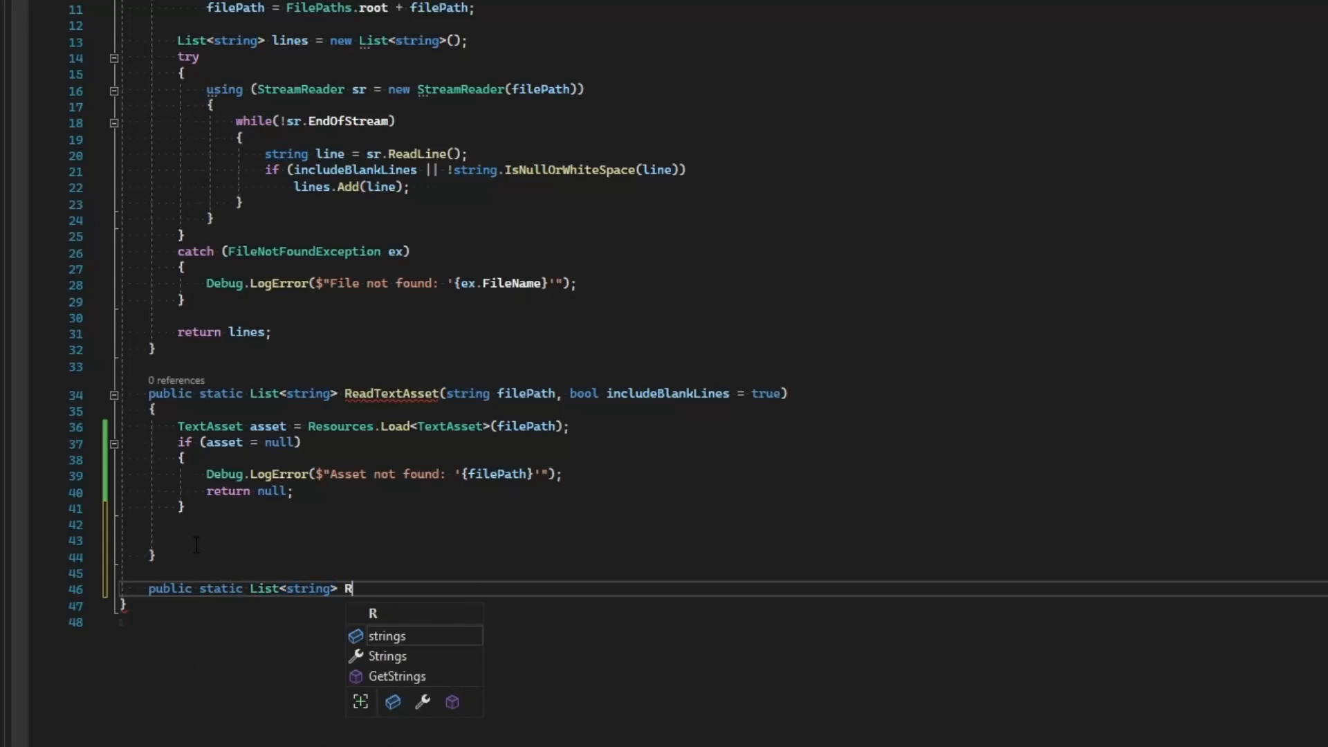
text(eadTextAsset()
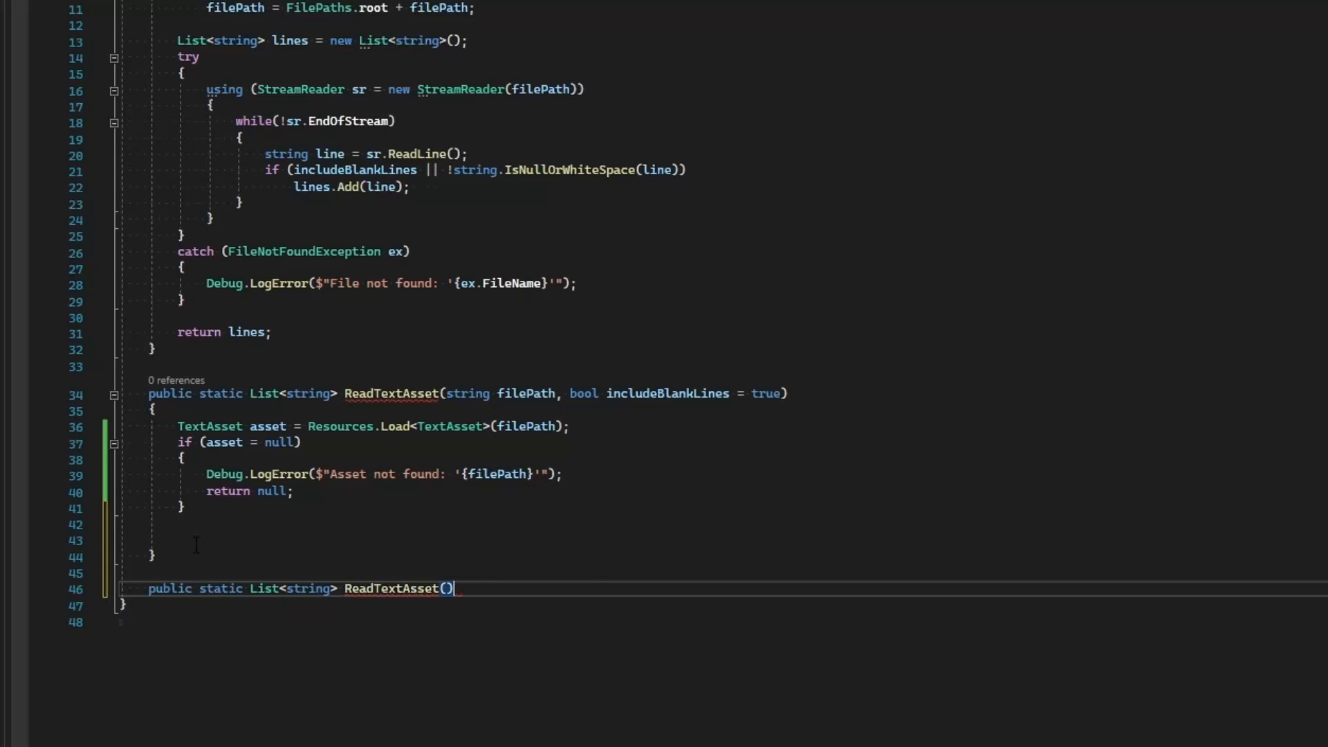
text(TextAsset asset bool includeBlankLines = true)
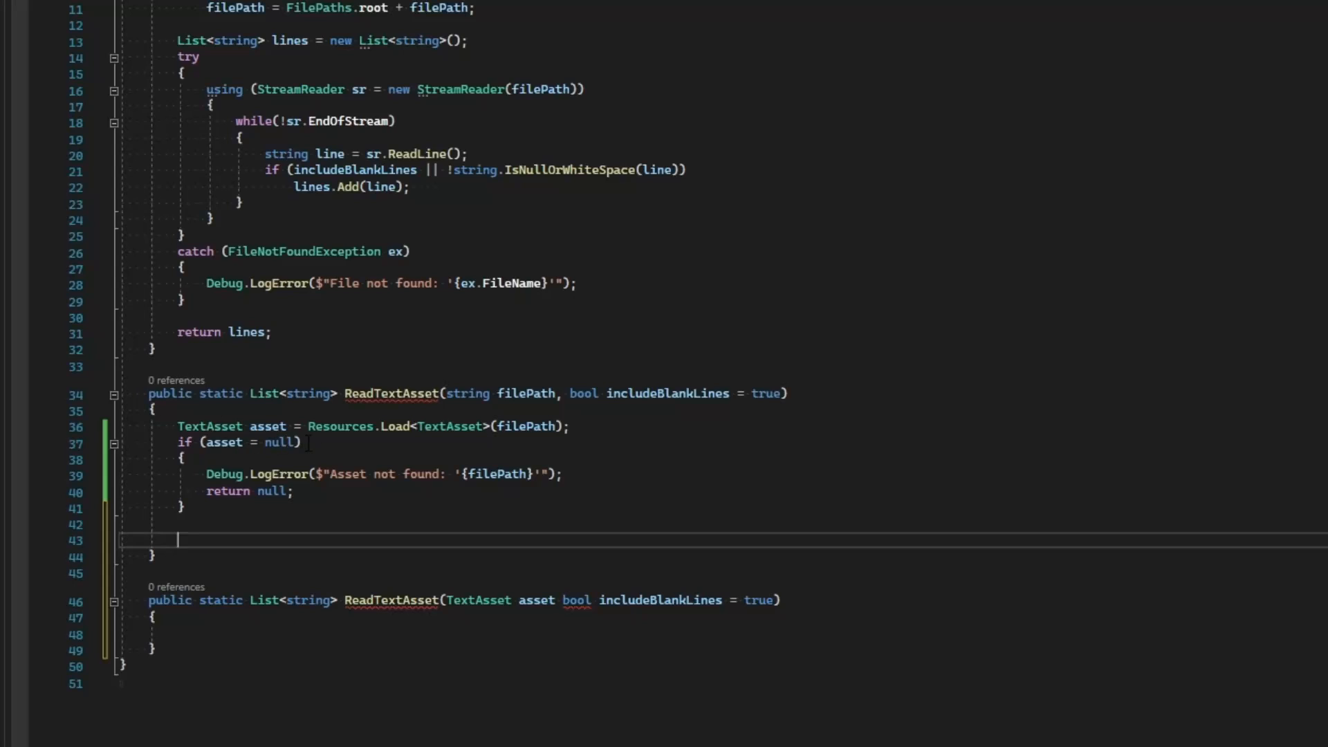
Make the path-based ReadTextAsset return a call to the new overload with includeBlankLines.
text(ReadTextAsset()
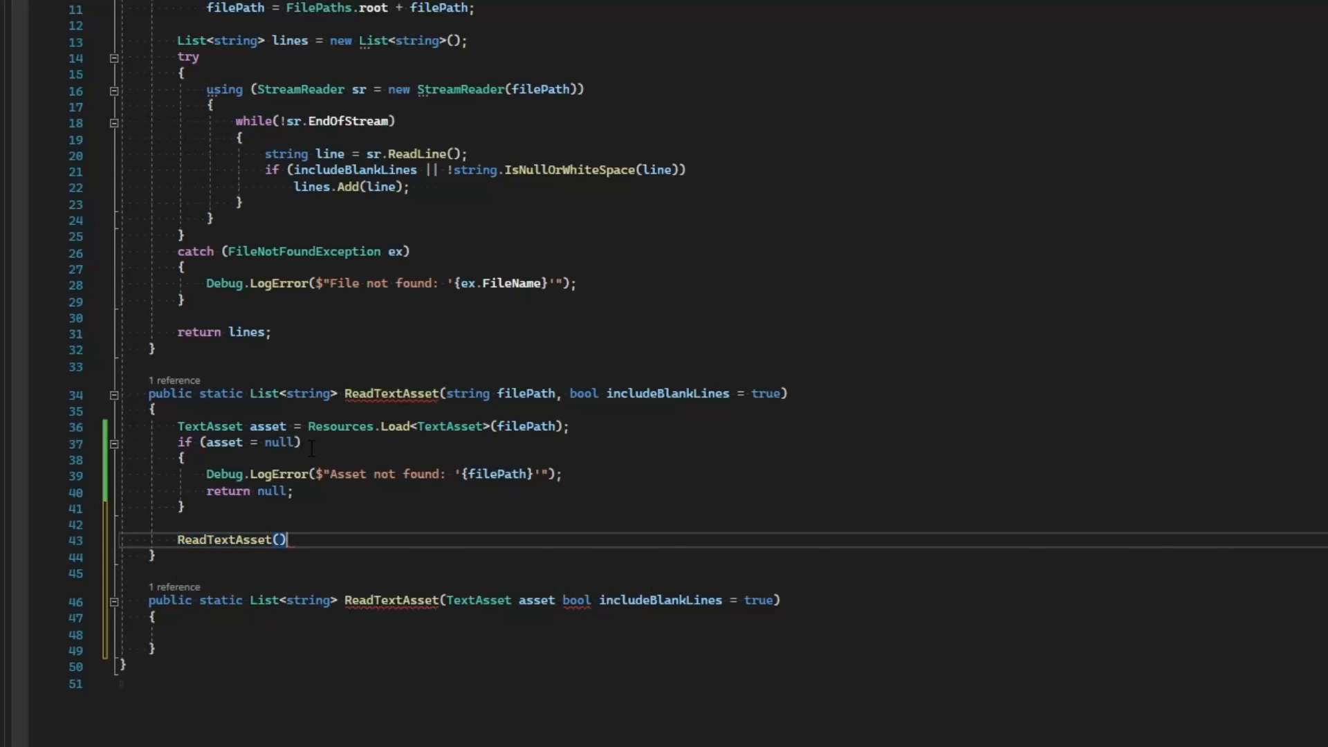
text(asset.text)
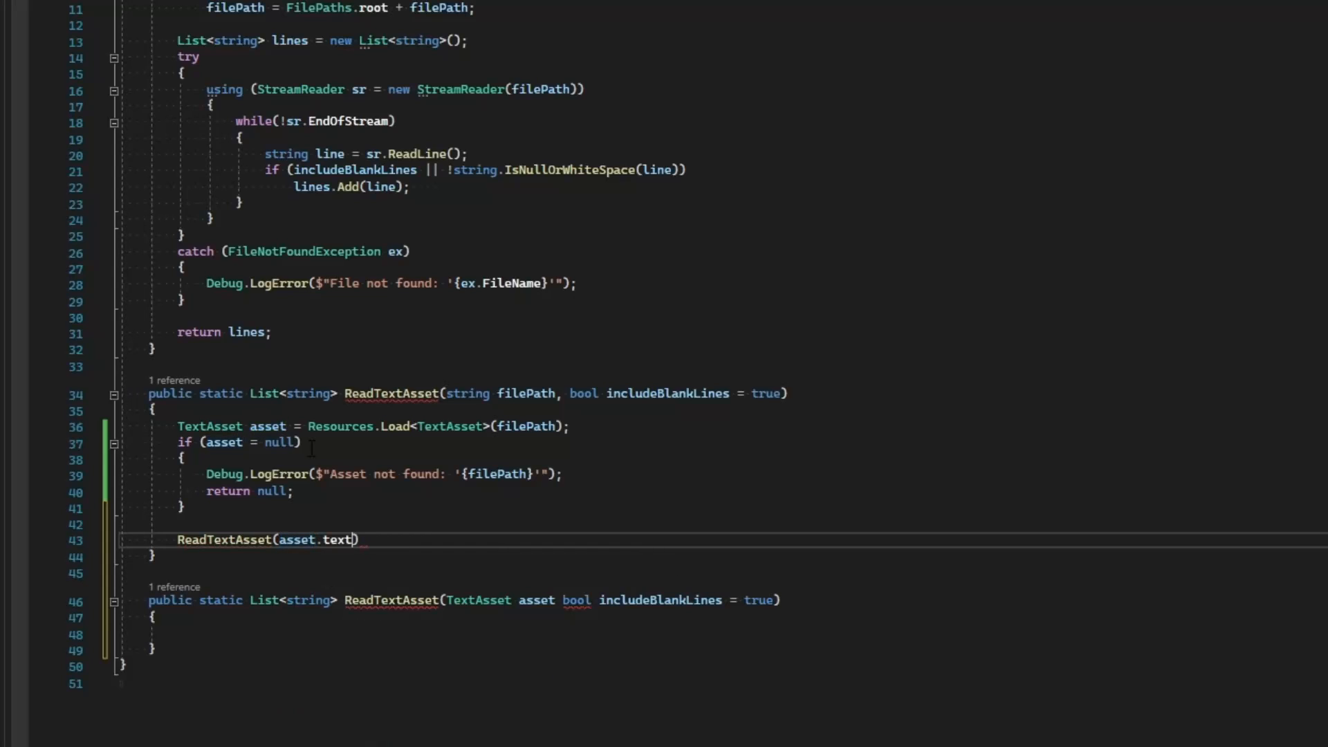
text(, i)
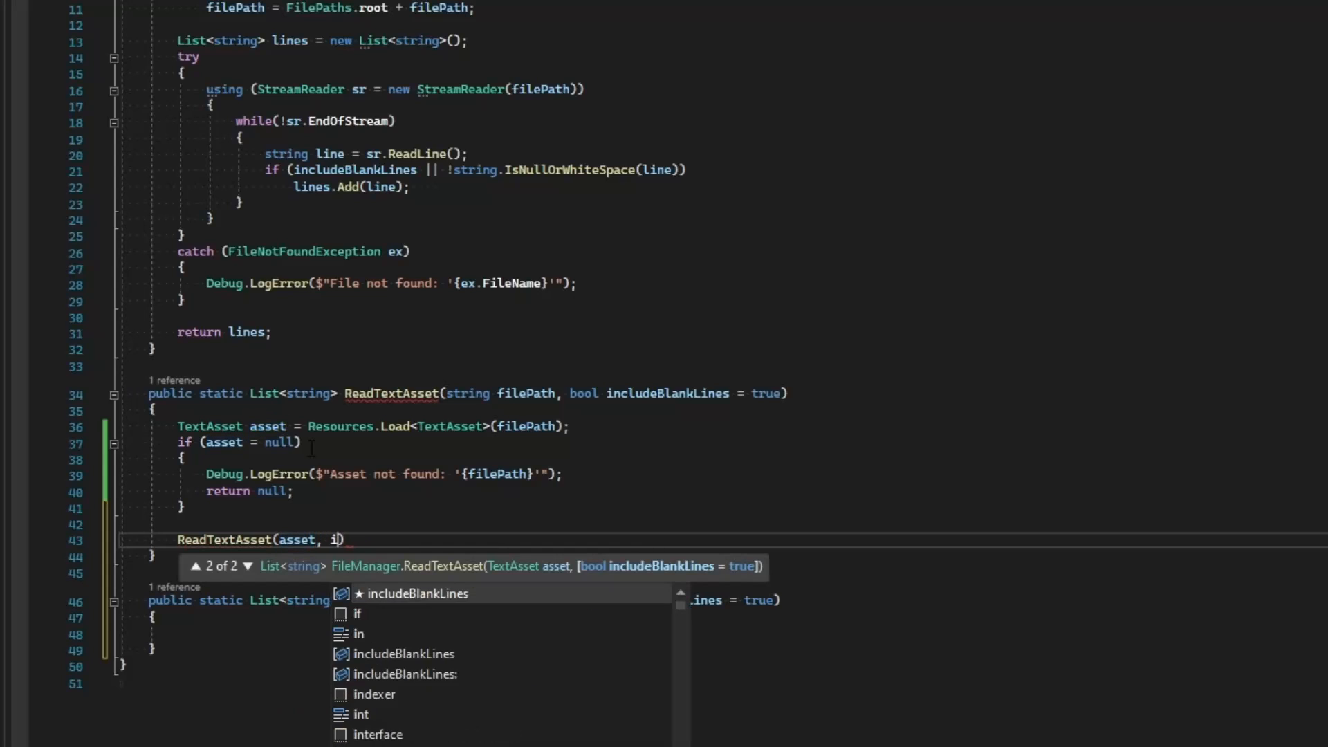
text(An)
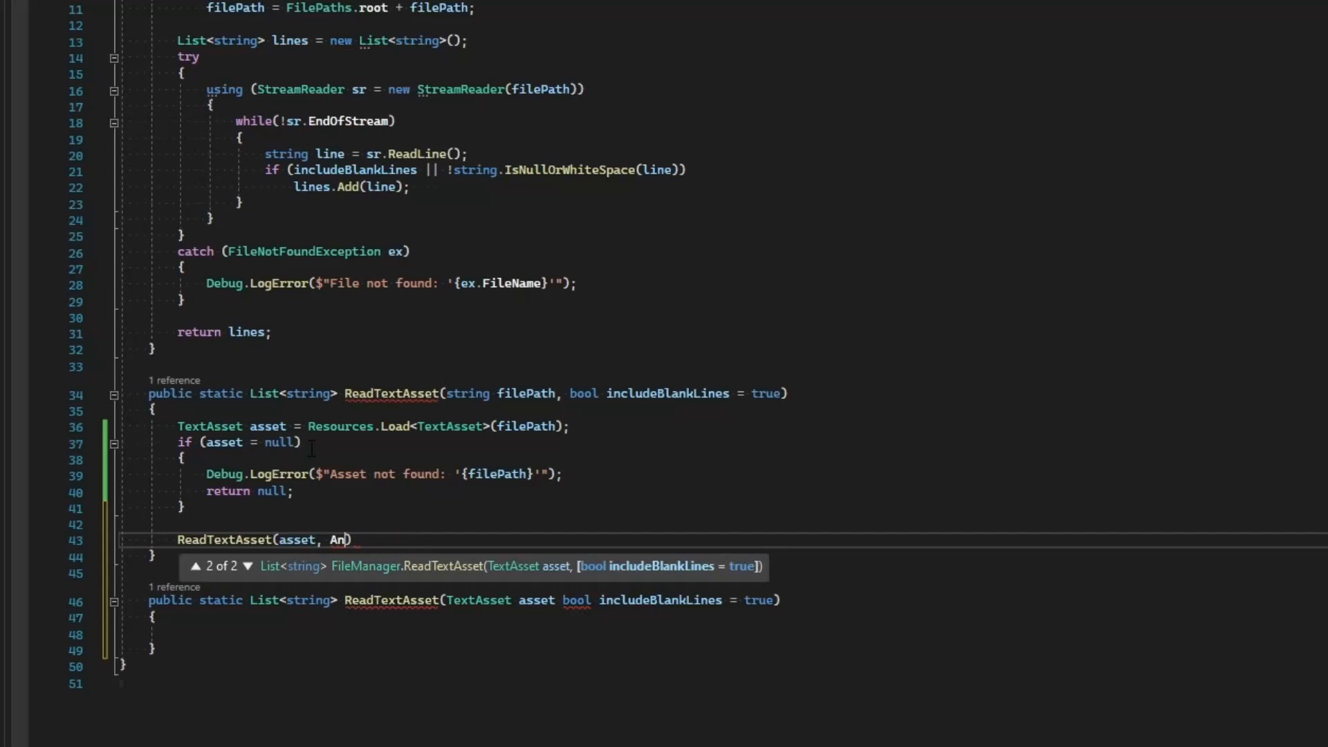
text(includeBlankLines)
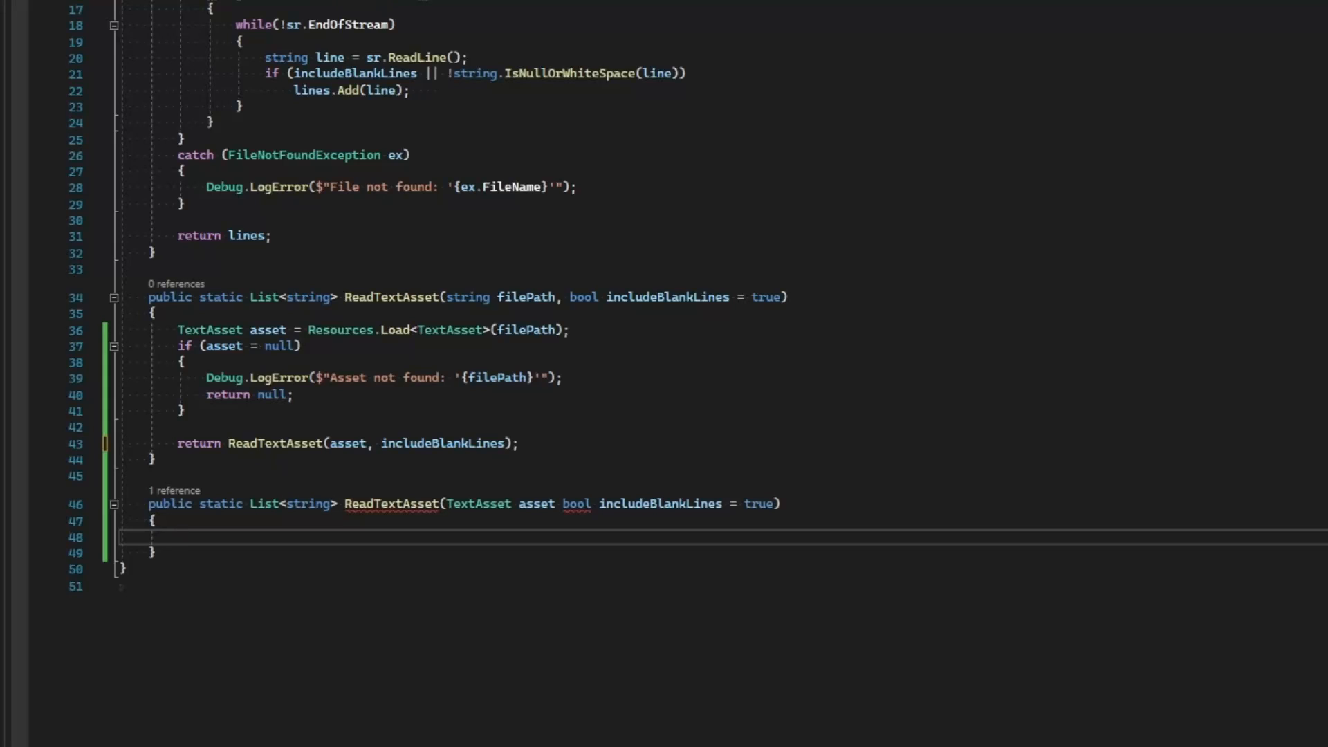
mouse_move(238, 487)
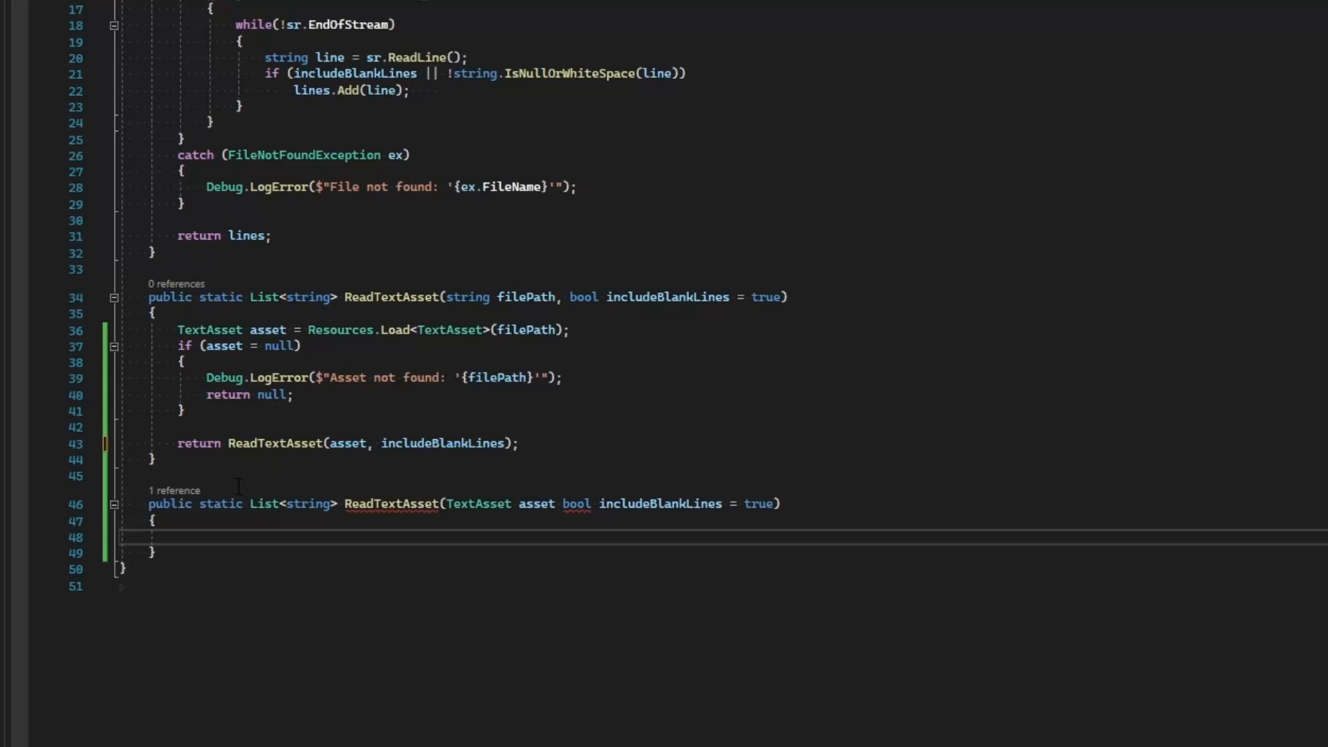
Create a new List<string> lines and wrap asset.text in a using StringReader sr.
text(List<string> lines)
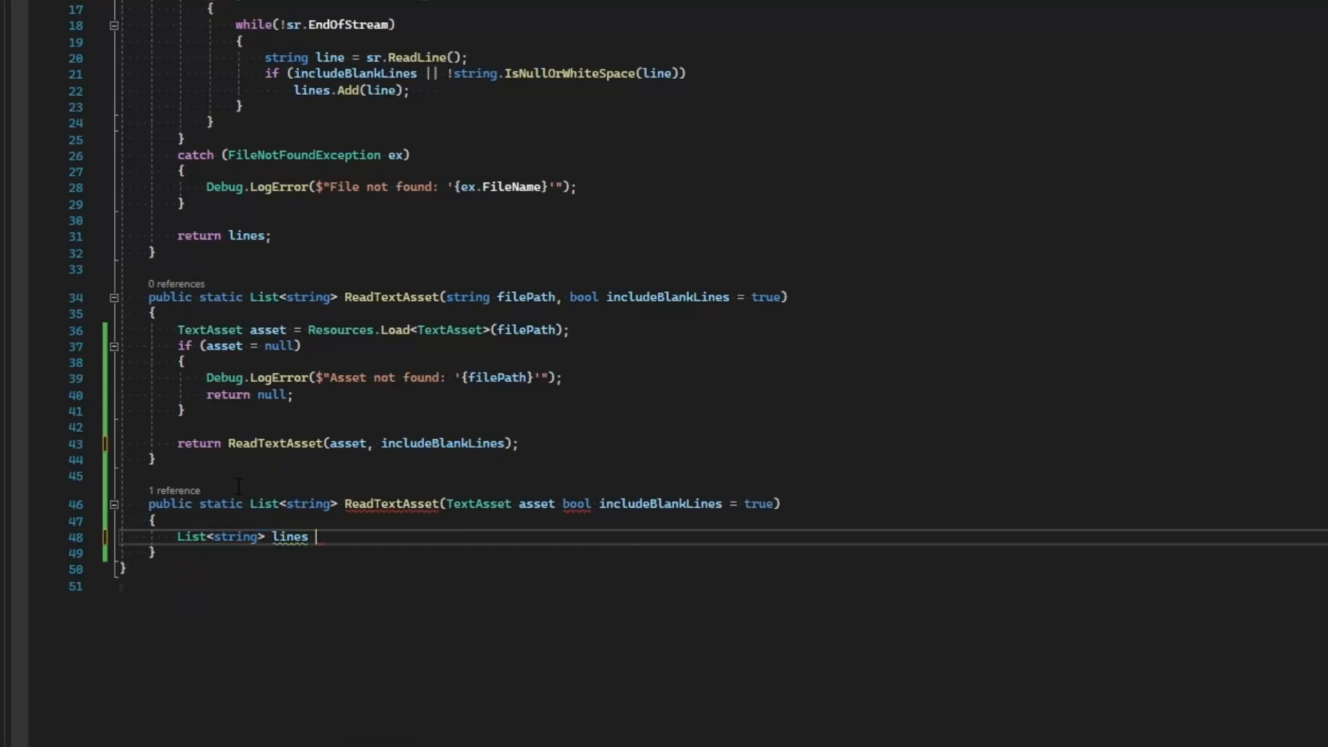
text(= new List<string>())
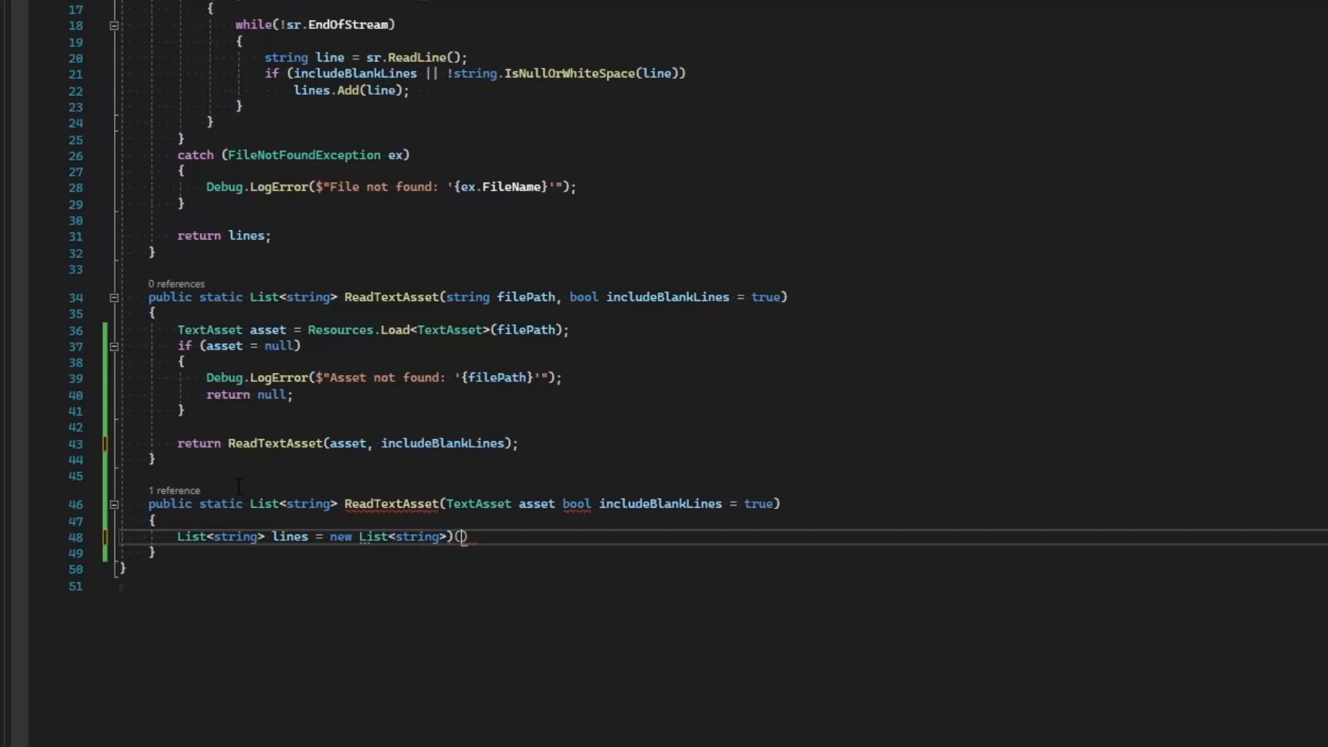
key(Enter)
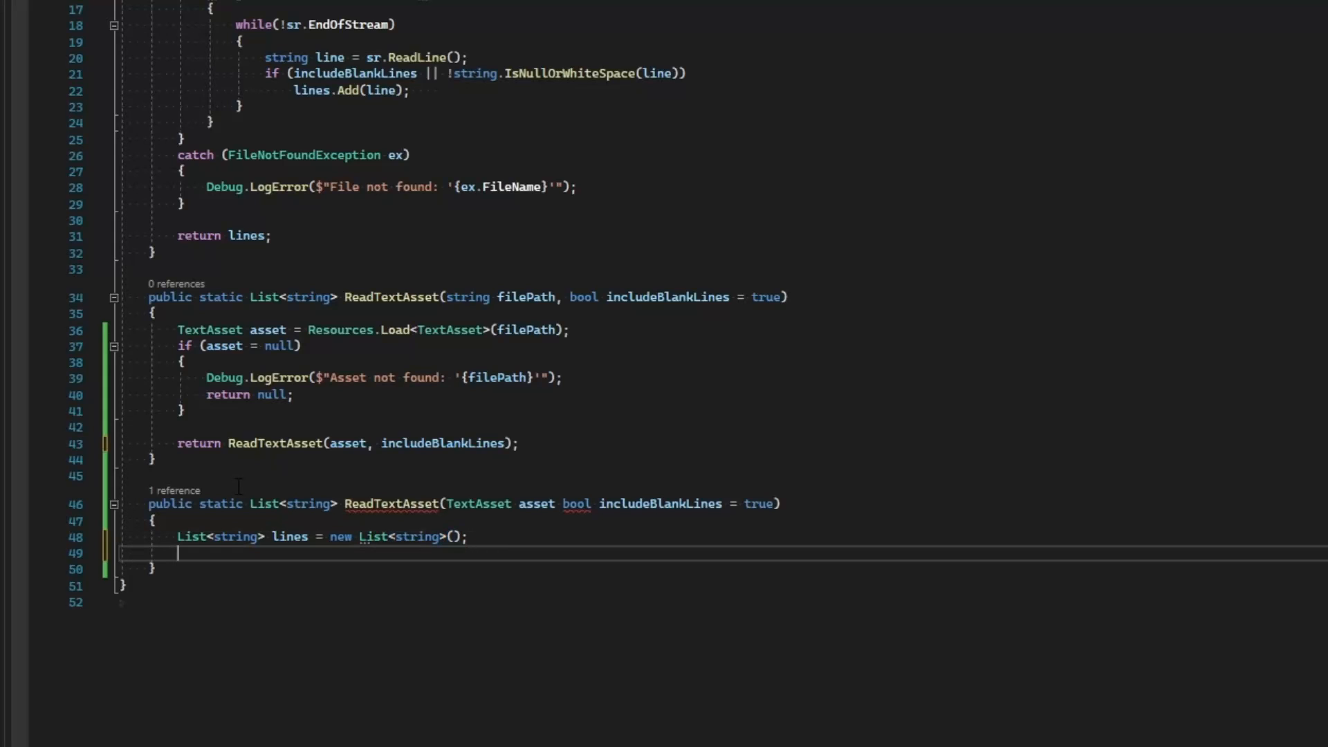
text(using ()
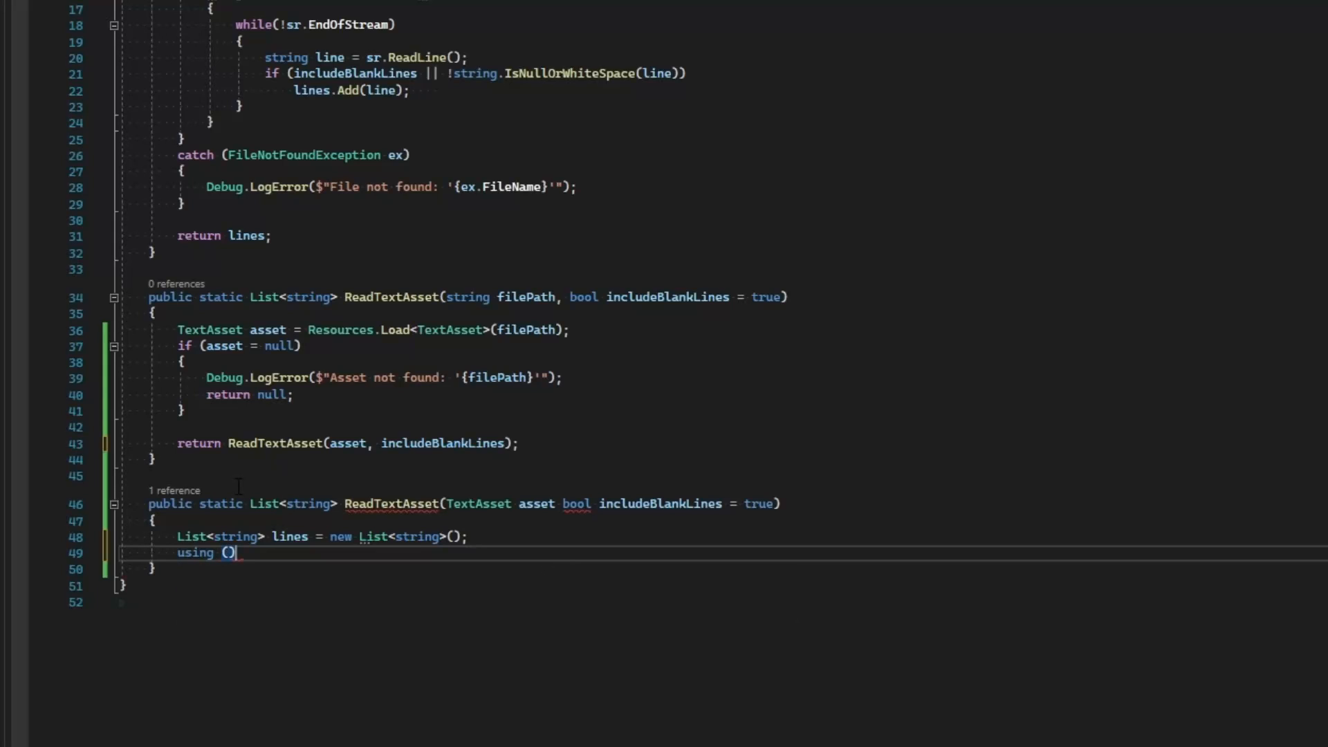
text(StringReader)
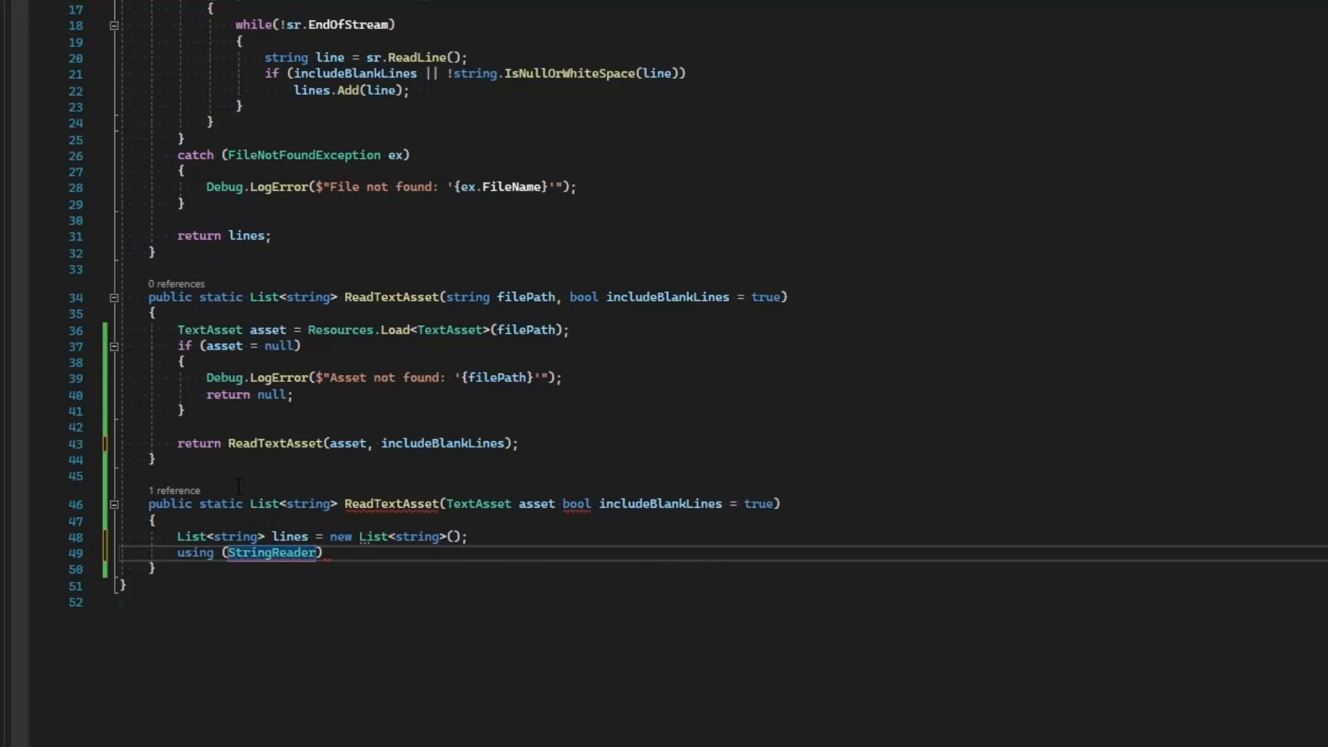
text(sr =)
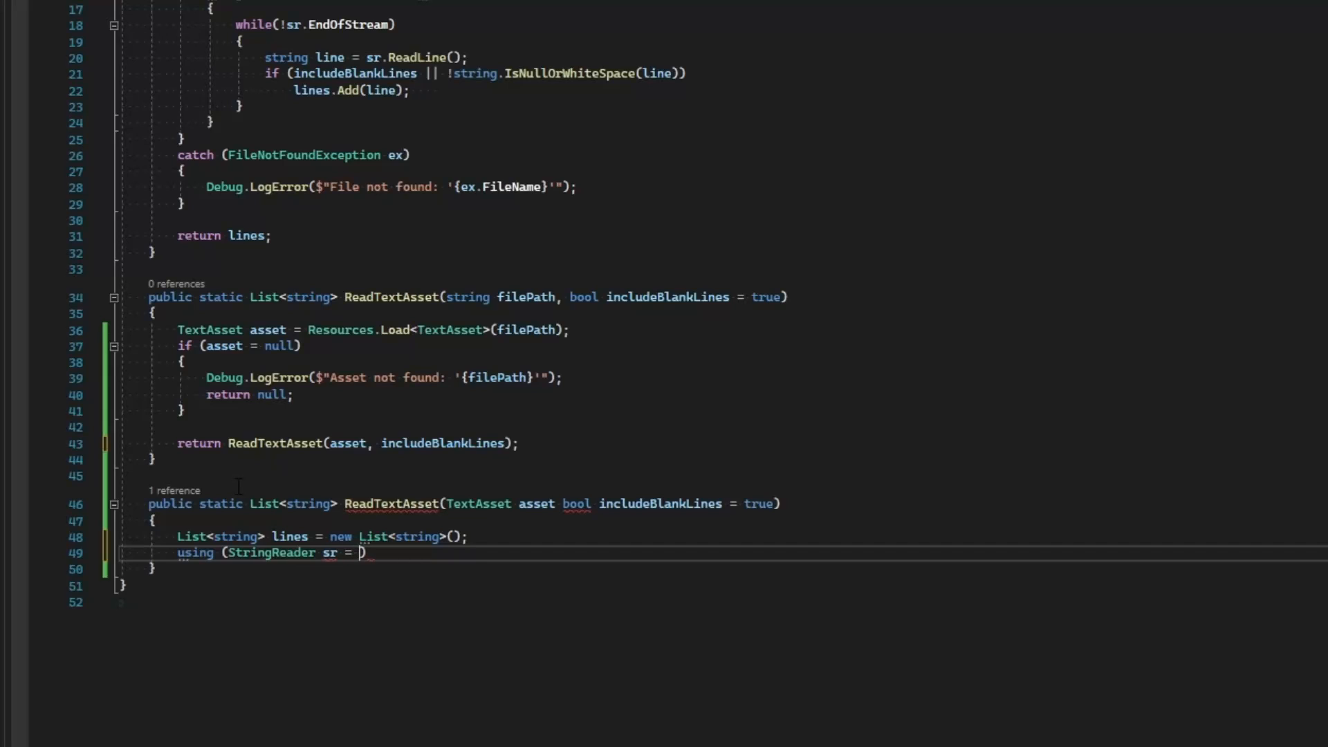
text(new StringReader()
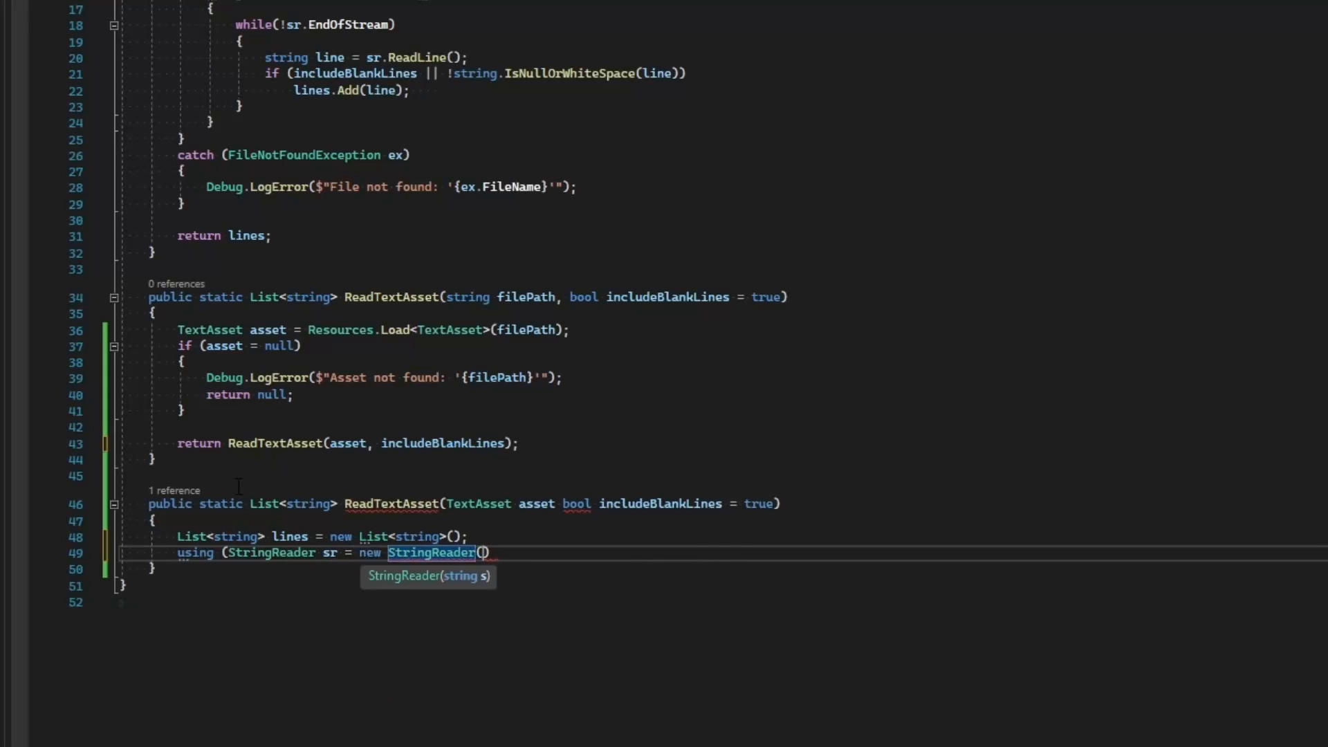
text(asset.text)
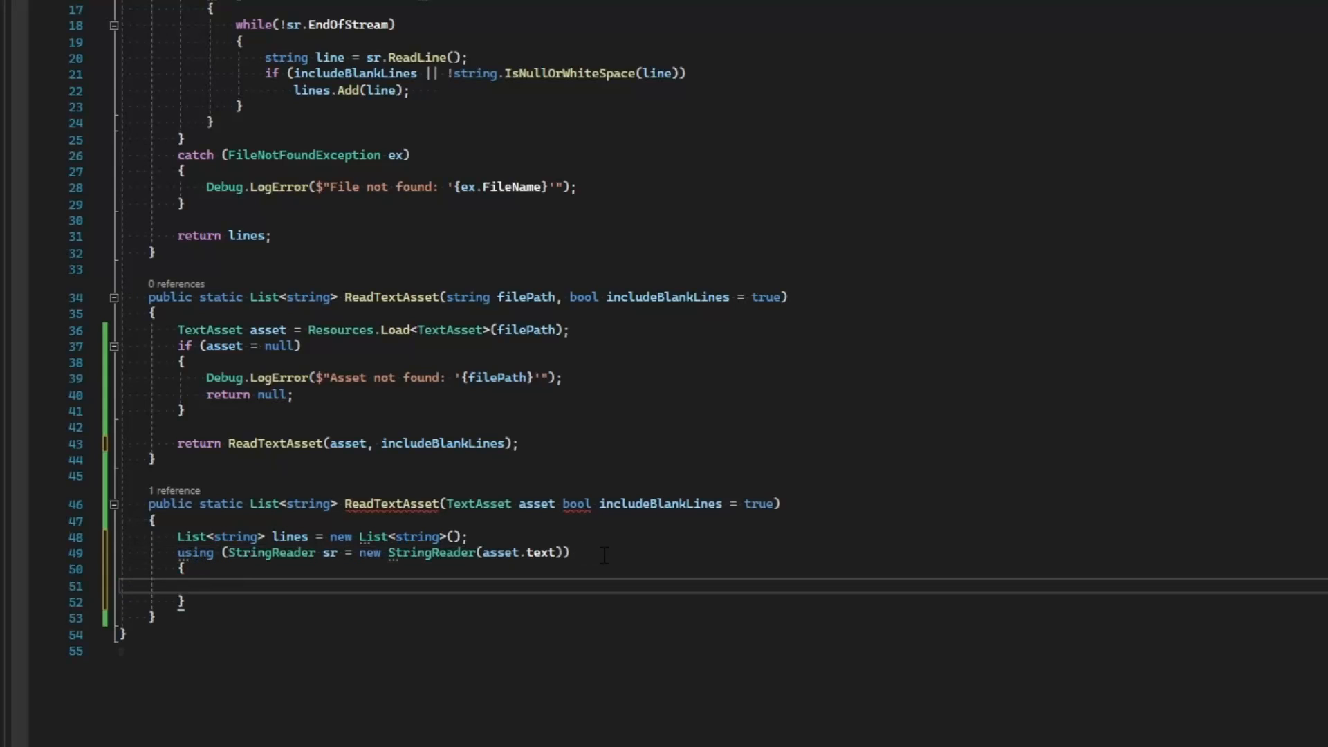
Loop while sr.Peek() > -1, reading each line with sr.ReadLine().
text(while*)
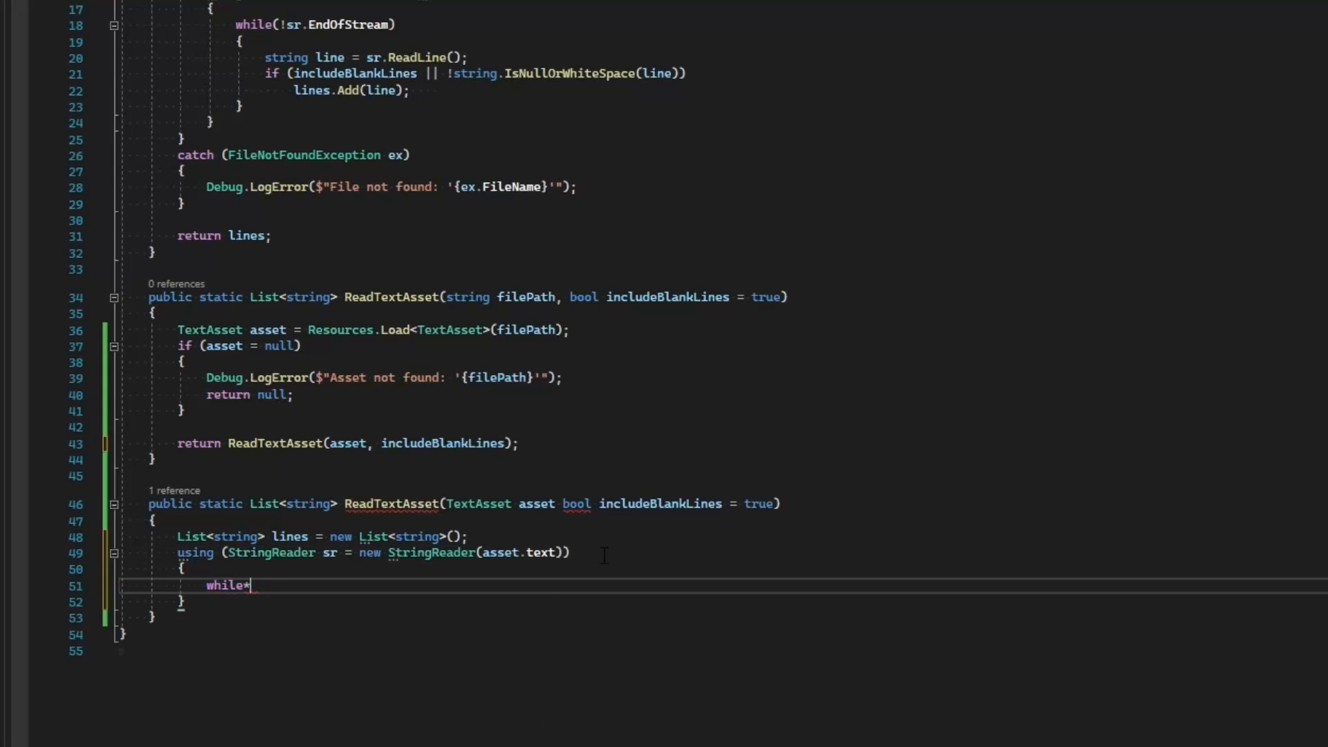
text((sr.p)
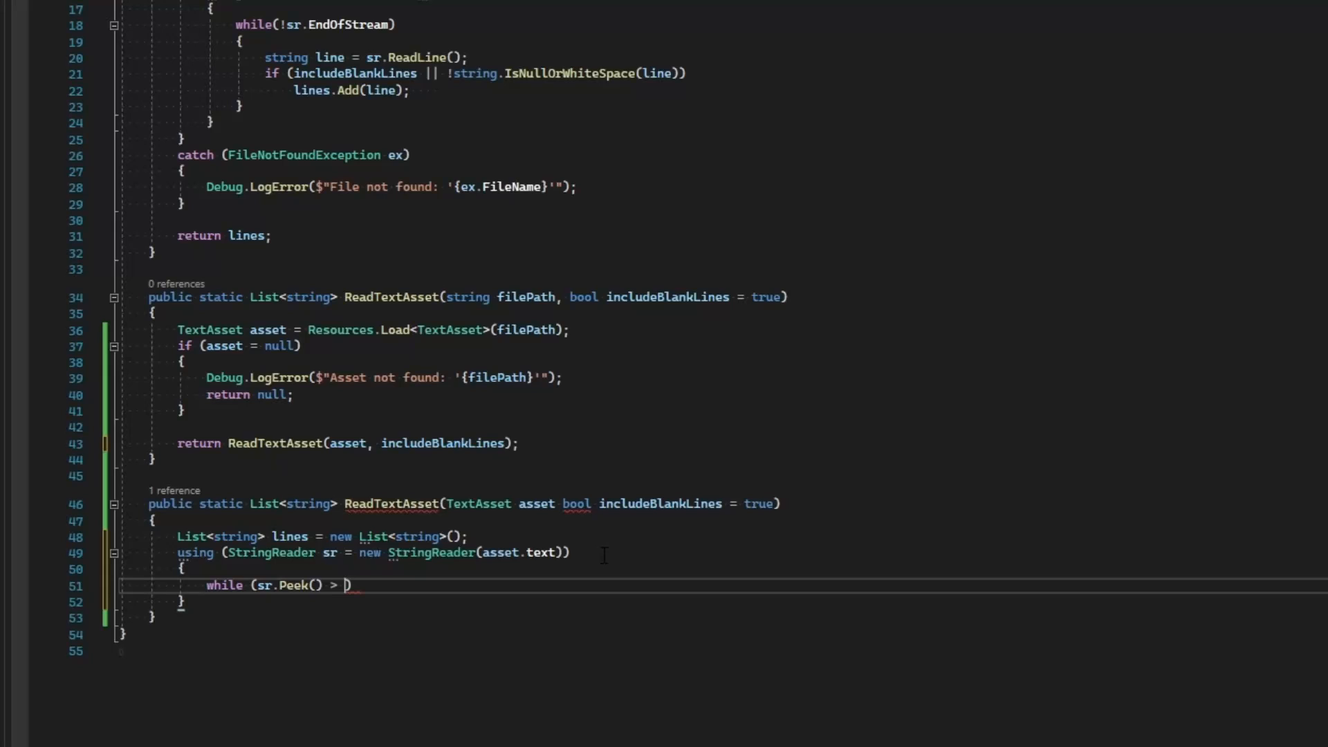
text(-1)
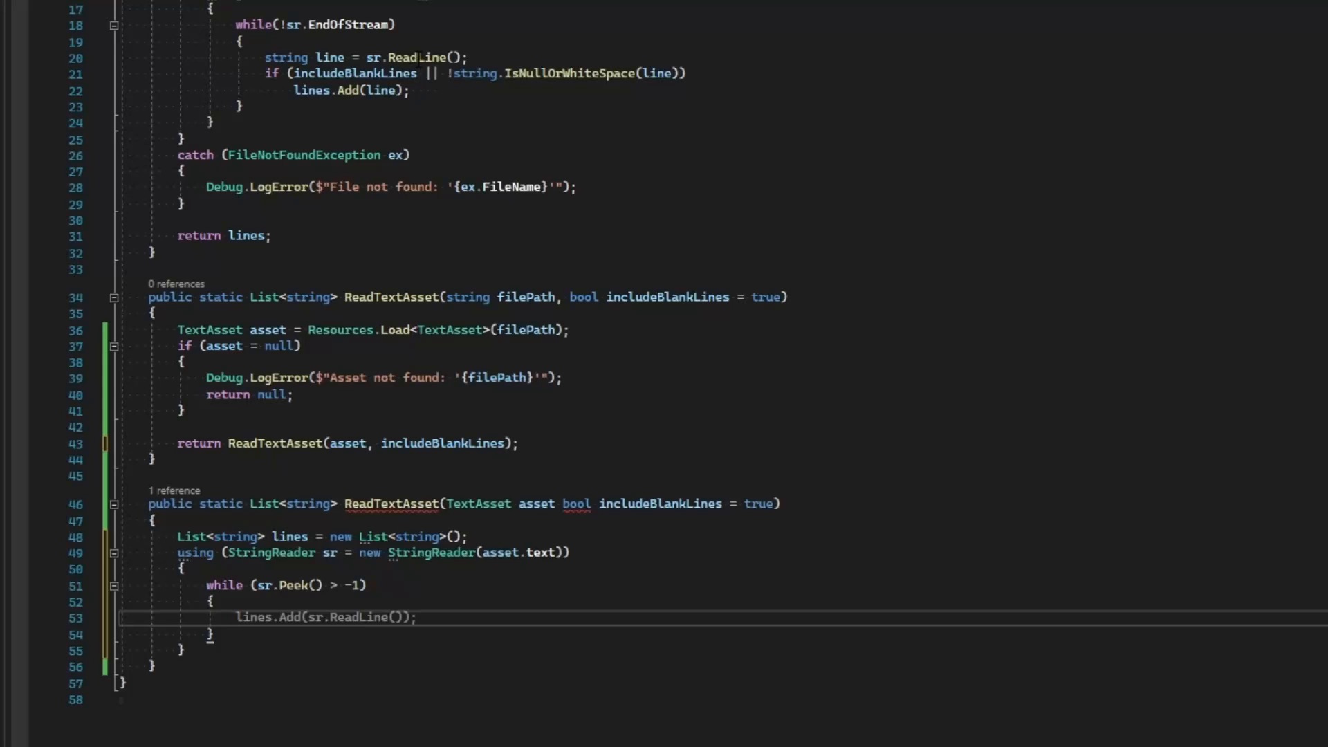
mouse_move(549, 576)
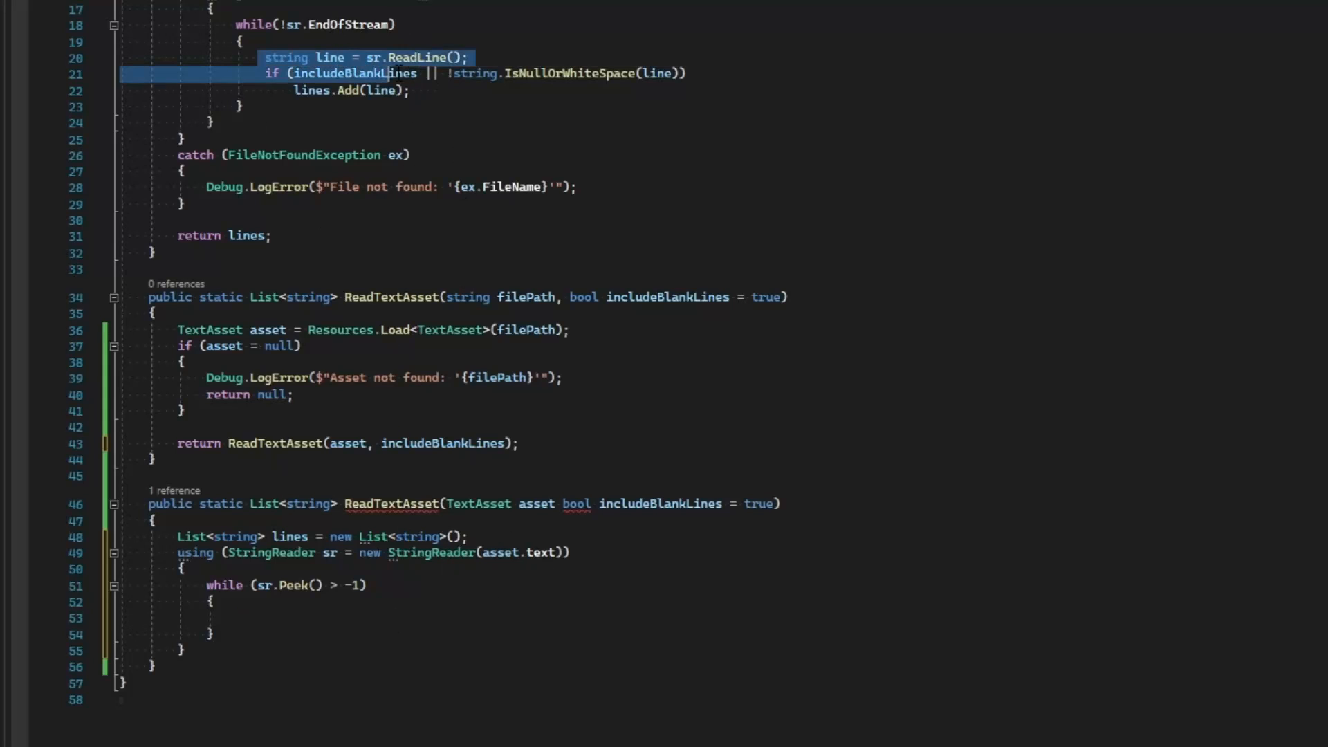
click(237, 617)
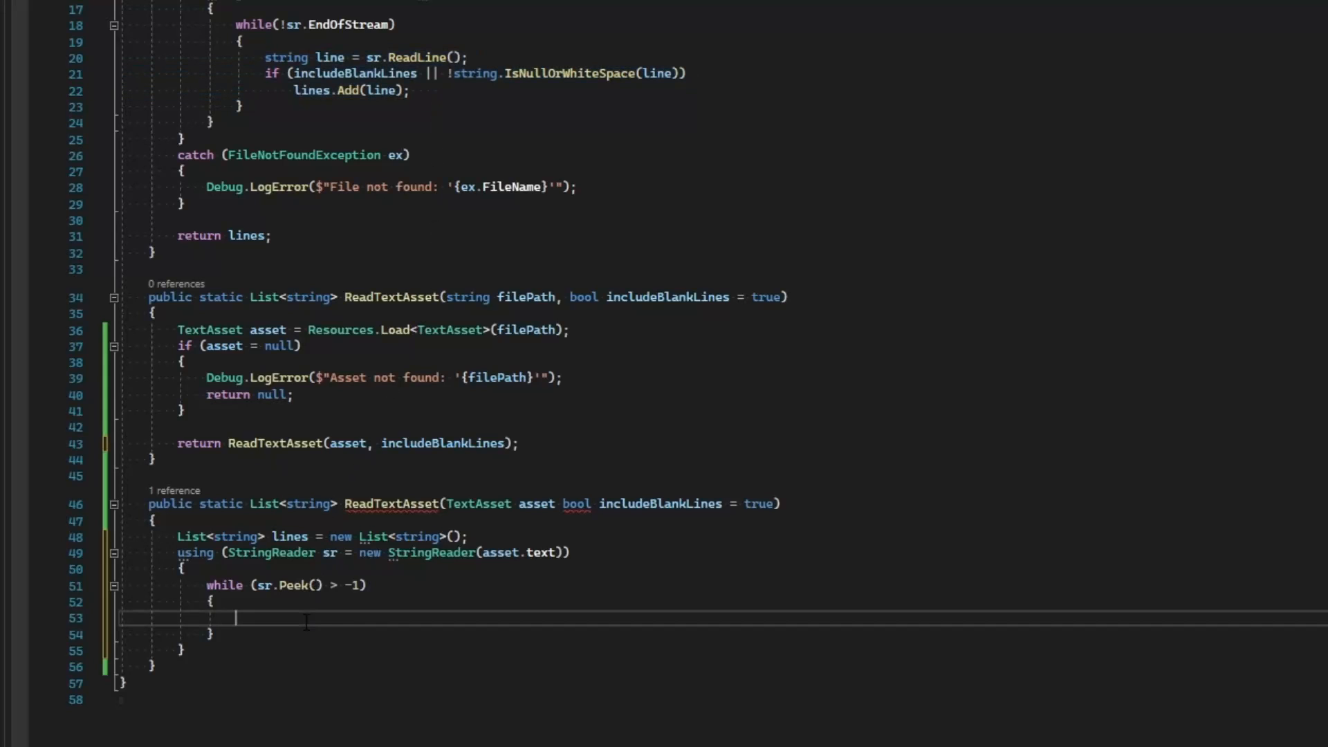
text(string line = sr.ReadLine();)
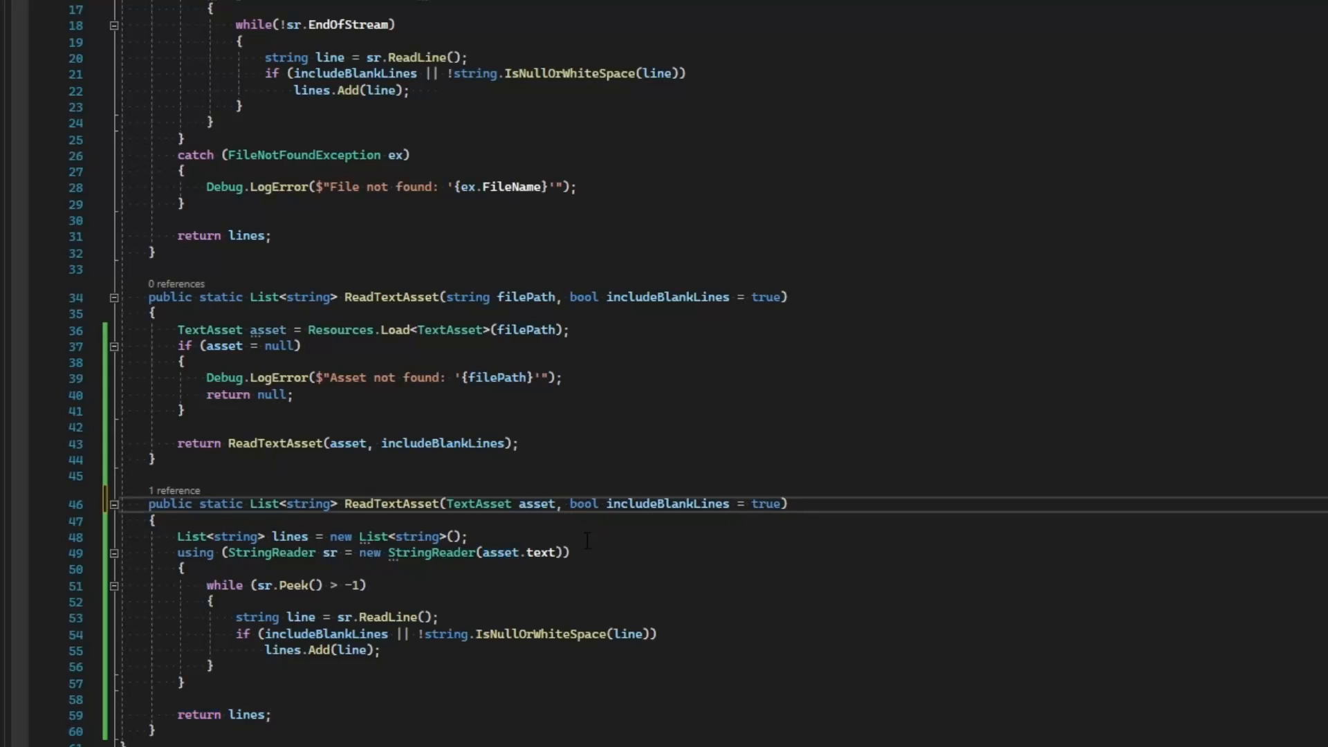
scroll(up, 3)
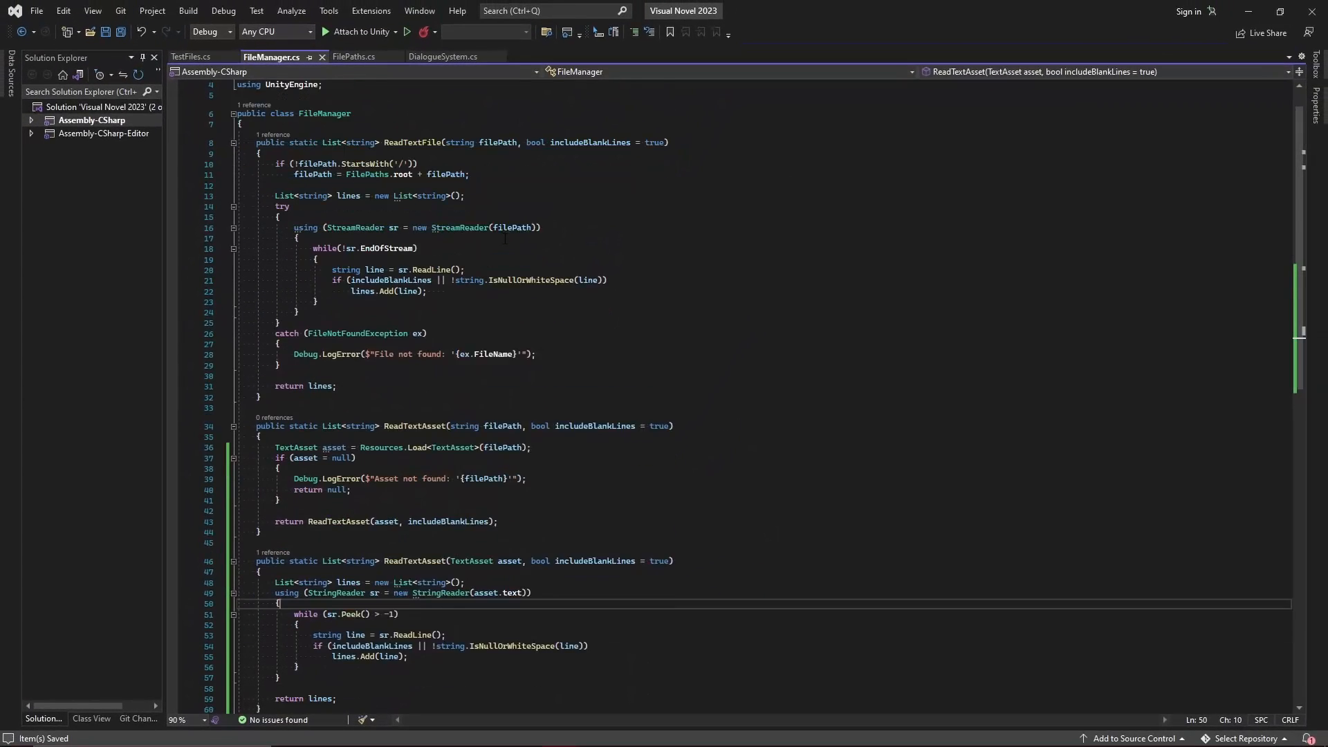
scroll(down, 3)
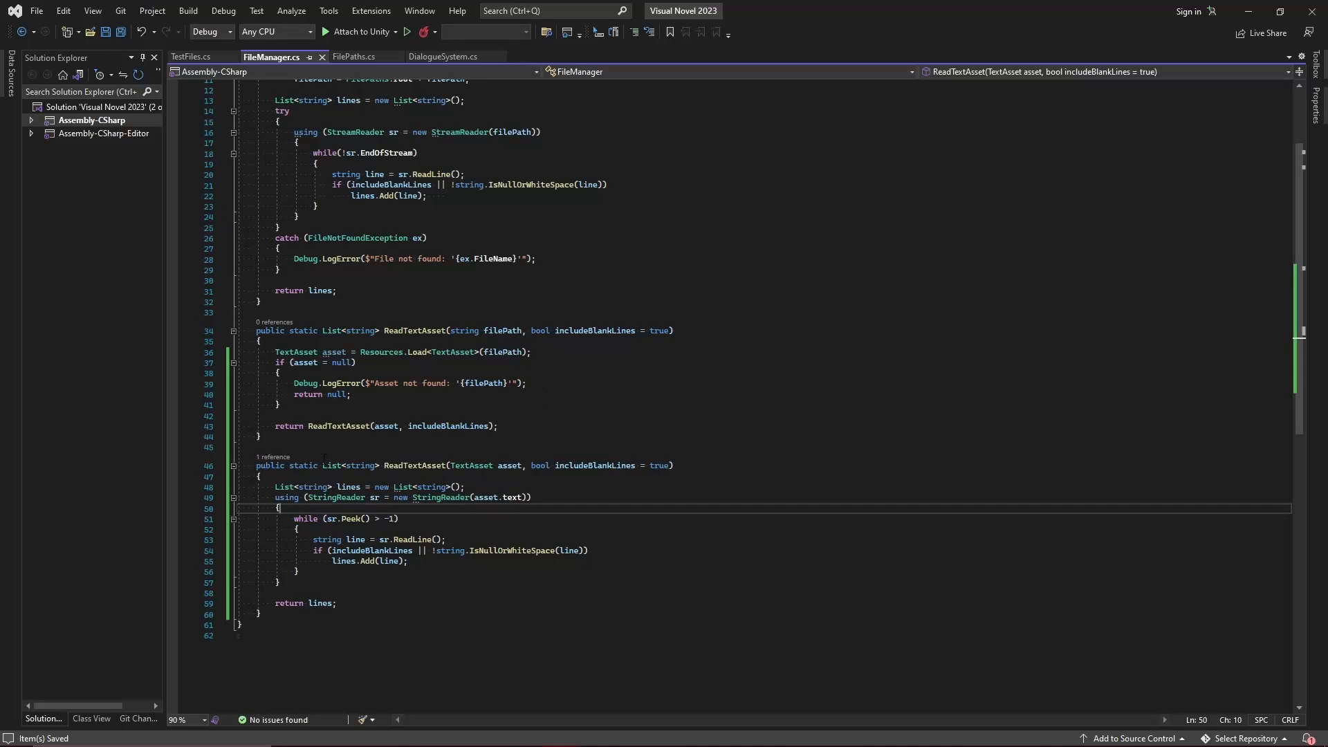
mouse_move(459, 465)
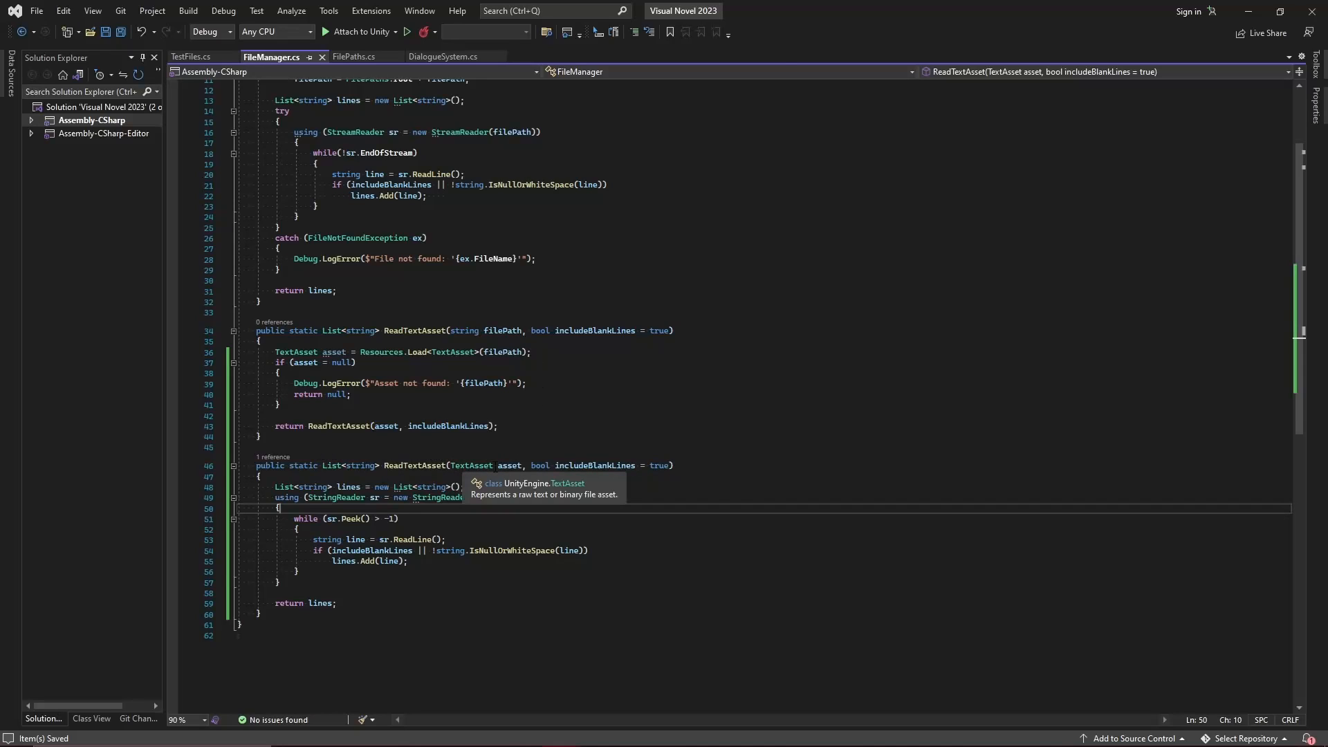
click(191, 56)
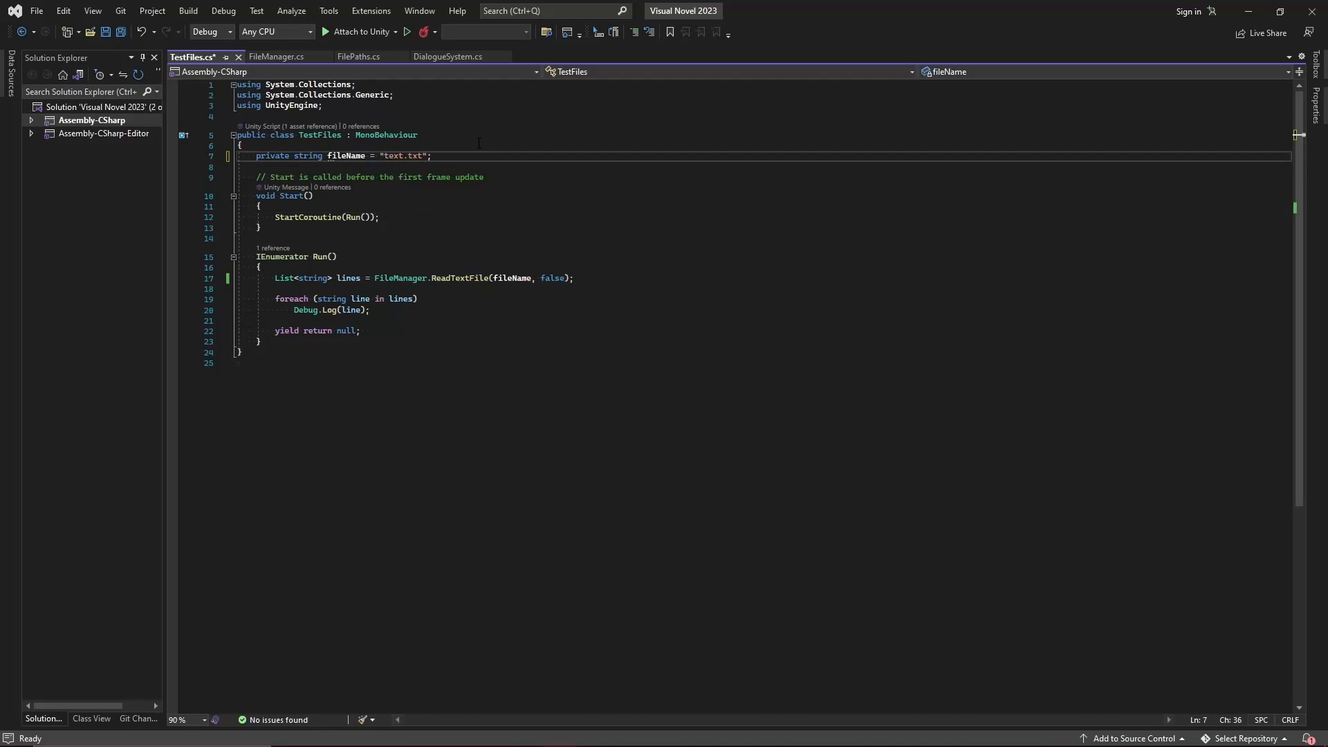
Edit the fileName value to testFile in TestFiles.cs.
text(testFile)
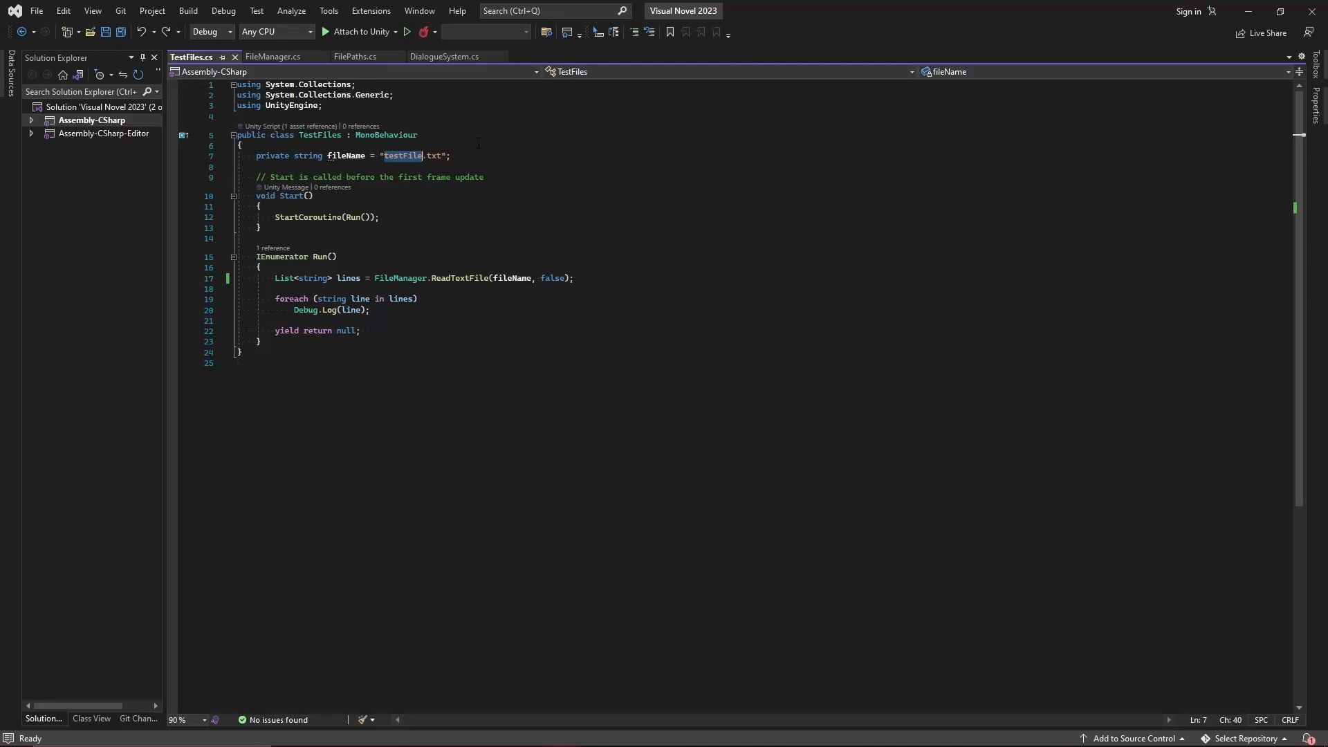
mouse_move(297, 155)
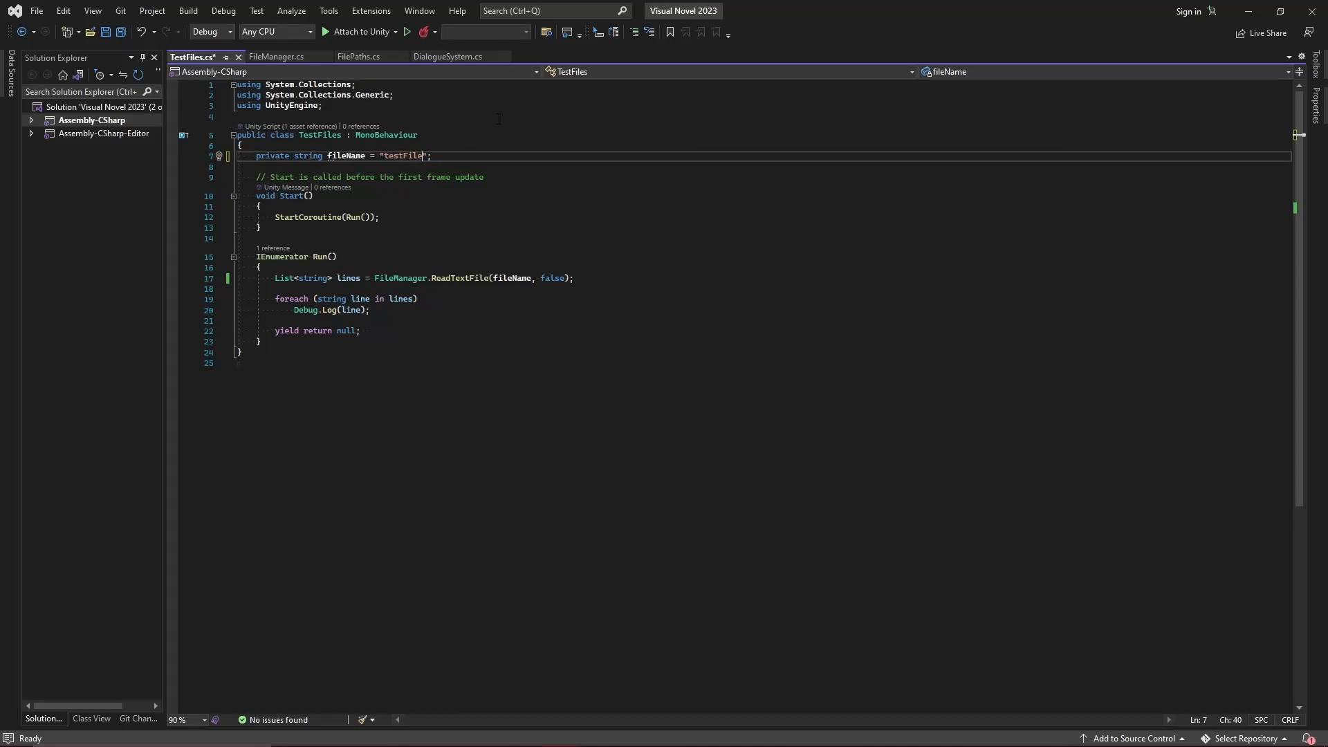
mouse_move(290, 154)
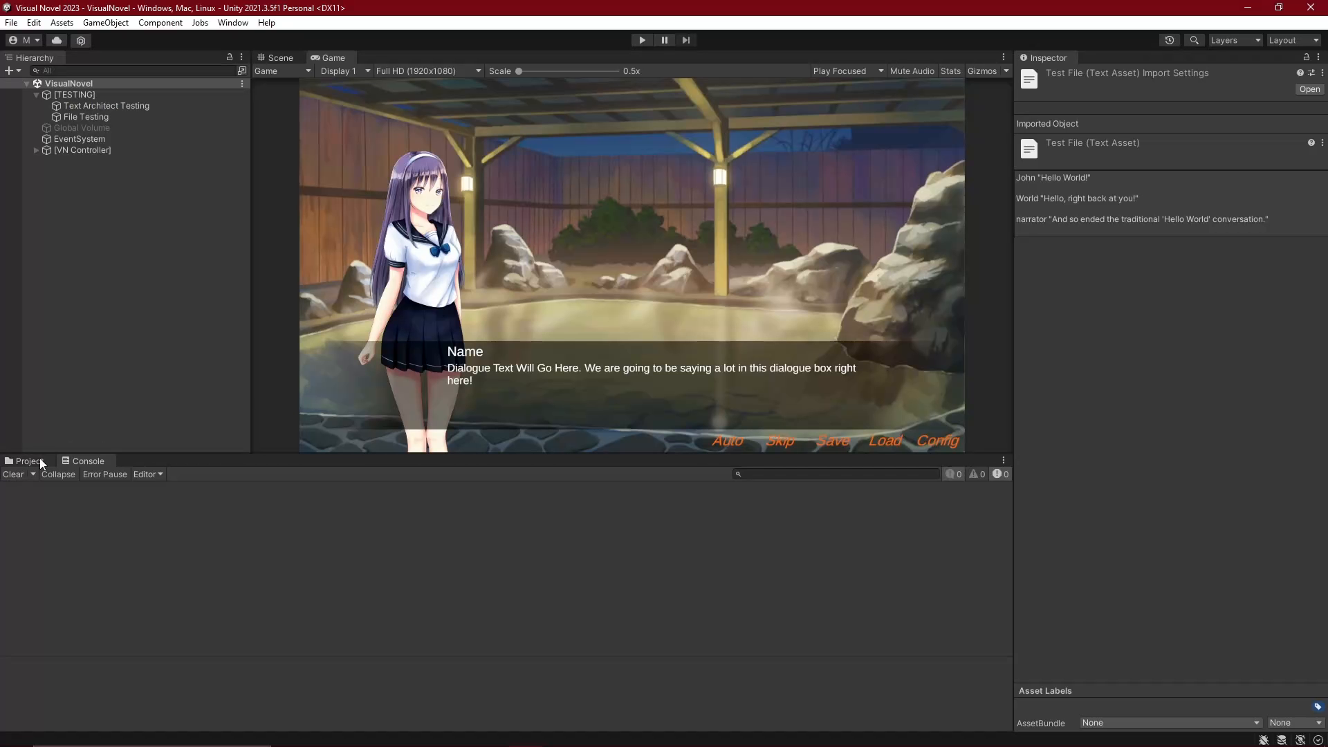
Play the scene and read the NullReferenceException from FileManager.ReadTextAsset in the Console.
click(28, 461)
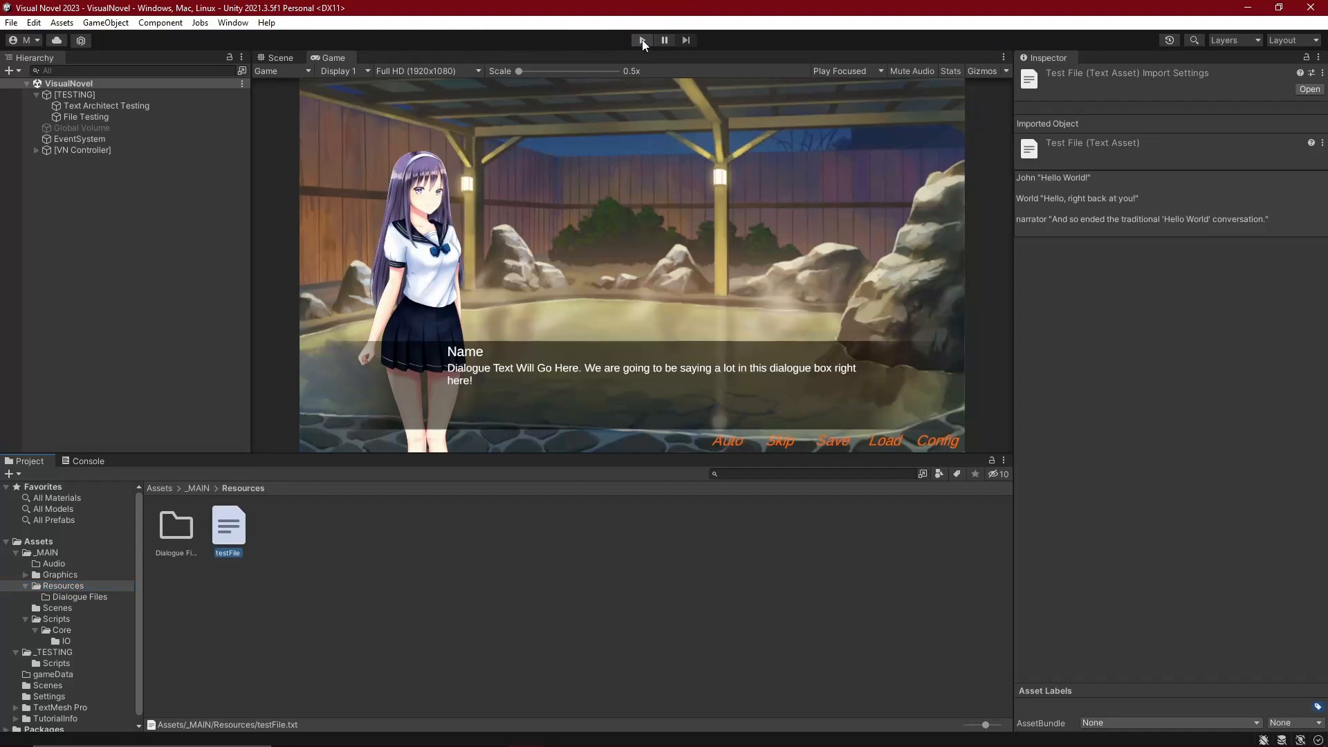
click(641, 40)
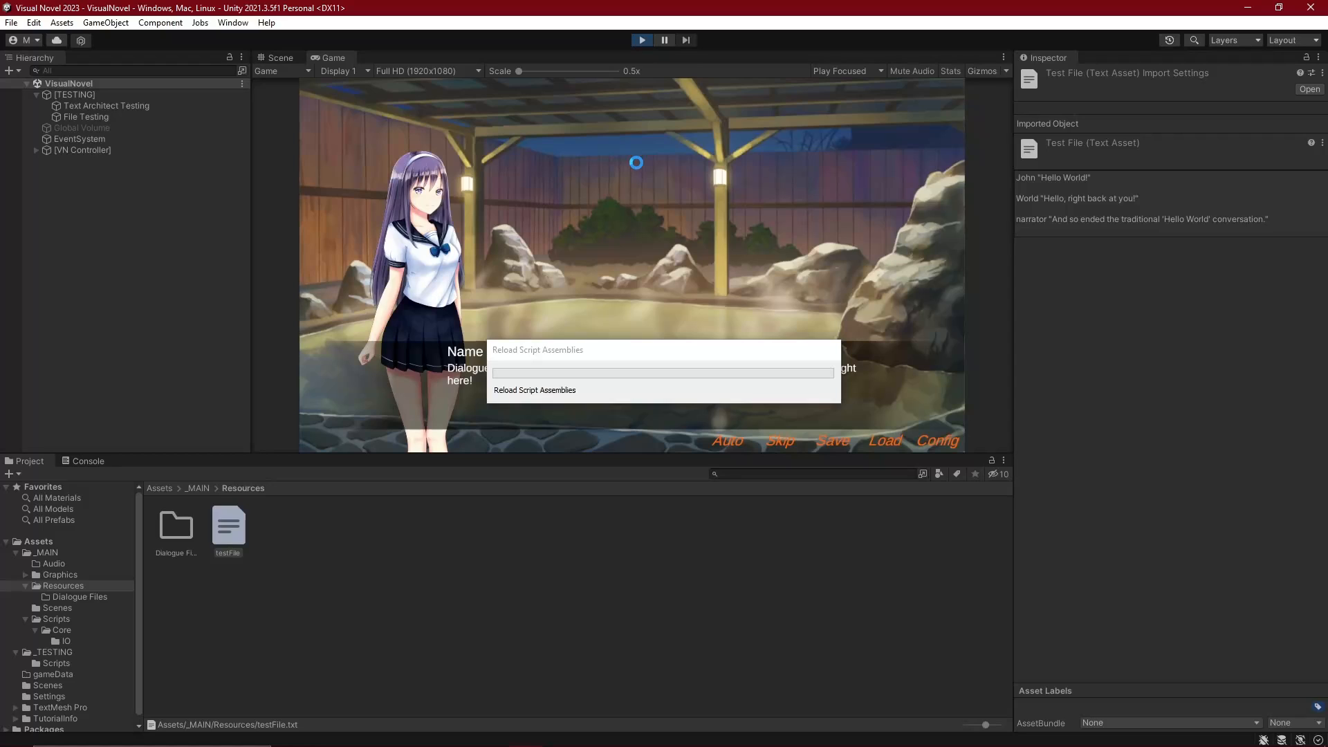
click(534, 390)
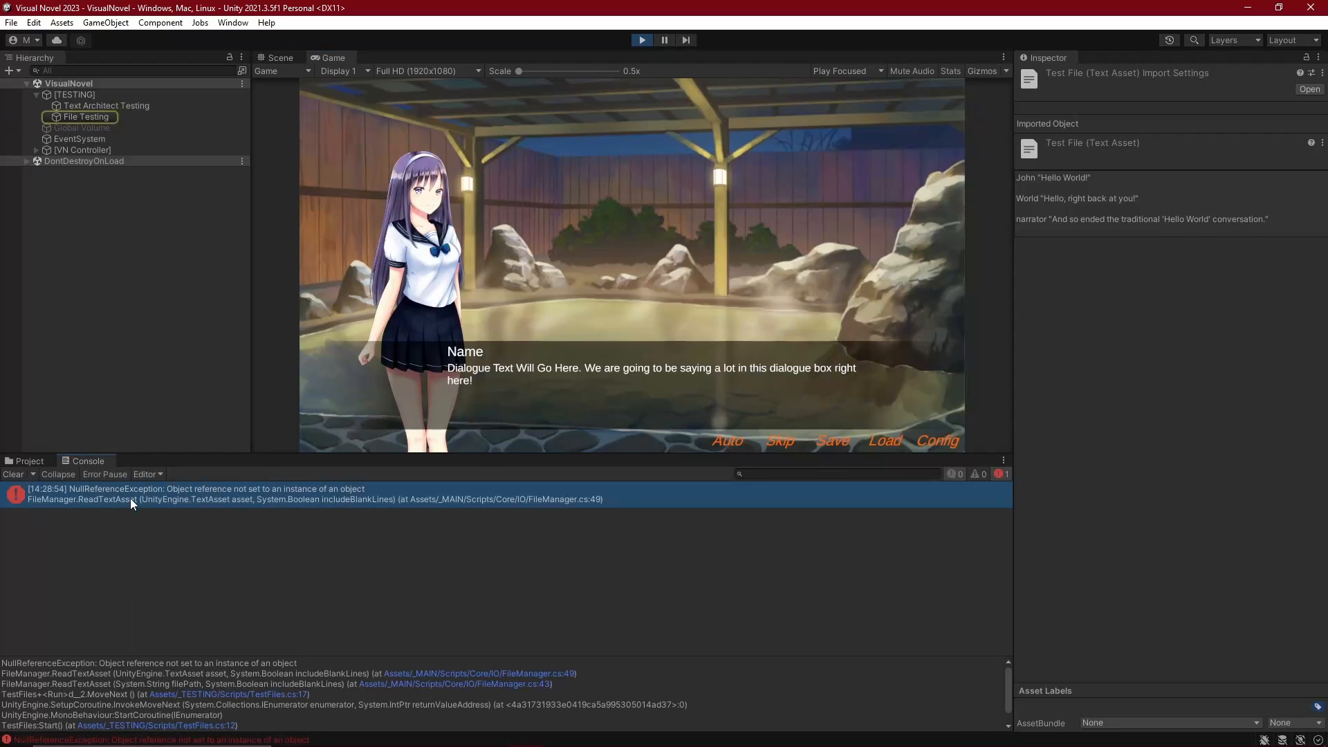
mouse_move(102, 645)
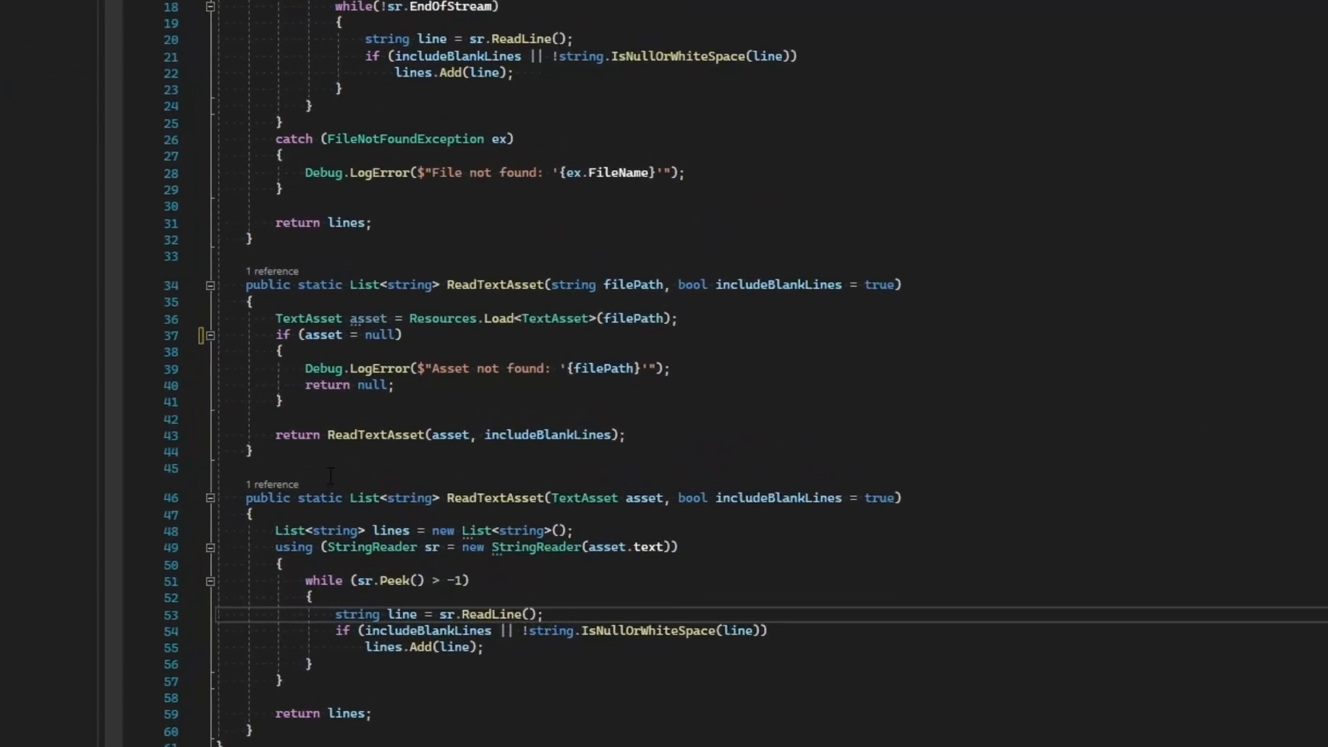
Scroll to ReadTextAsset and change 'asset = null' to 'asset == null' on line 37.
scroll(up, 3)
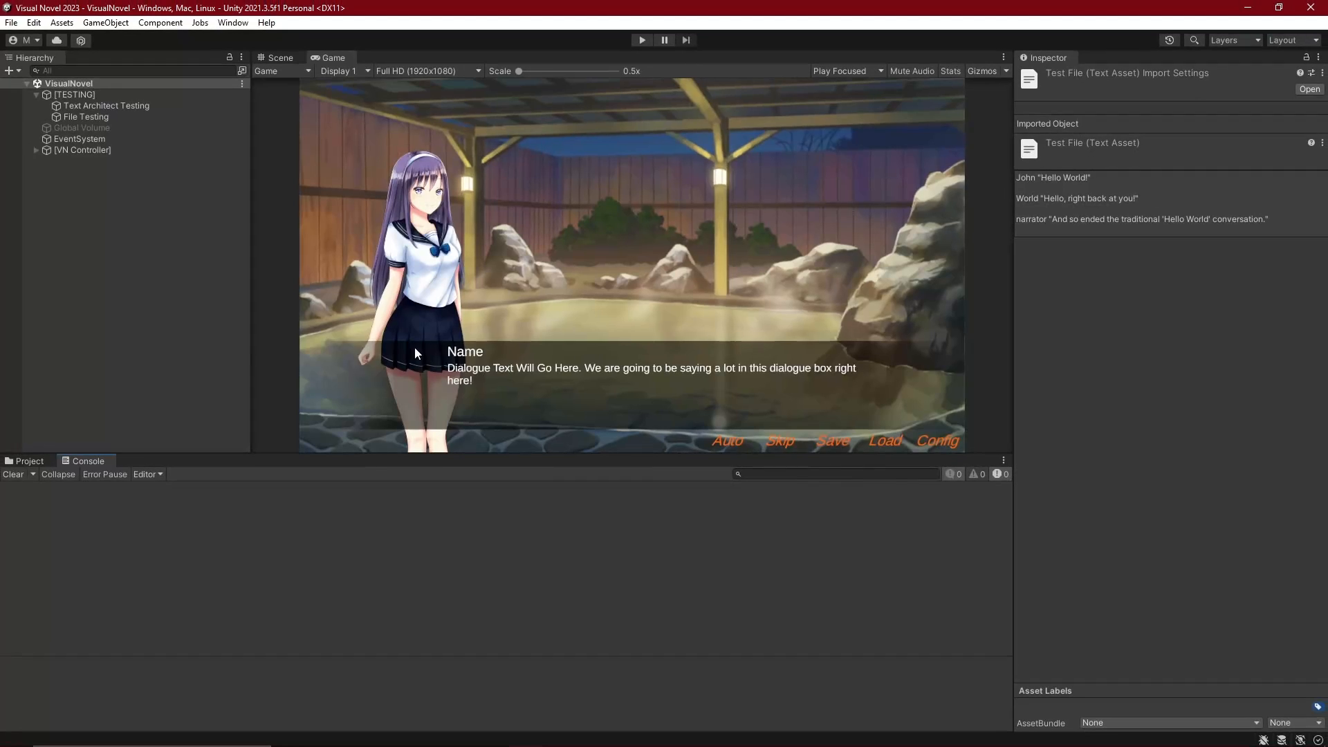
Rerun the scene, confirm testFile's three dialogue lines in the Console, then stop playback.
click(641, 40)
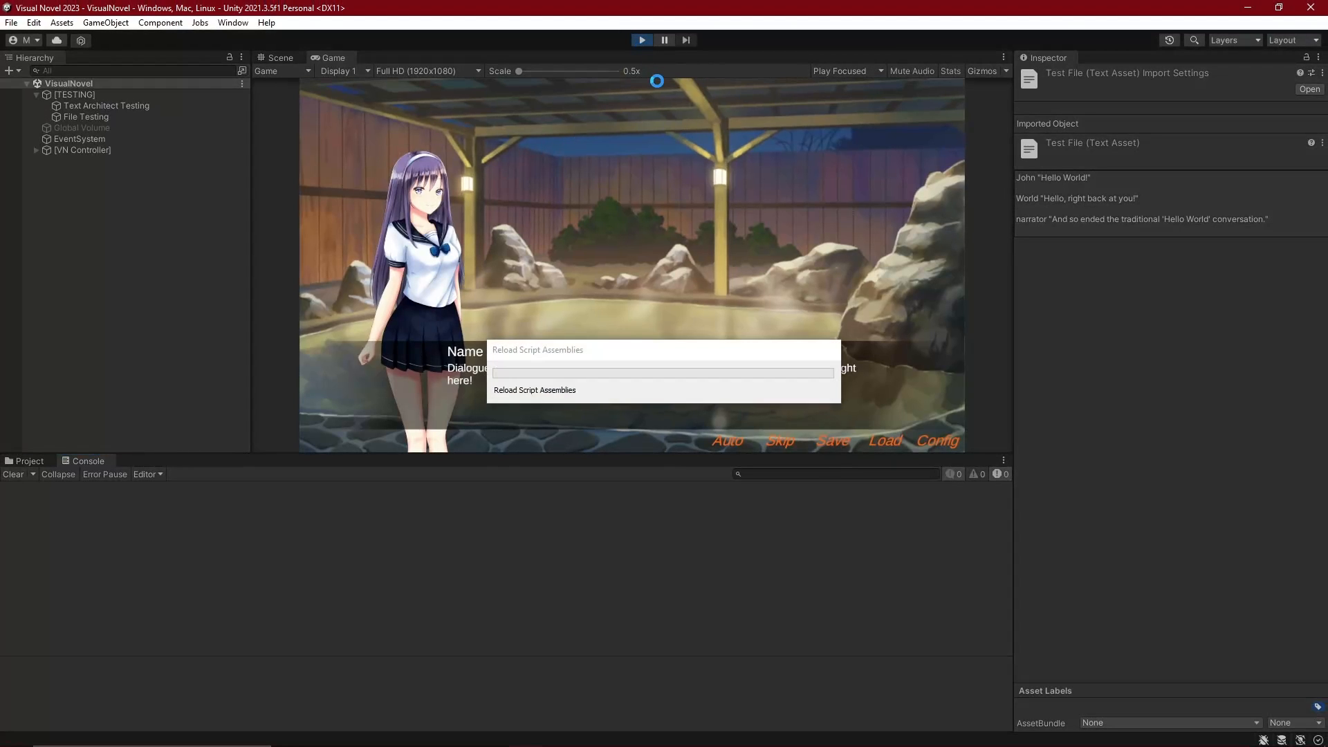
click(535, 389)
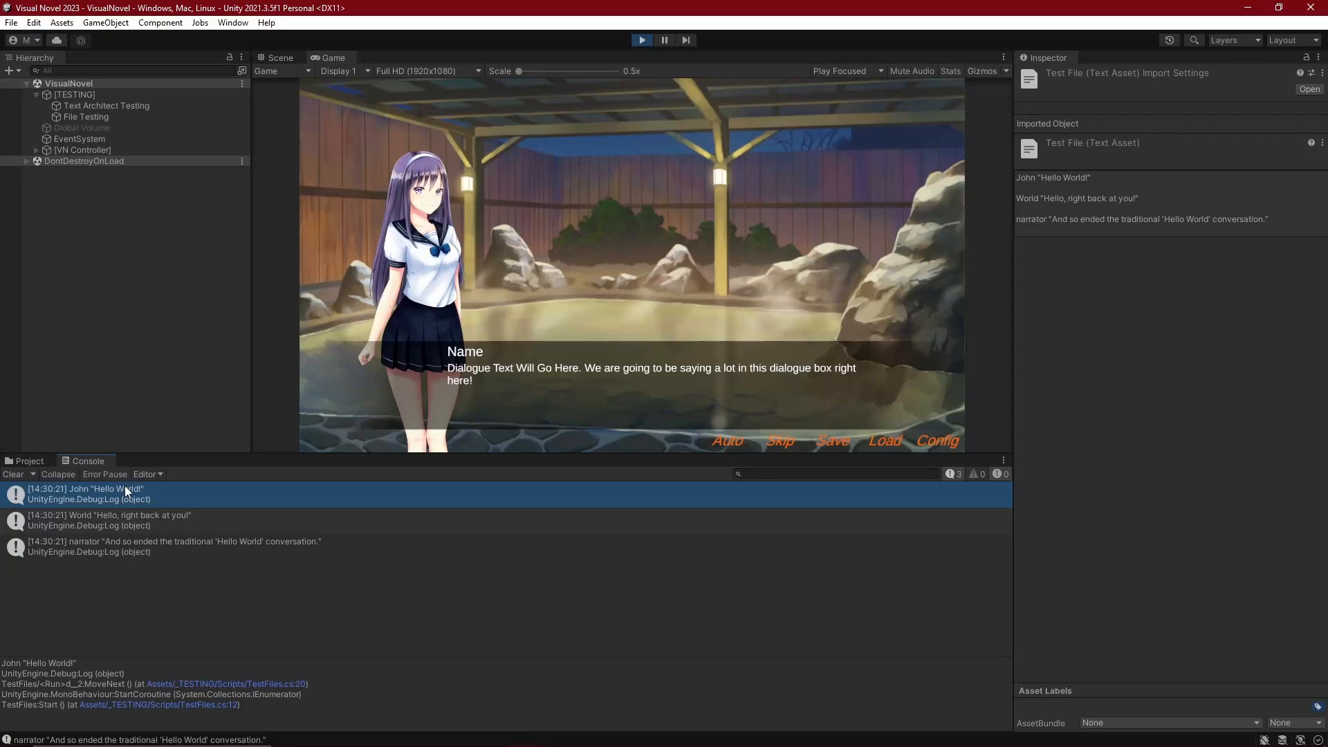
mouse_move(491, 393)
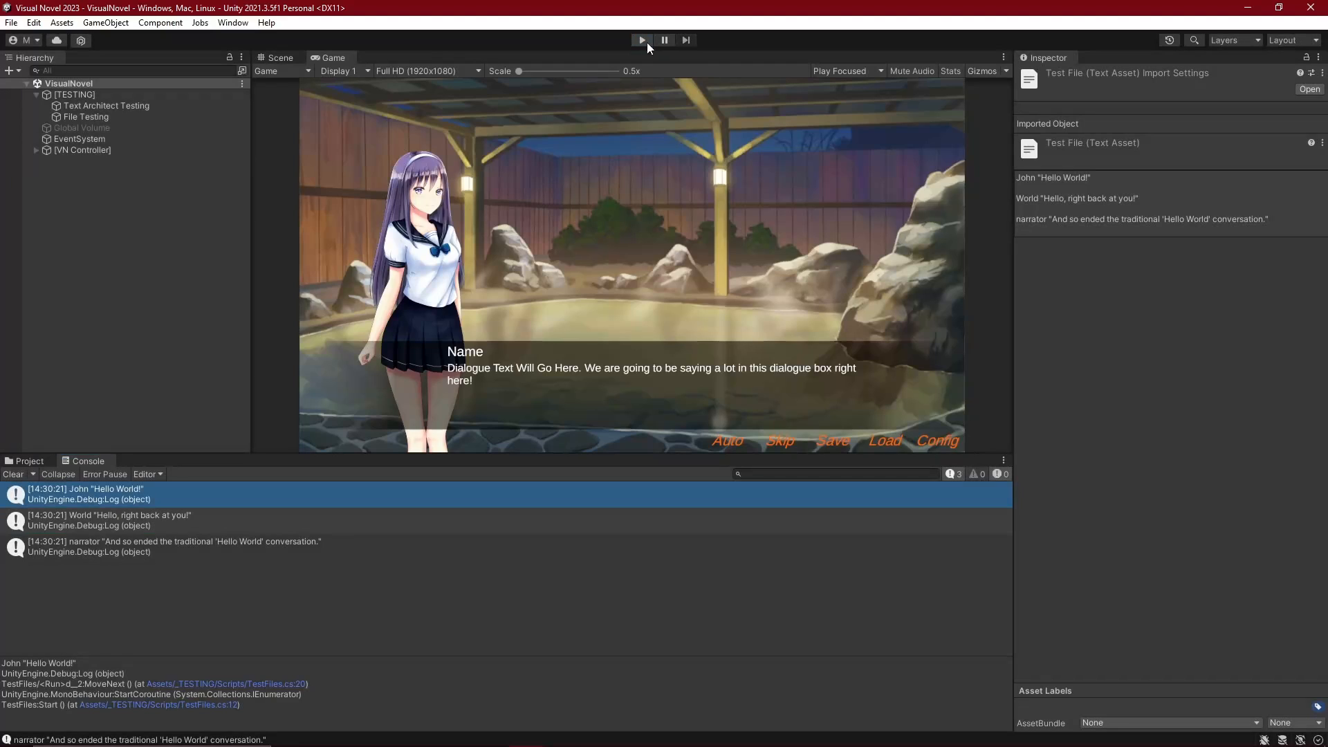
click(86, 117)
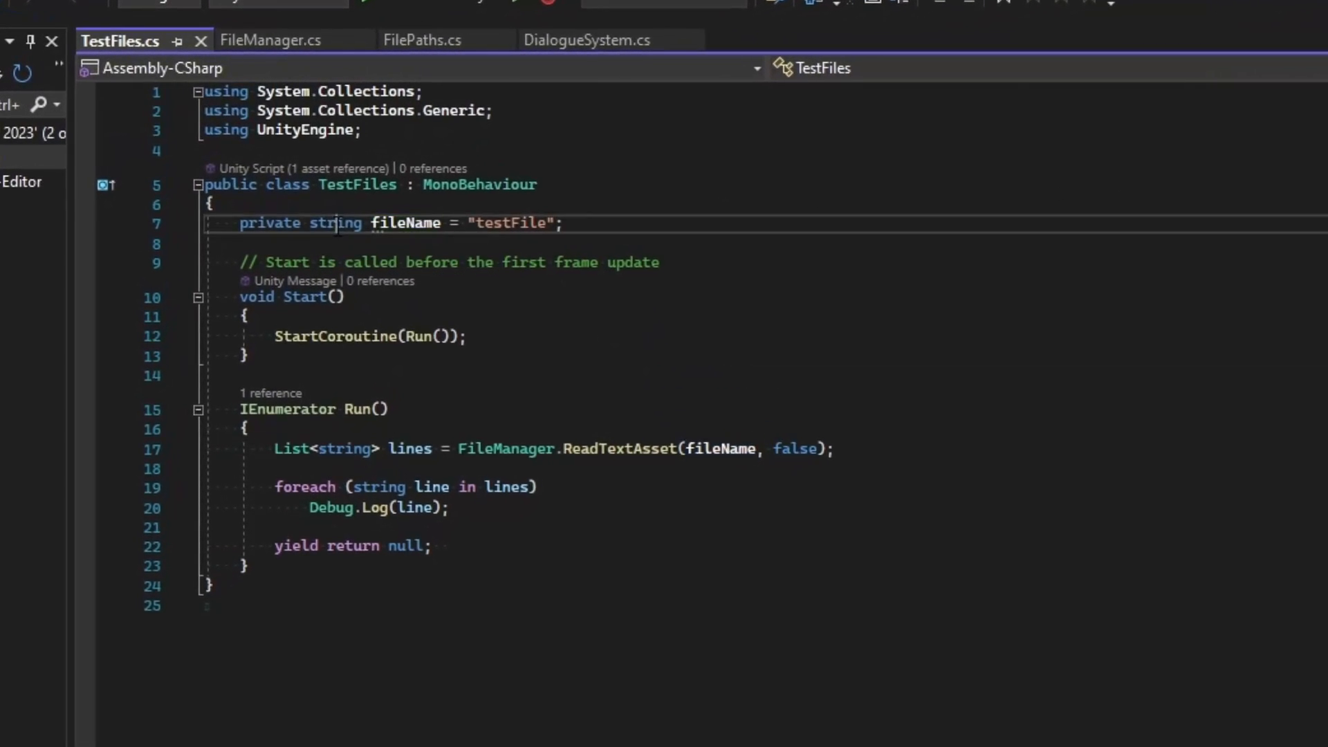
Make line 7 a [SerializeField] private TextAsset fileName with the "testFile" value removed.
text(TextAsse)
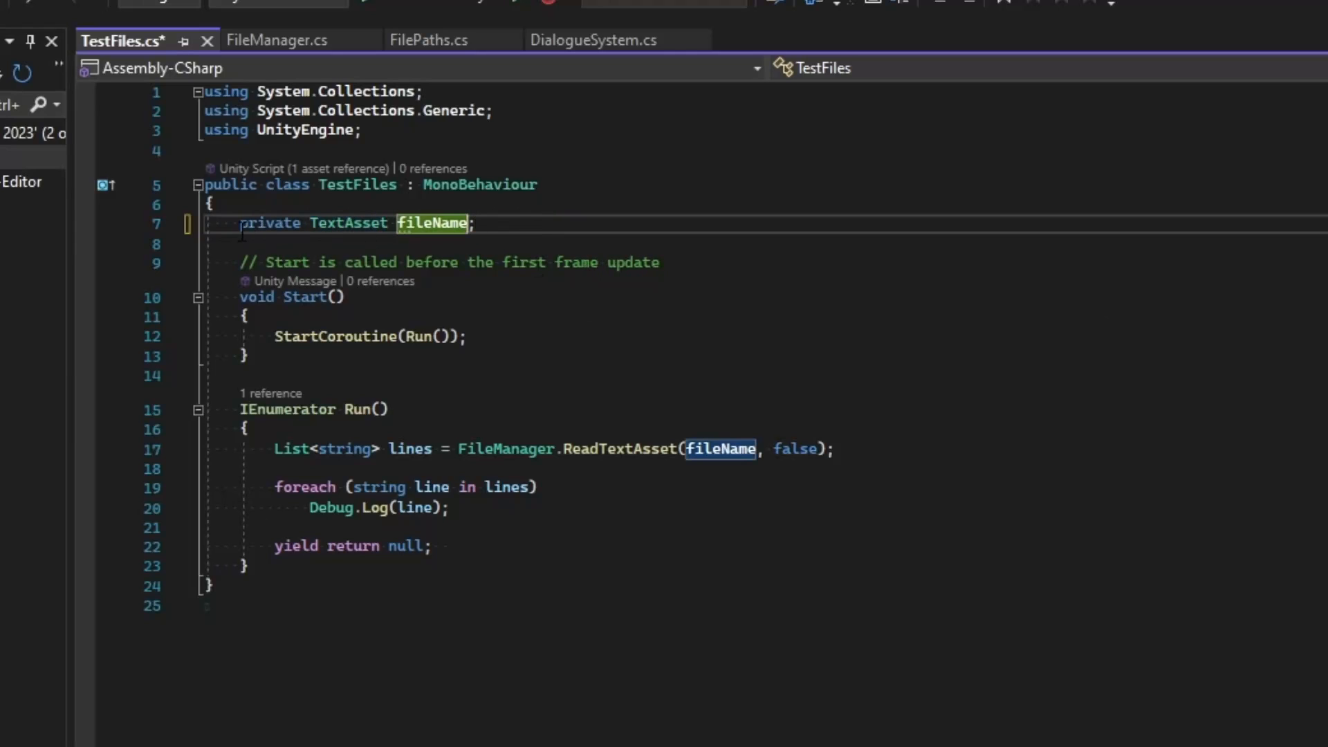
text([serializeField)
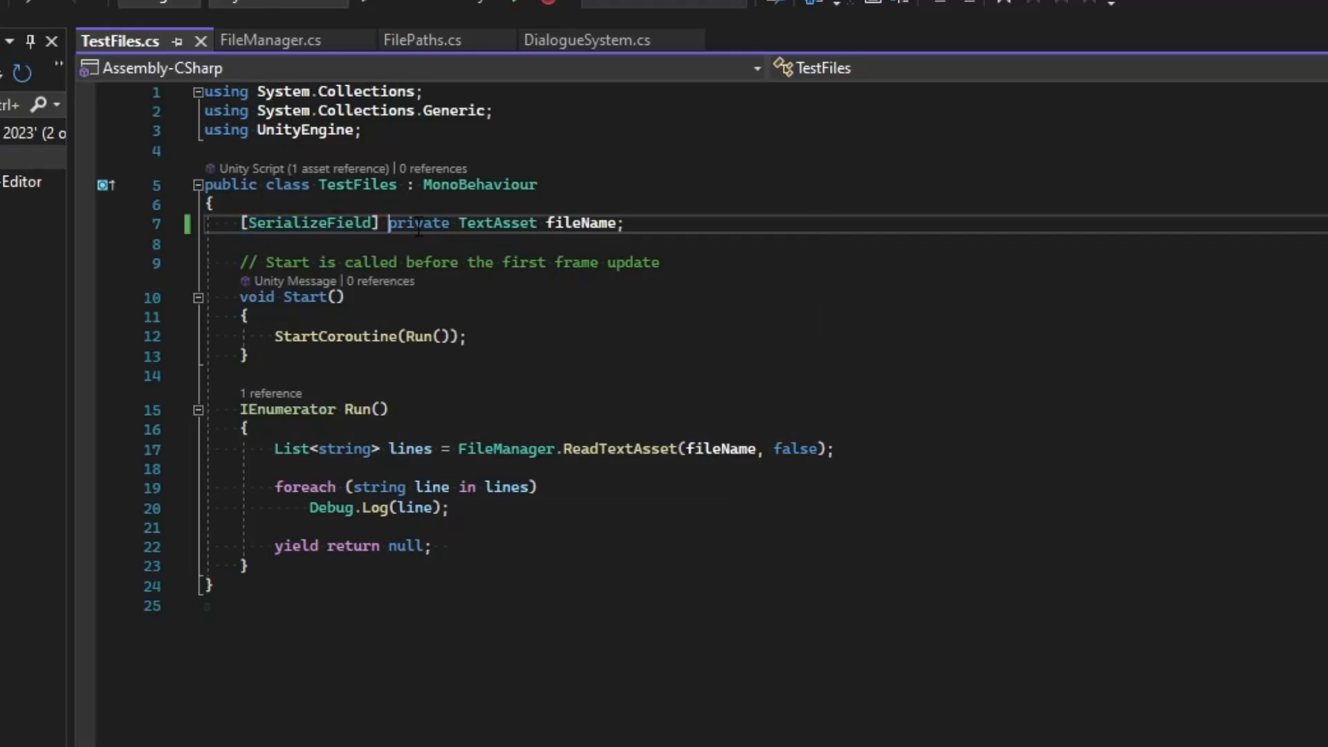
mouse_move(706, 448)
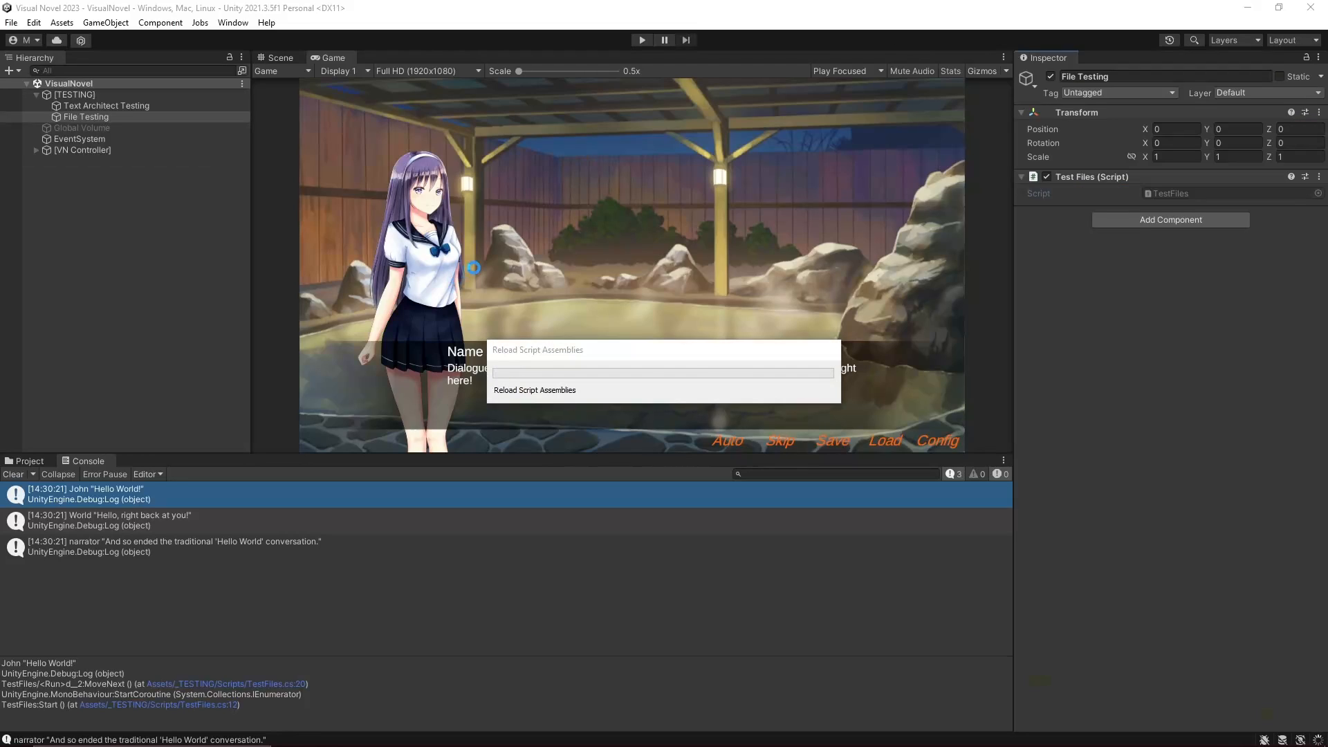
Assign testFile to File Testing's File Name field, then play the scene.
click(533, 389)
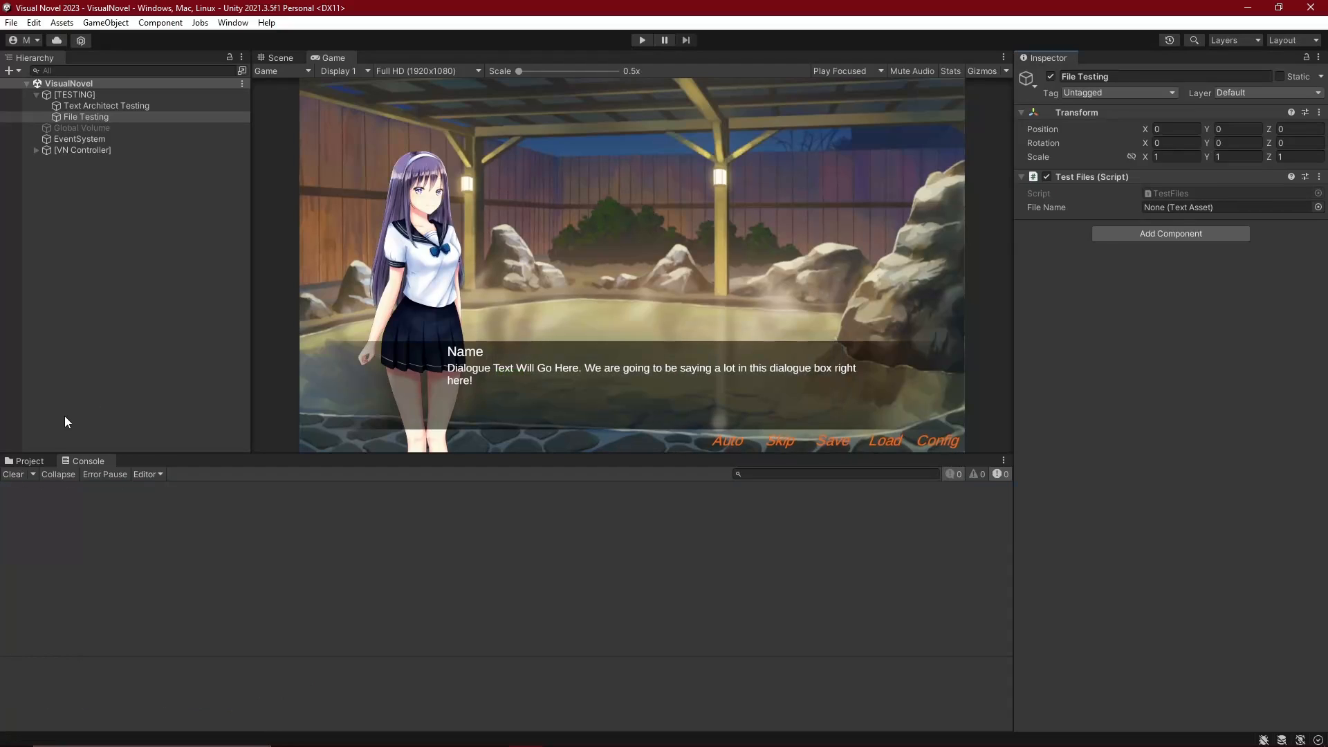
click(29, 460)
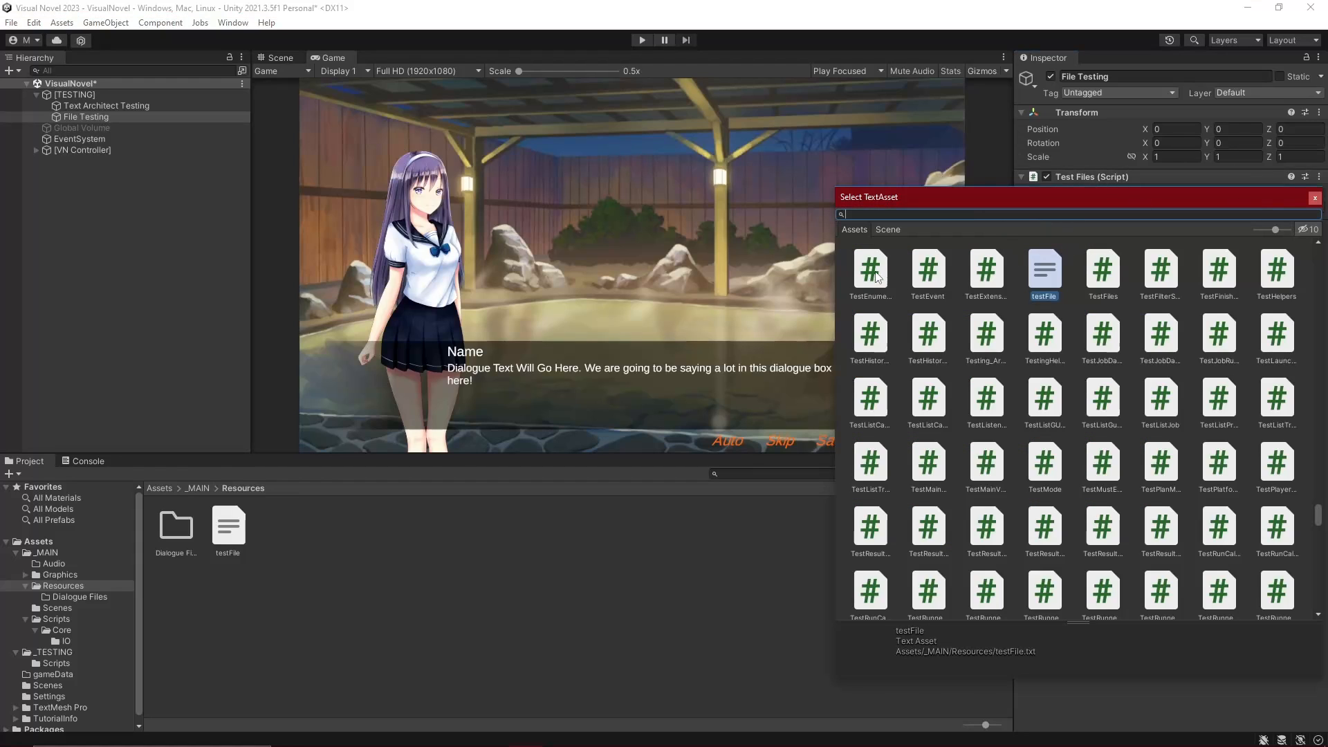
double_click(1043, 271)
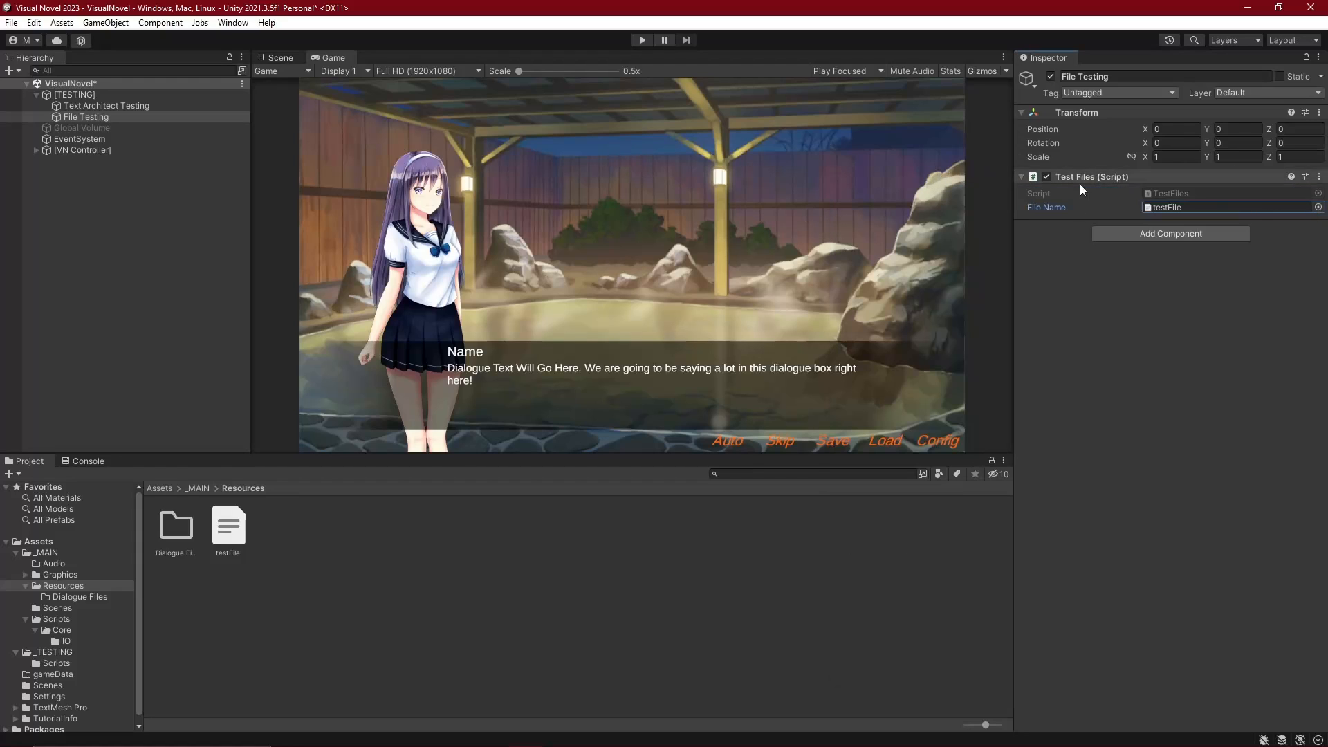
click(641, 40)
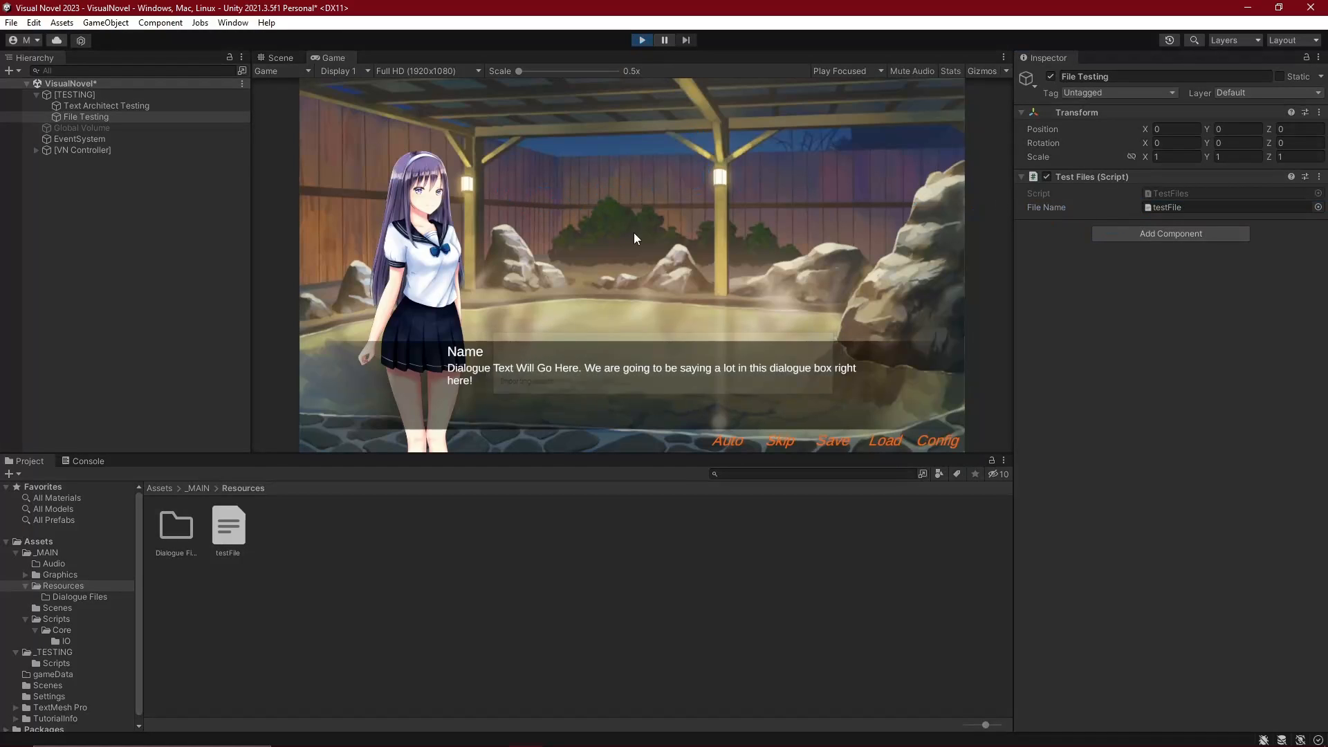
click(87, 460)
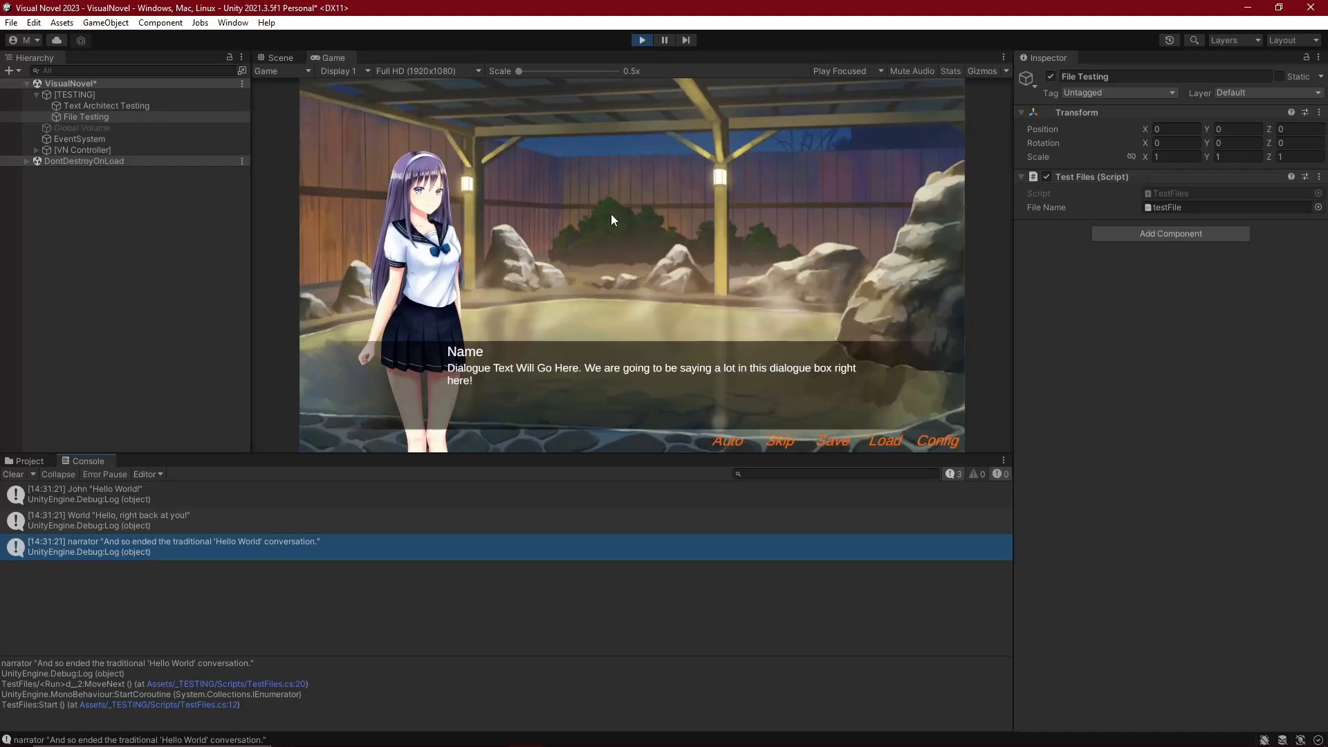
mouse_move(612, 175)
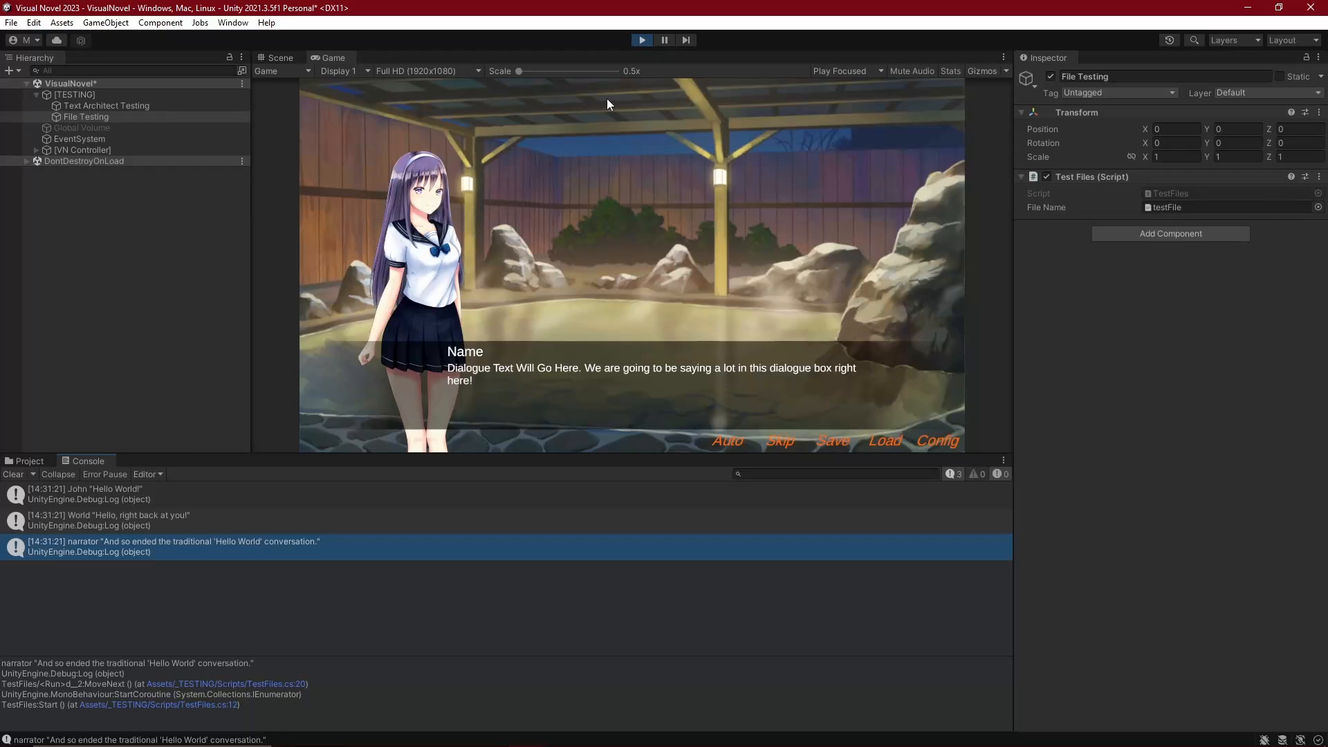
mouse_move(622, 88)
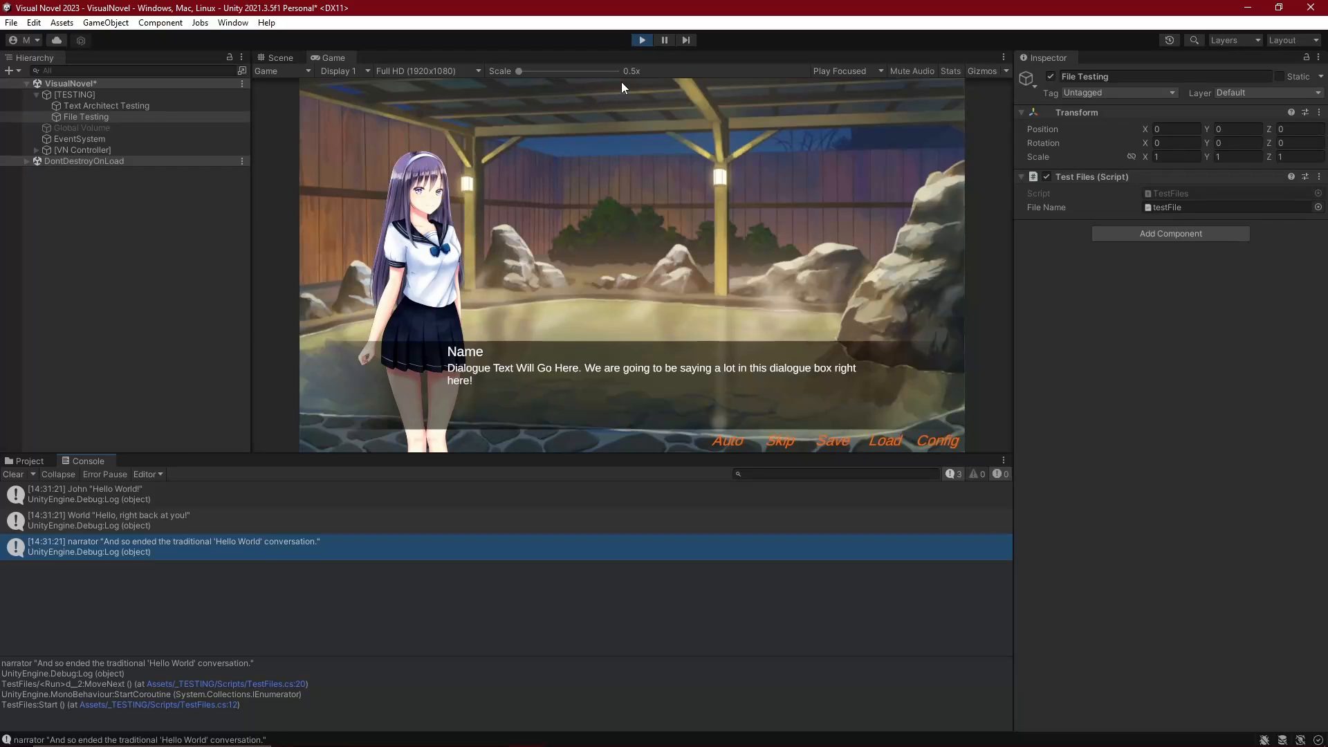
mouse_move(572, 186)
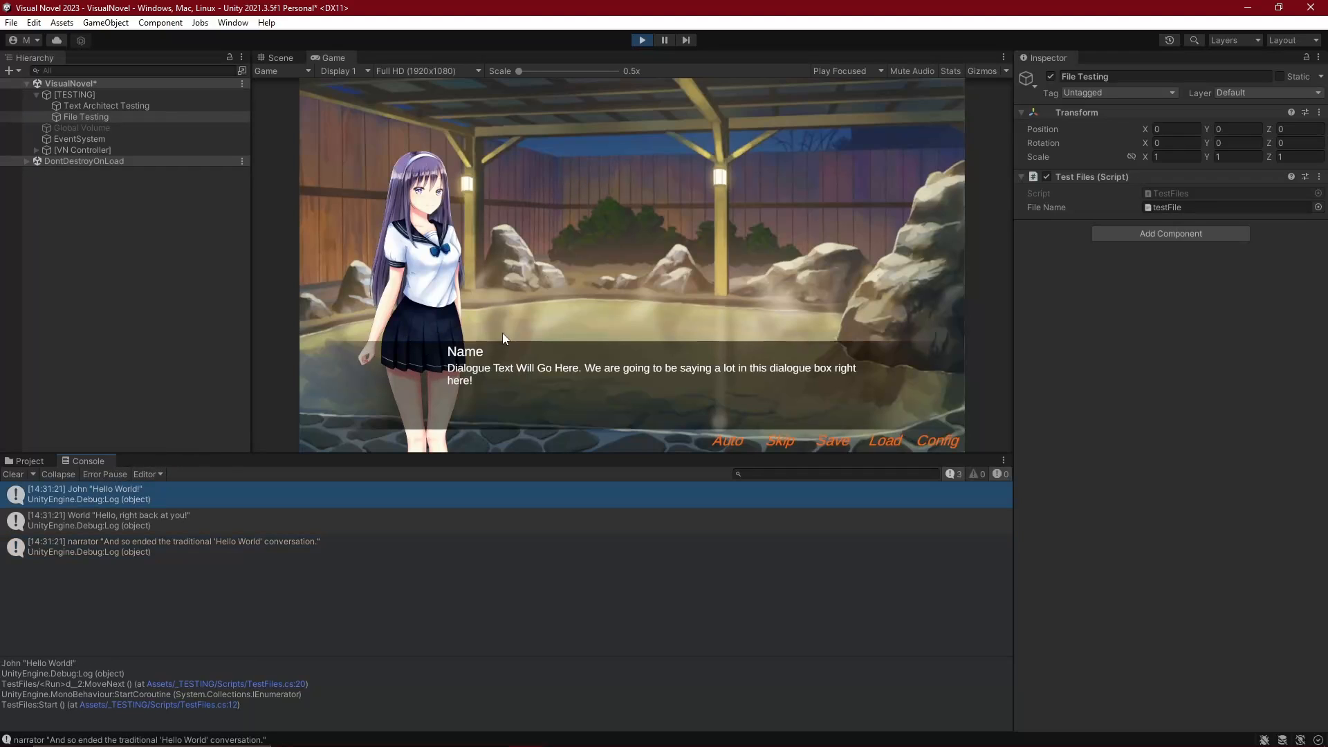
mouse_move(521, 375)
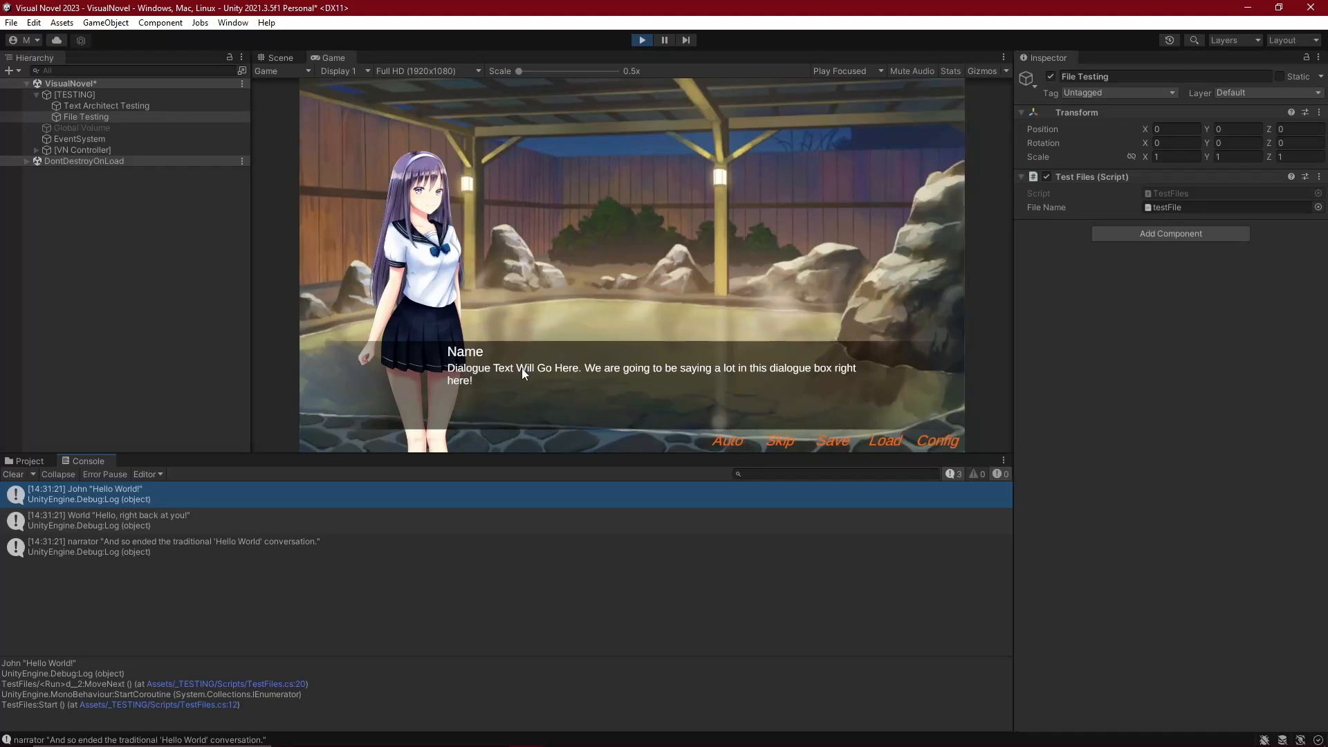
mouse_move(67, 498)
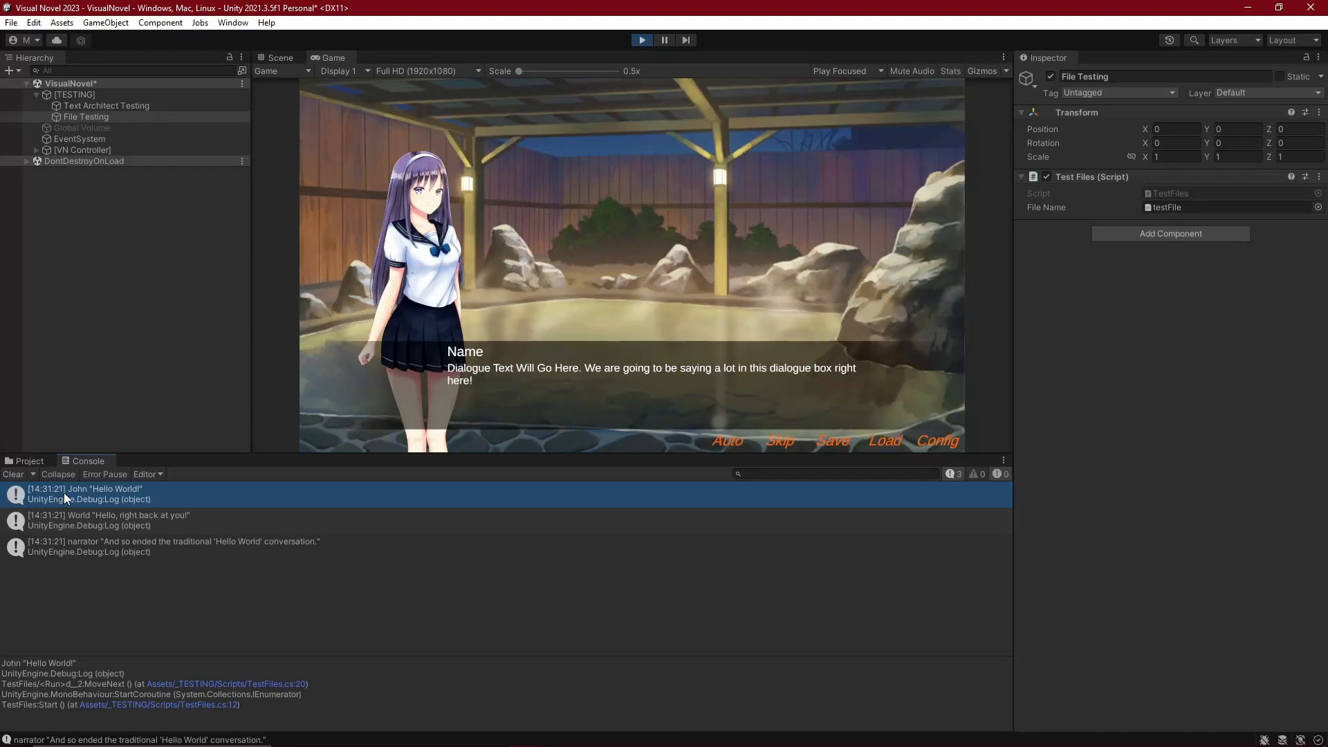
mouse_move(141, 497)
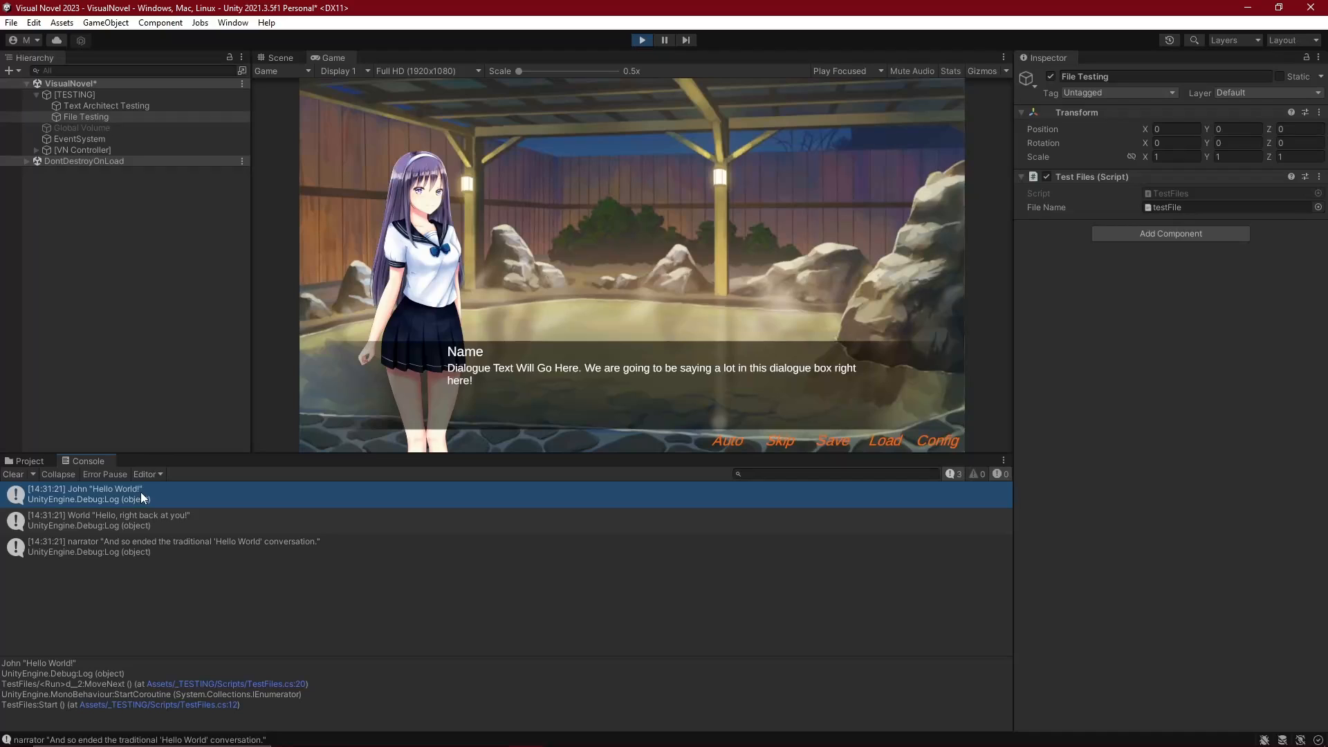
mouse_move(75, 499)
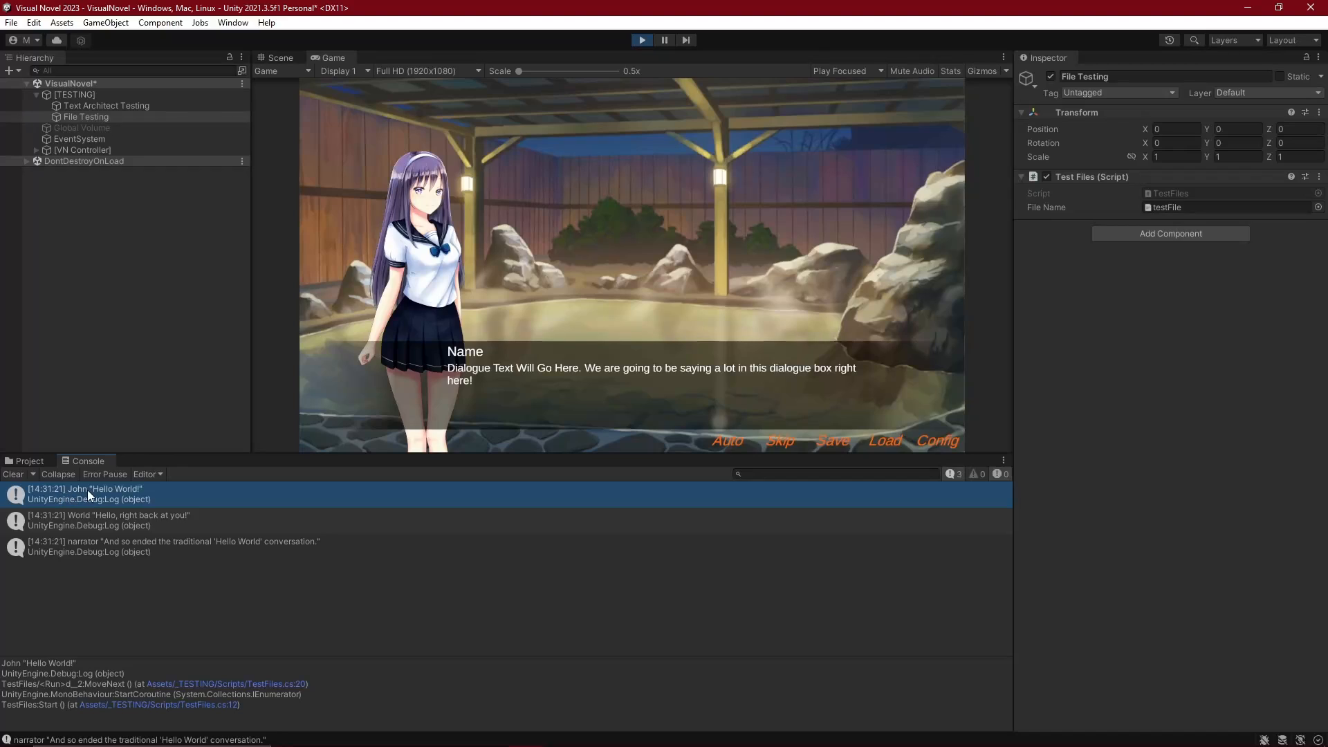
mouse_move(149, 497)
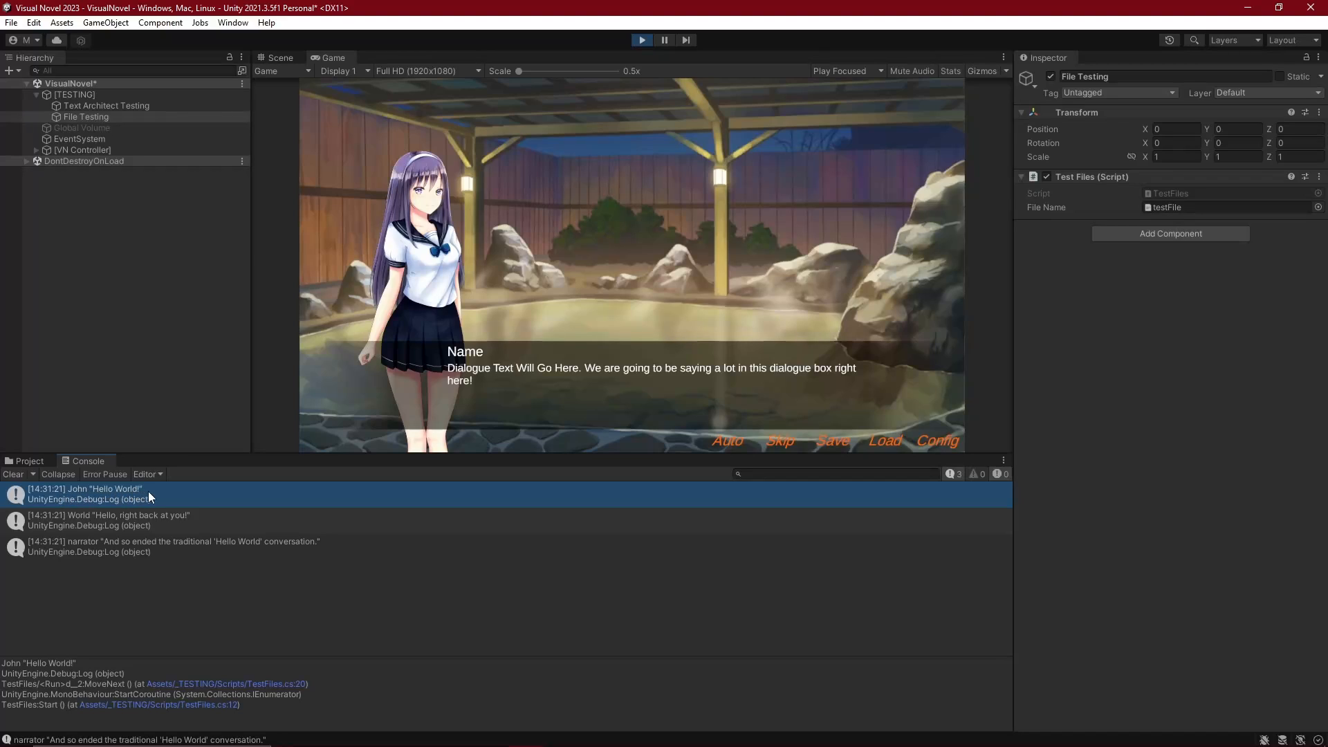
mouse_move(113, 497)
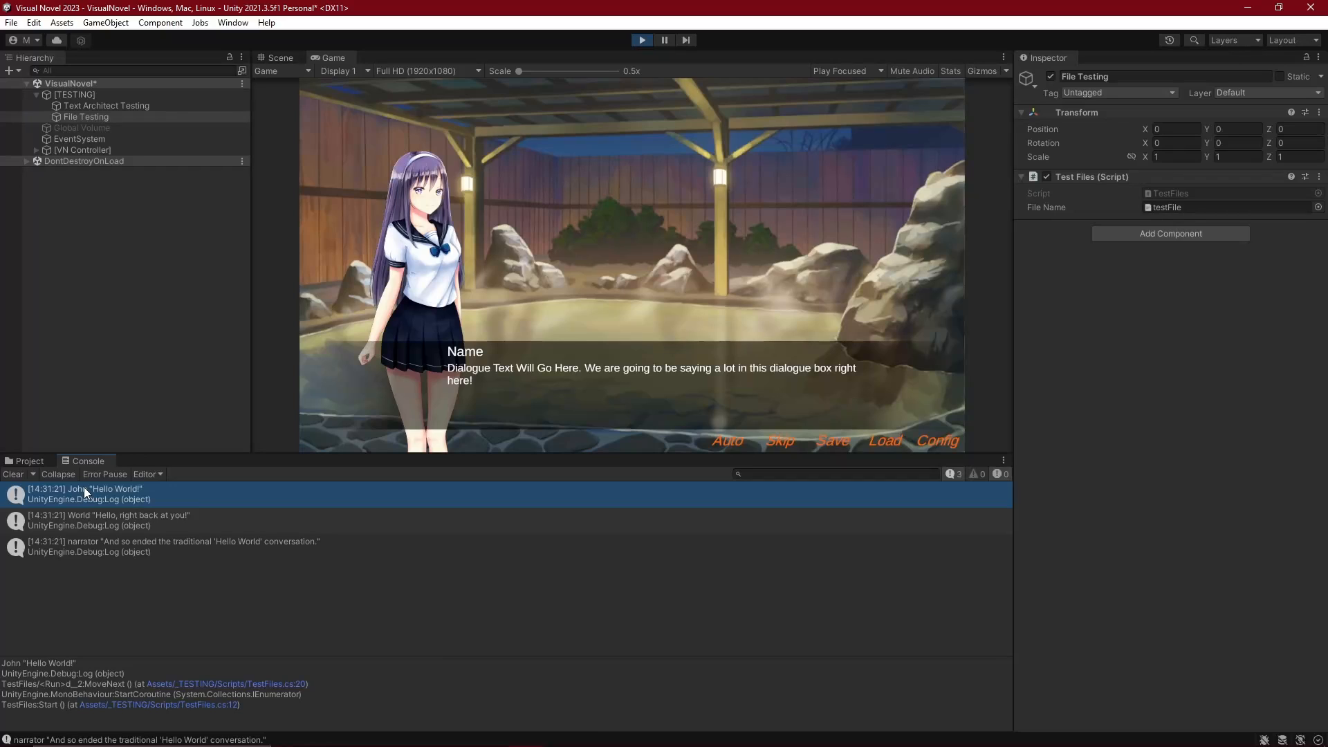
mouse_move(91, 529)
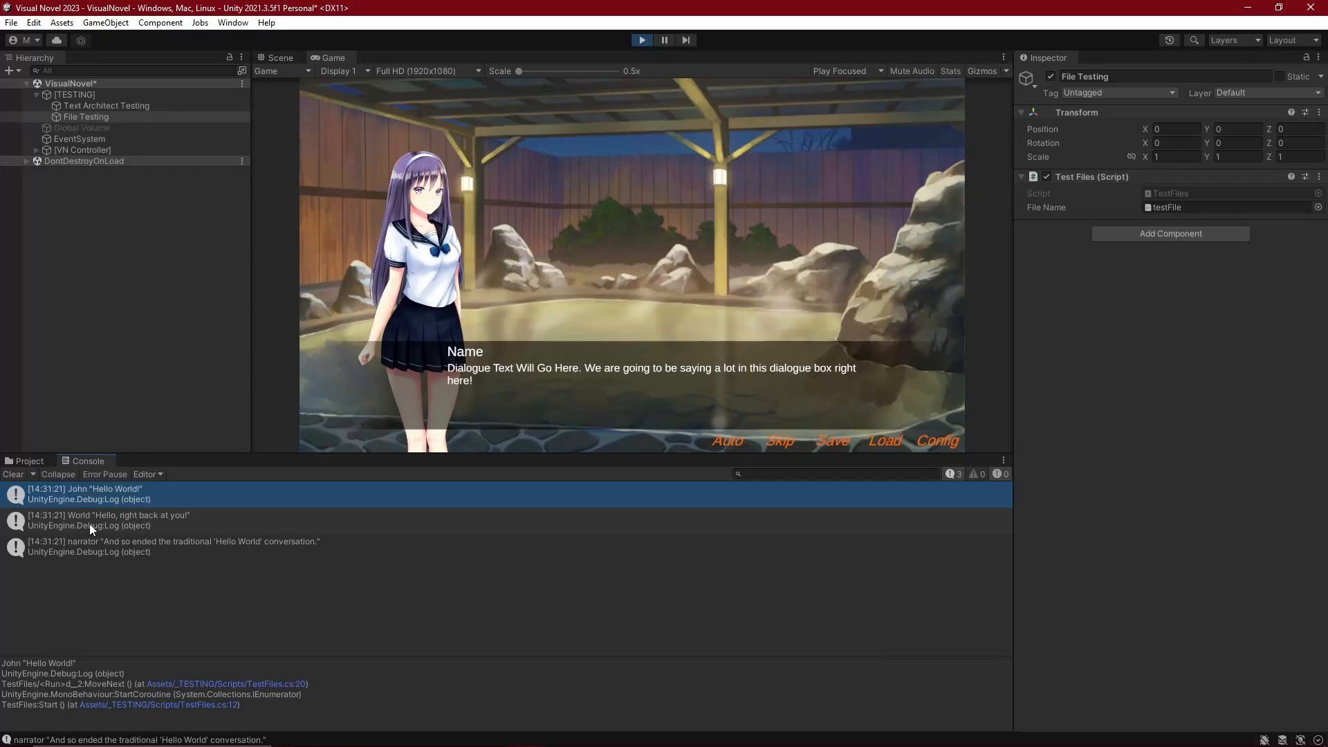